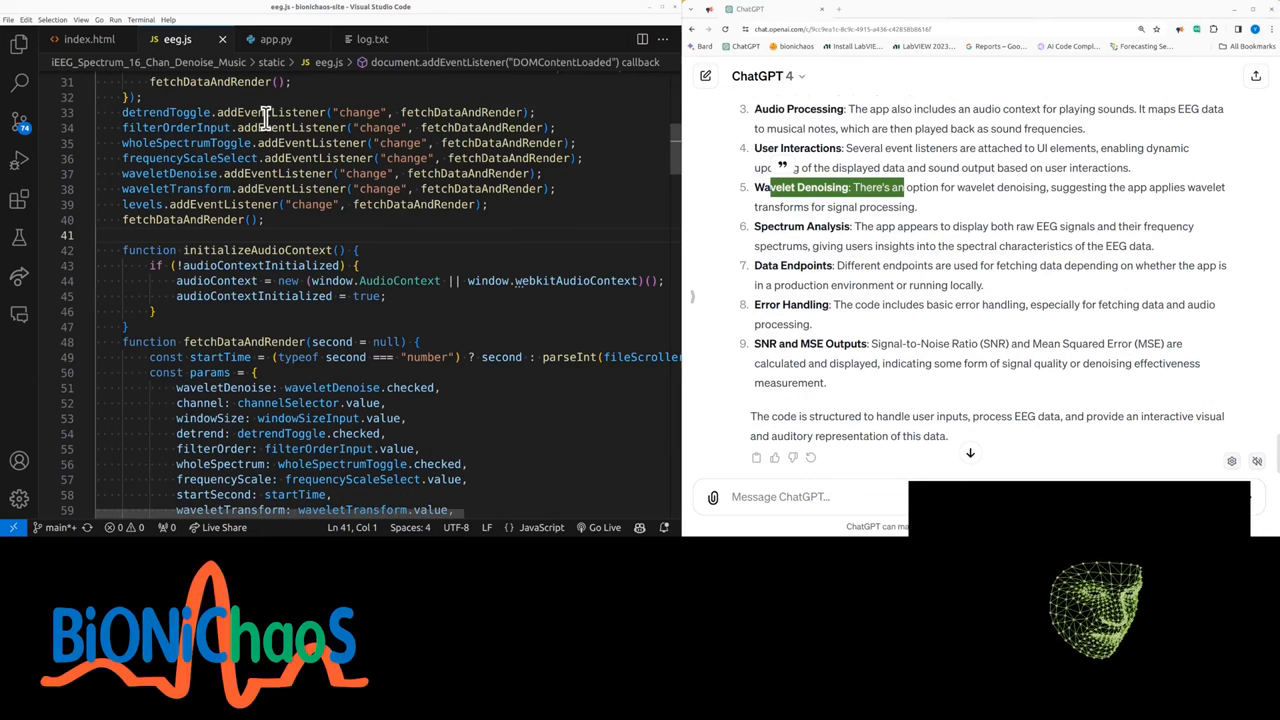
- Scroll through the code, then switch to the running EEG visualization app in Chrome
scroll("down", 3)
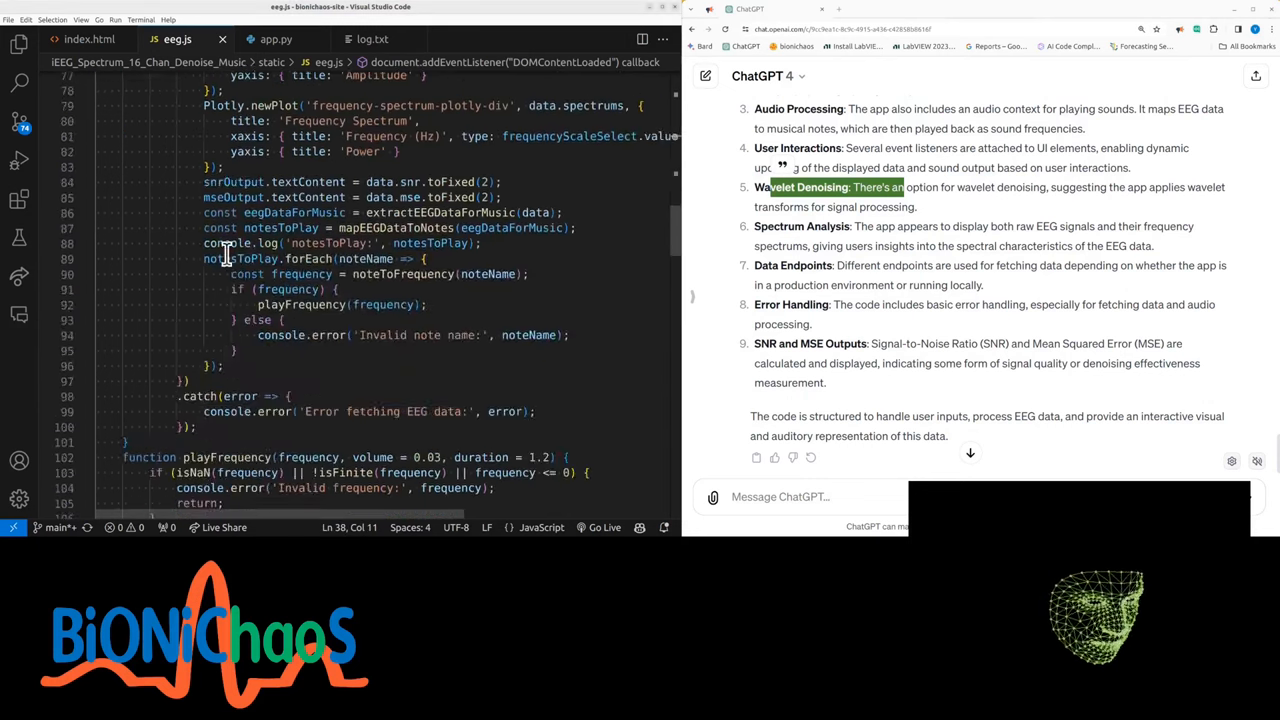
scroll("down", 3)
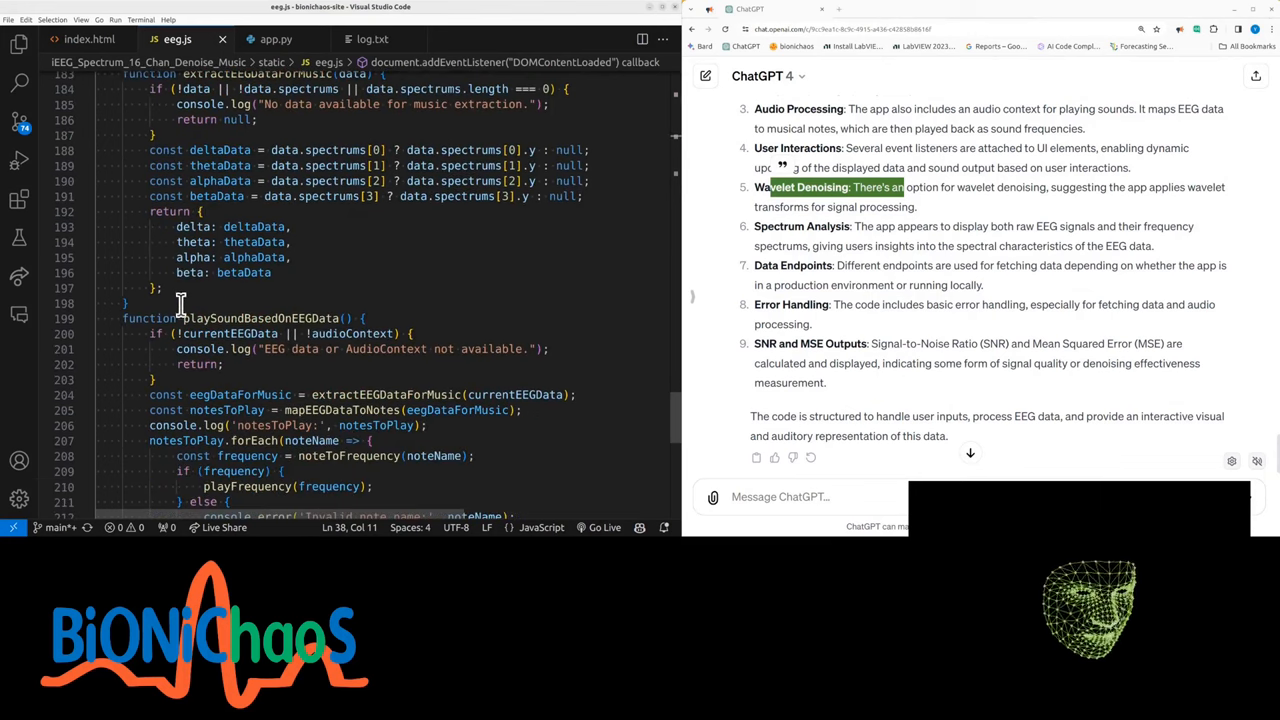
scroll("down", 3)
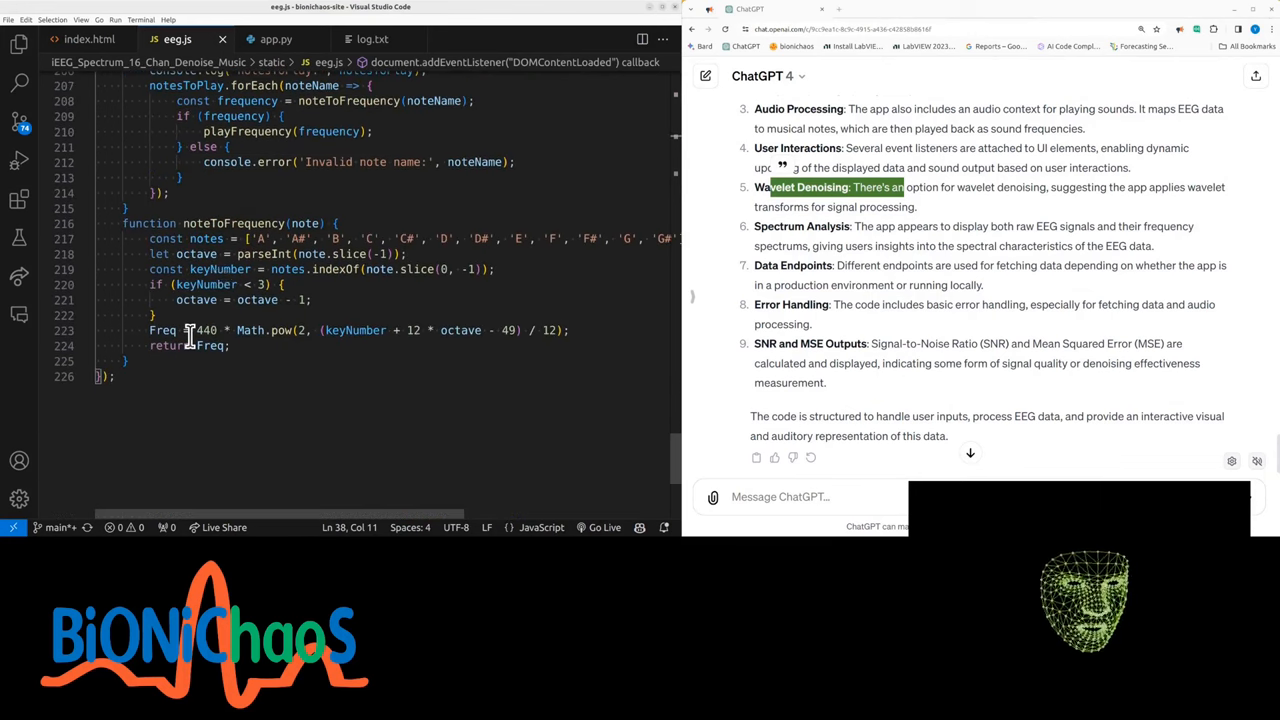
scroll("up", 3)
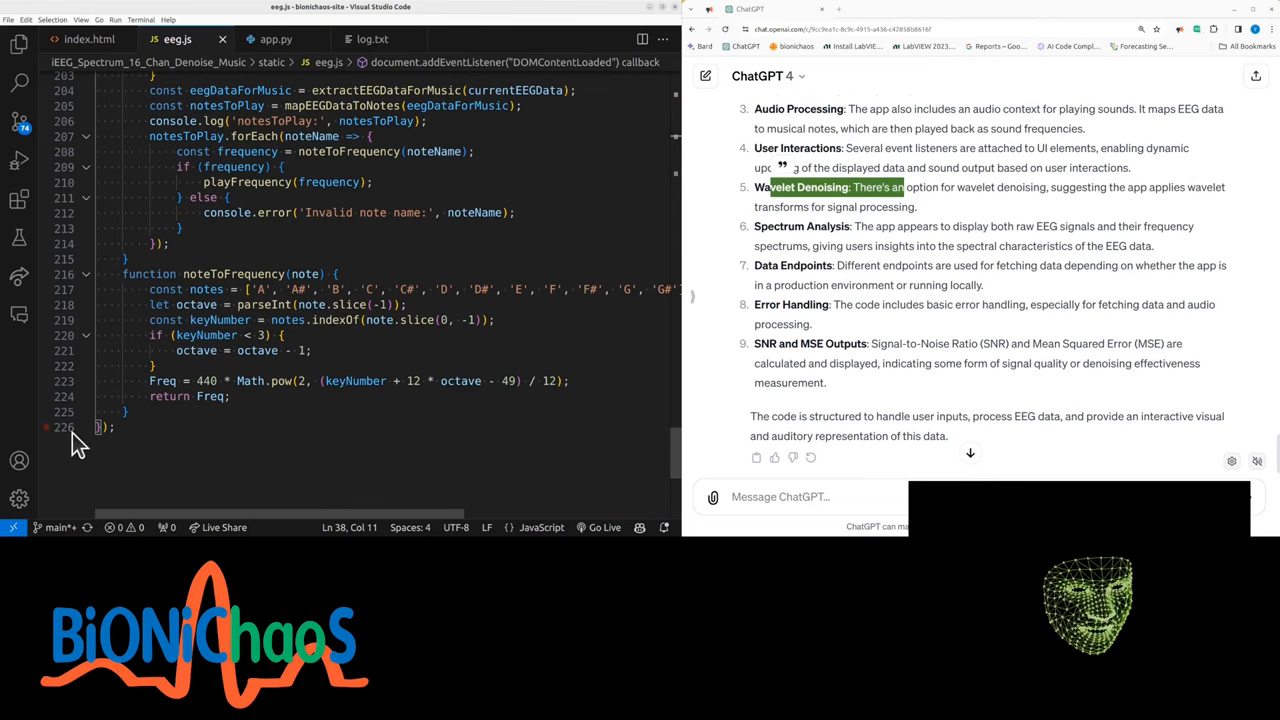
left_click(276, 39)
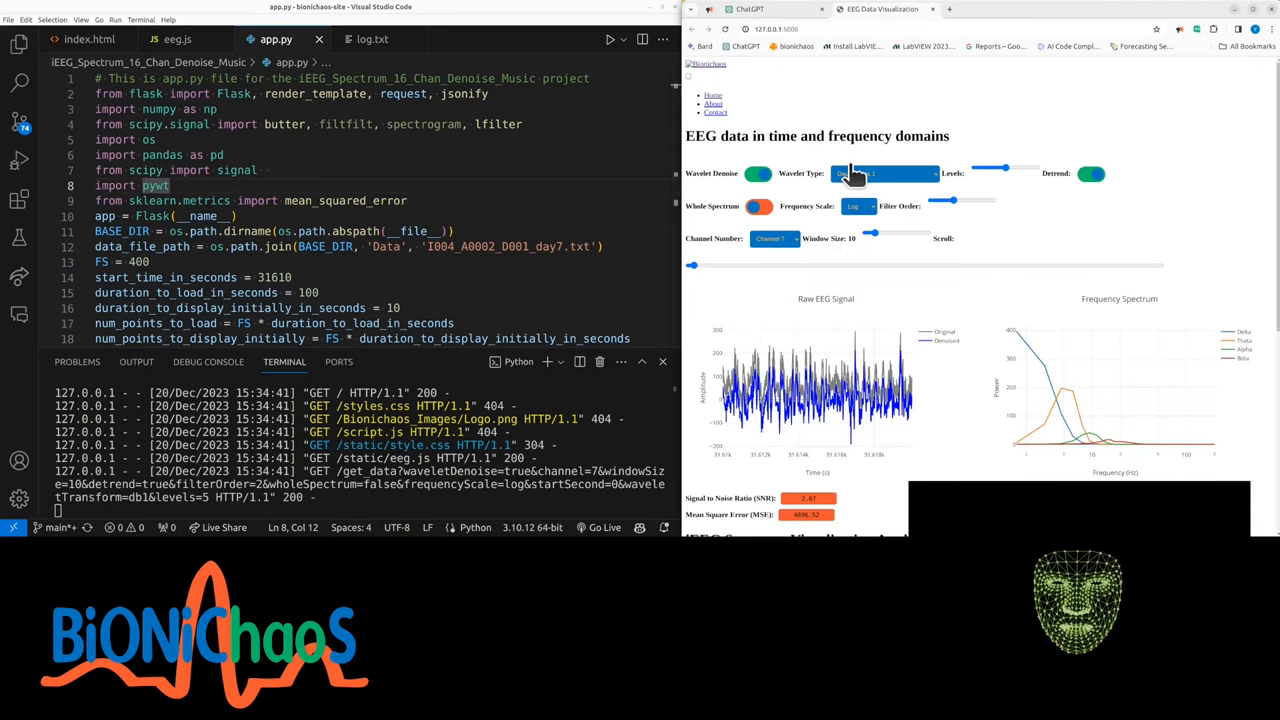
mouse_move(790, 170)
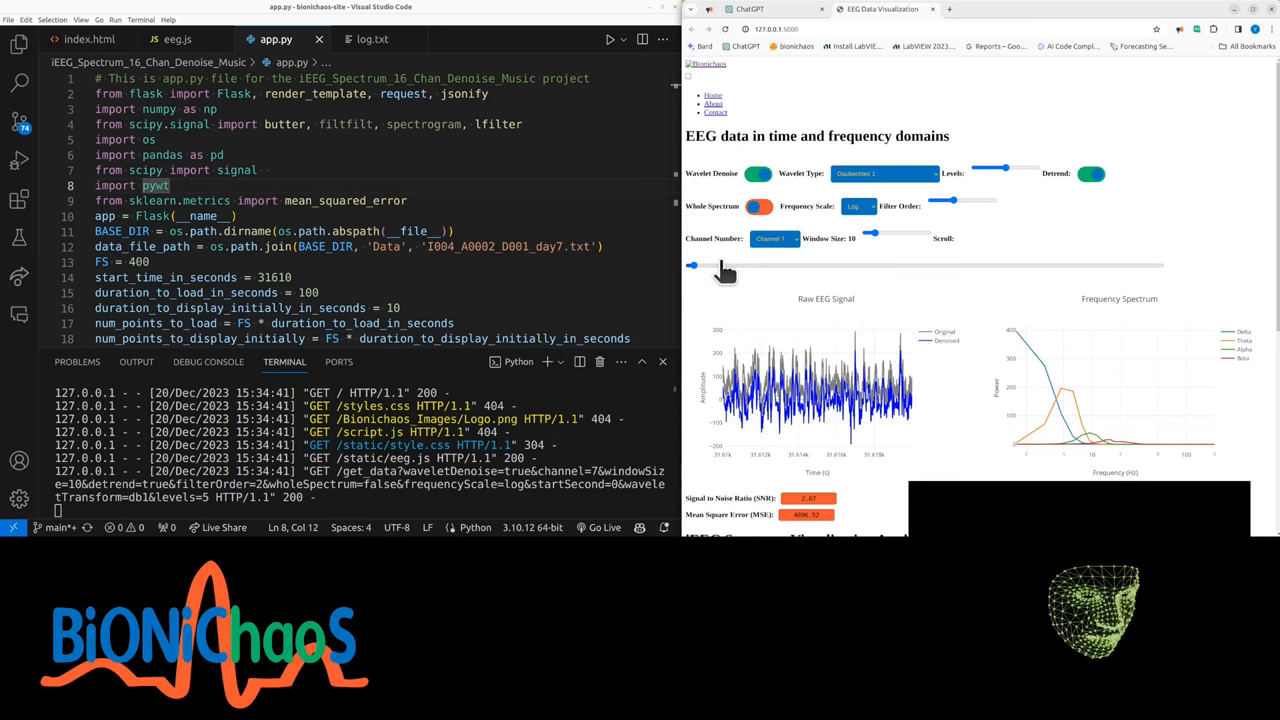
- Scrub channel 7 out to about 42 s and back, then widen the window to 100
left_click_drag(690, 265, 708, 265)
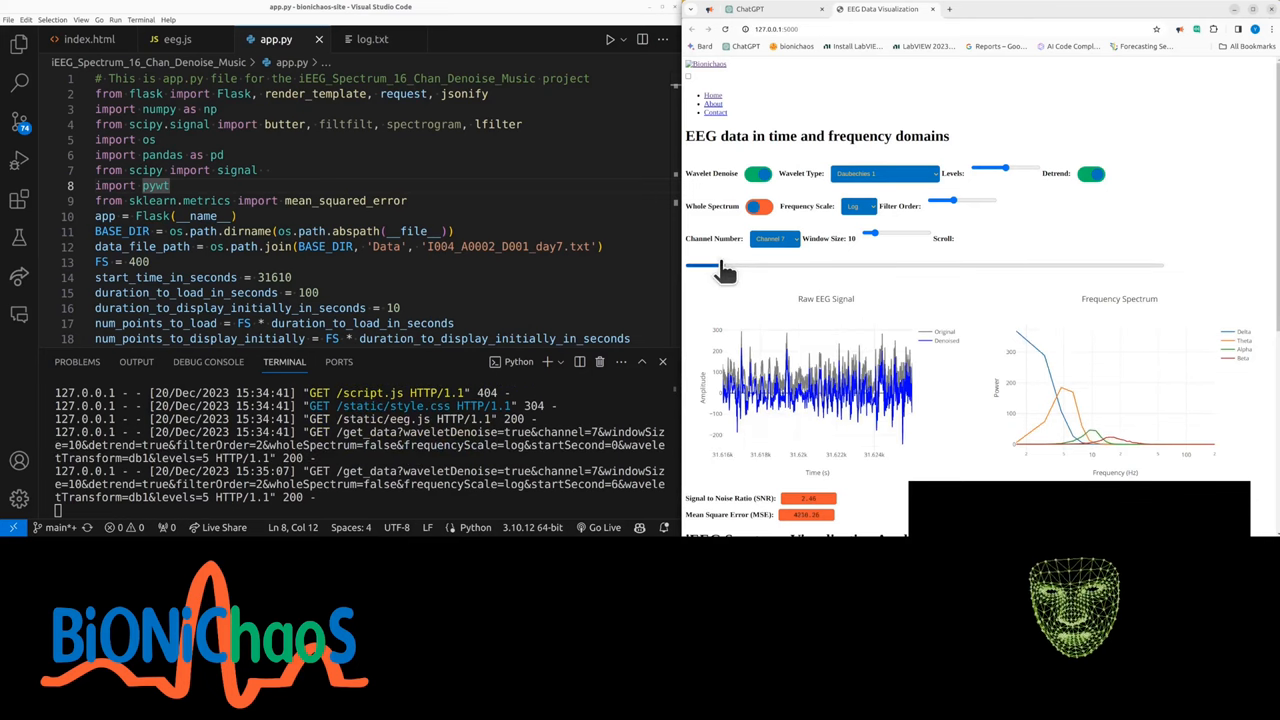
left_click_drag(690, 265, 795, 265)
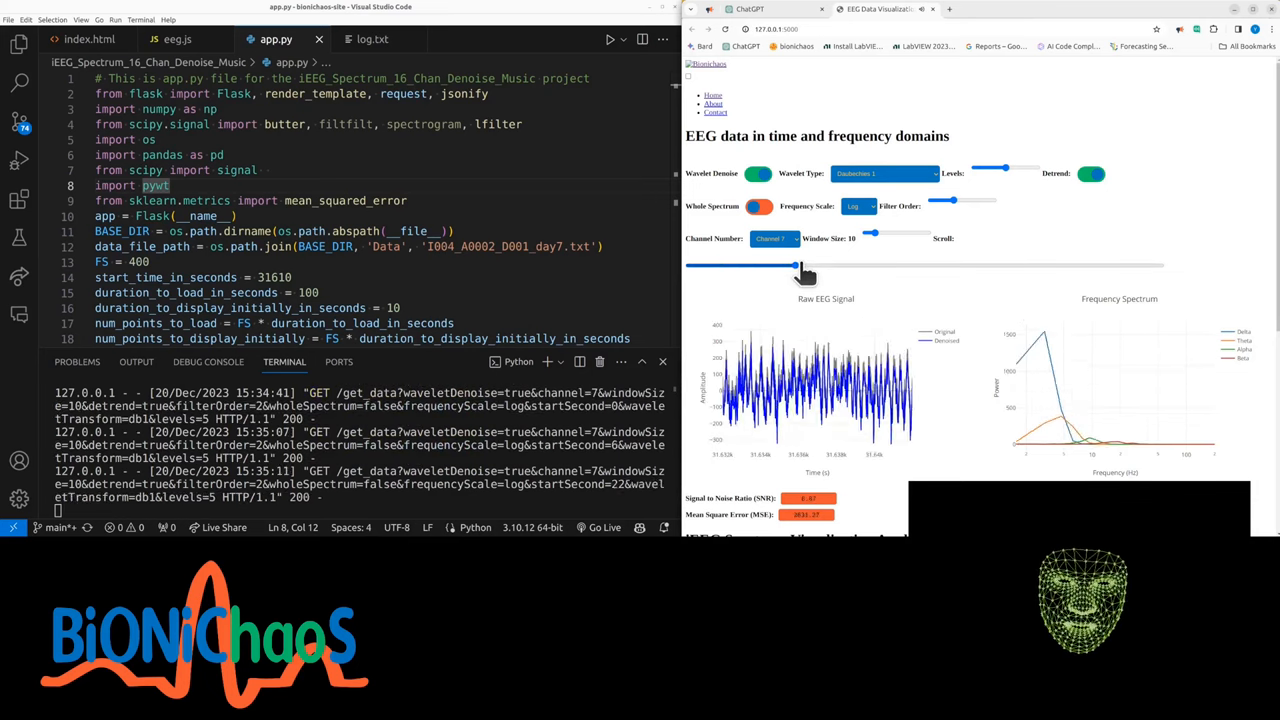
left_click_drag(795, 265, 885, 265)
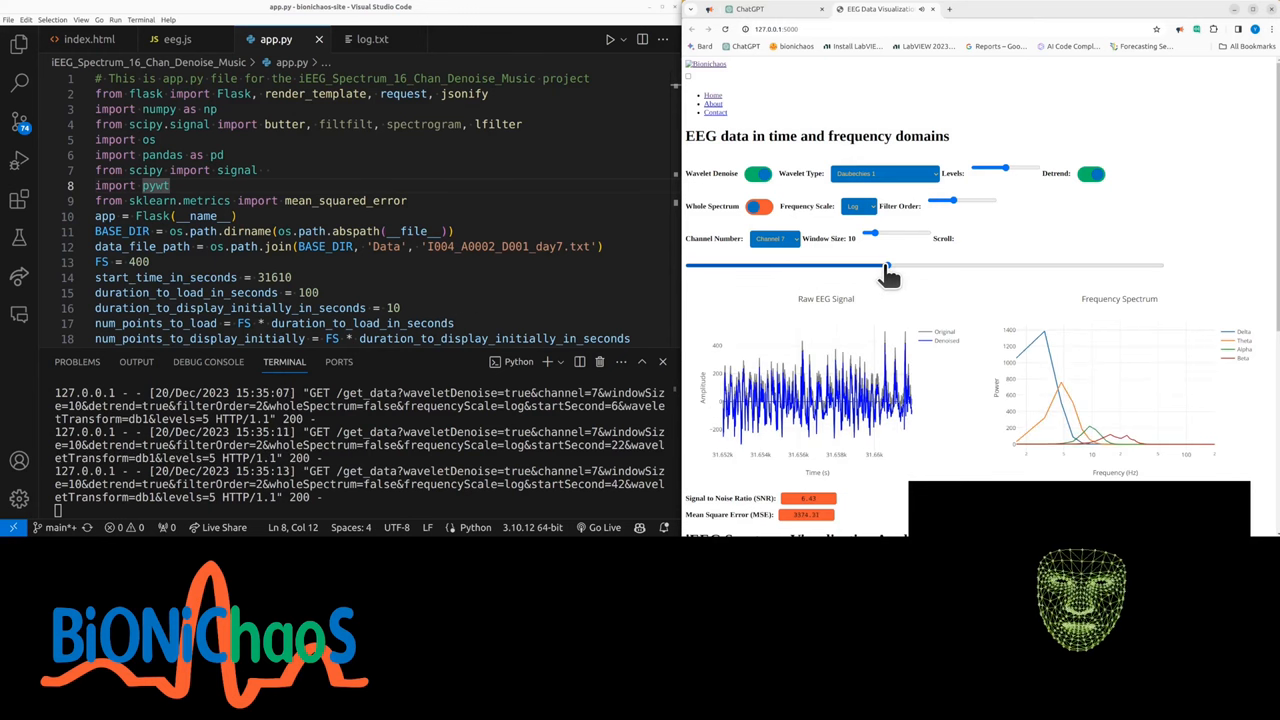
left_click_drag(885, 265, 692, 265)
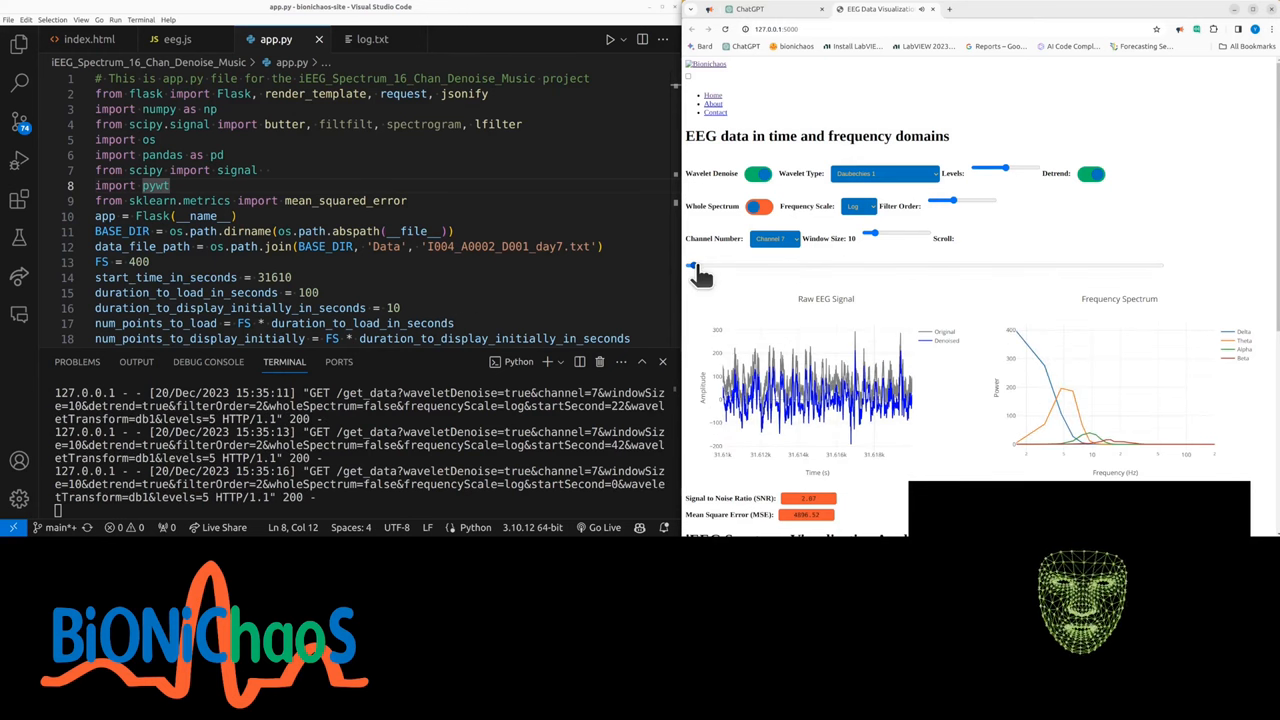
left_click_drag(692, 265, 750, 265)
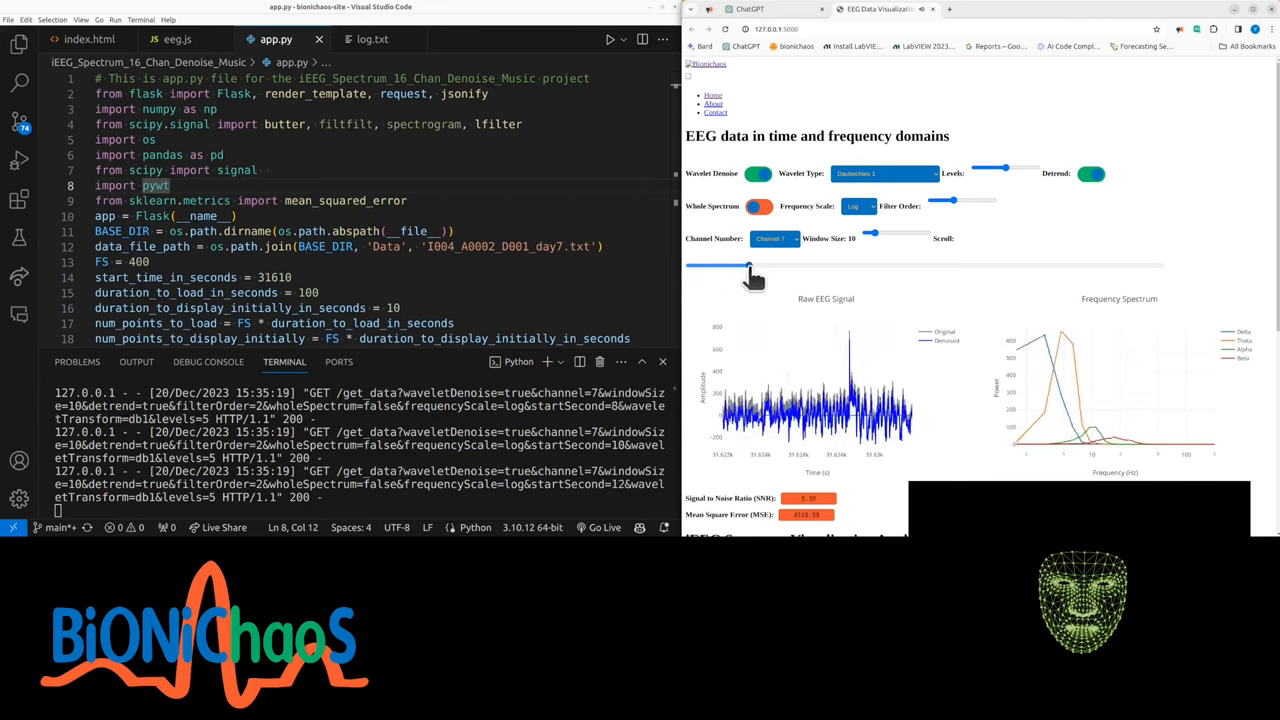
left_click_drag(750, 266, 1008, 266)
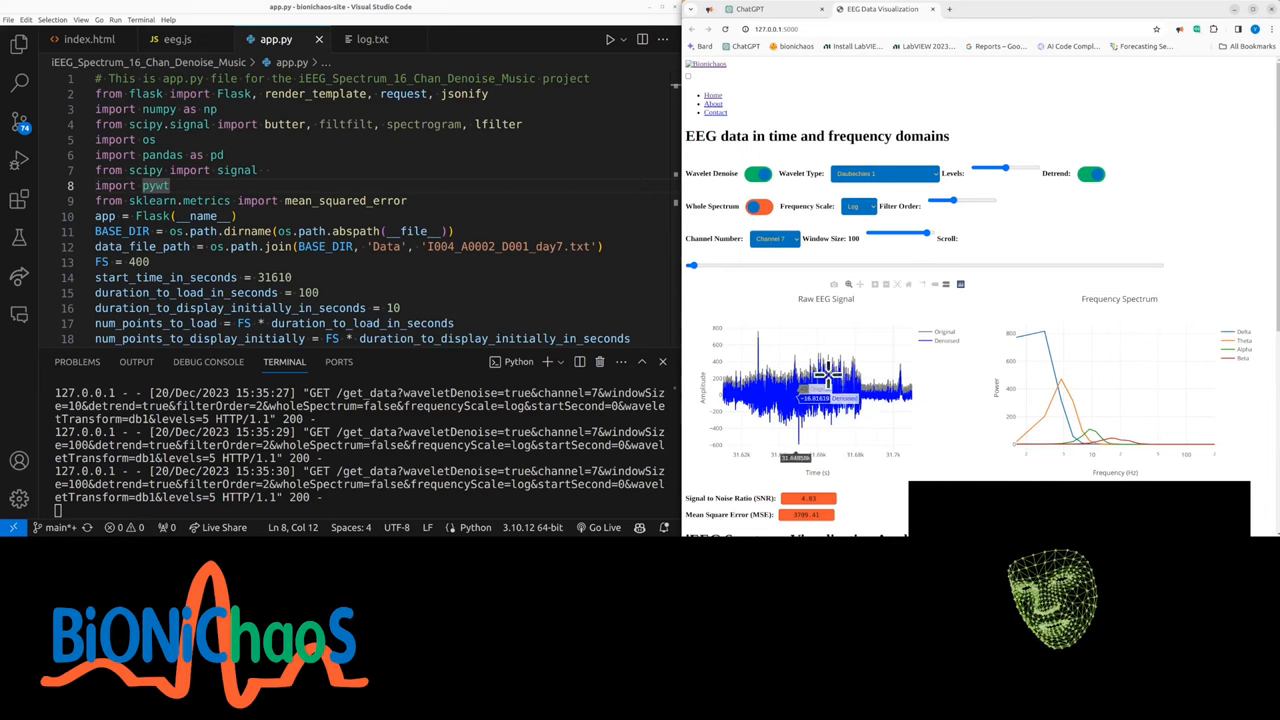
- Show Channel 14 with a 14-second window and scrub later through the recording, then back
left_click(774, 238)
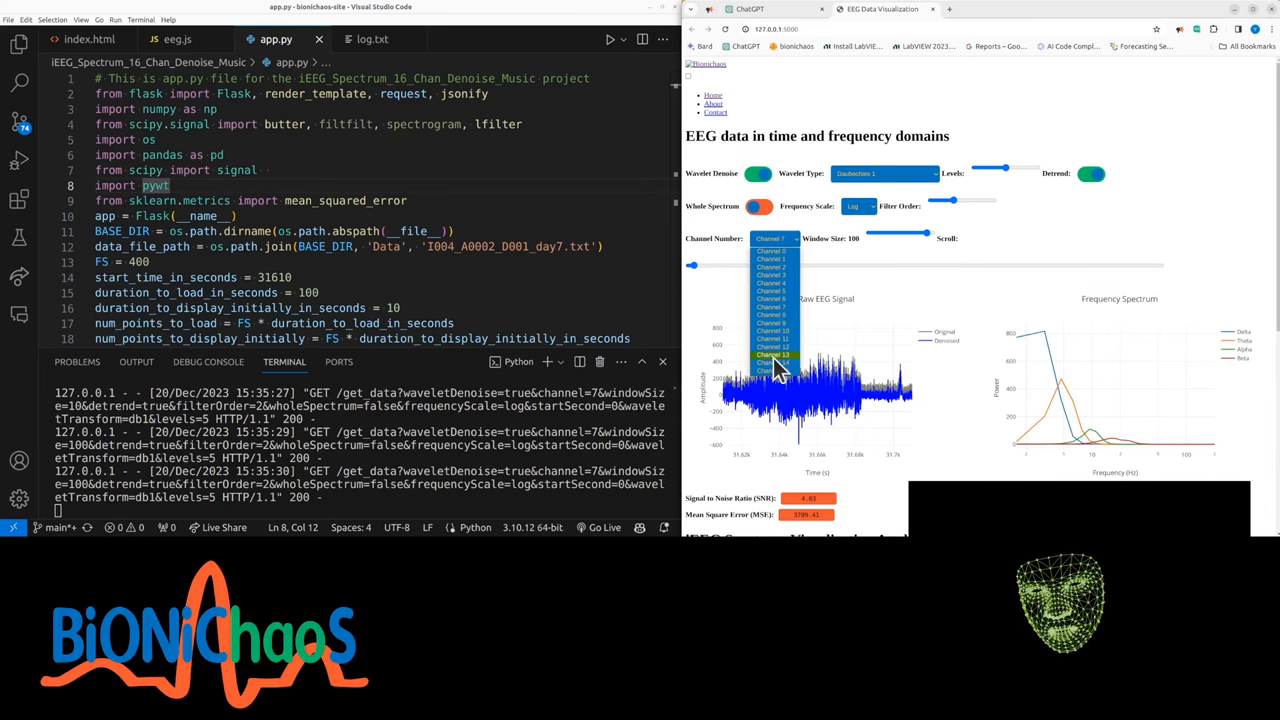
left_click(773, 354)
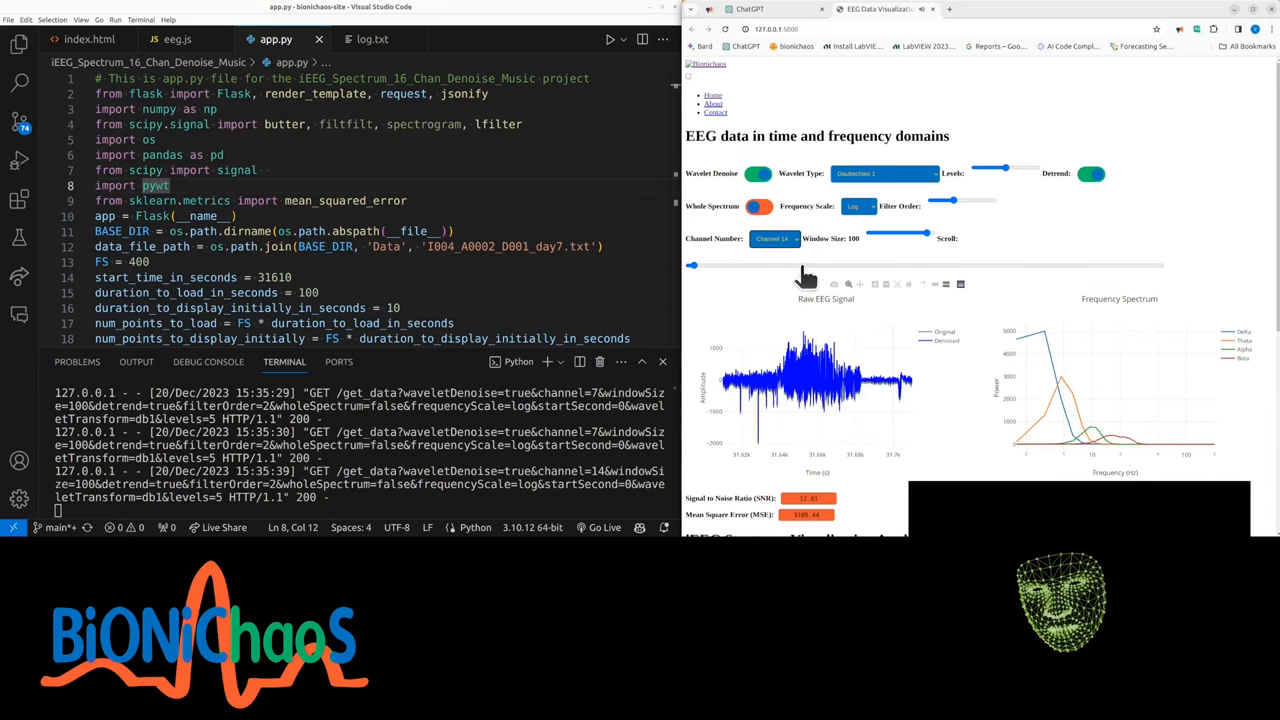
mouse_move(838, 312)
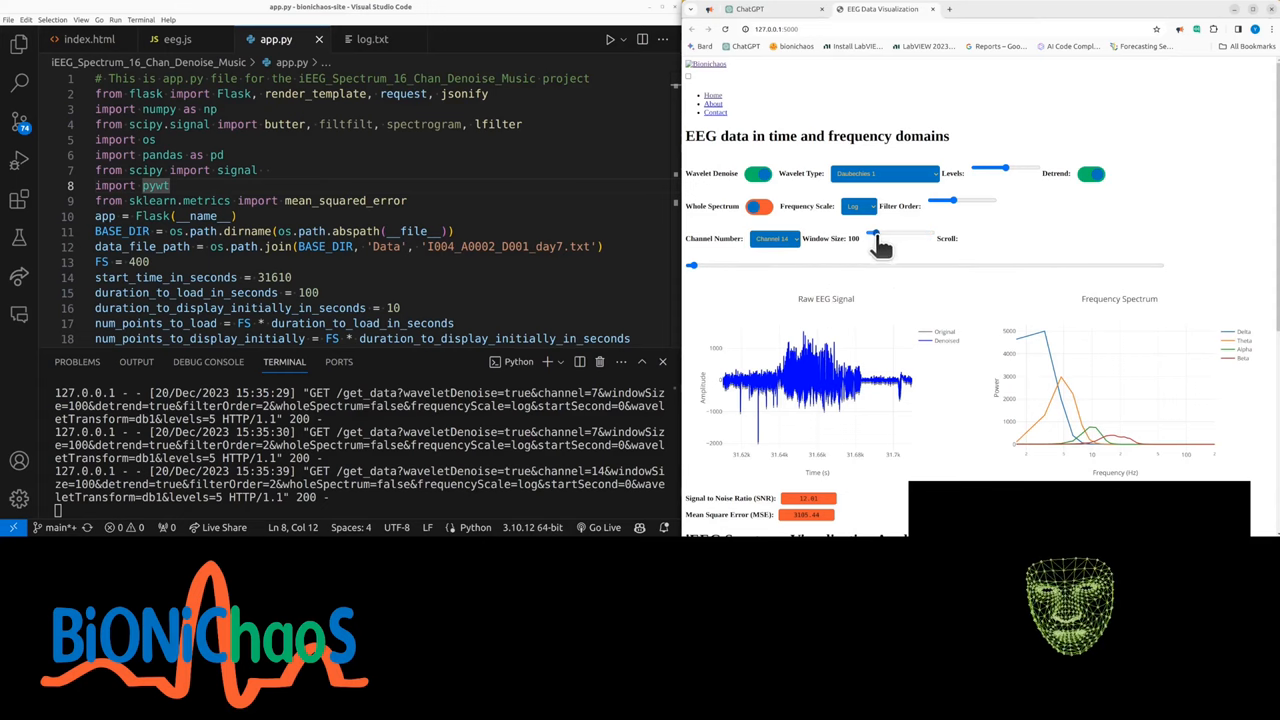
left_click_drag(873, 232, 873, 232)
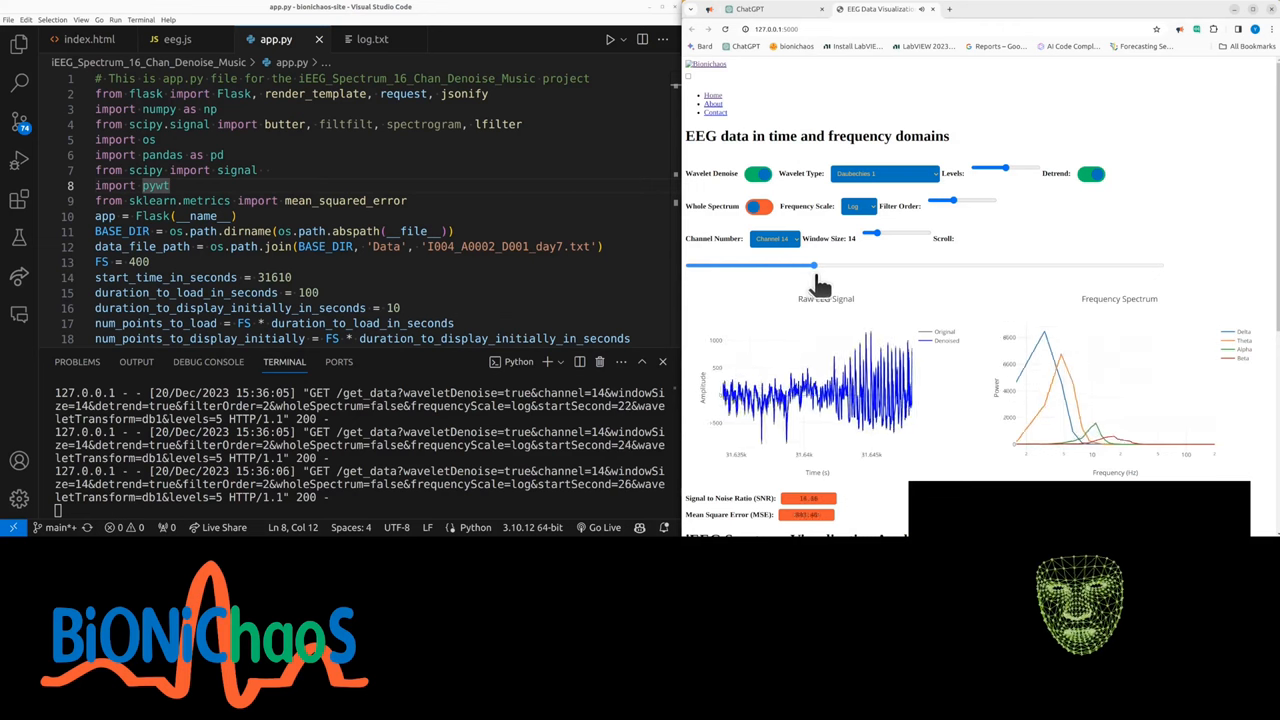
left_click_drag(812, 265, 905, 265)
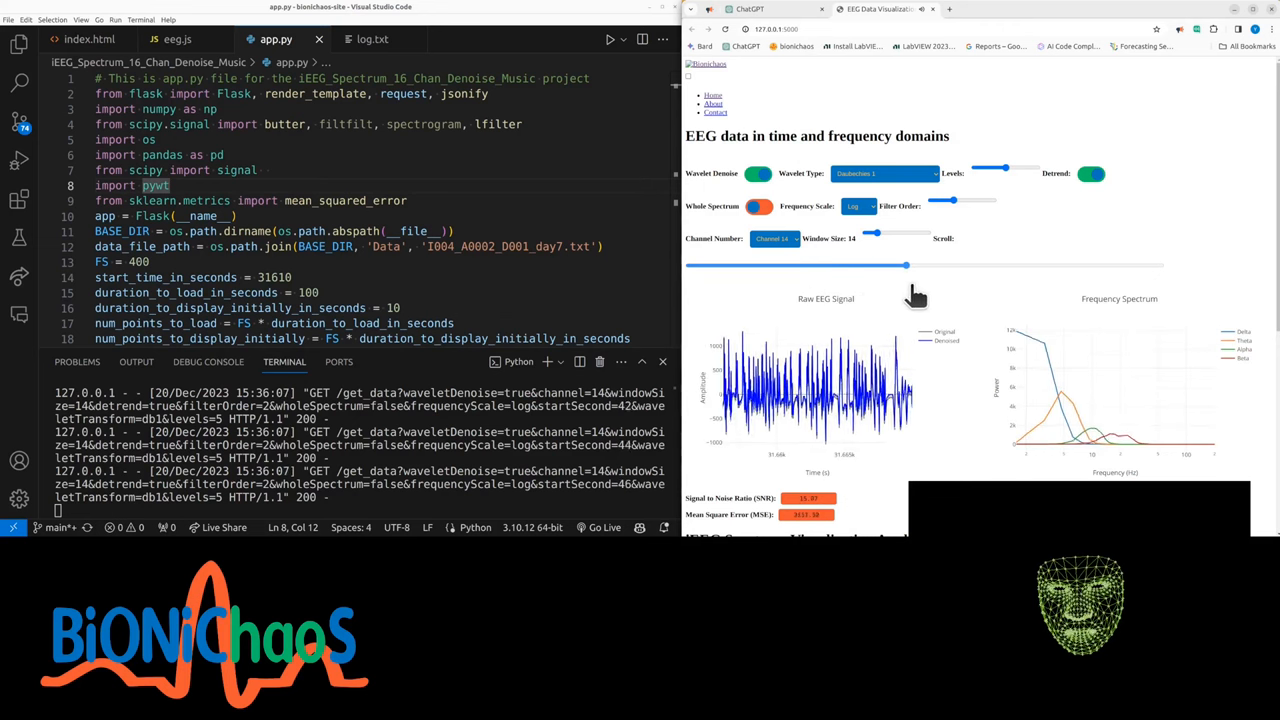
left_click_drag(905, 265, 950, 265)
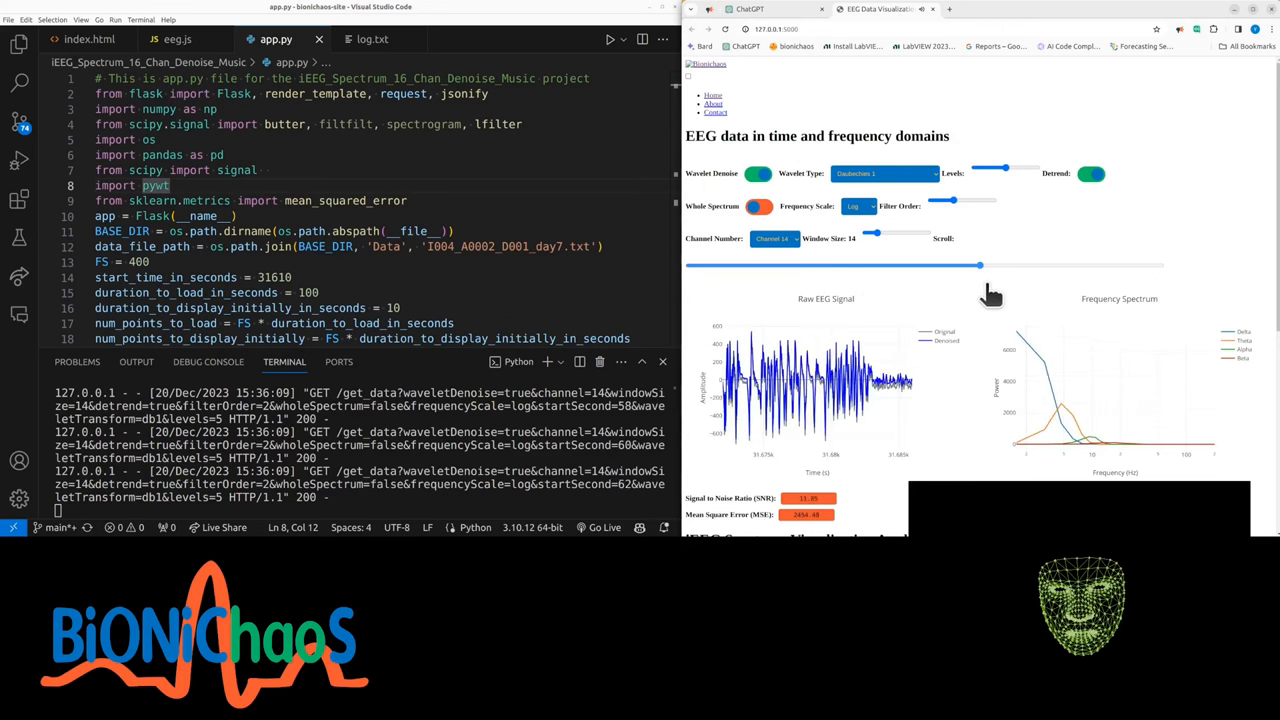
left_click_drag(950, 265, 1053, 265)
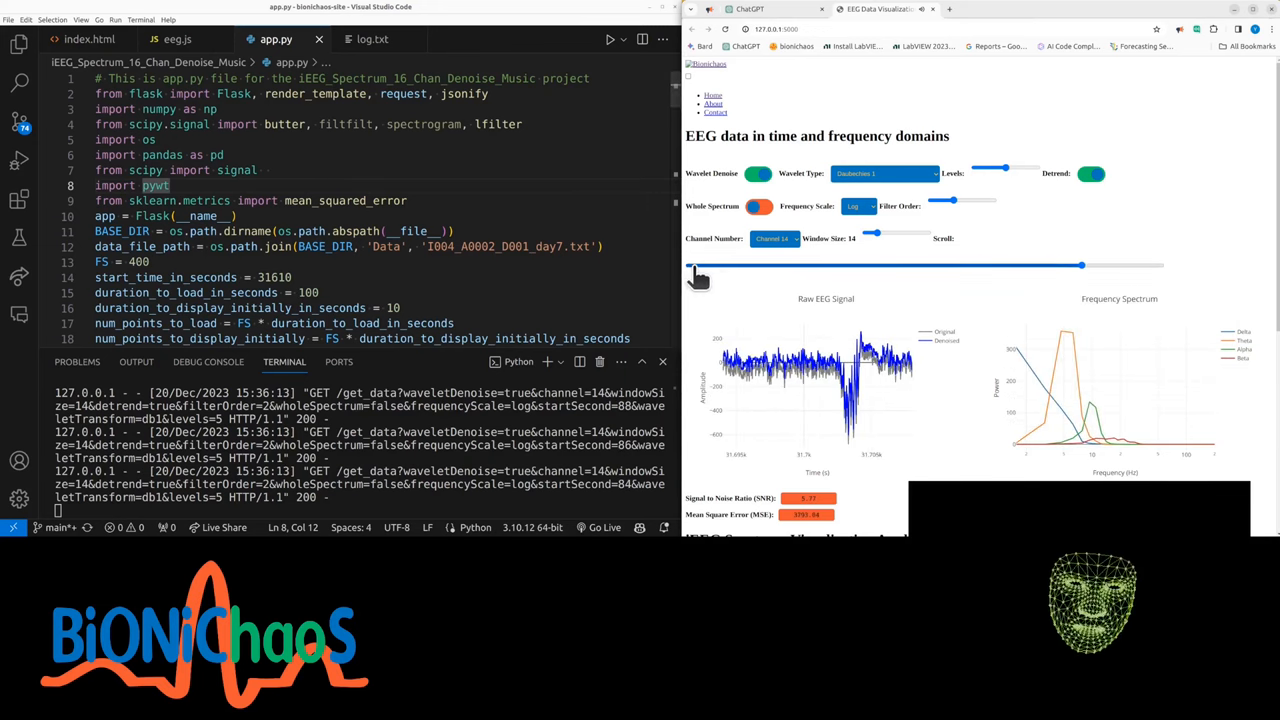
left_click_drag(1080, 265, 690, 265)
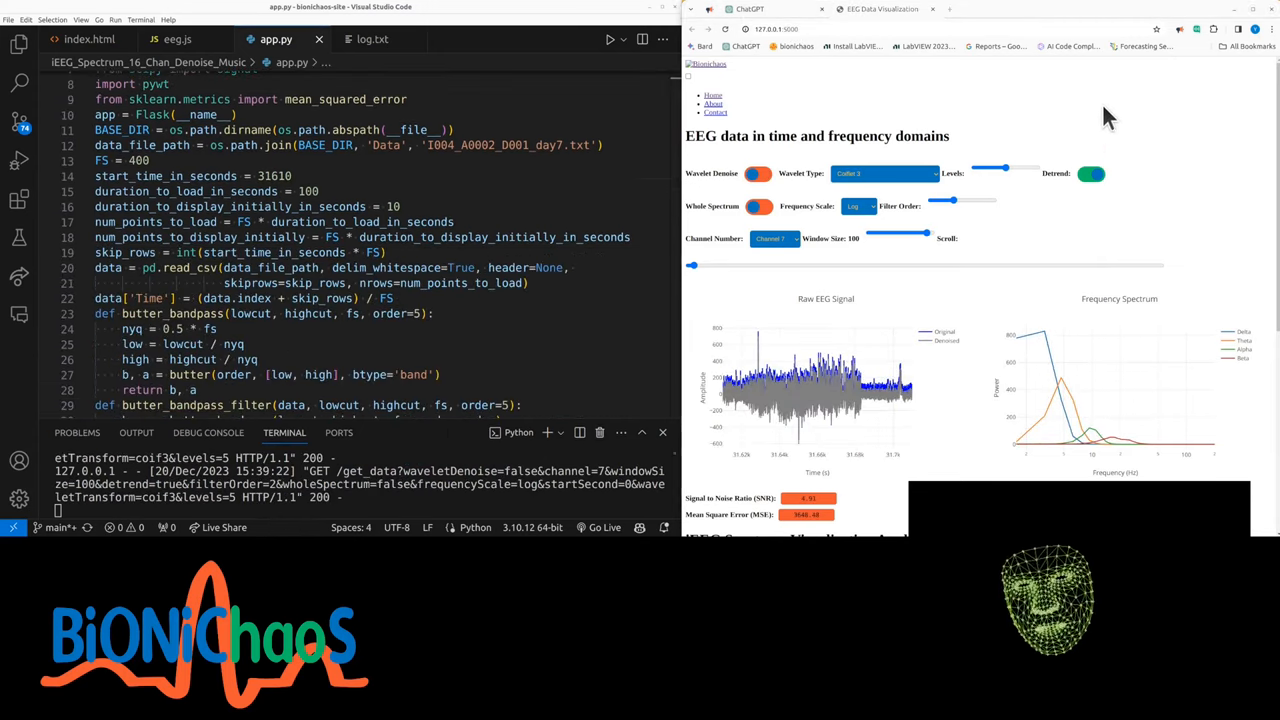
- Toggle wavelet denoising off and back on, and select the Daubechies 1 wavelet
left_click(884, 173)
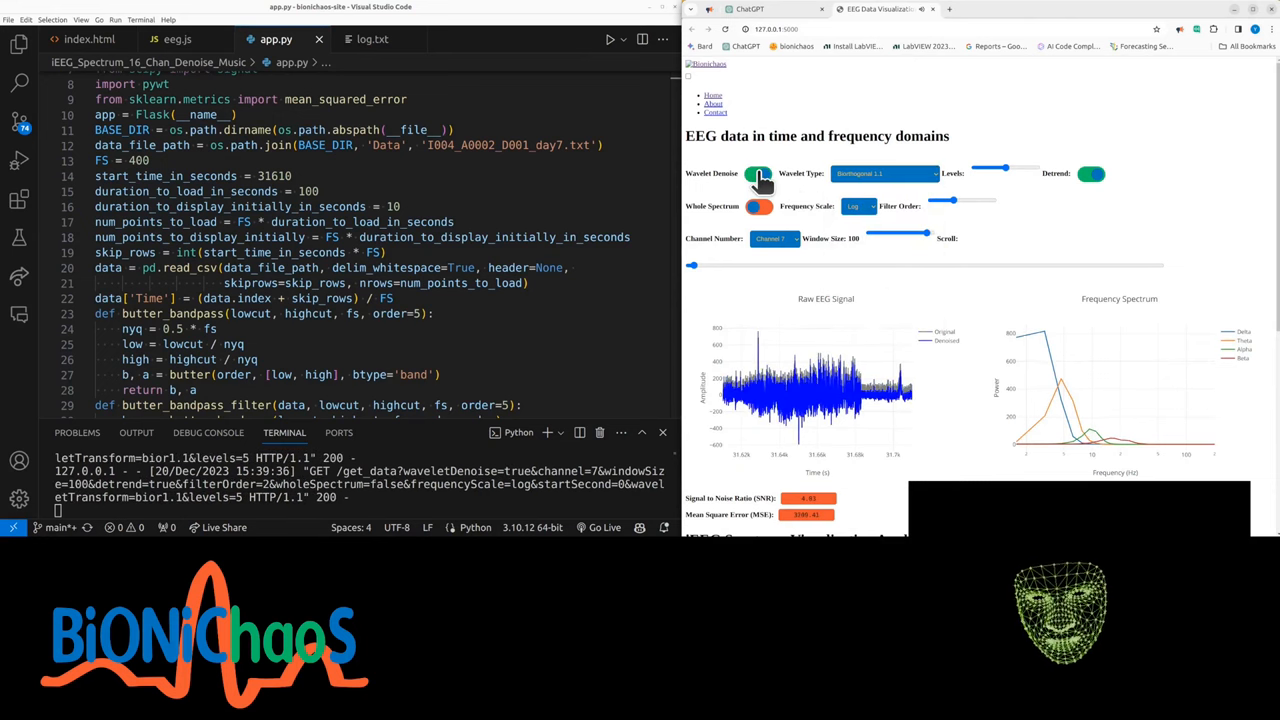
left_click(758, 173)
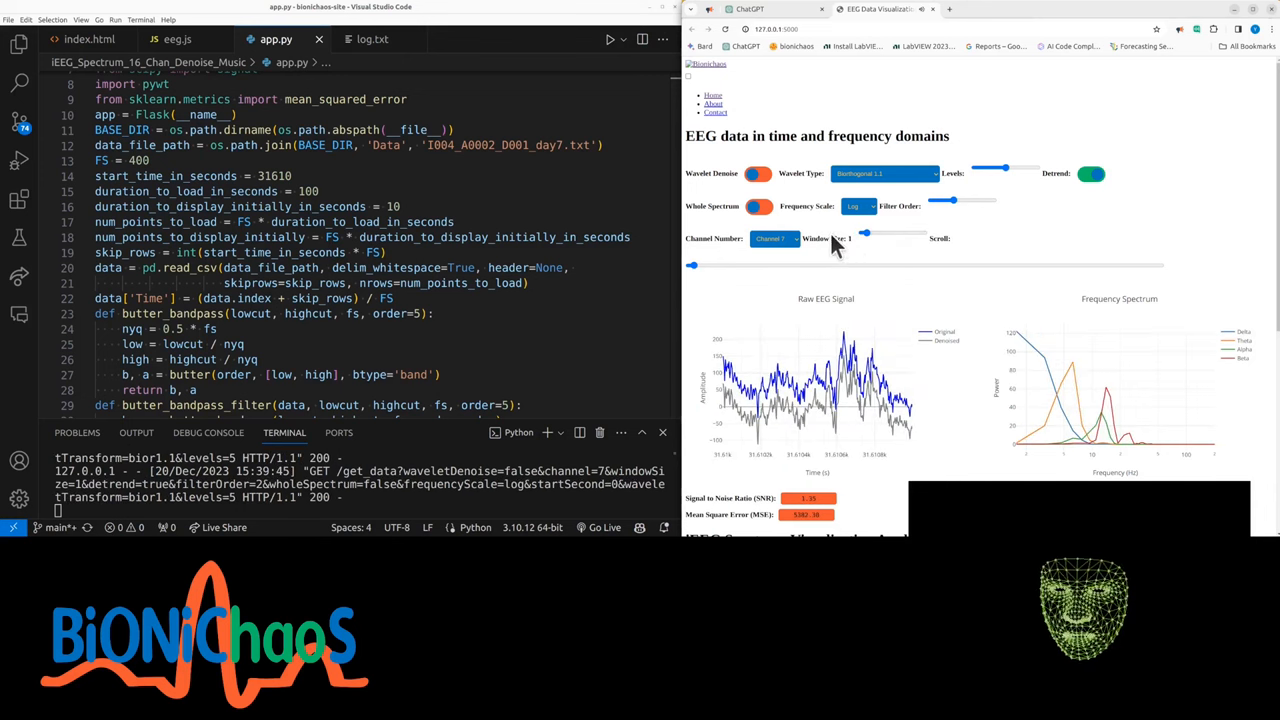
left_click(758, 173)
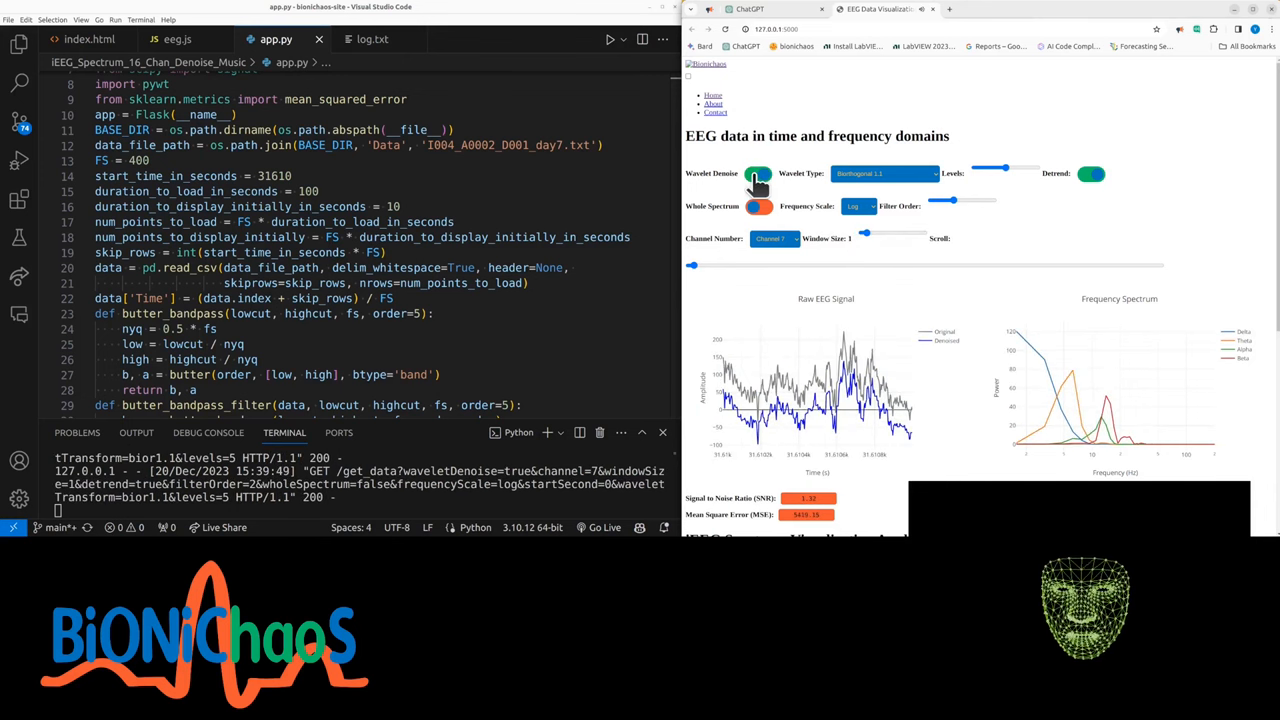
left_click(884, 173)
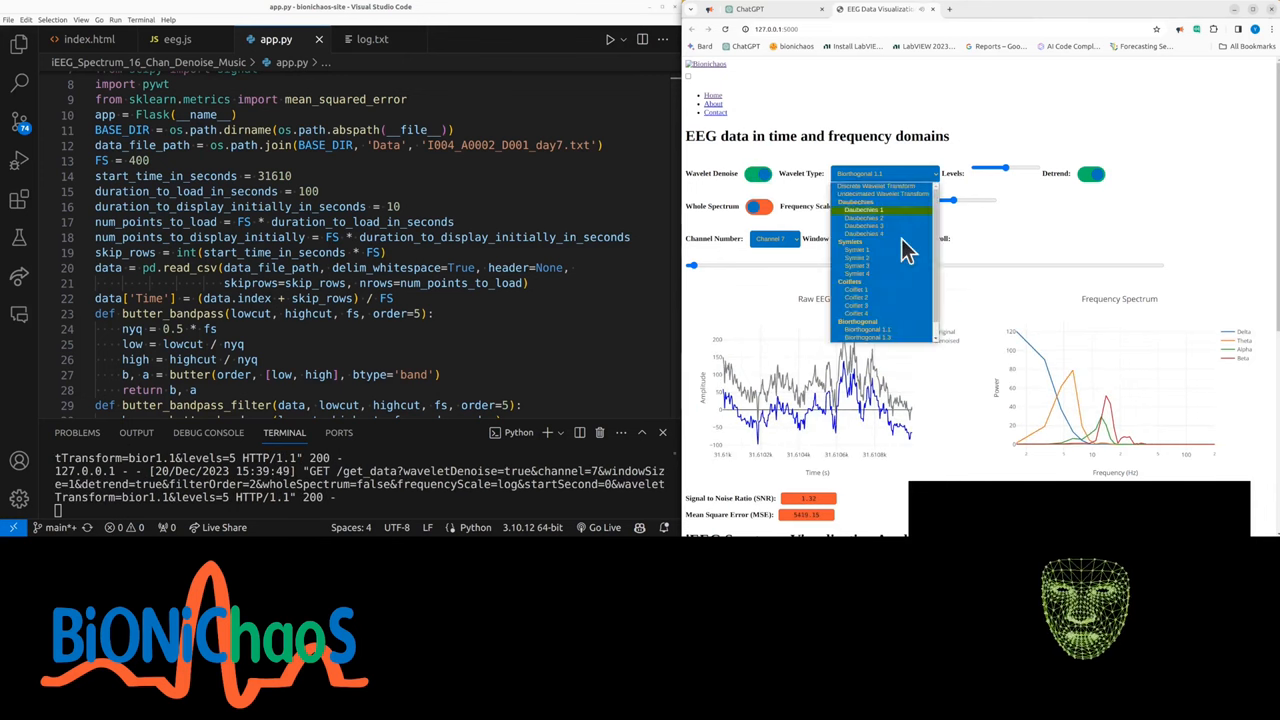
left_click(862, 210)
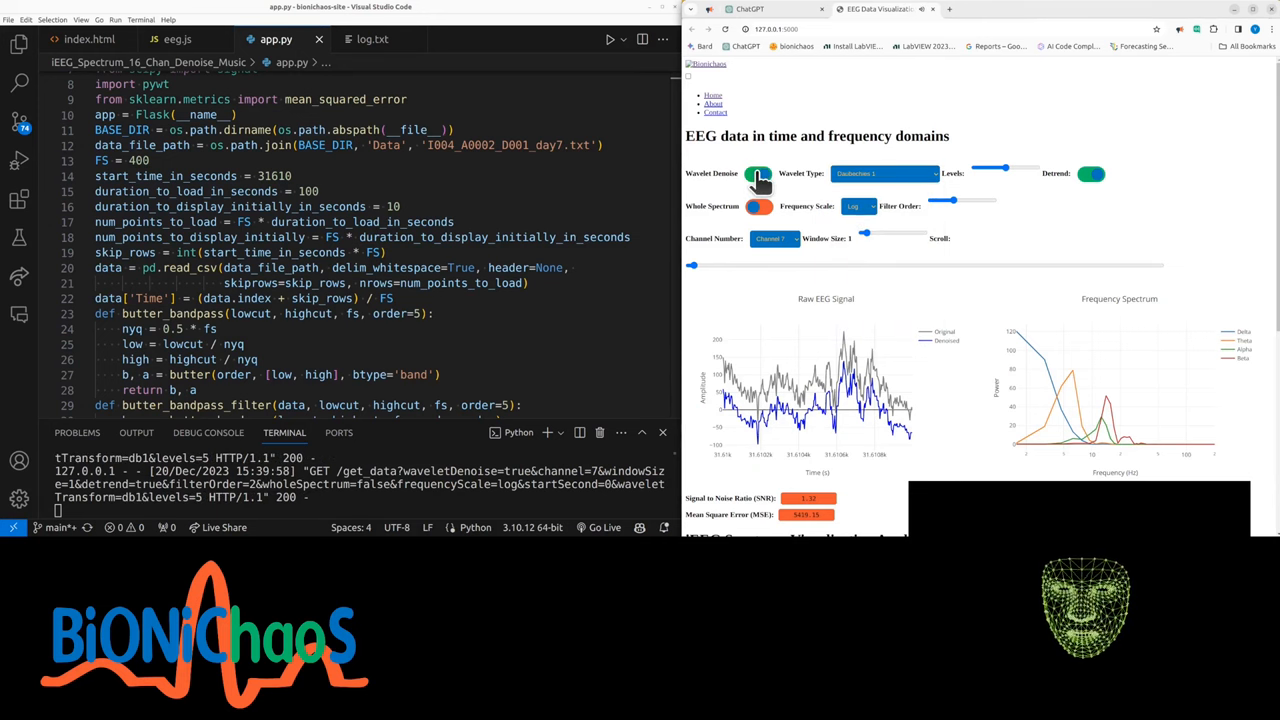
- Set the wavelet decomposition levels to 0, then 6, then 10
left_click_drag(1005, 168, 975, 168)
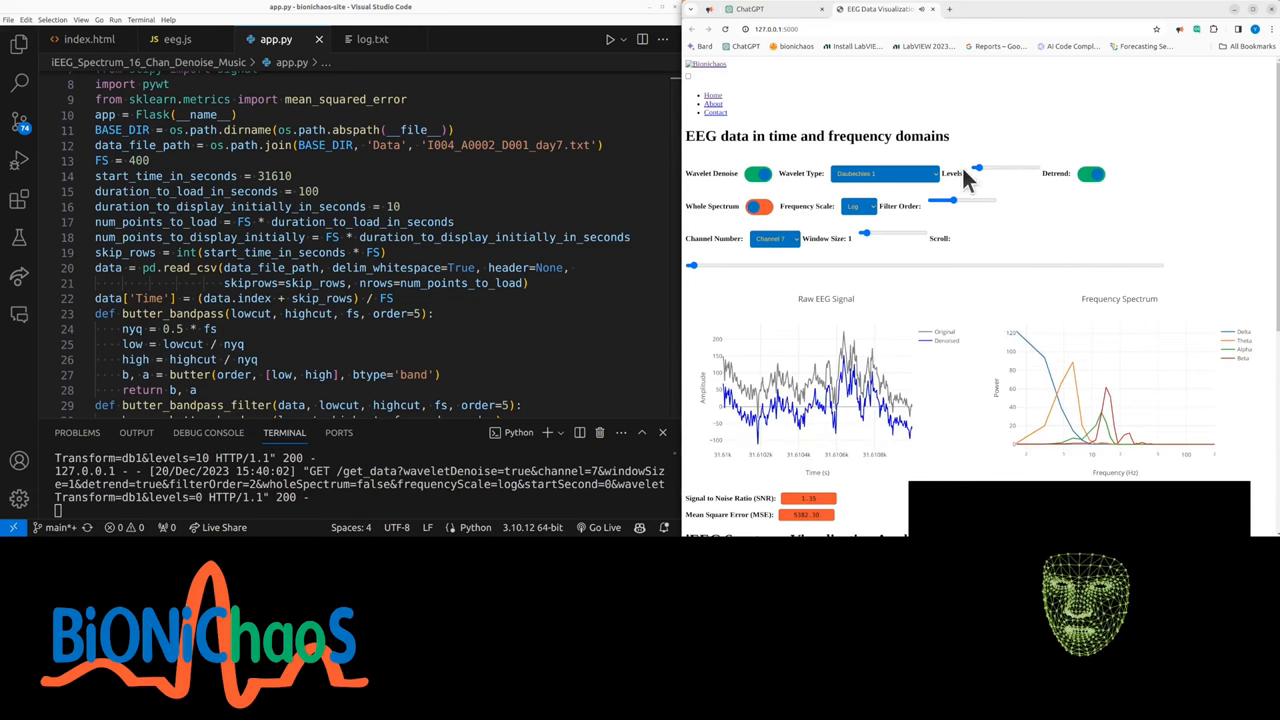
left_click_drag(975, 167, 1010, 167)
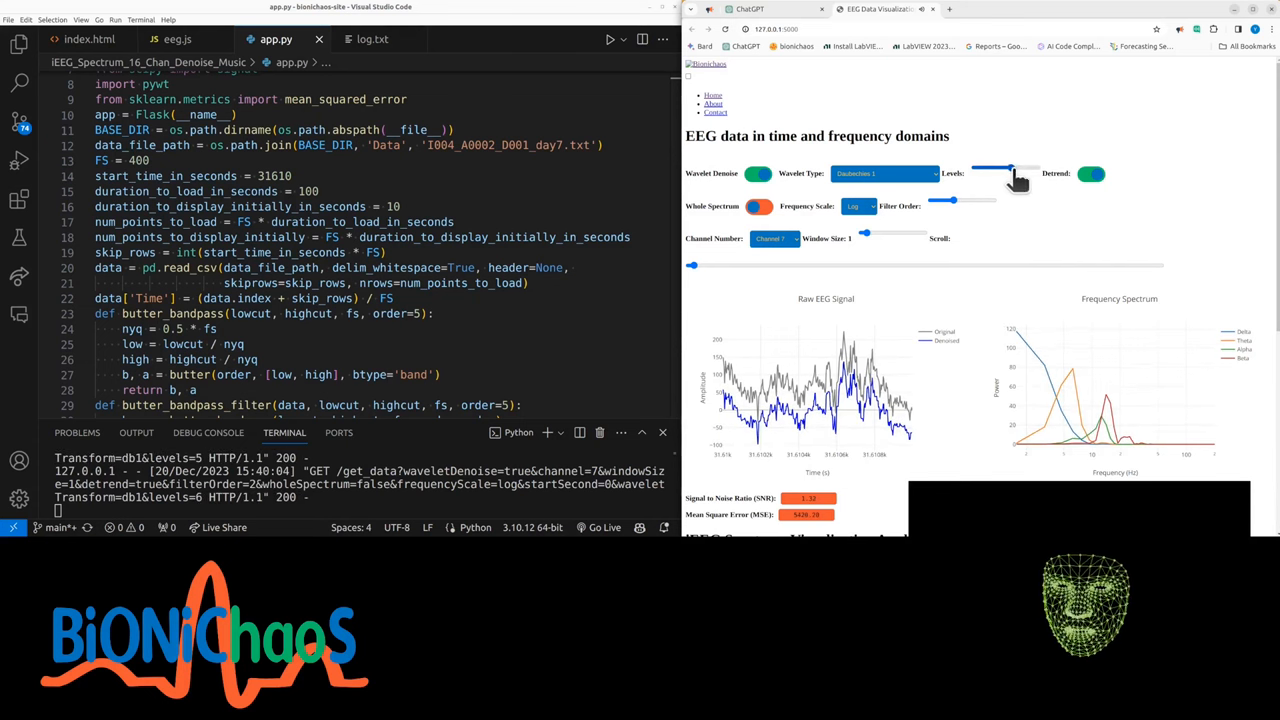
left_click_drag(1010, 173, 1030, 173)
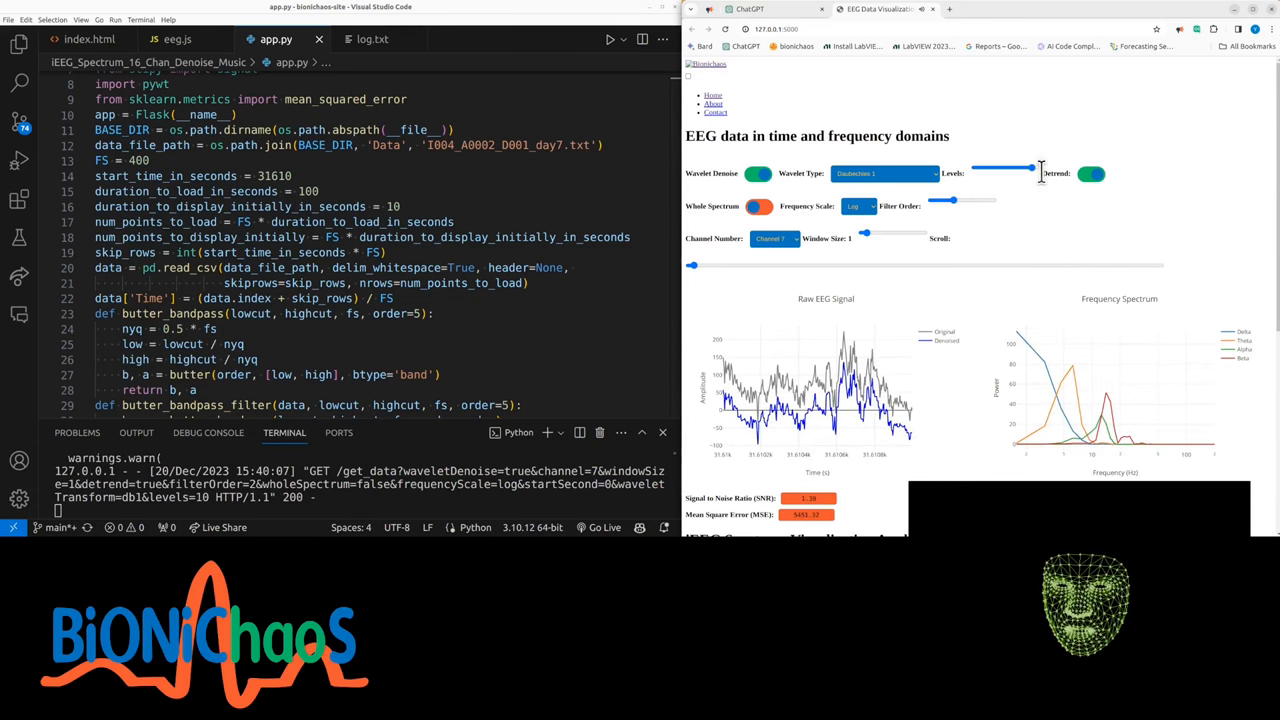
left_click(1090, 173)
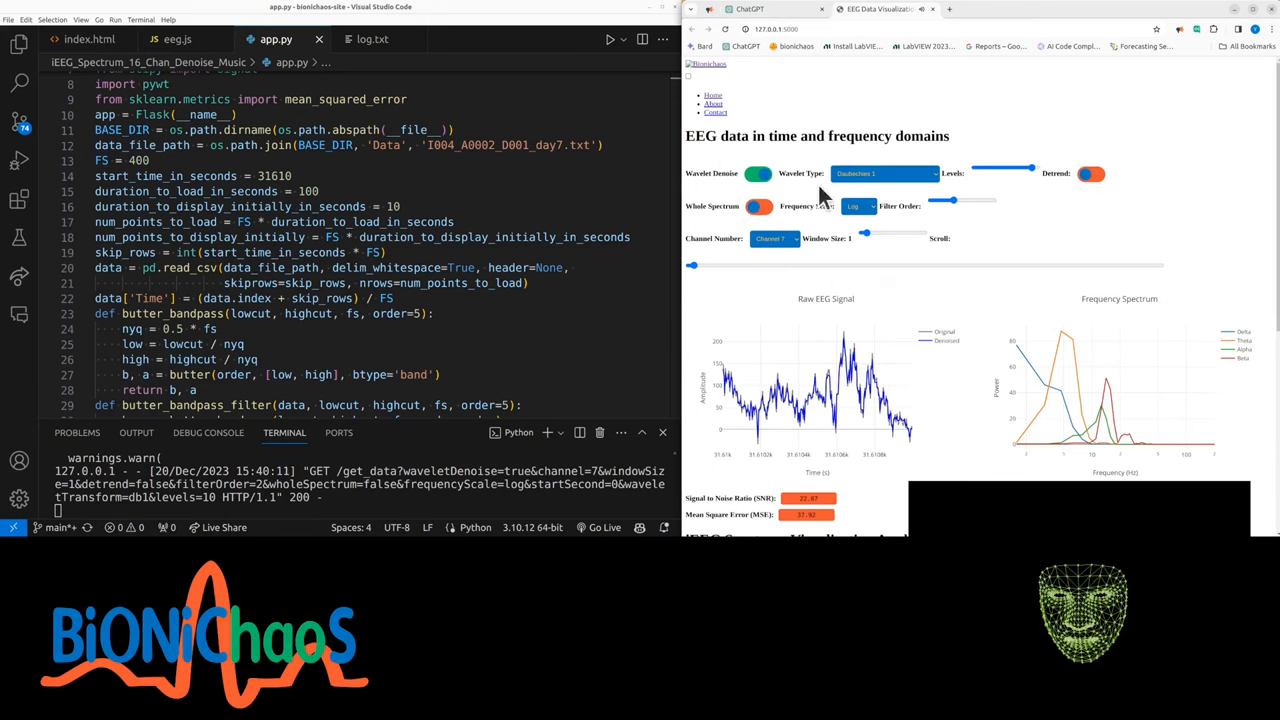
- Try Daubechies 2, Daubechies 3, Symlet 1 and Biorthogonal 1.3, settling on Biorthogonal 1.1
left_click(884, 173)
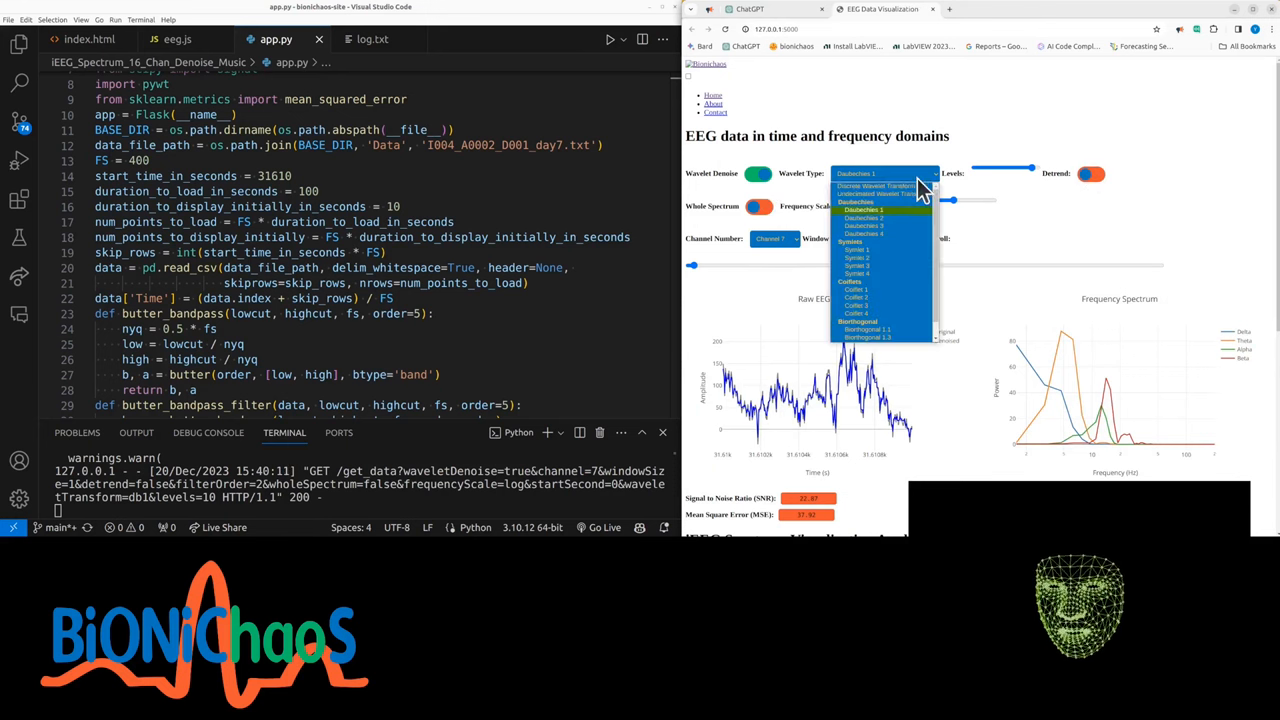
left_click(863, 209)
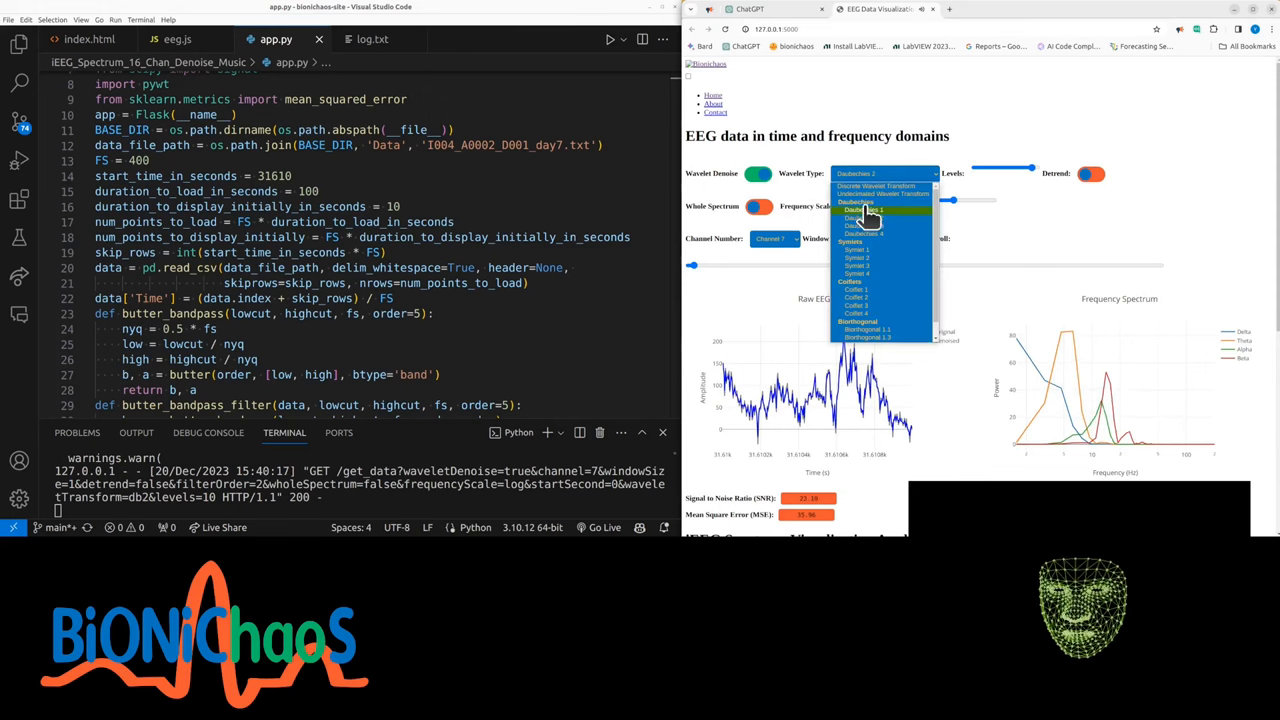
left_click(857, 218)
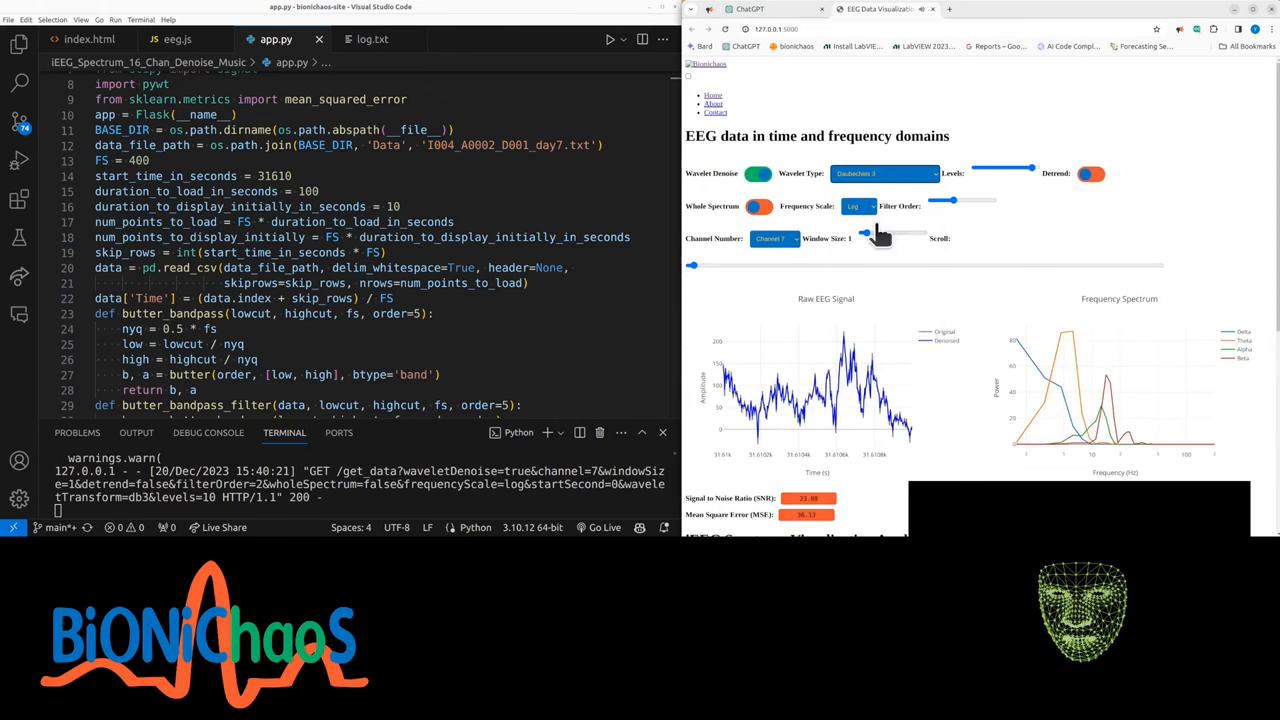
left_click(884, 173)
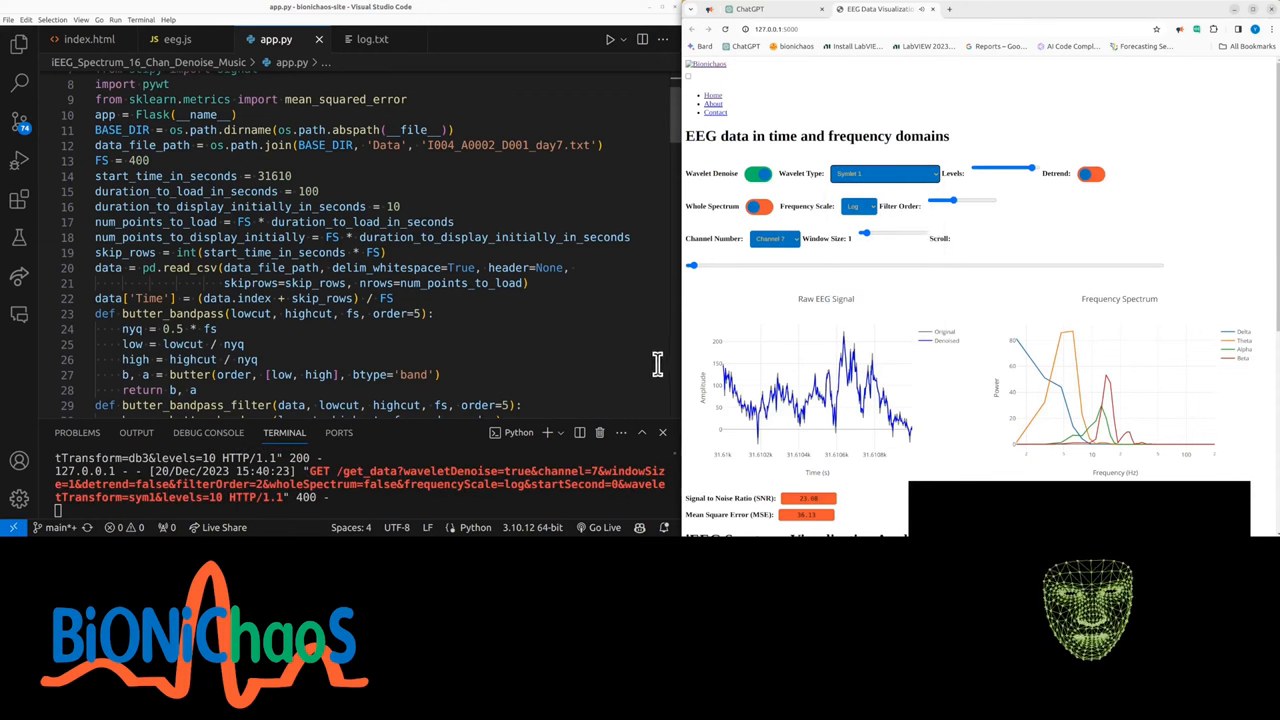
left_click(884, 173)
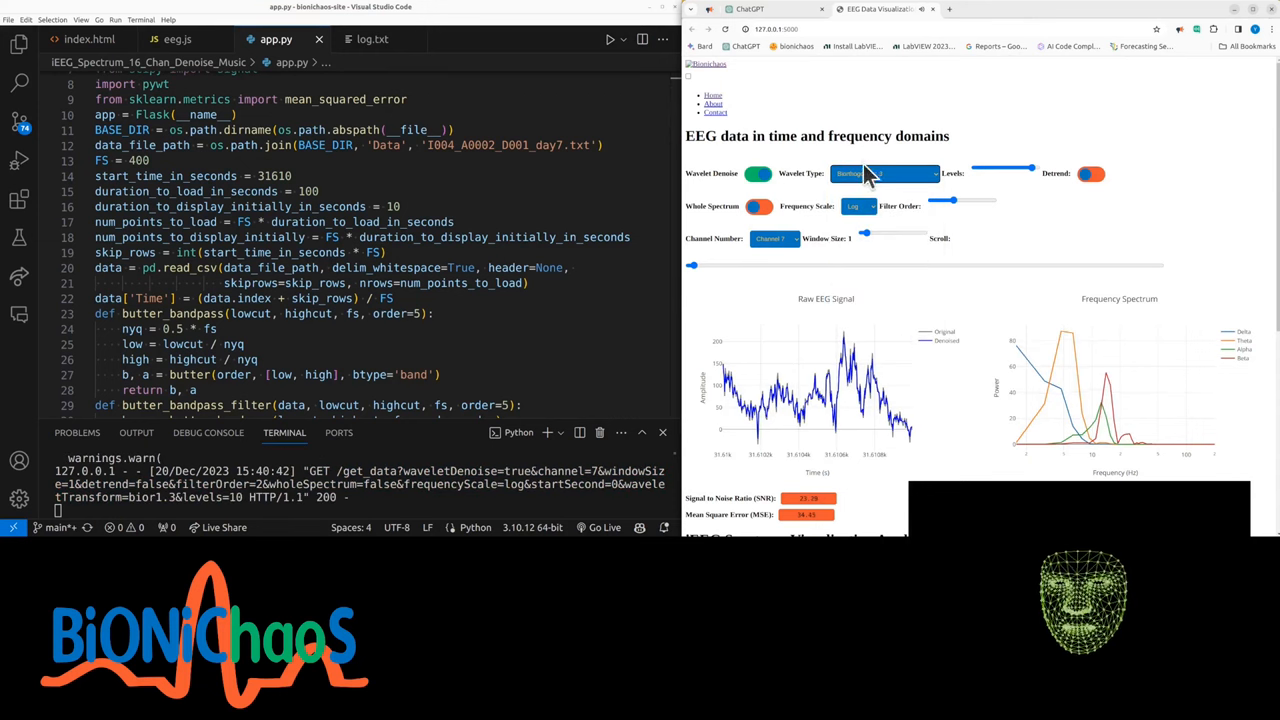
left_click(884, 173)
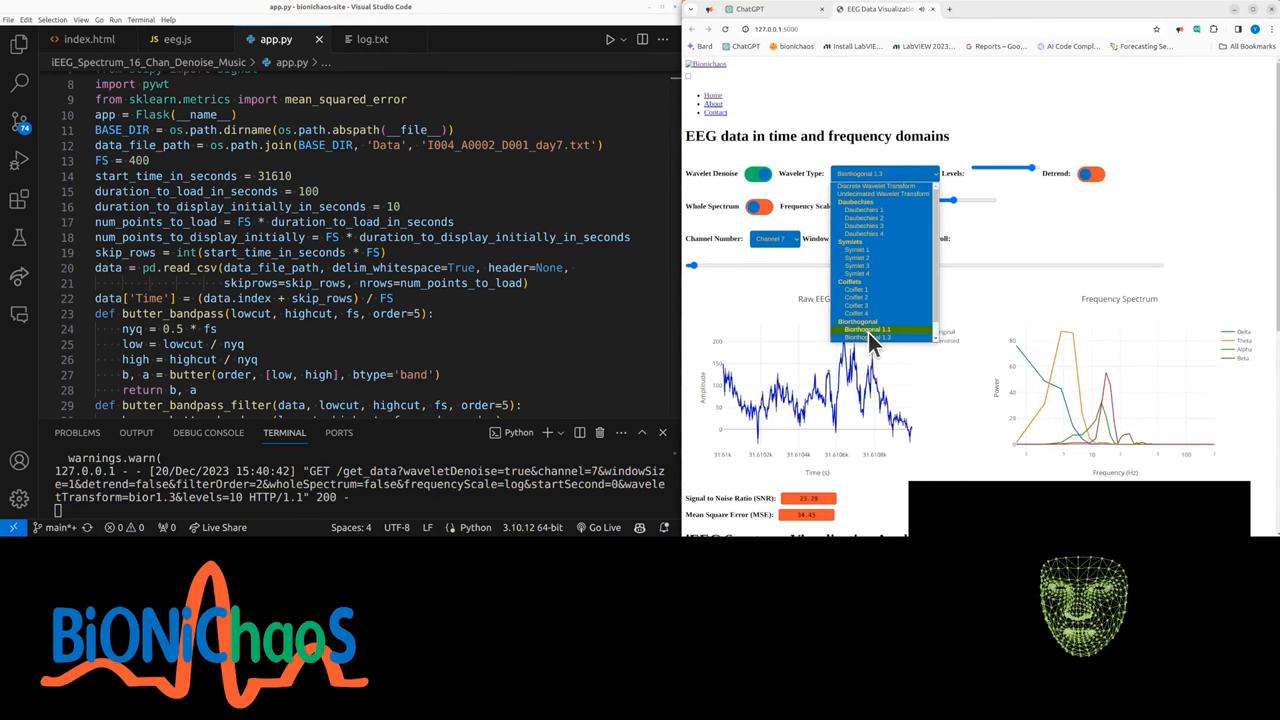
left_click(869, 335)
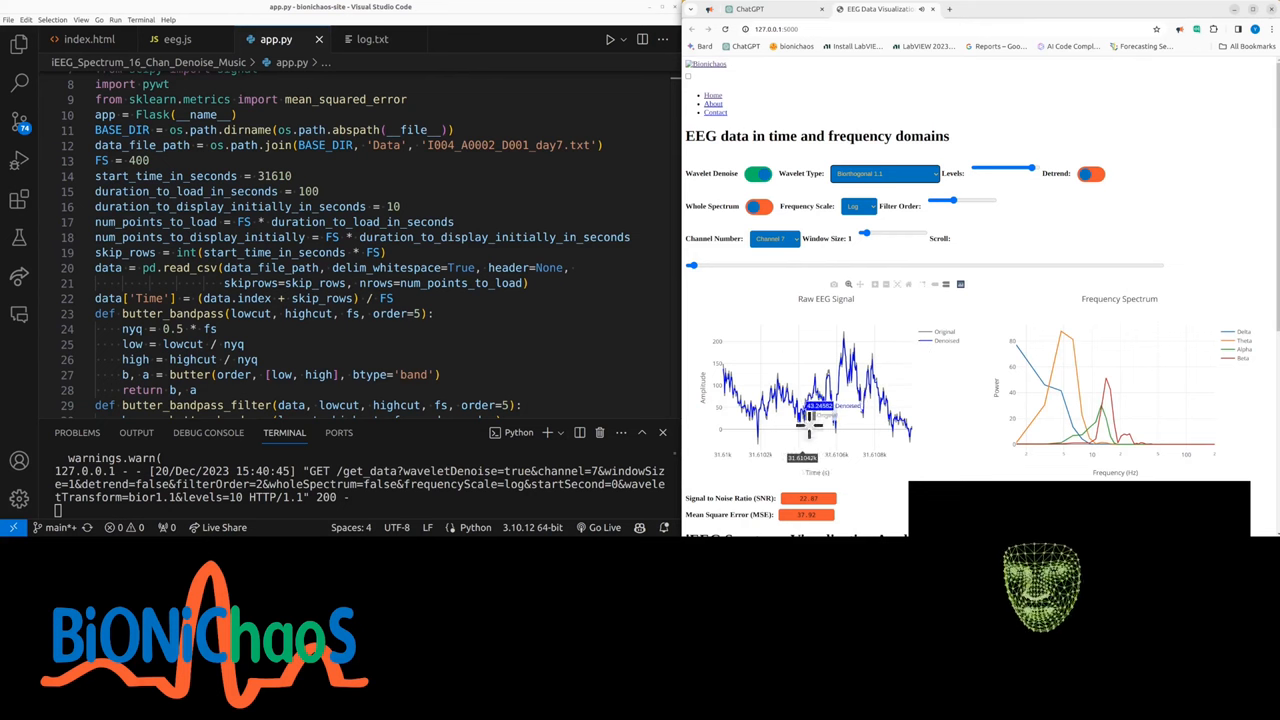
- Set the window size to 15, enable detrending, toggle denoising, and switch to channel 13
left_click(758, 173)
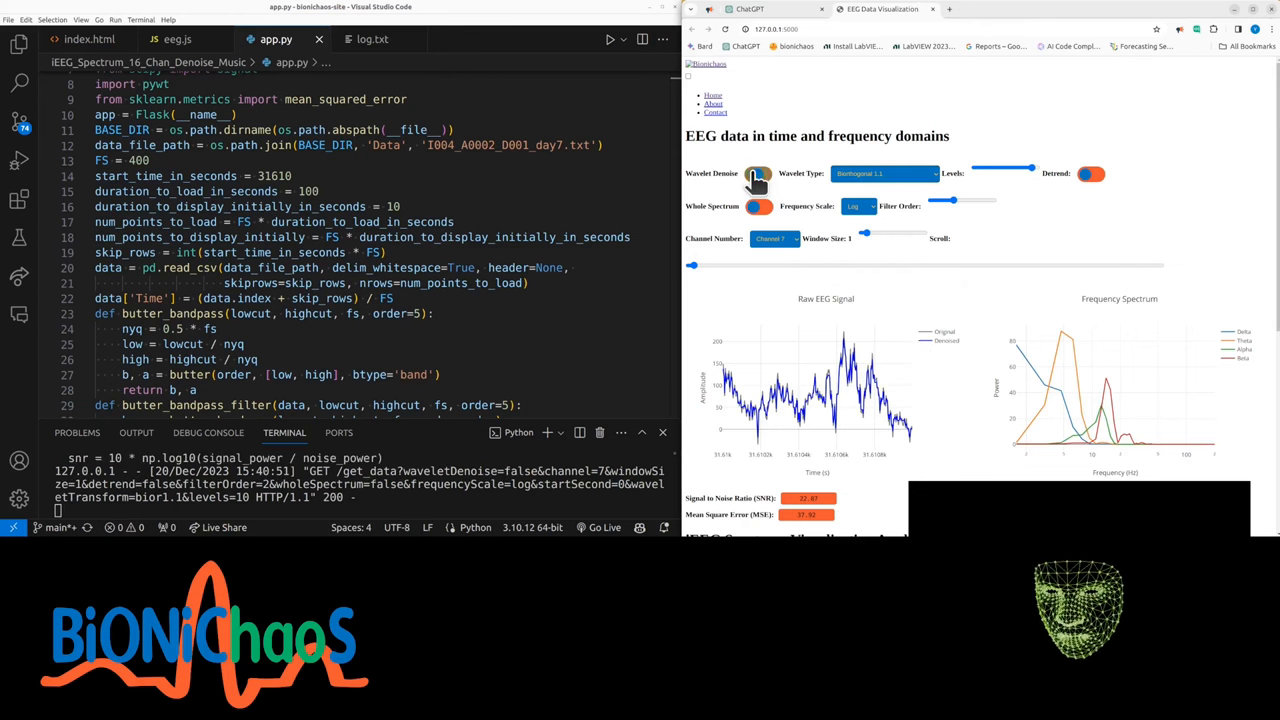
left_click(757, 173)
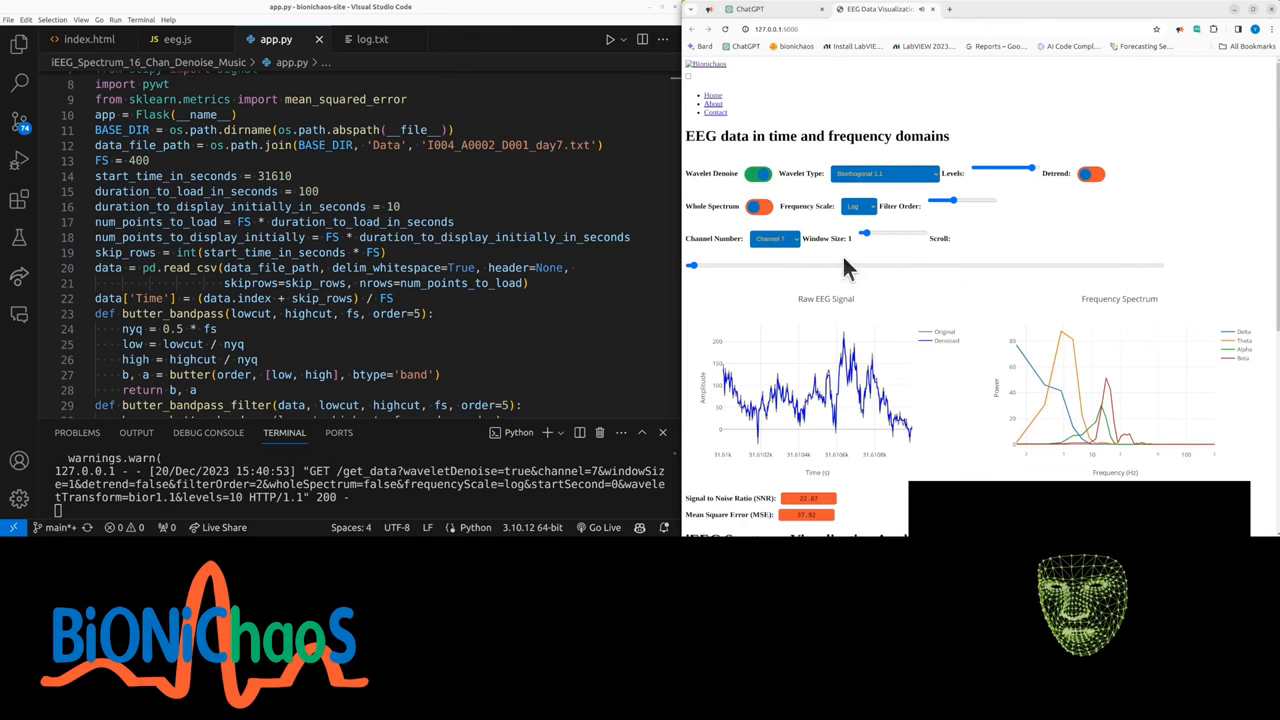
left_click_drag(865, 233, 895, 233)
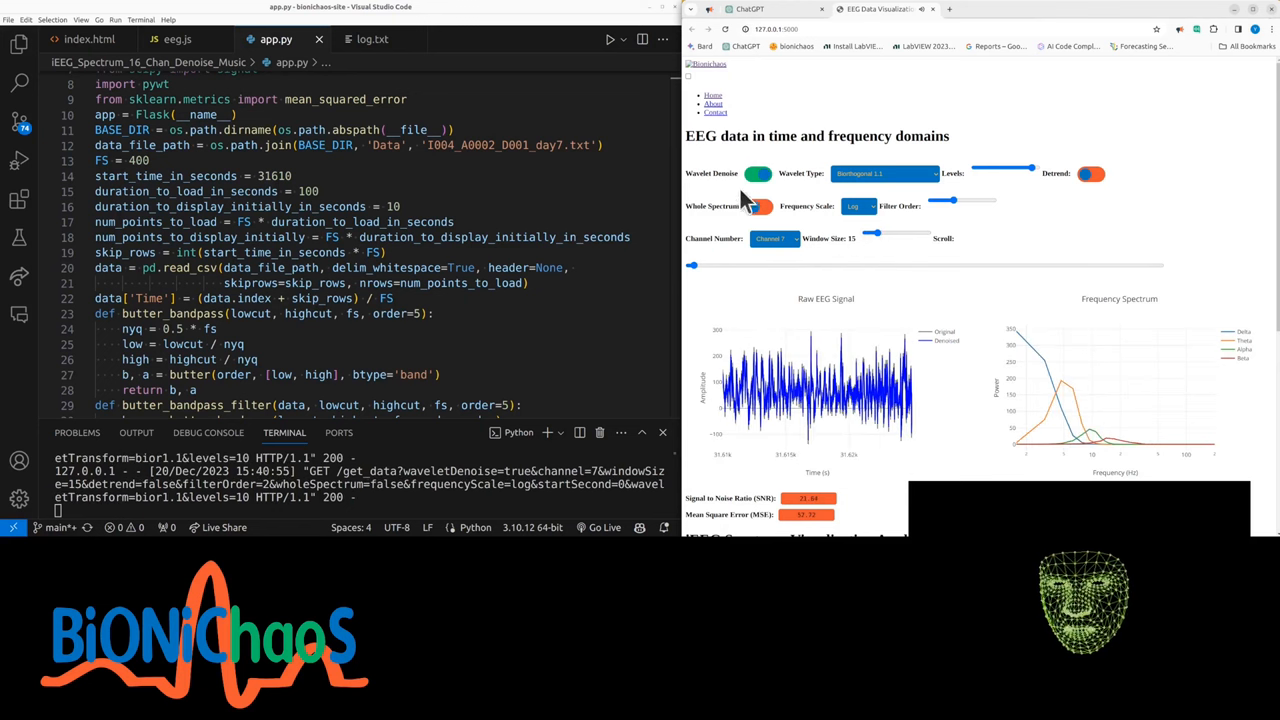
left_click(758, 173)
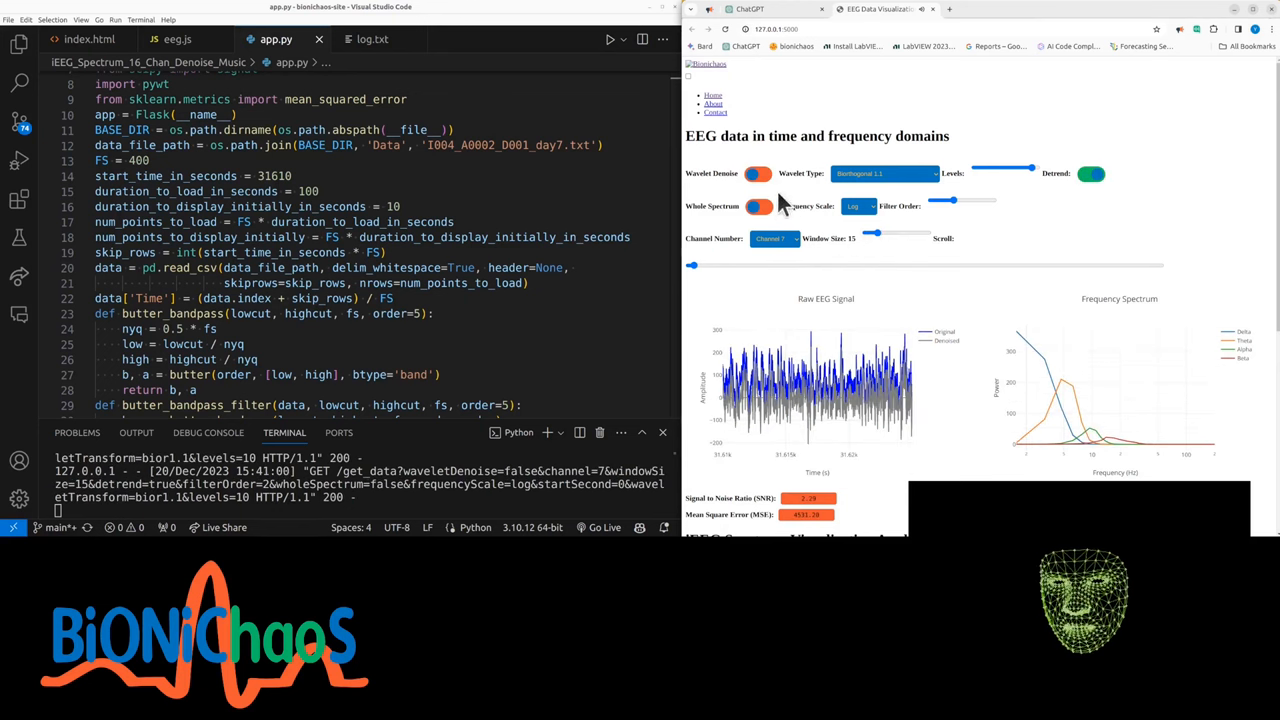
left_click(758, 173)
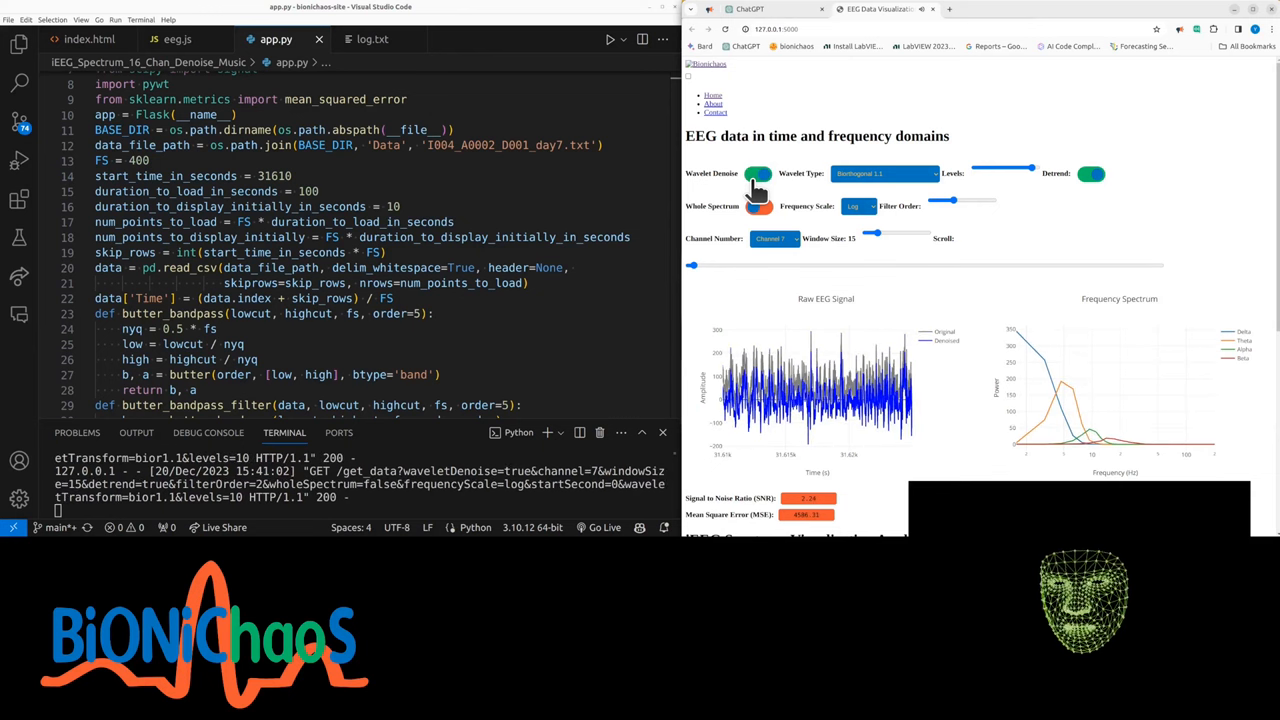
left_click(758, 173)
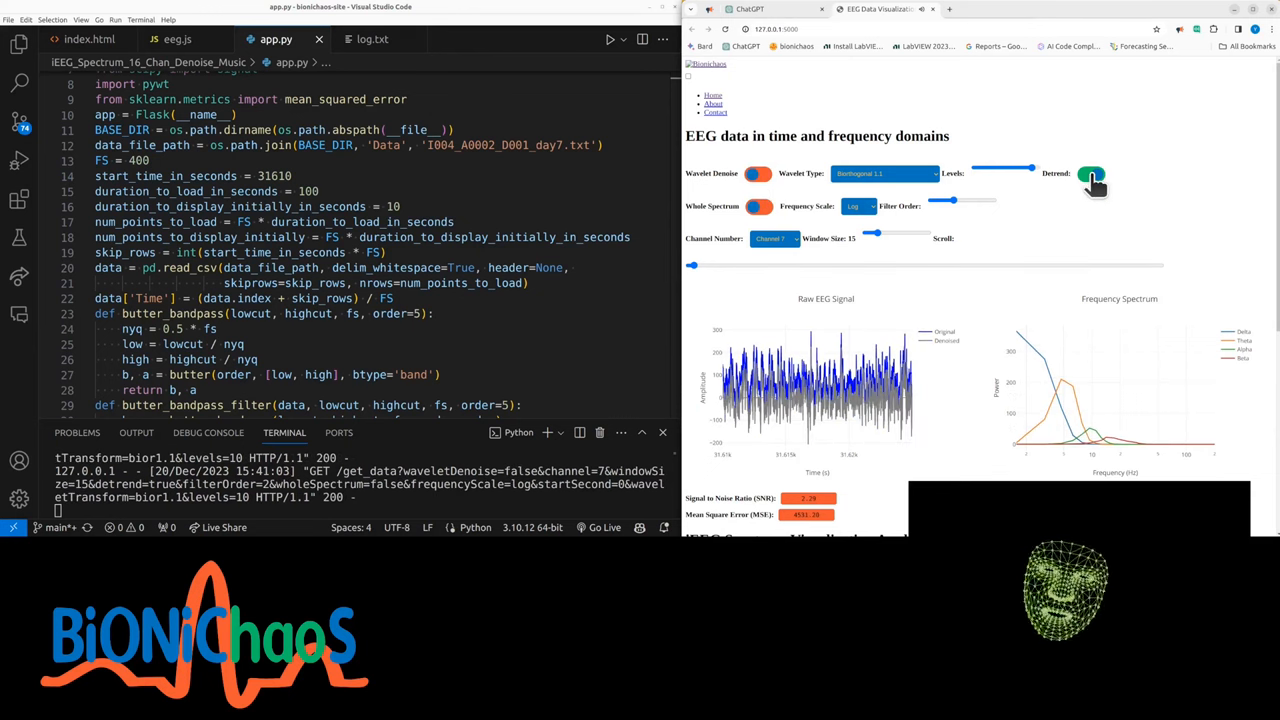
left_click(1091, 174)
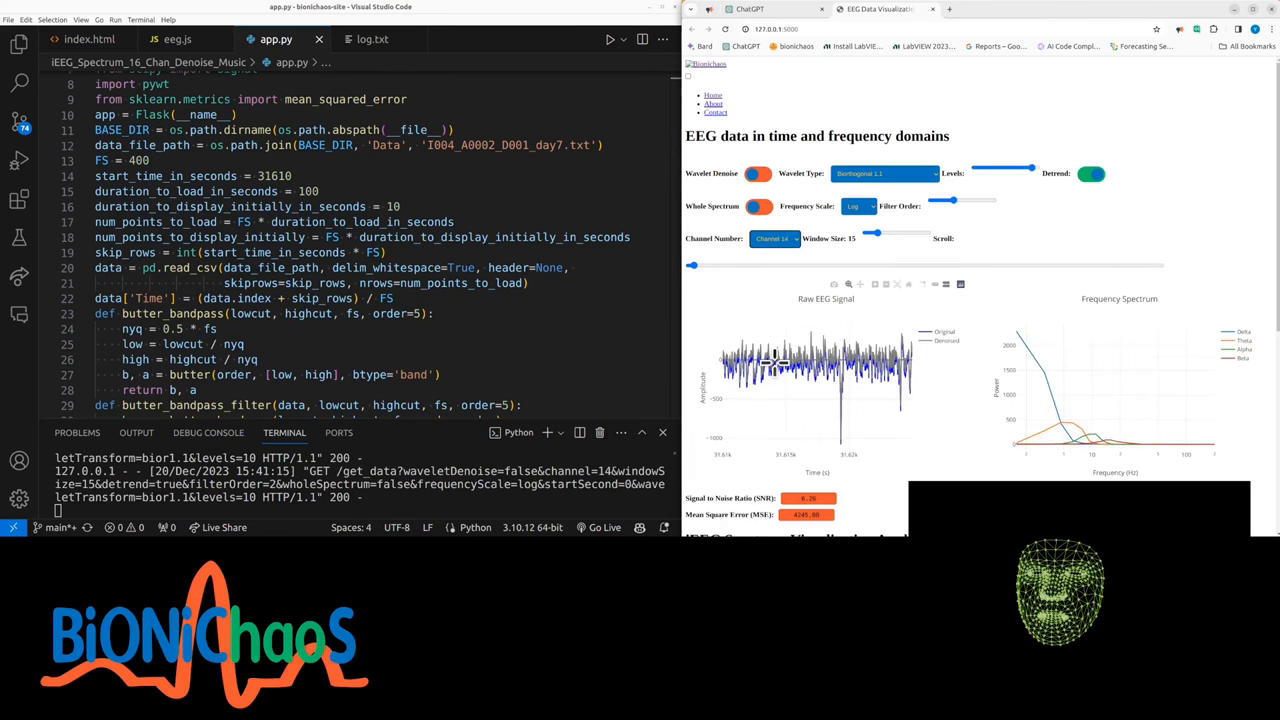
left_click(757, 173)
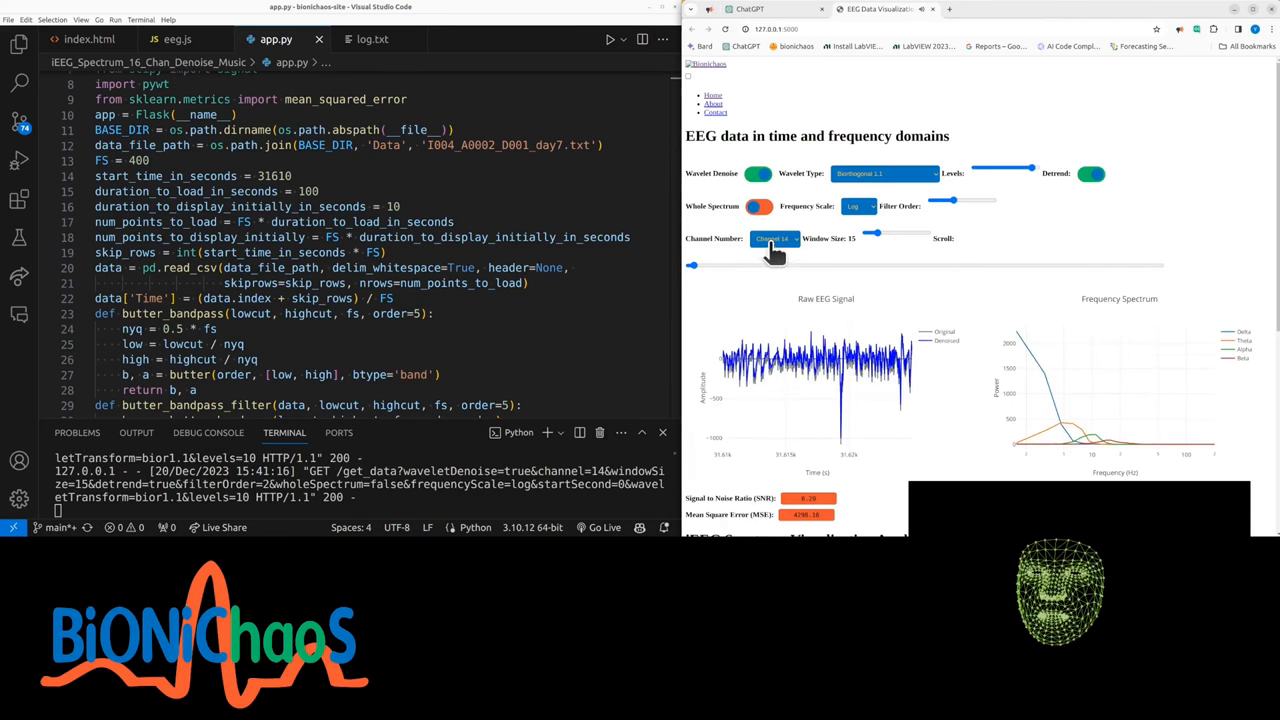
left_click(773, 238)
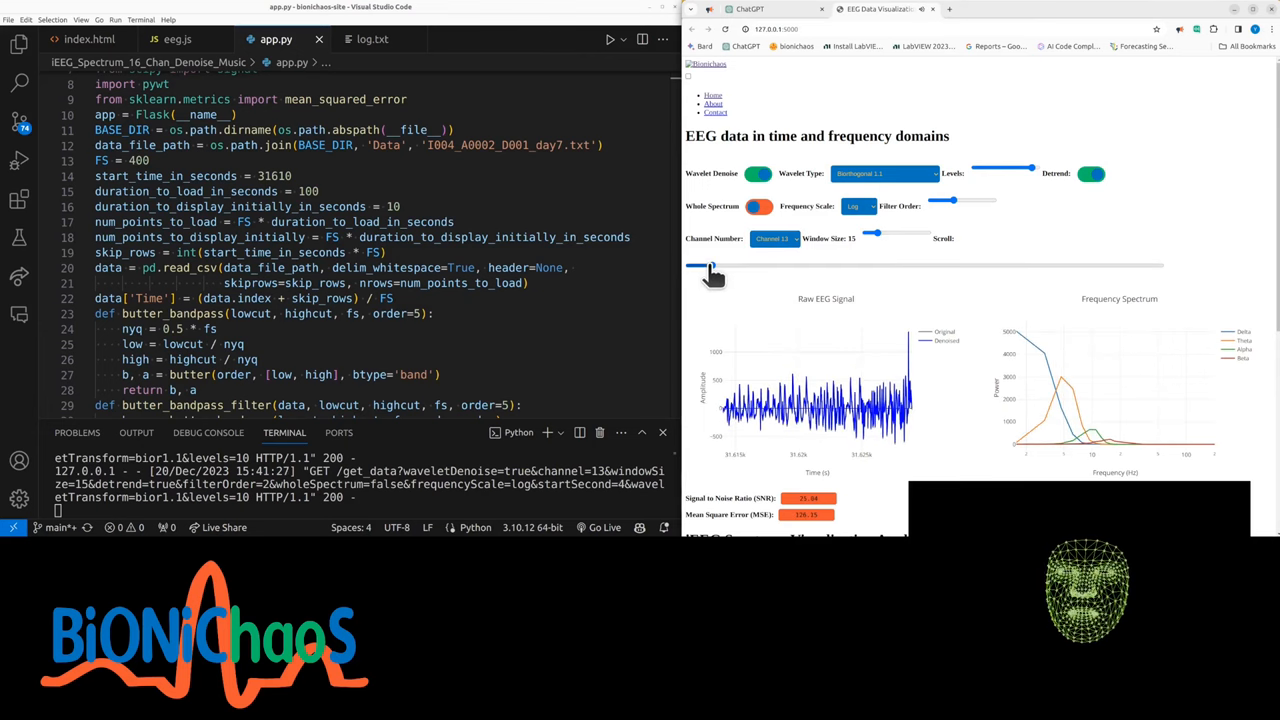
left_click_drag(710, 265, 740, 265)
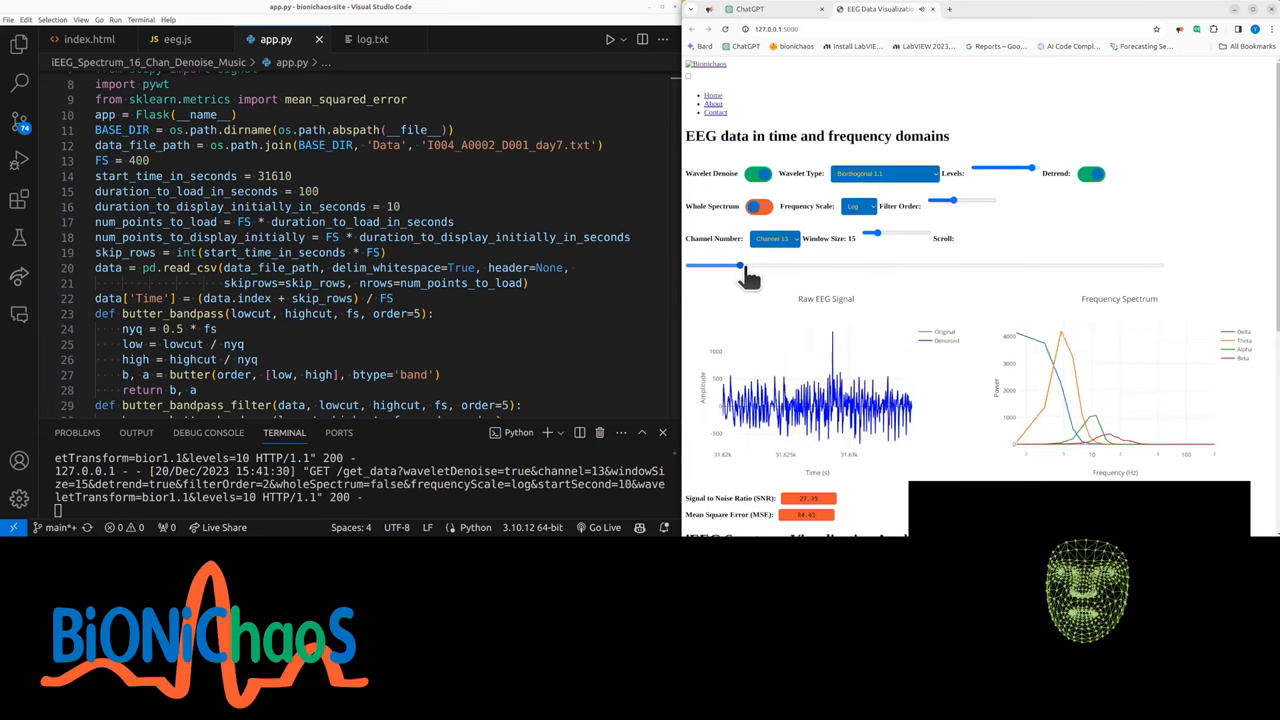
left_click_drag(740, 266, 822, 266)
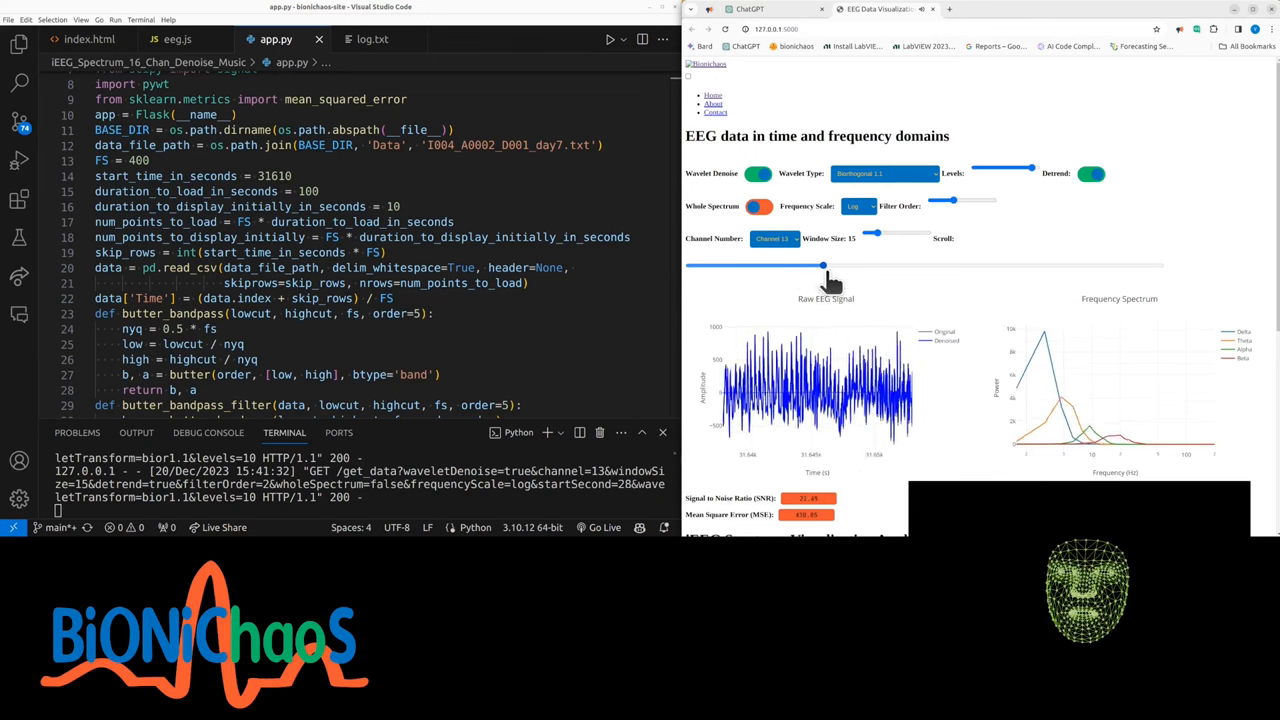
left_click_drag(823, 265, 868, 265)
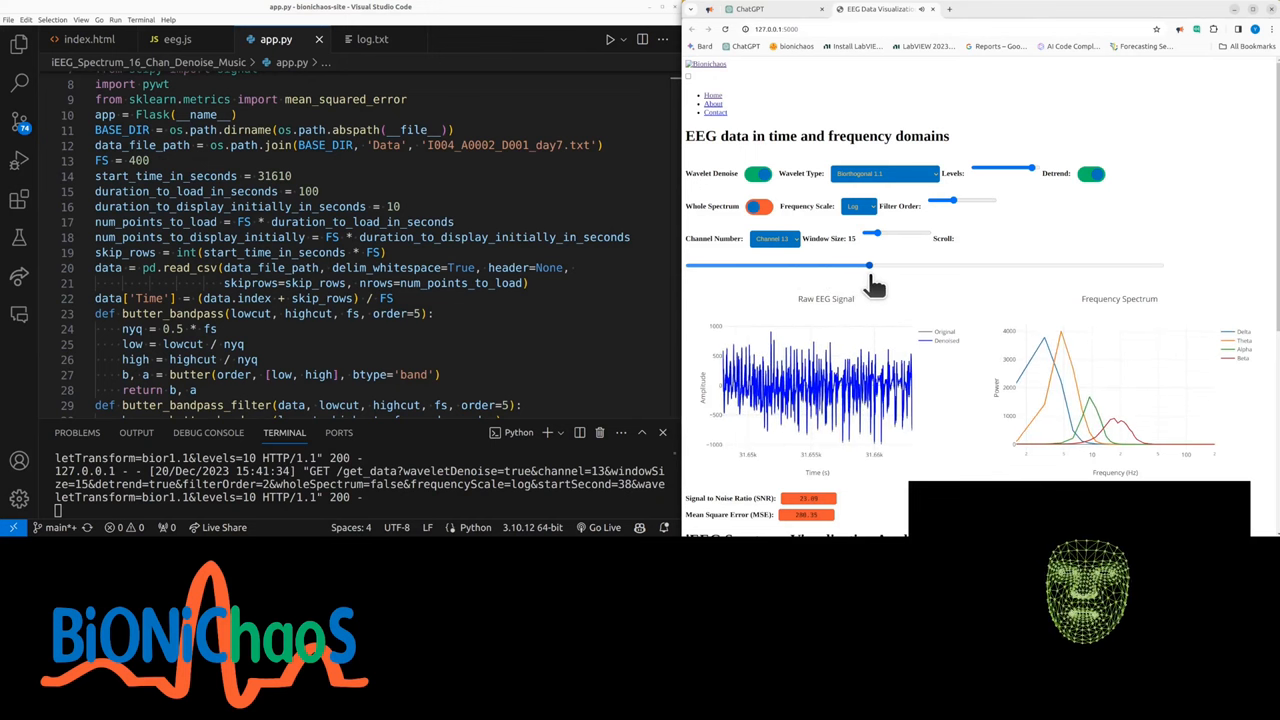
left_click_drag(868, 265, 960, 265)
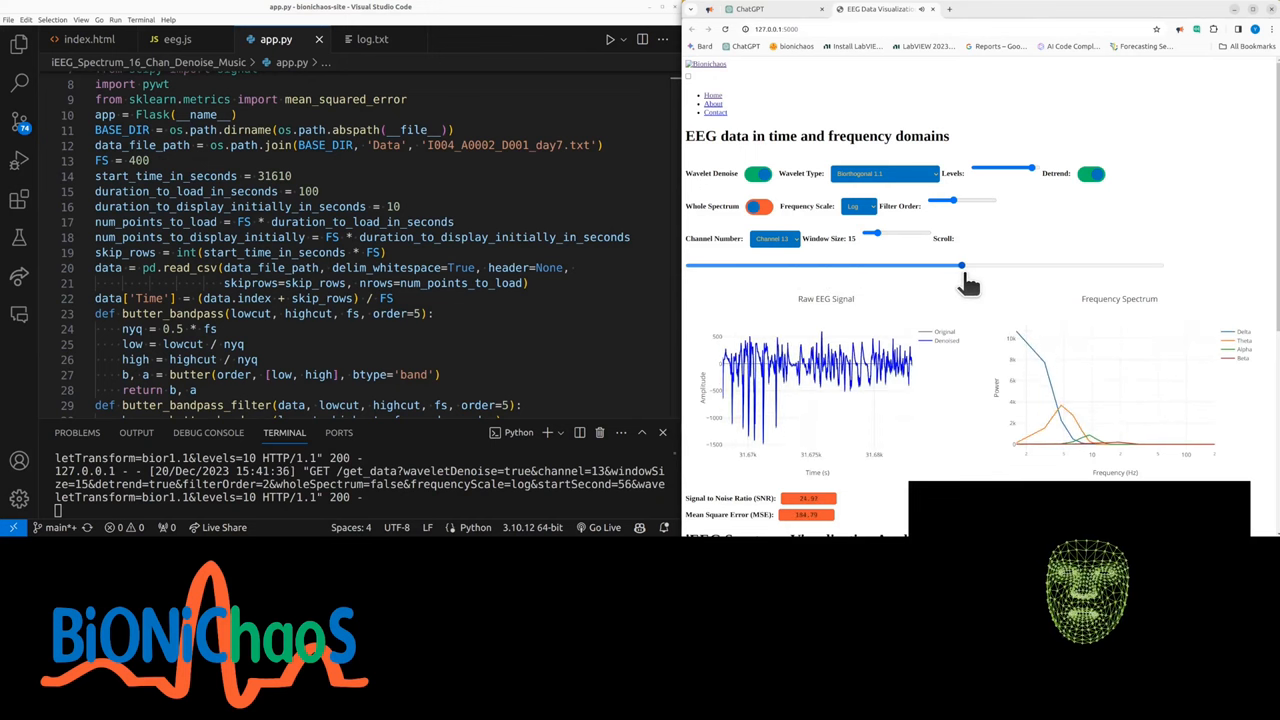
left_click_drag(962, 265, 1045, 265)
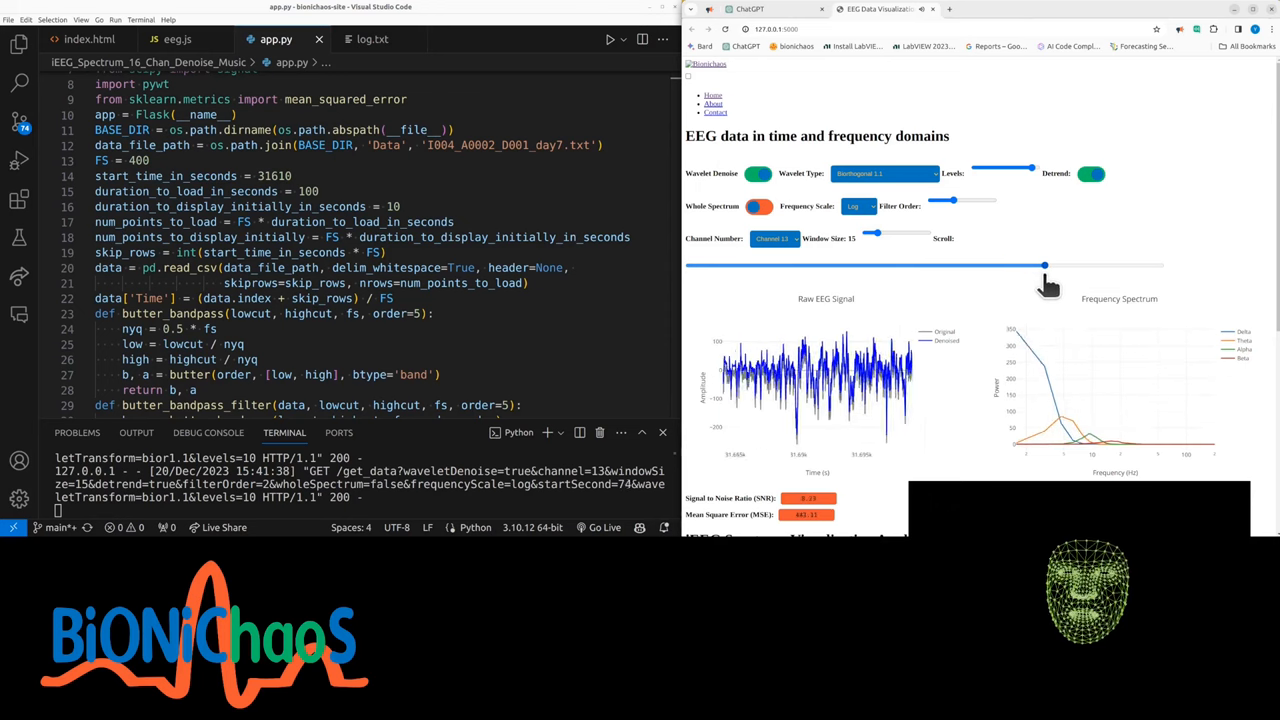
left_click_drag(1045, 265, 1108, 265)
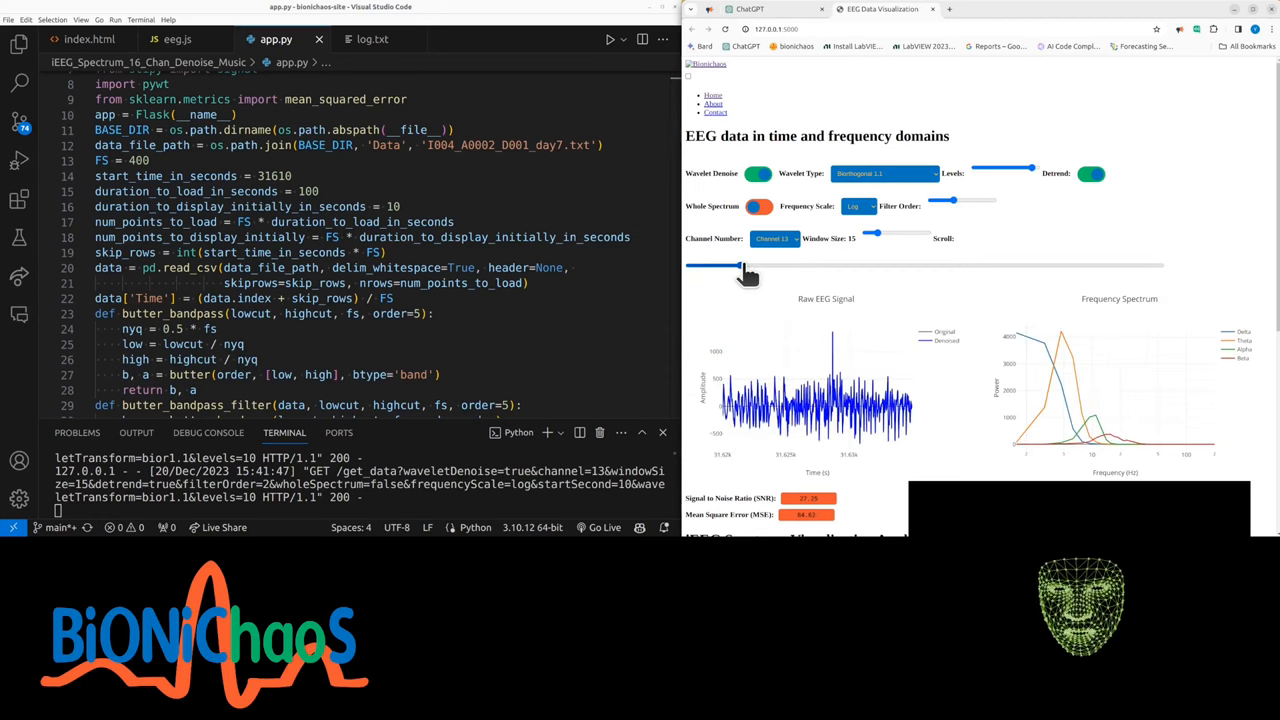
left_click_drag(735, 265, 795, 265)
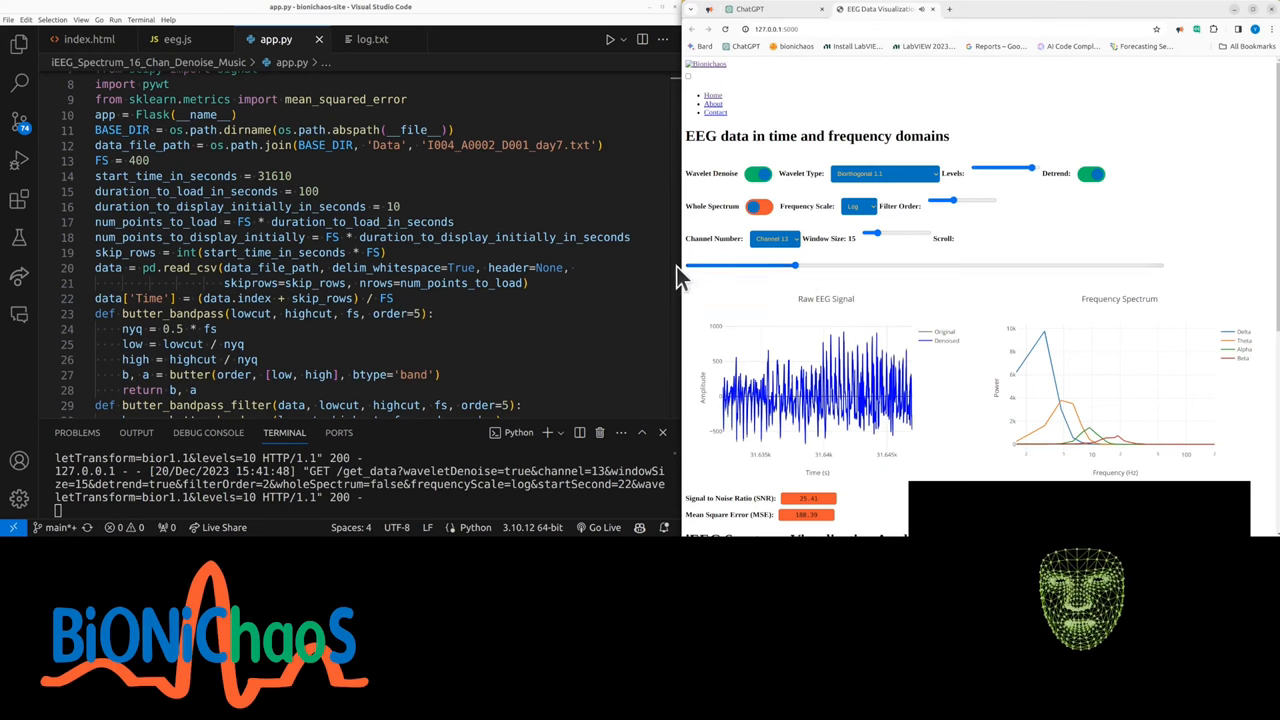
left_click_drag(795, 265, 690, 265)
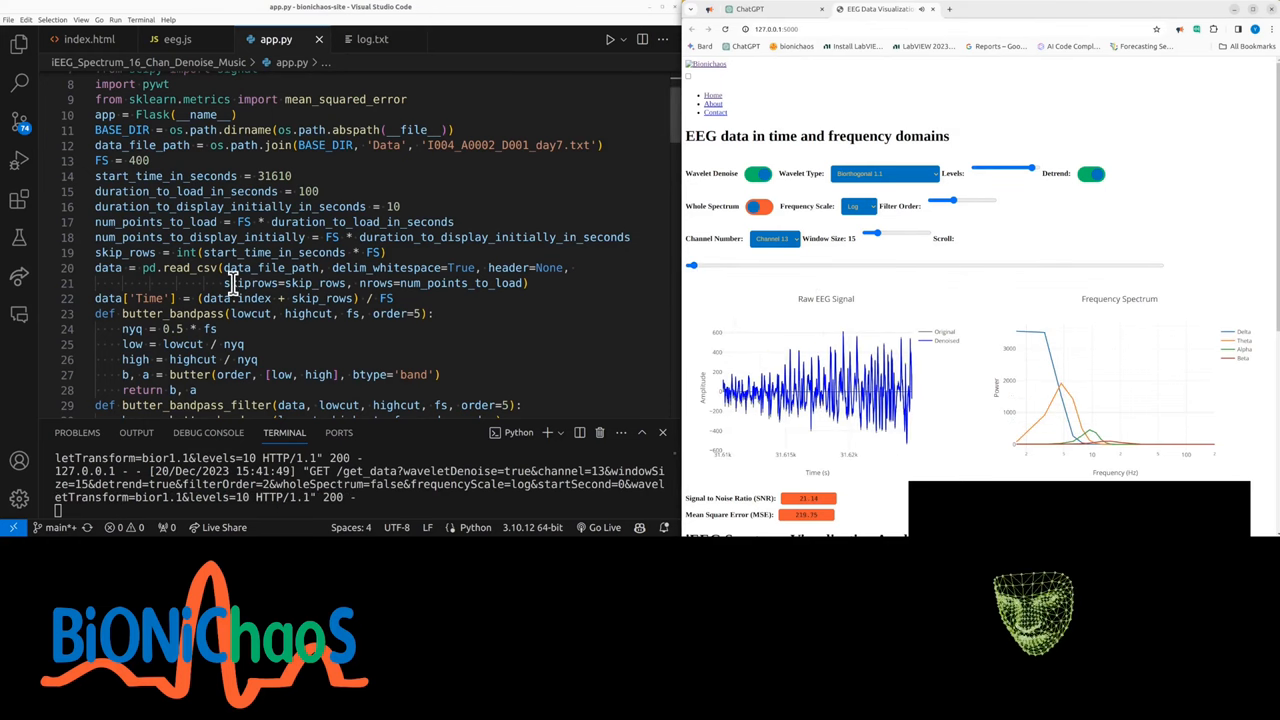
- Read ChatGPT's overview of the Flask EEG app, then bring up eeg.js in the editor
left_click(270, 207)
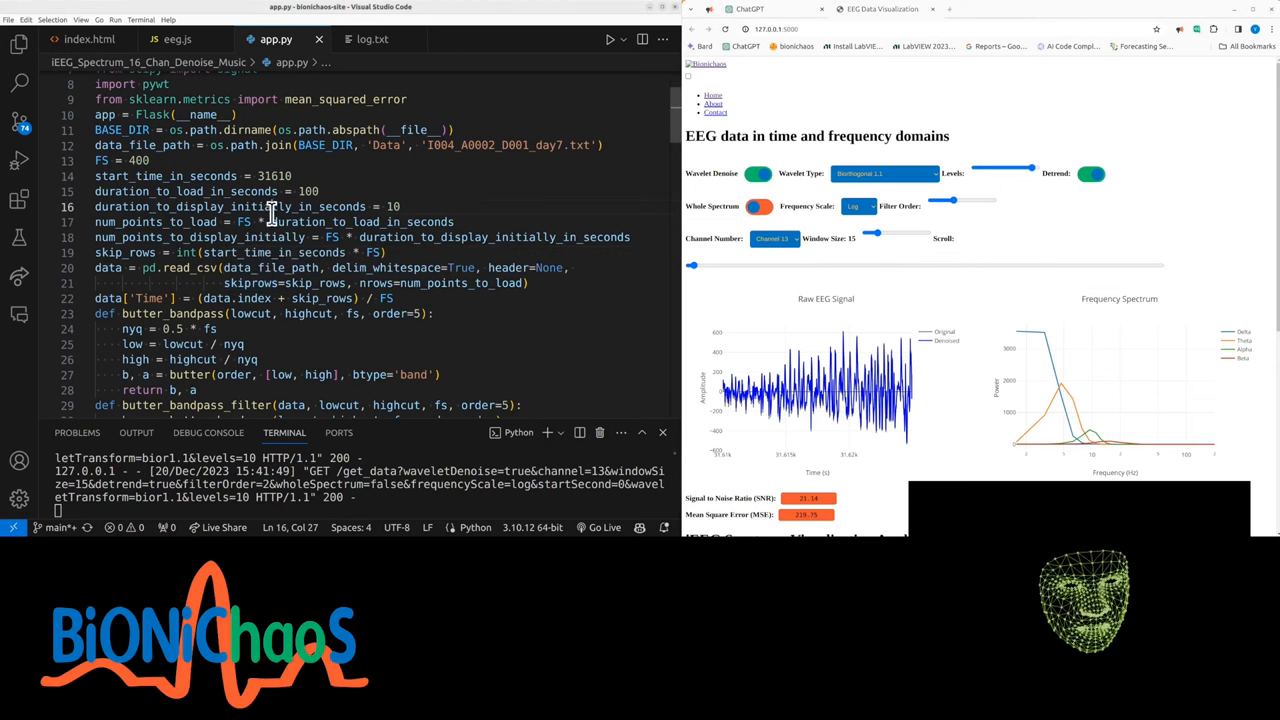
left_click(748, 9)
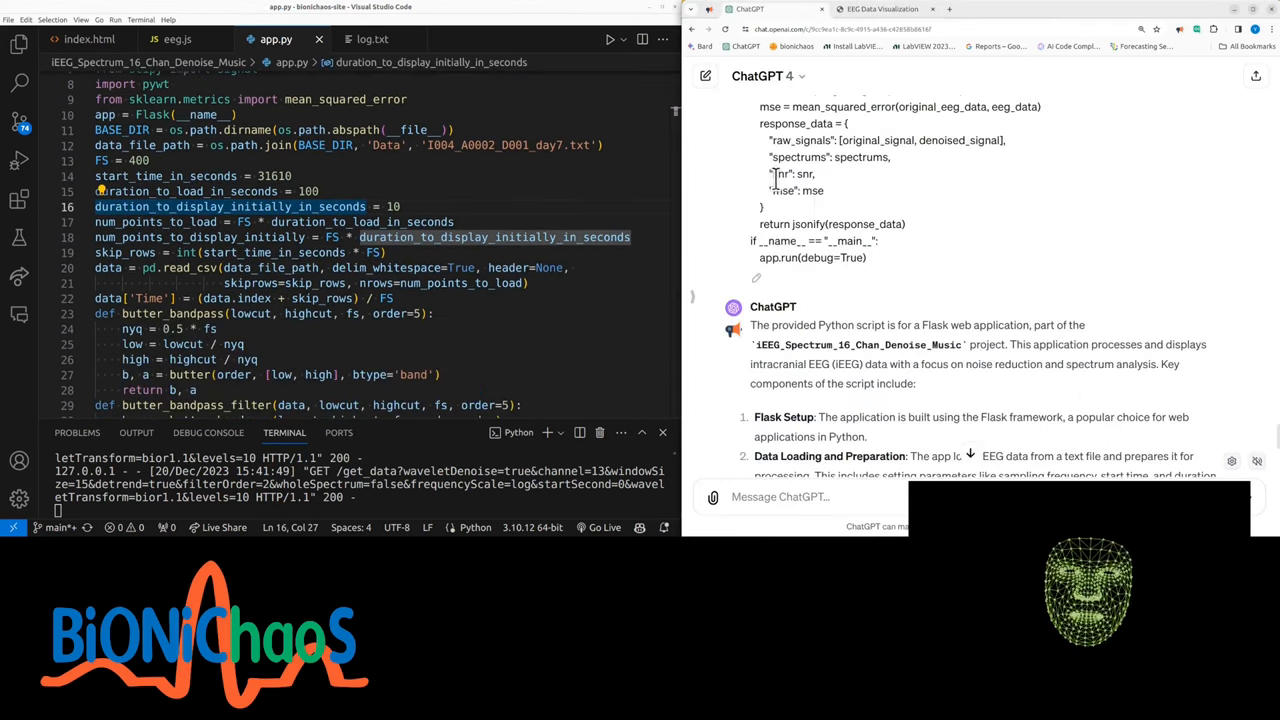
scroll("up", 3)
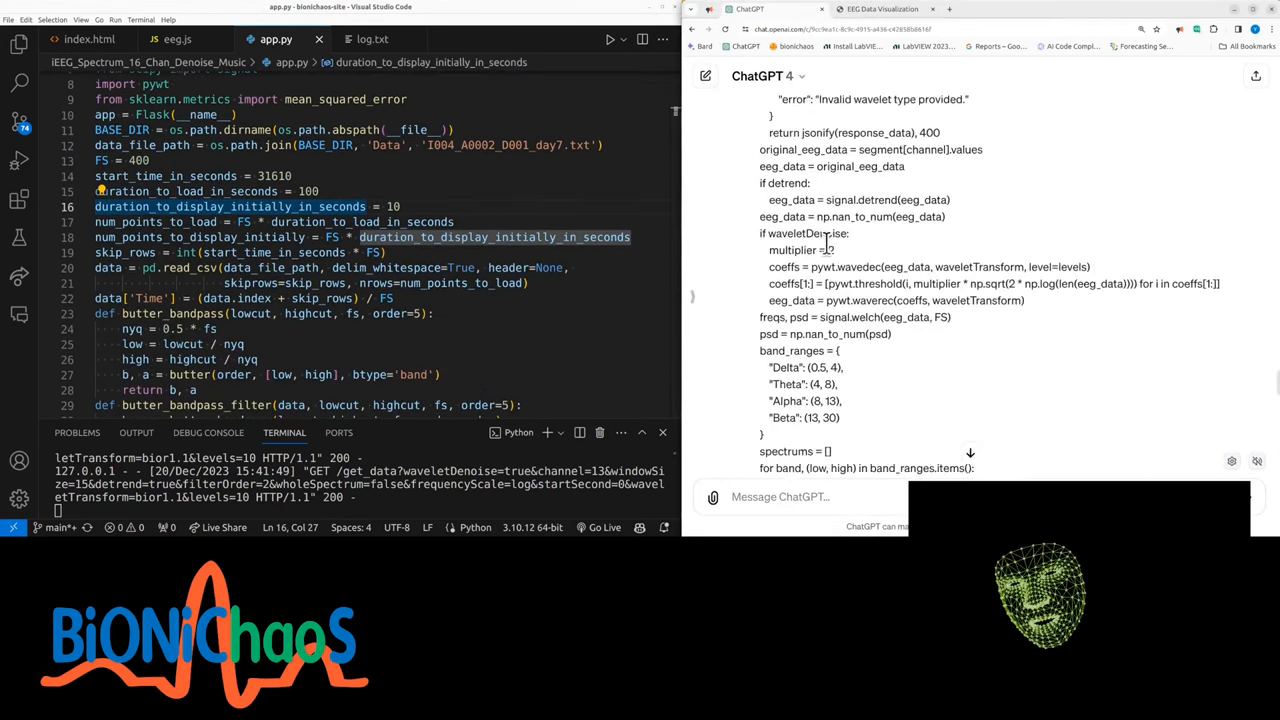
scroll("down", 3)
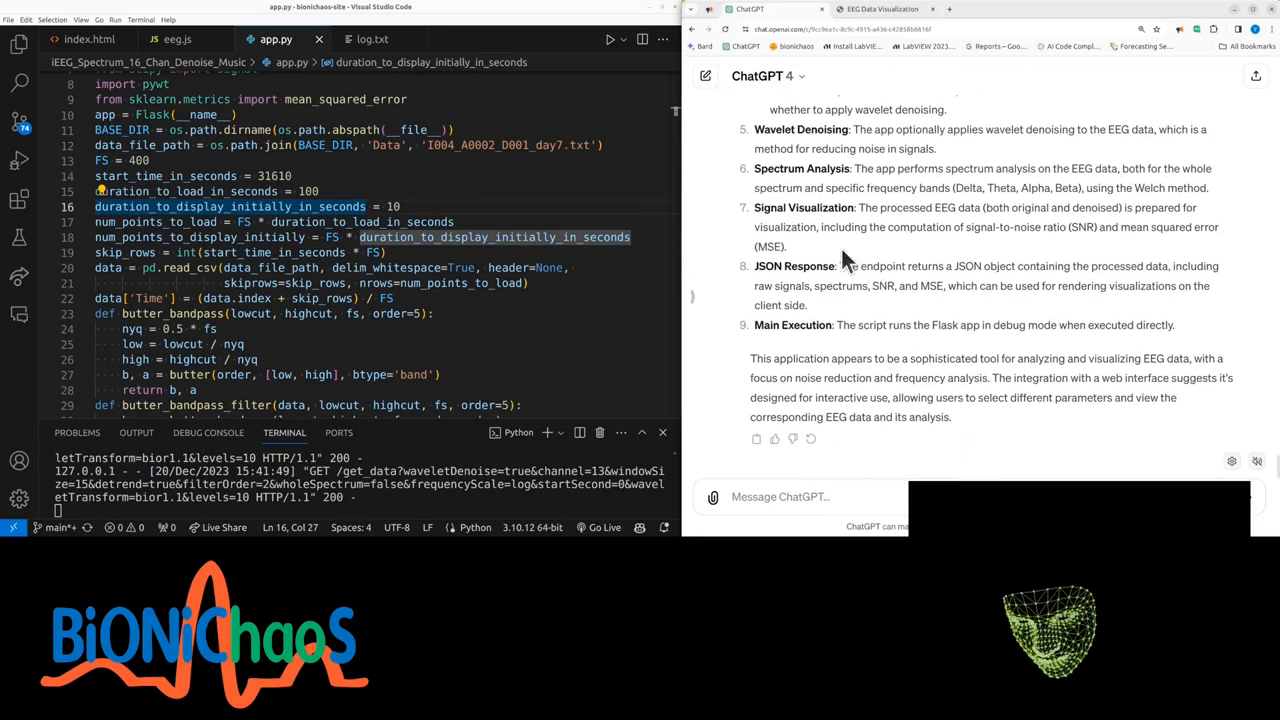
mouse_move(822, 458)
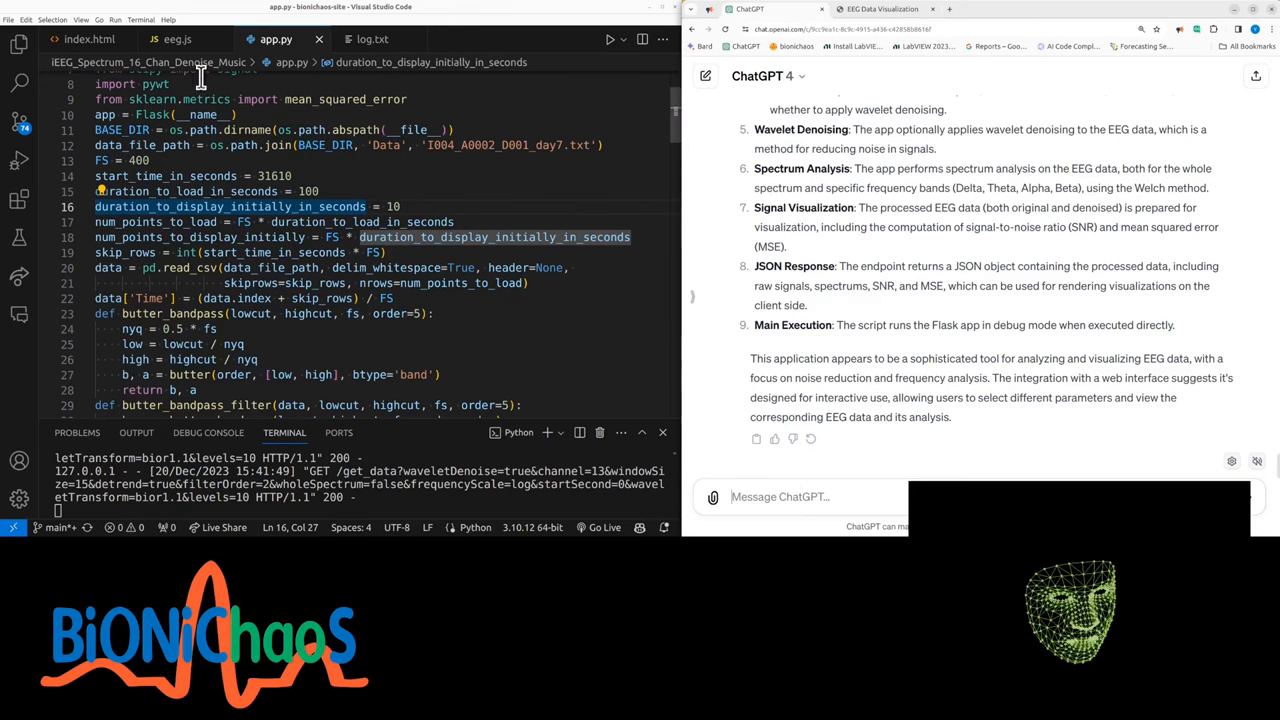
left_click(177, 39)
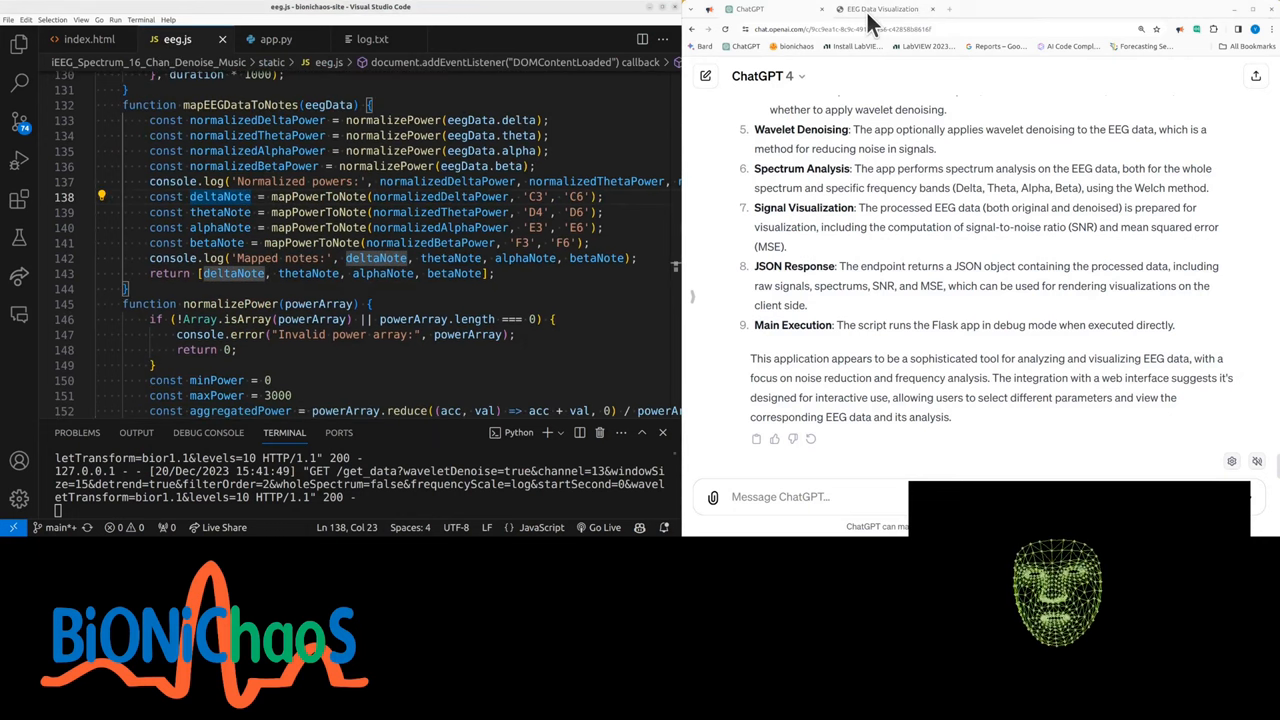
- Ask ChatGPT about the crackling sound between notes, then begin a follow-up reply
type("there is a bit of crackling noise")
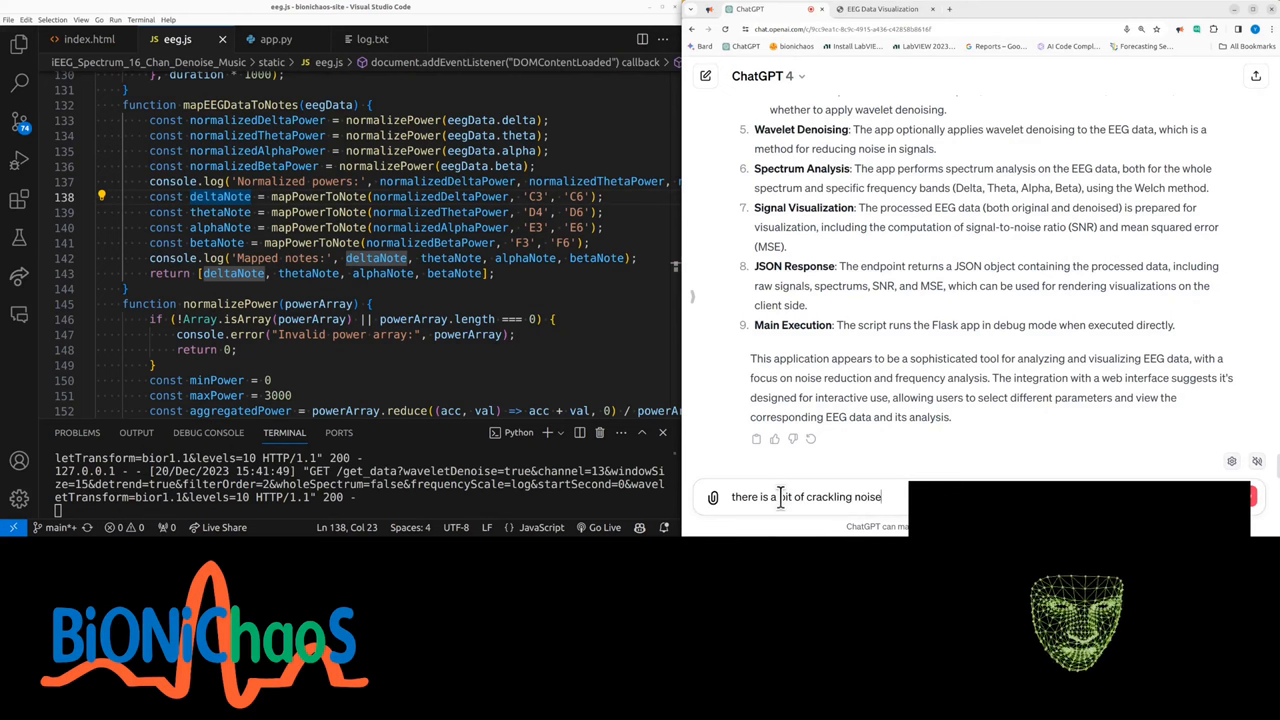
type("wher")
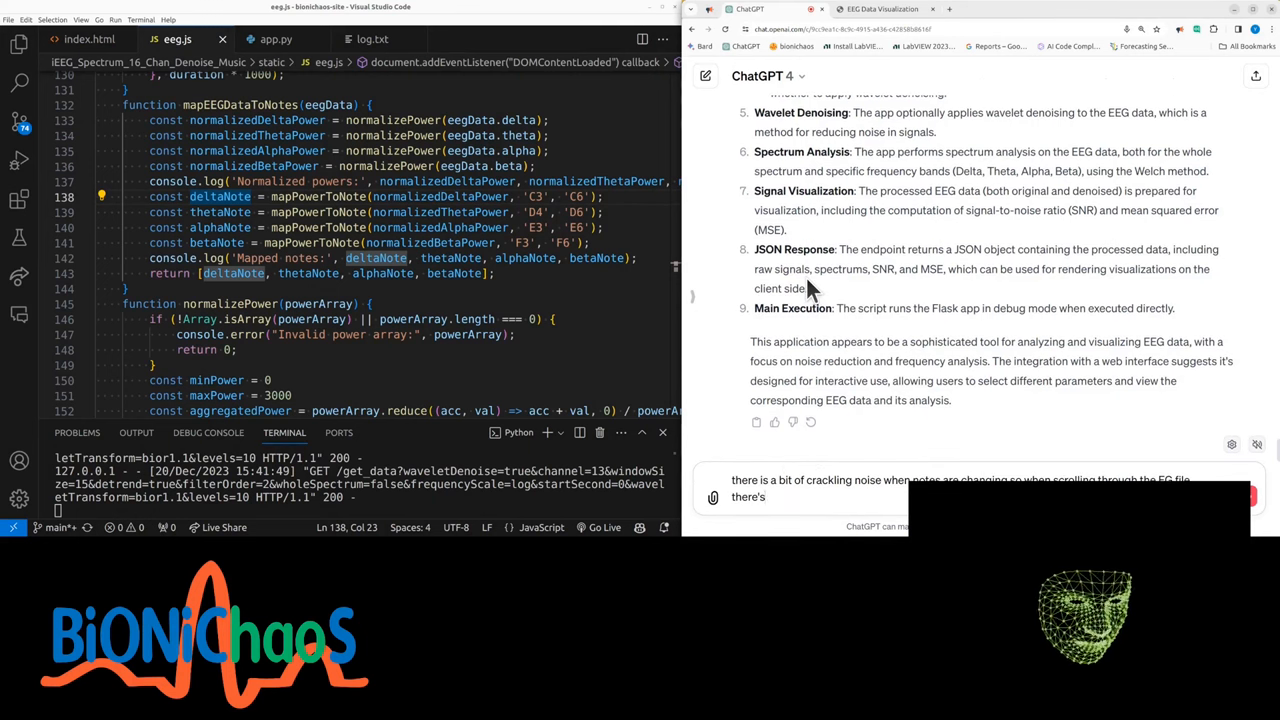
type("some sort of sound interference")
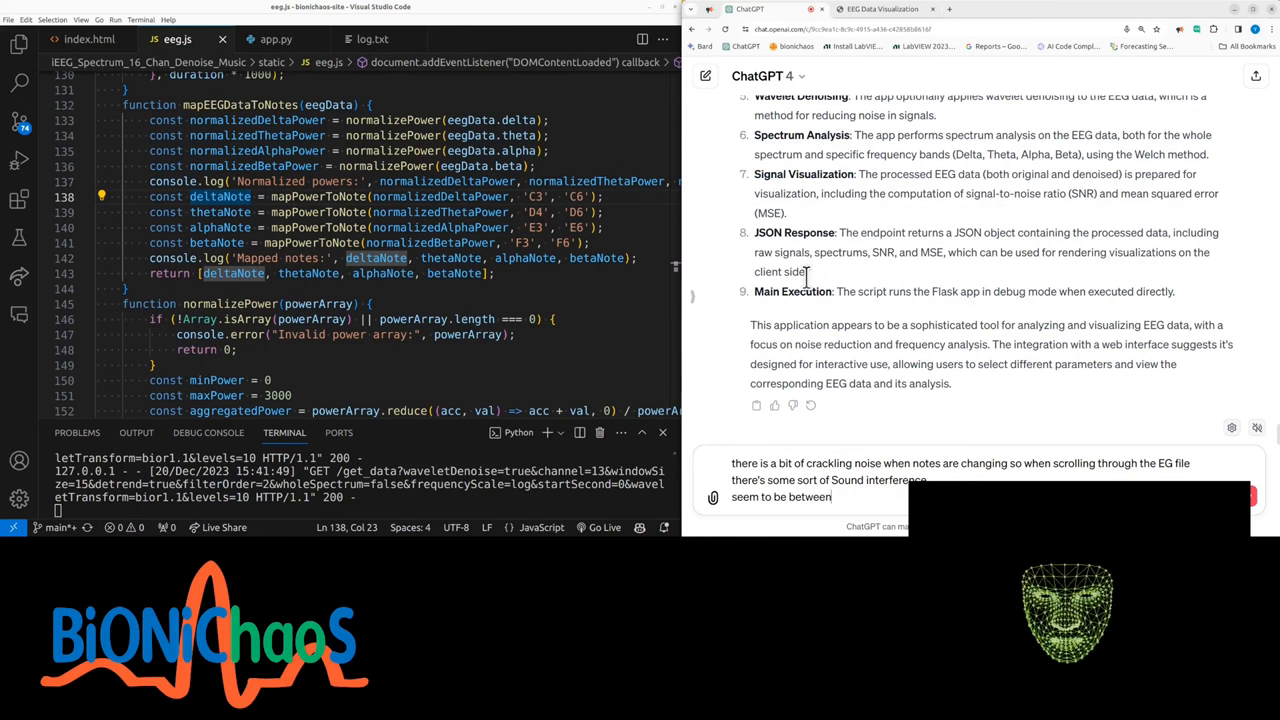
key("Return")
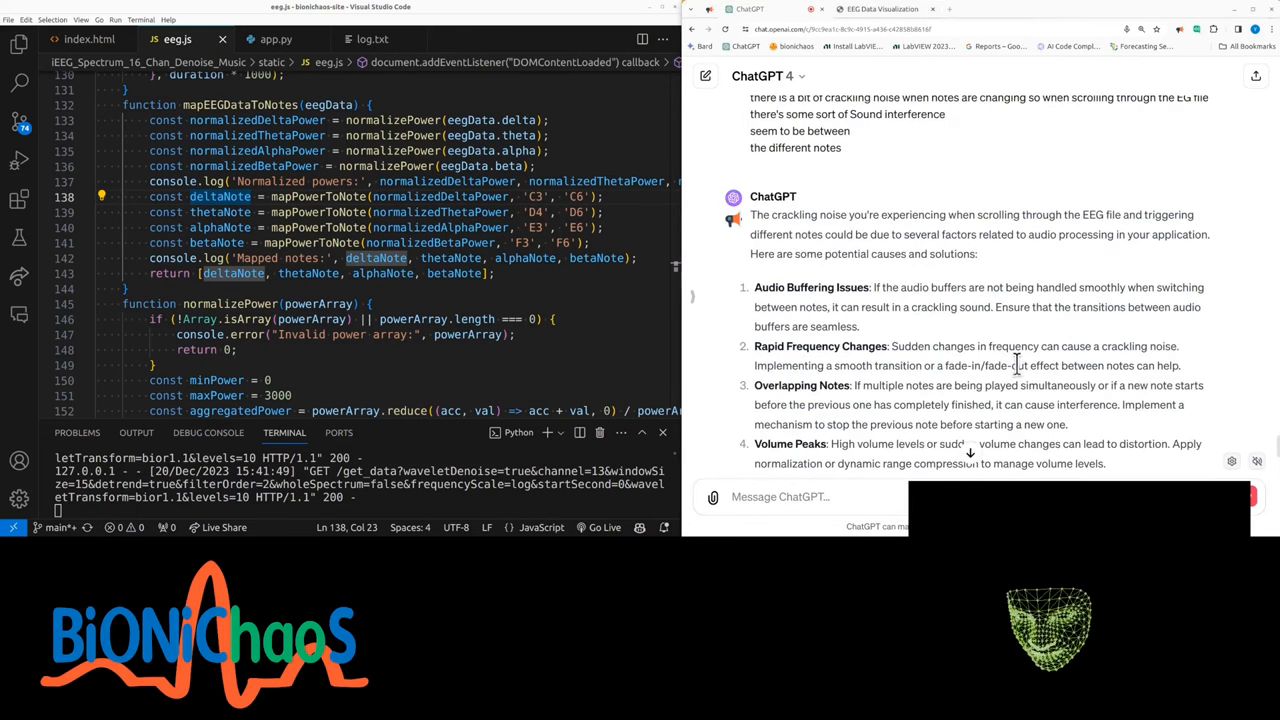
type("yeah I think which acted yes that day")
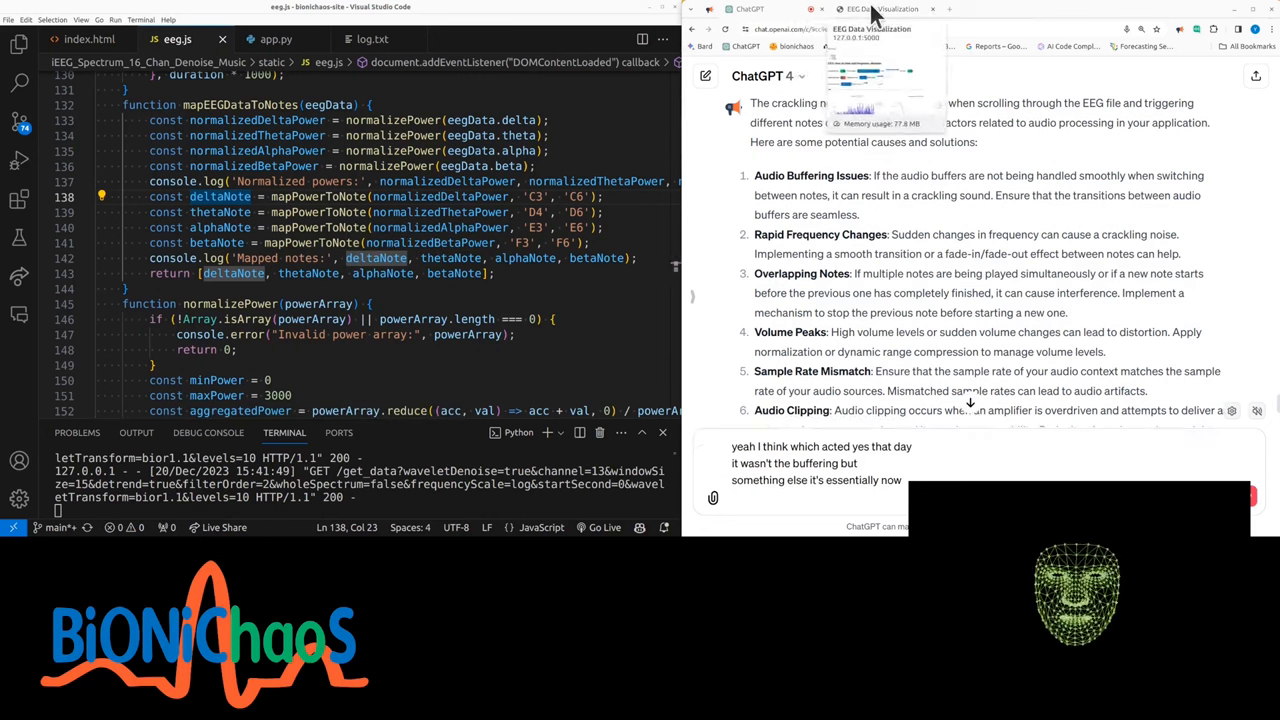
- Return to the EEG page, then inspect the noteToFrequency call and playFrequency code in eeg.js
left_click(880, 9)
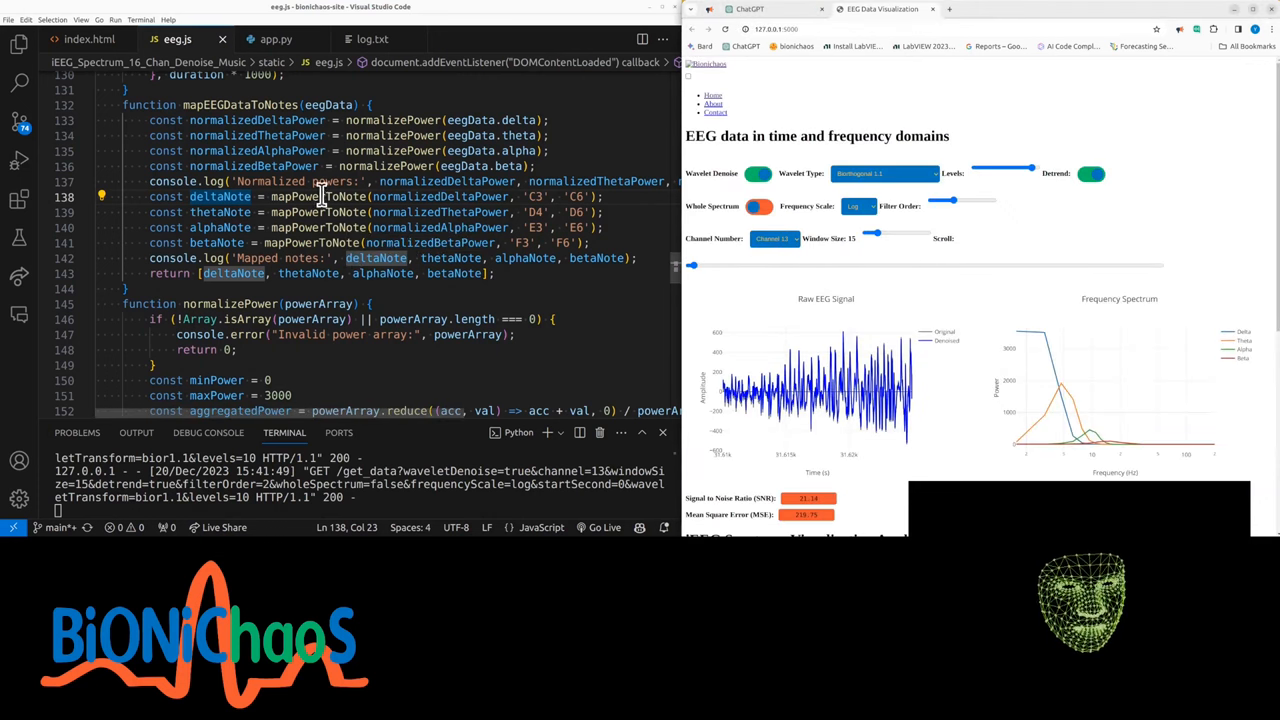
scroll("down", 3)
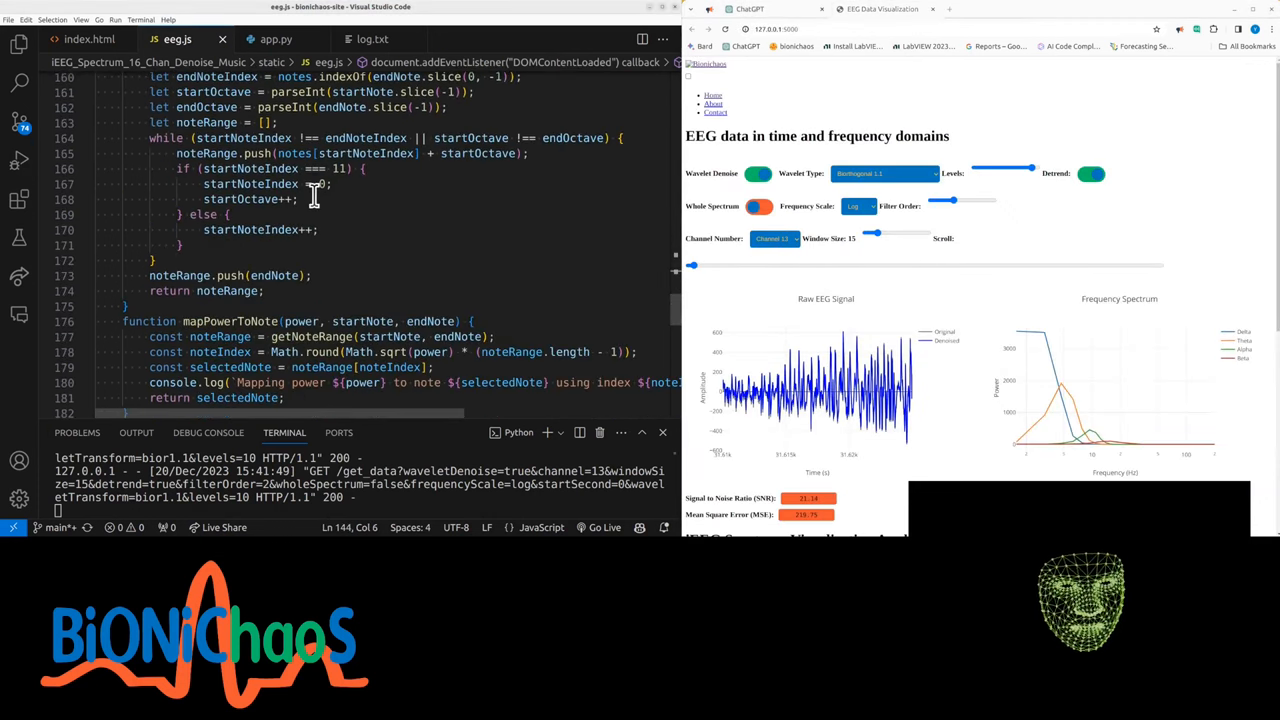
scroll("down", 3)
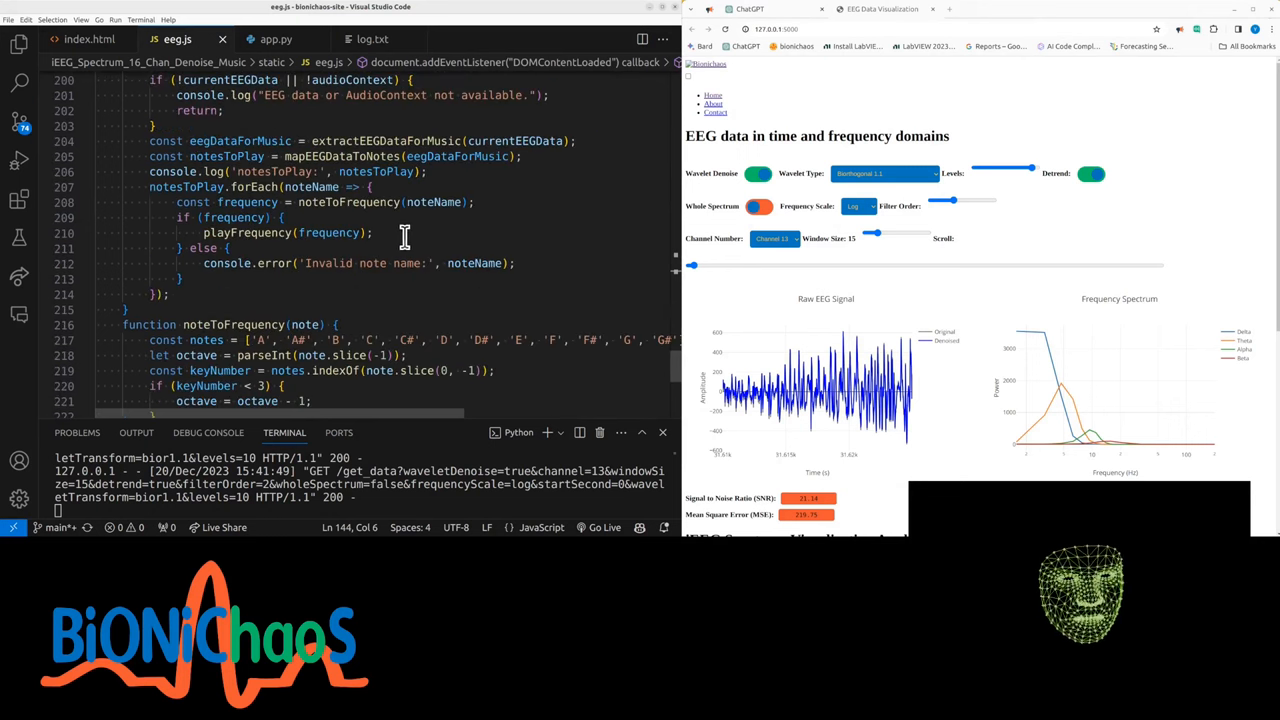
left_click(120, 324)
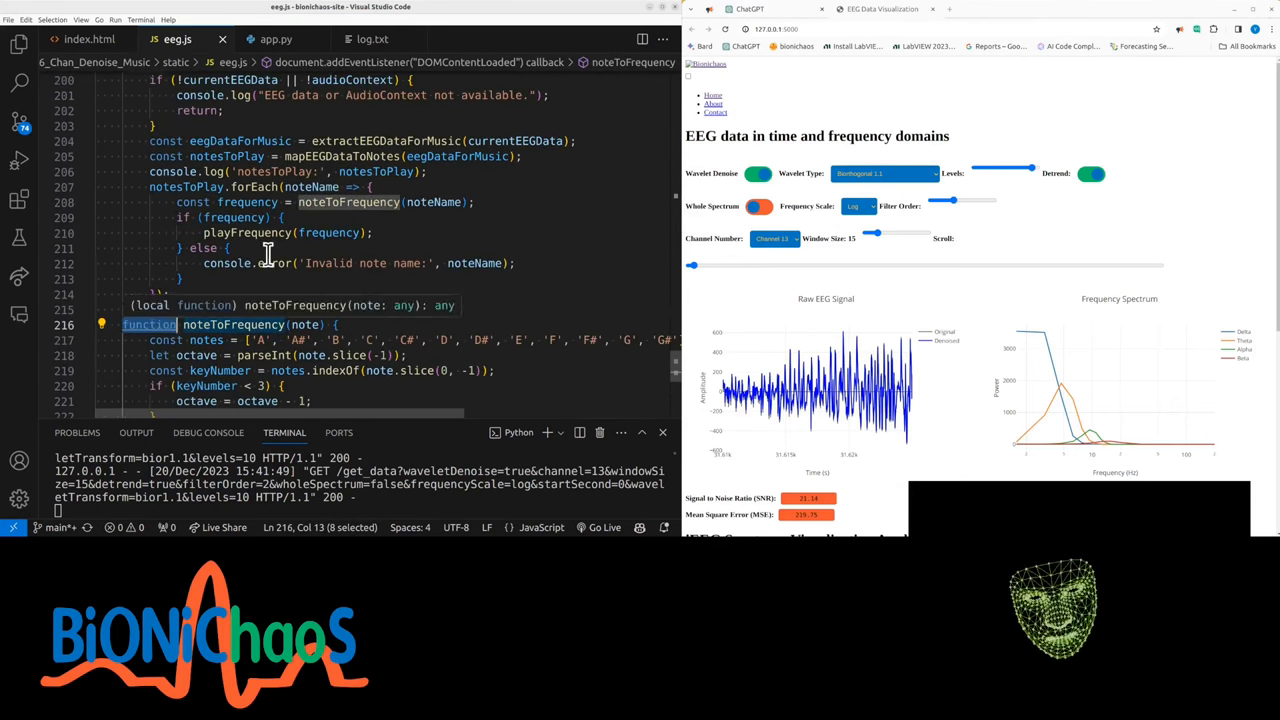
key("Ctrl+f")
type("del")
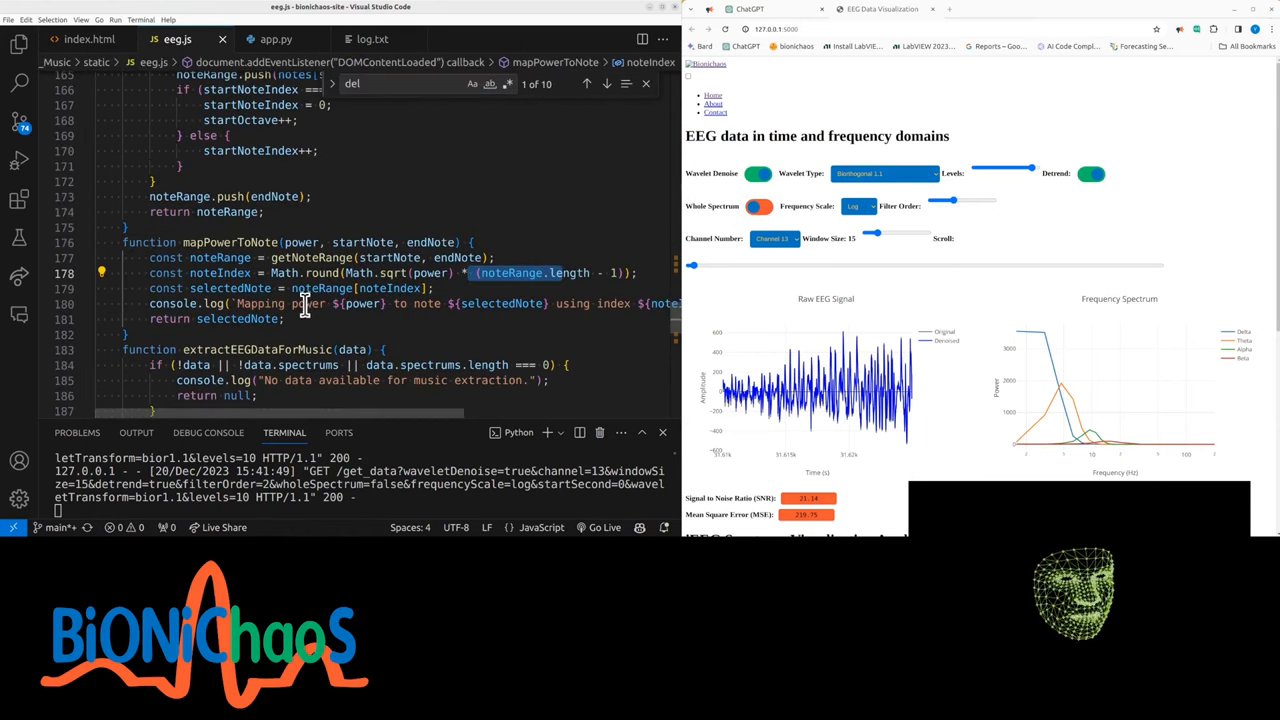
scroll("down", 3)
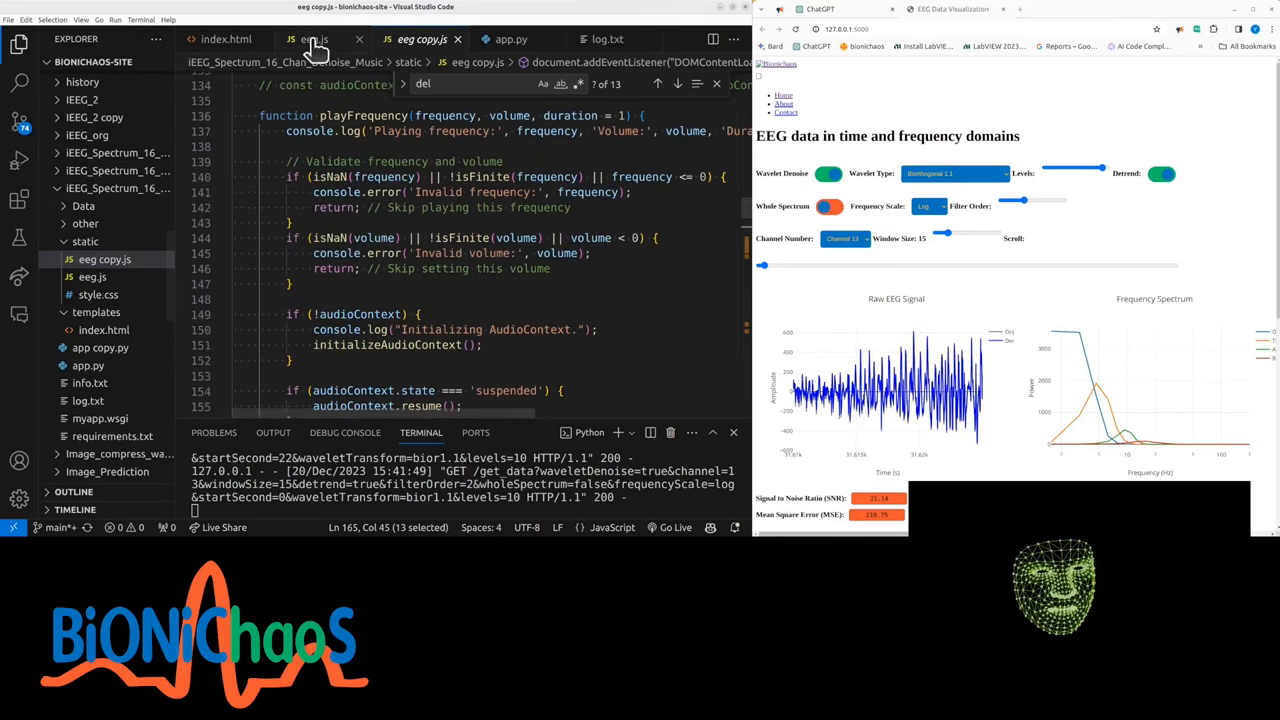
- Select the gain ramp, connect and start lines in eeg.js and search for 'ramp'
left_click(314, 39)
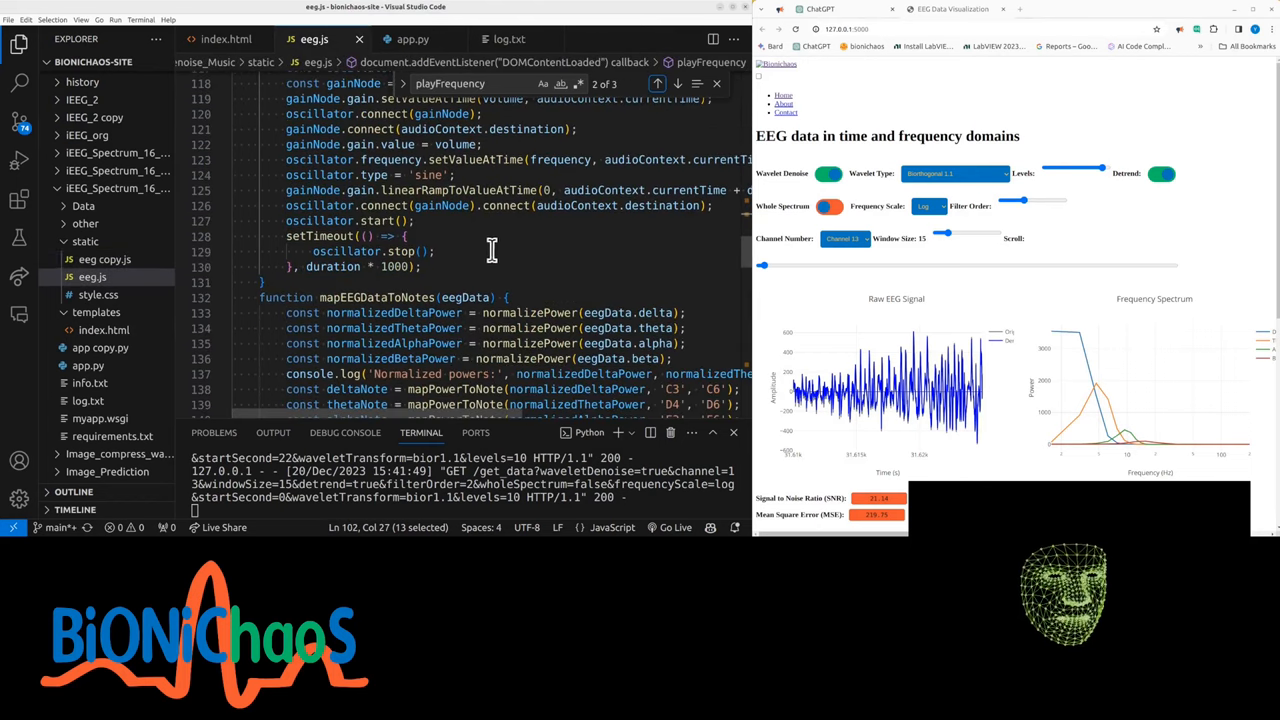
left_click_drag(490, 250, 415, 221)
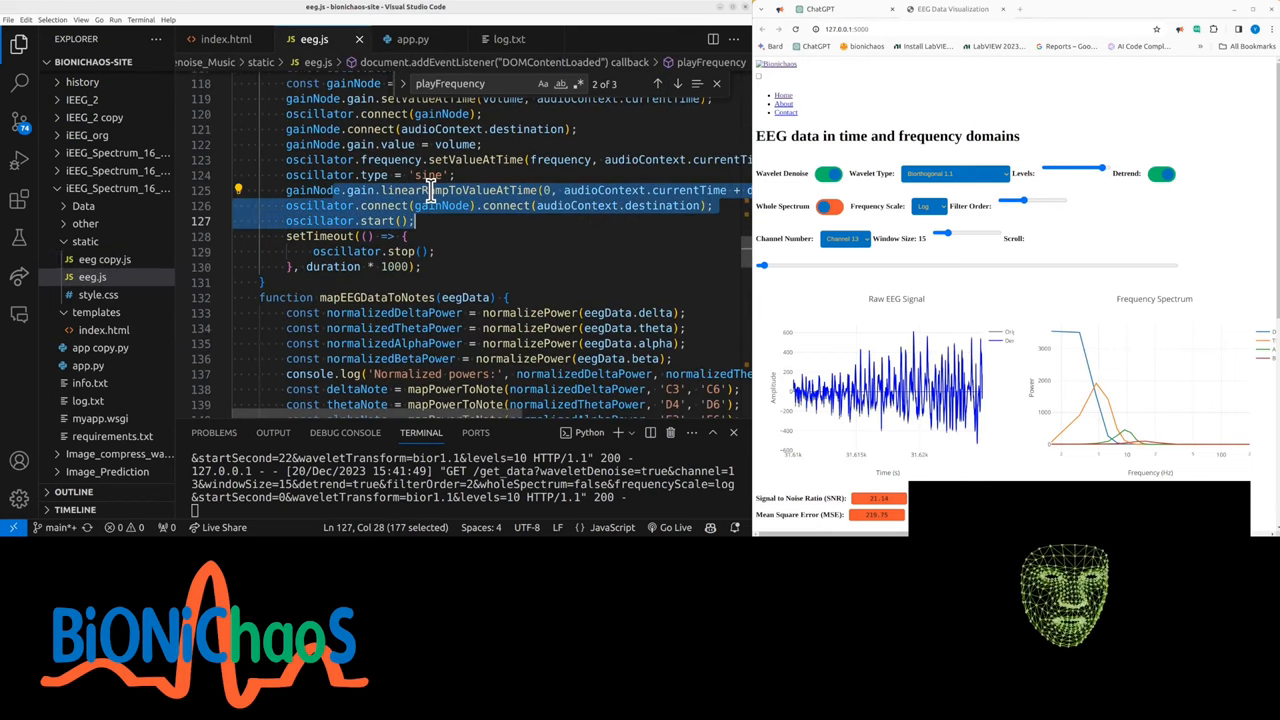
type("ramp")
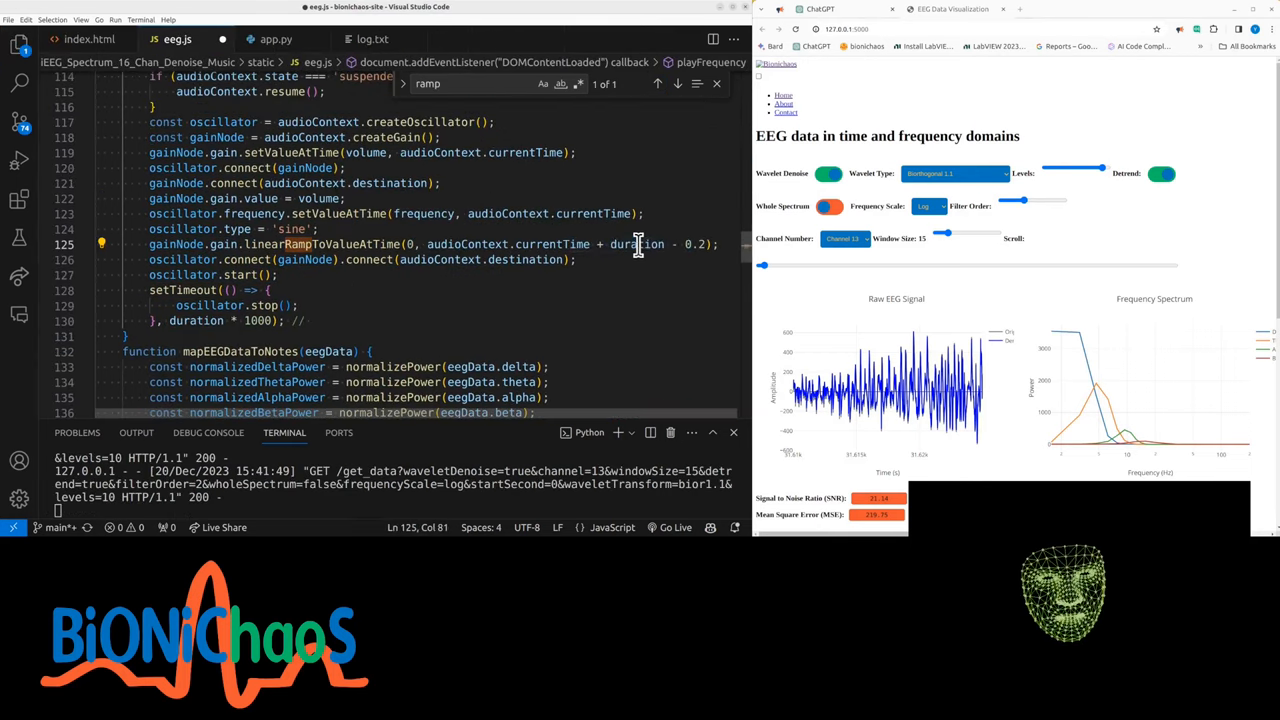
scroll("up", 3)
type("5")
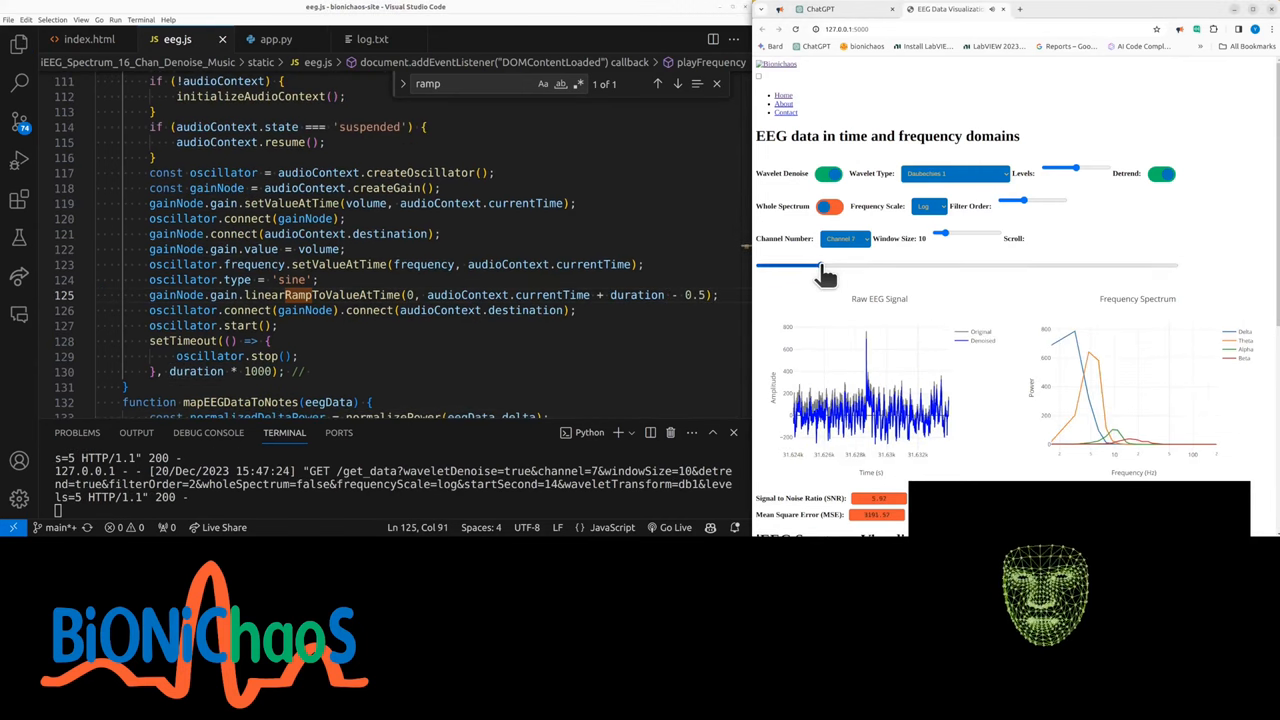
- Scrub channel 7 to about 20, 28, 64, 46 and 44 s, then highlight every oscillator use
left_click_drag(820, 266, 850, 266)
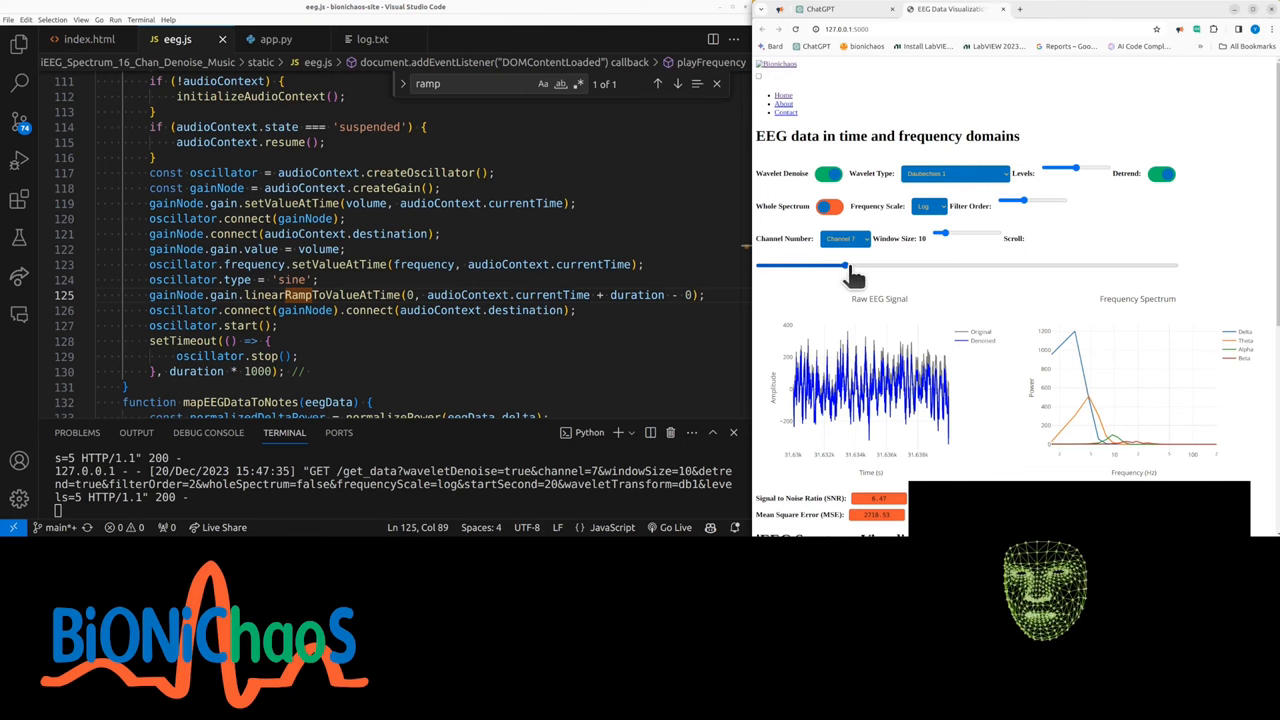
left_click_drag(848, 265, 878, 265)
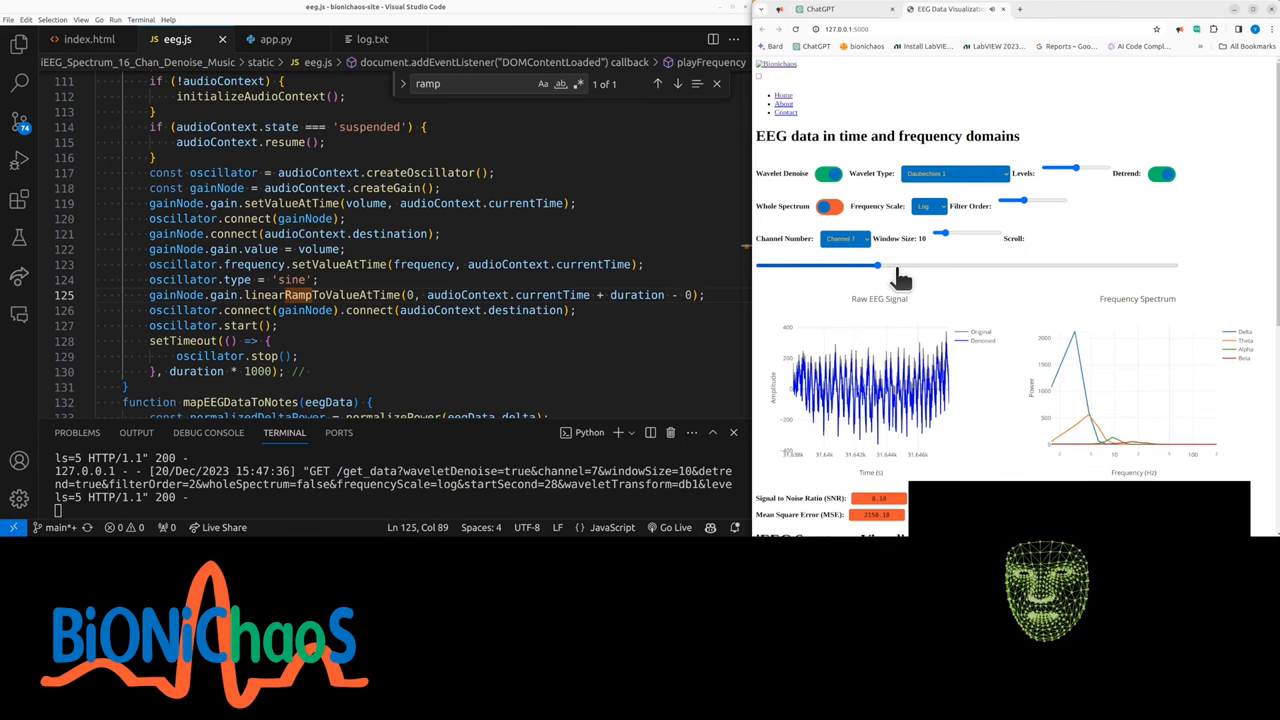
left_click_drag(878, 265, 1023, 265)
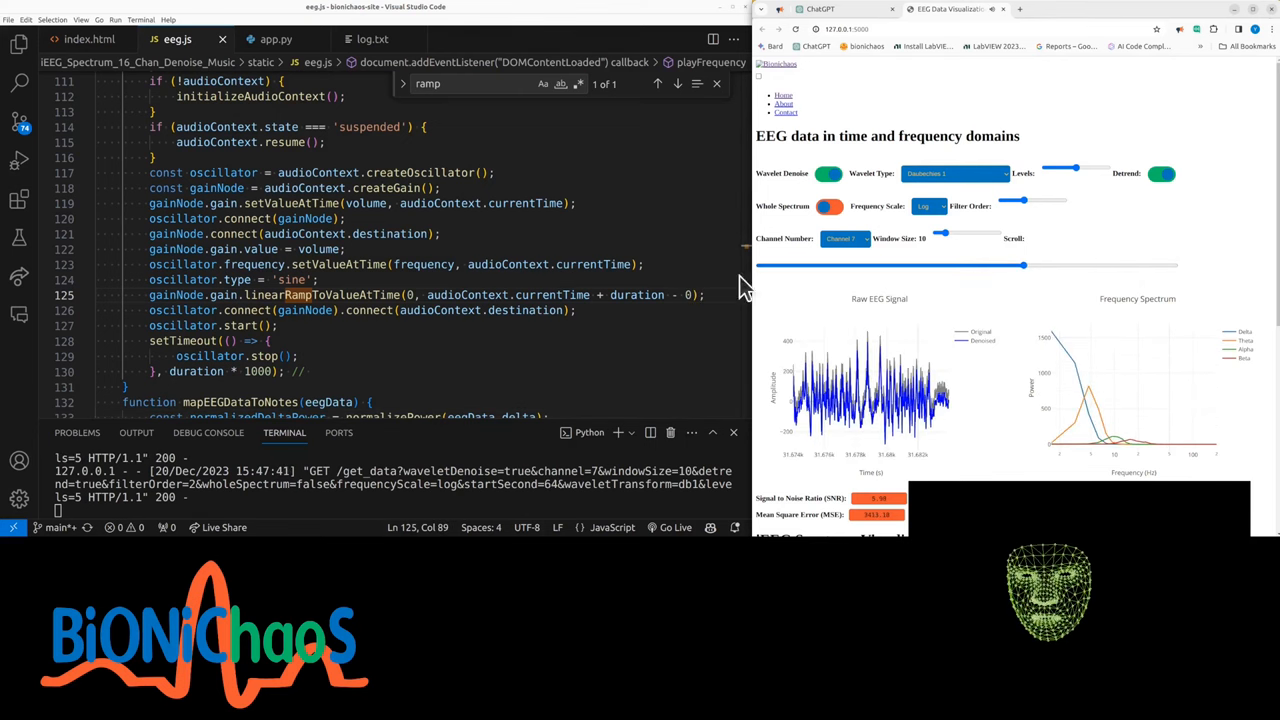
left_click_drag(1023, 265, 950, 265)
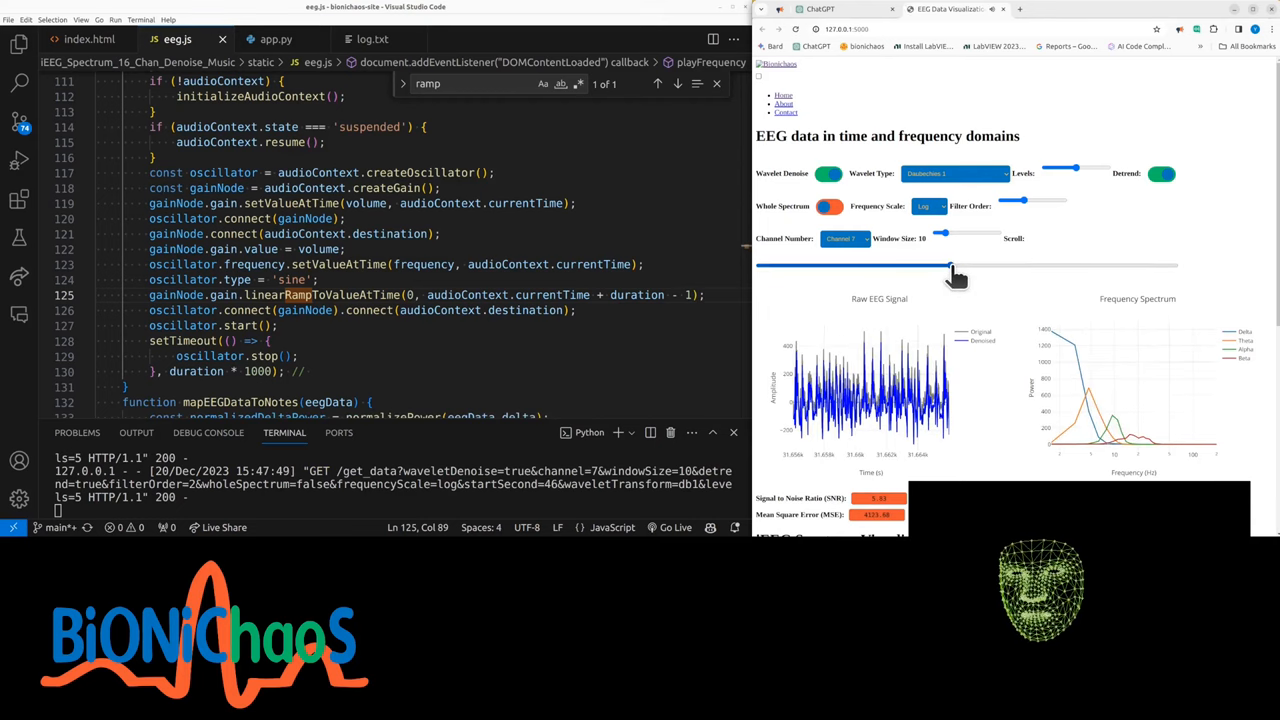
left_click_drag(950, 265, 942, 265)
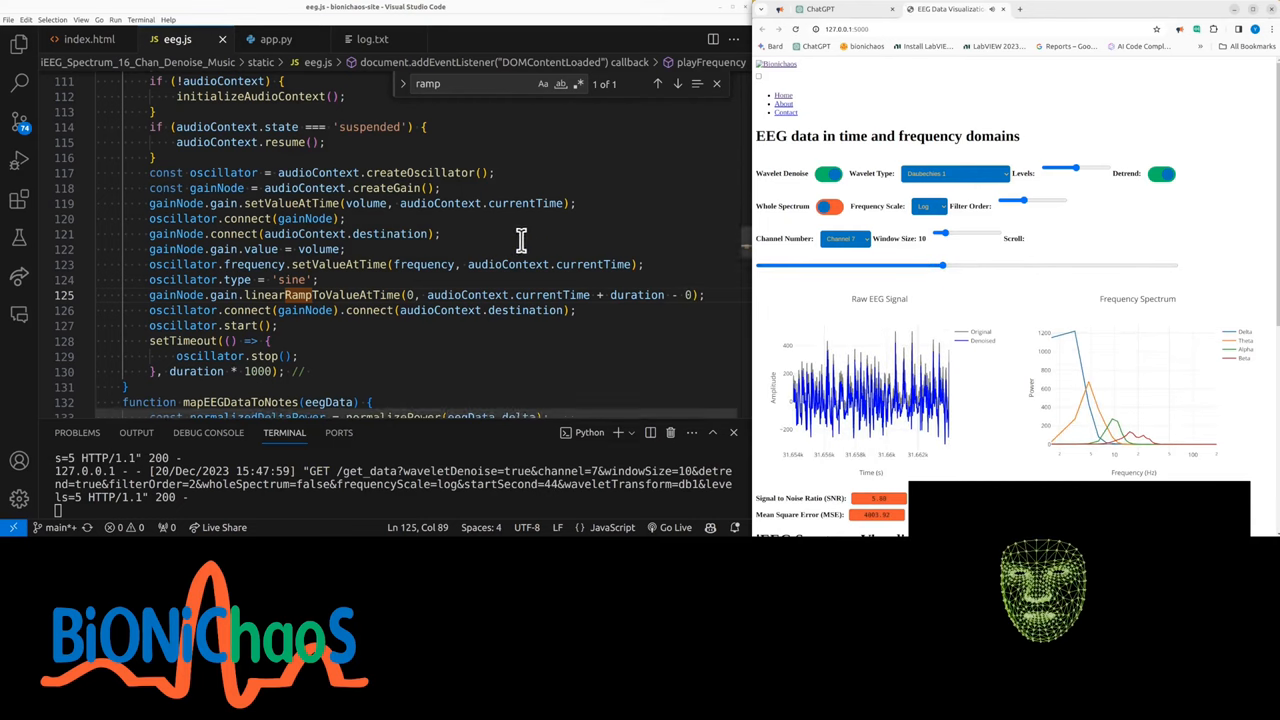
scroll("down", 3)
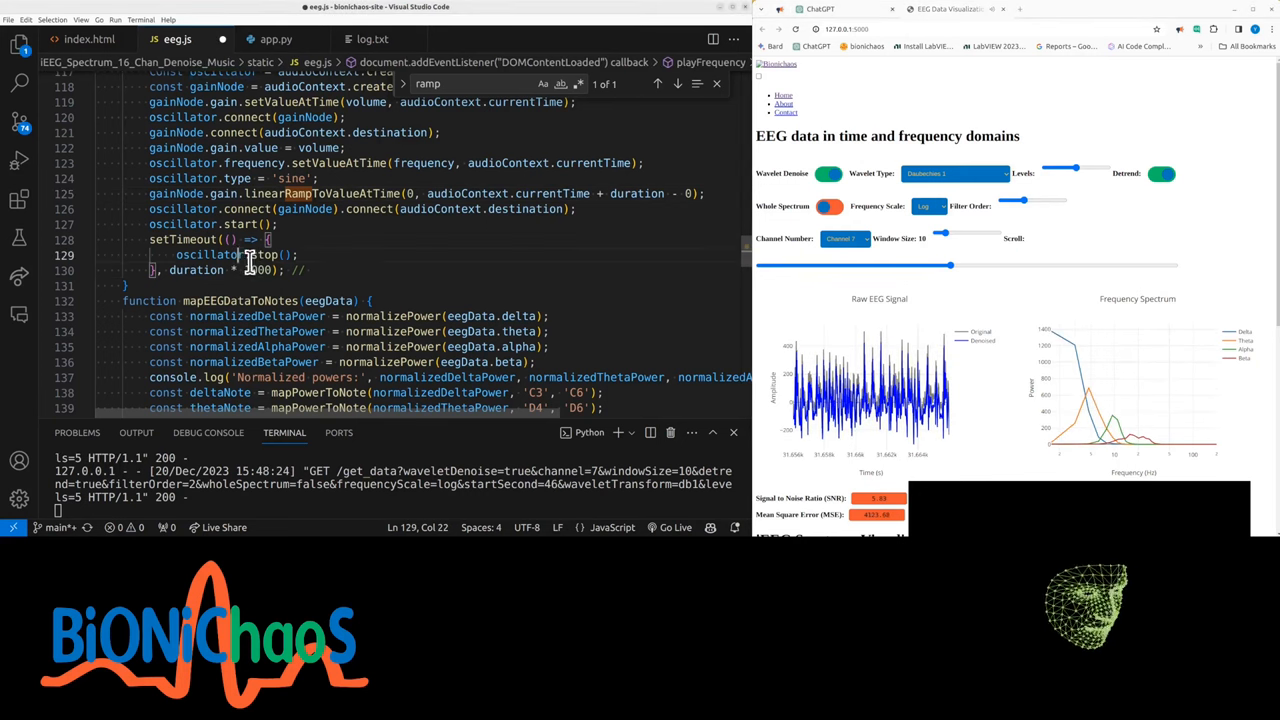
scroll("up", 3)
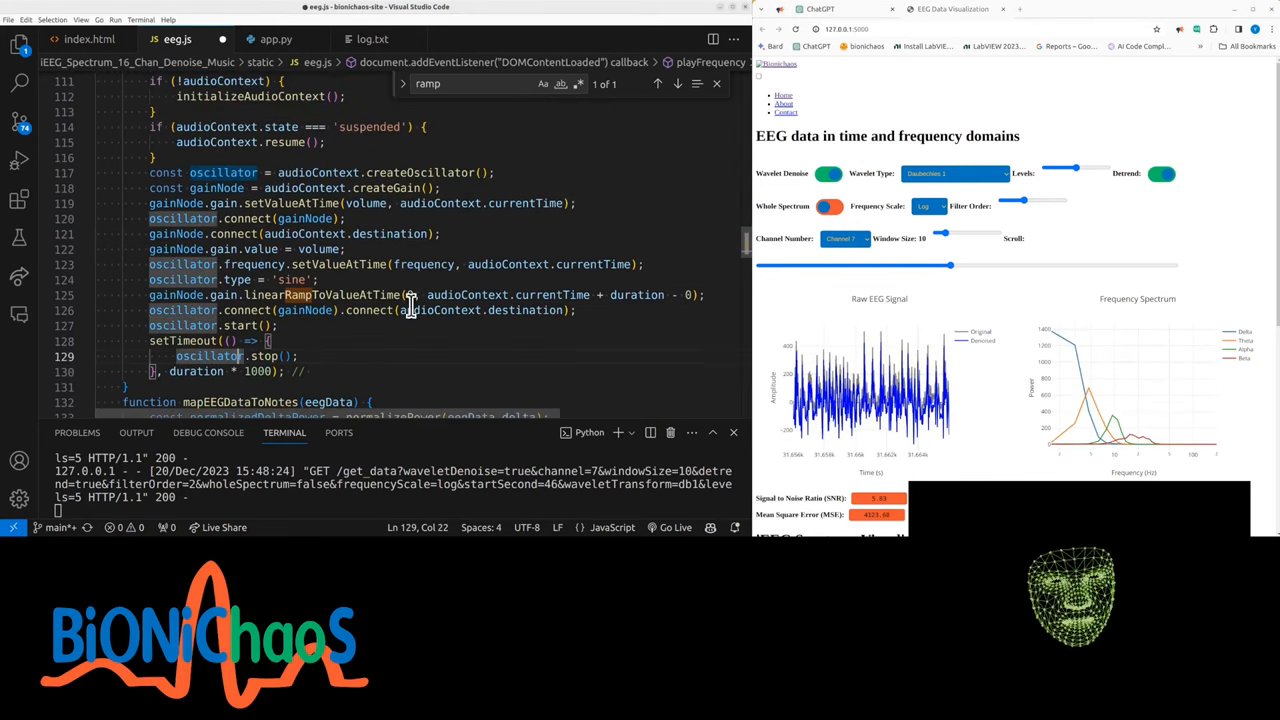
double_click(258, 371)
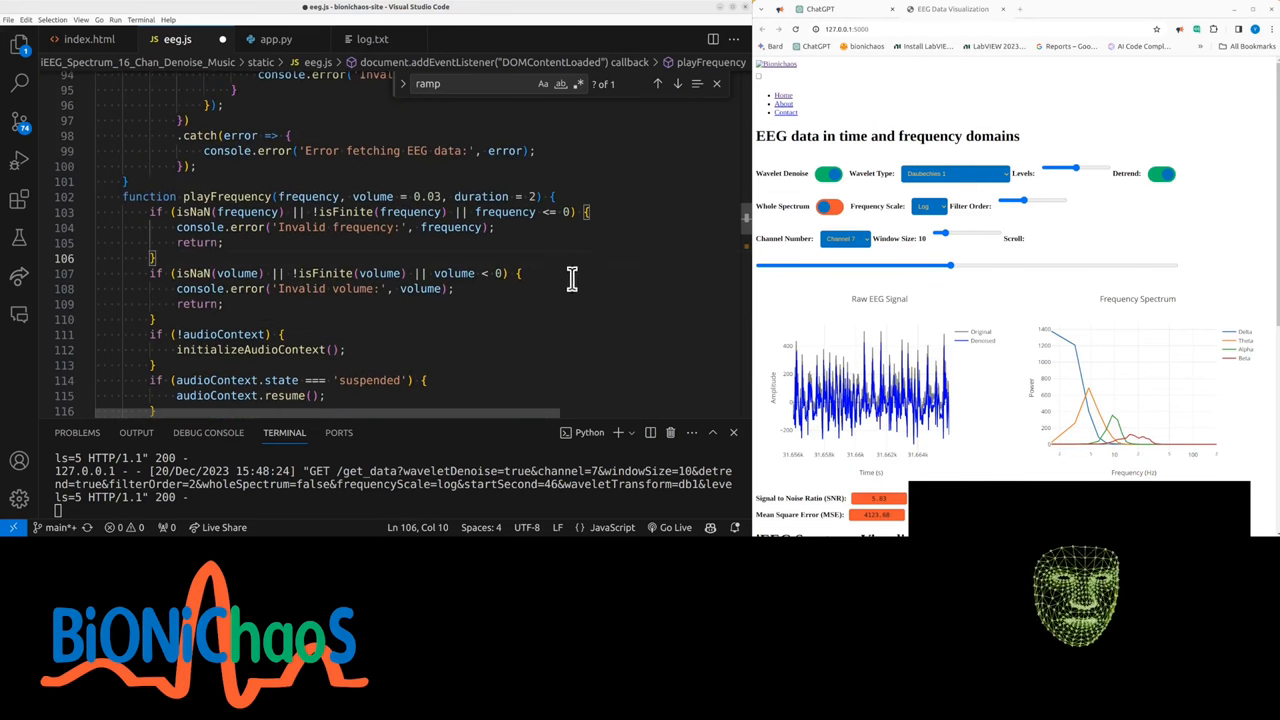
- Scrub the EEG window to about 48, 68, 70, 42, 26, 24, 20, 28 and 44 s
left_click_drag(951, 265, 958, 265)
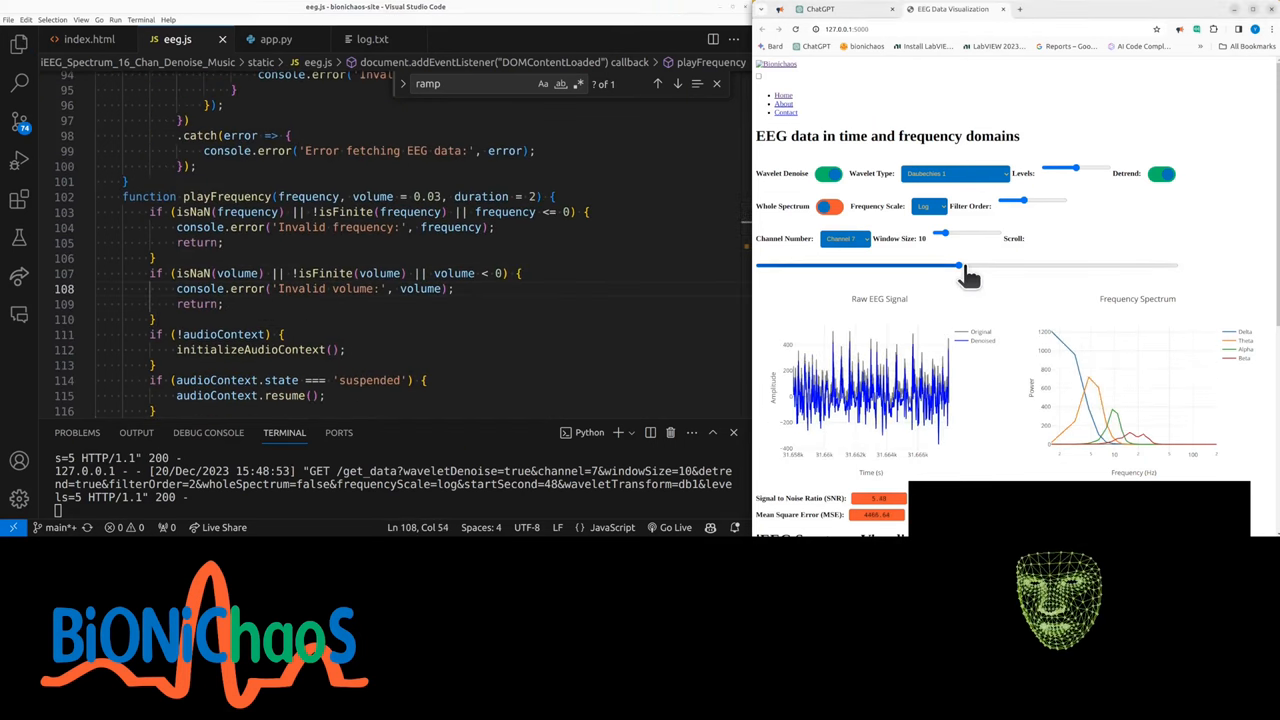
left_click_drag(958, 265, 1040, 265)
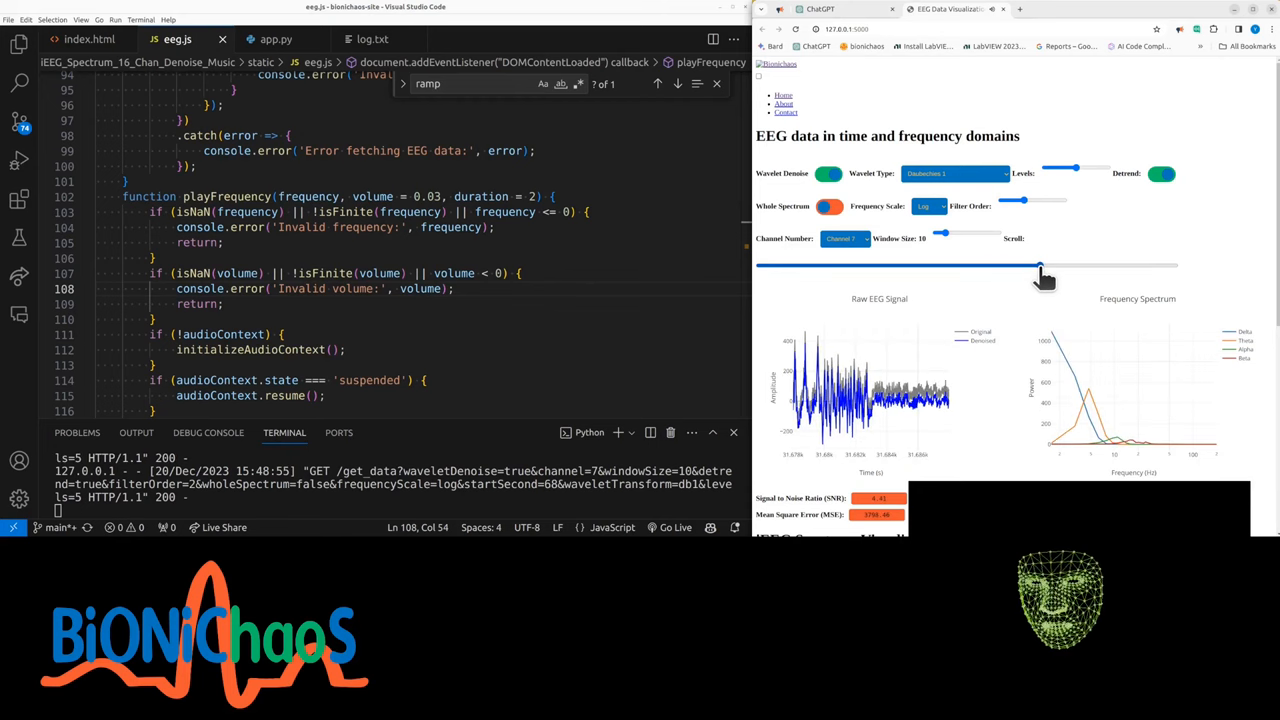
left_click_drag(1040, 266, 1048, 266)
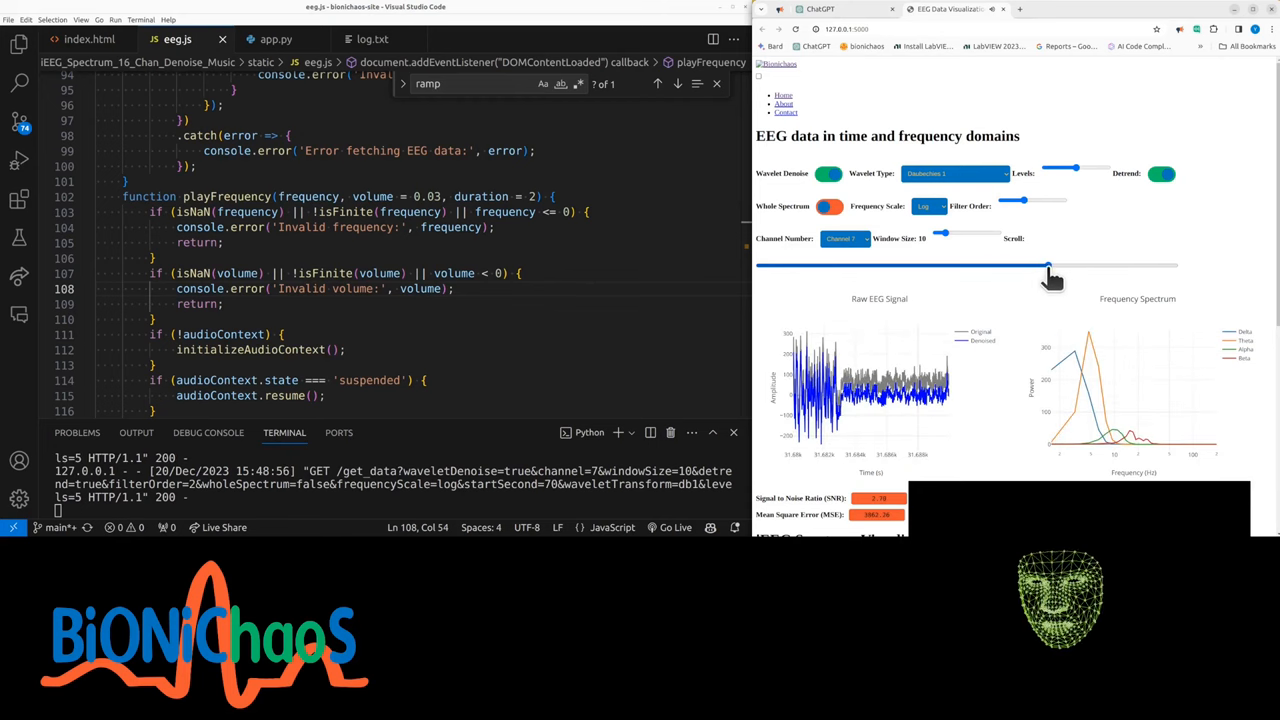
left_click_drag(1047, 265, 933, 265)
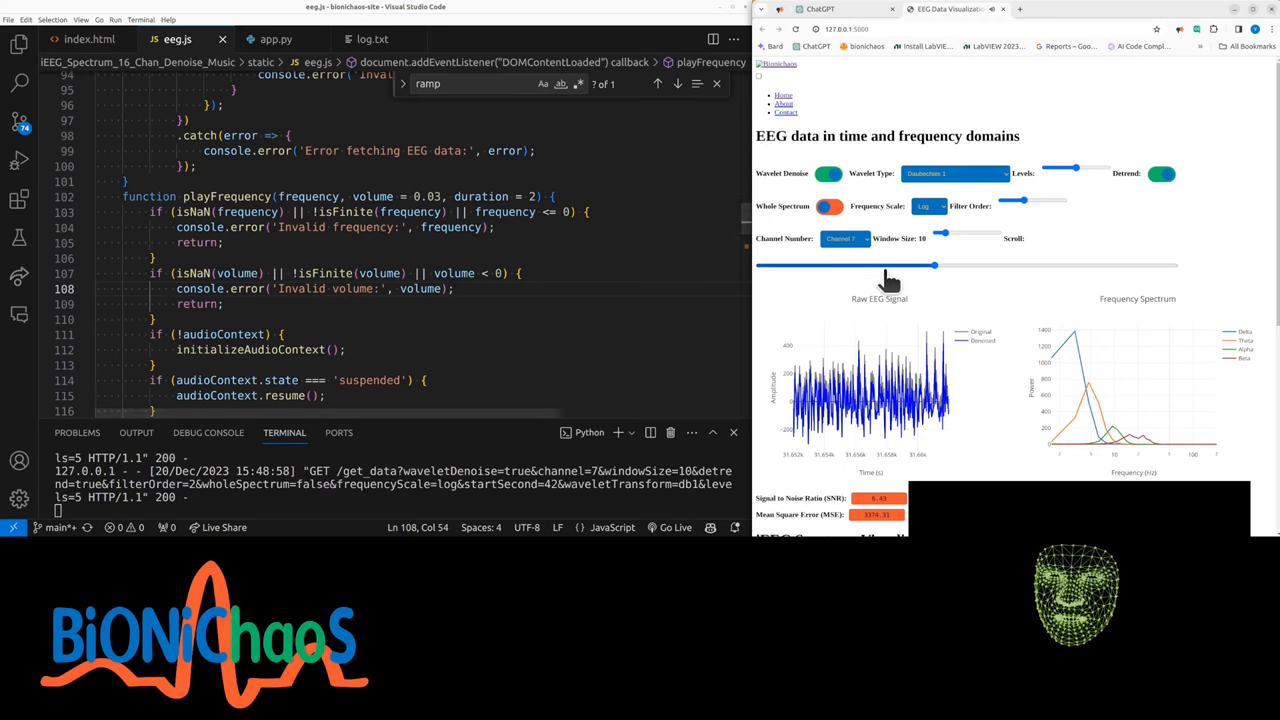
left_click_drag(933, 265, 868, 265)
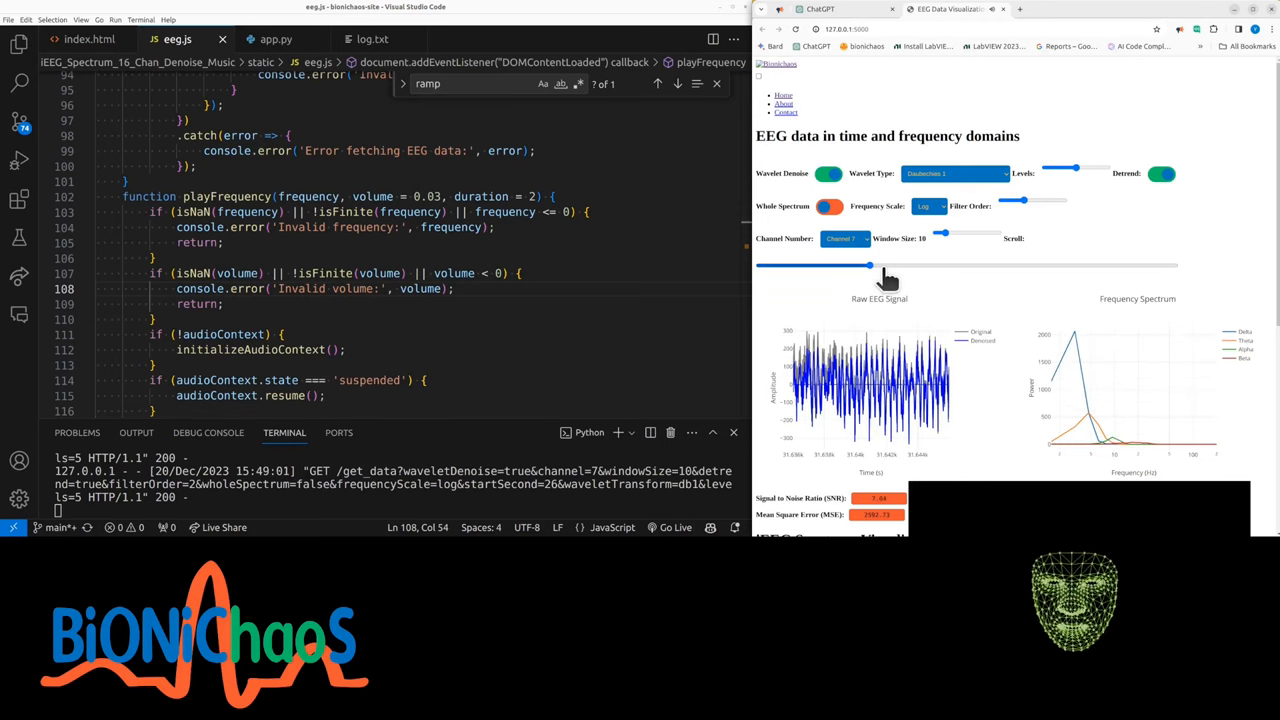
left_click_drag(870, 265, 862, 265)
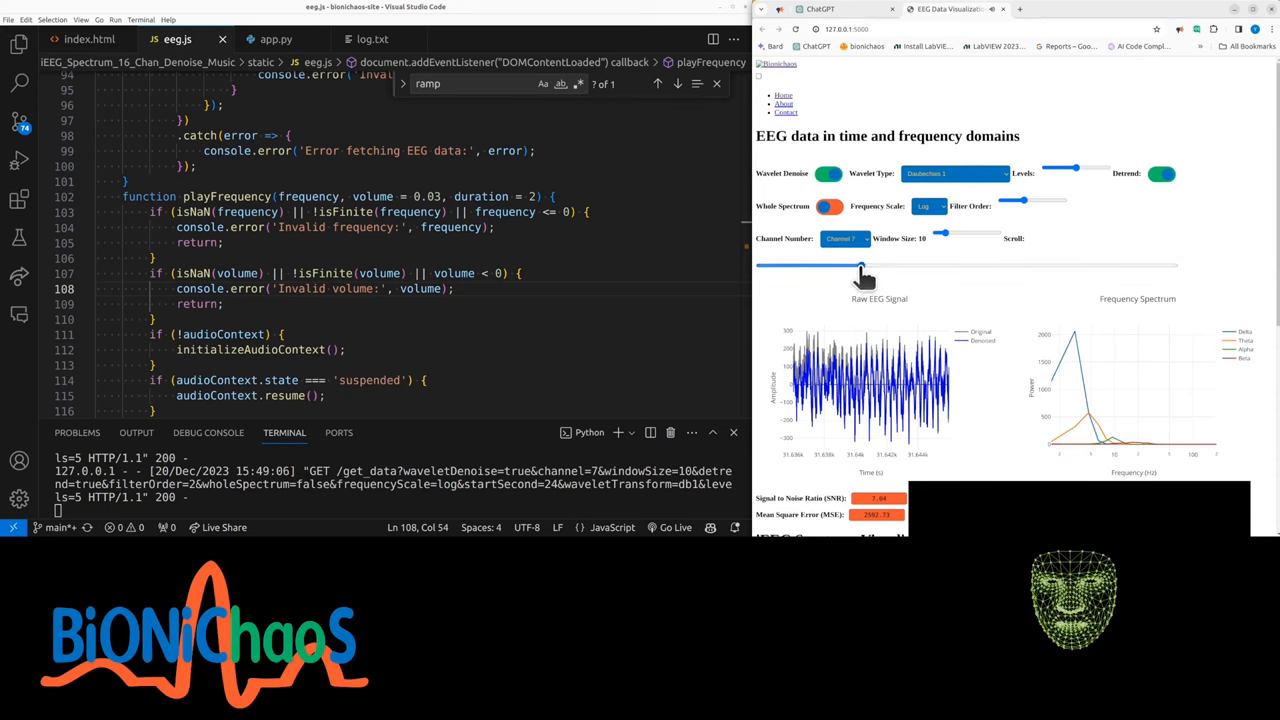
left_click_drag(862, 267, 846, 267)
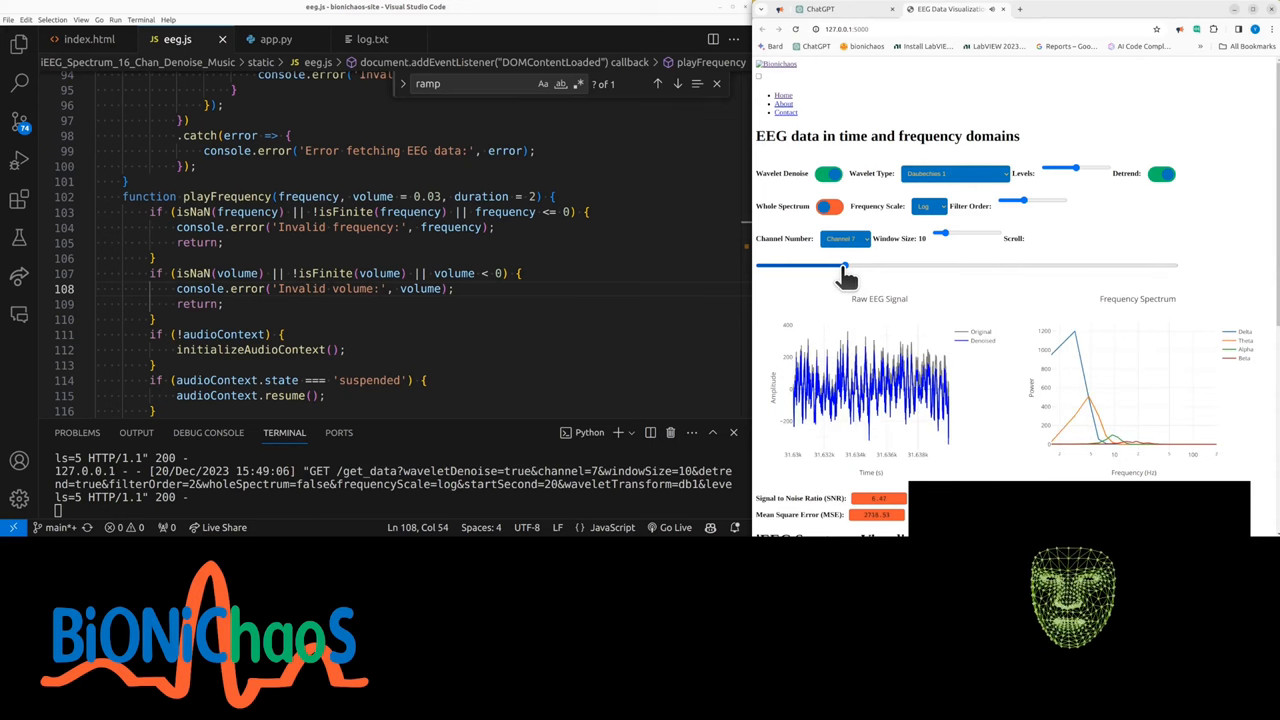
left_click_drag(847, 265, 862, 265)
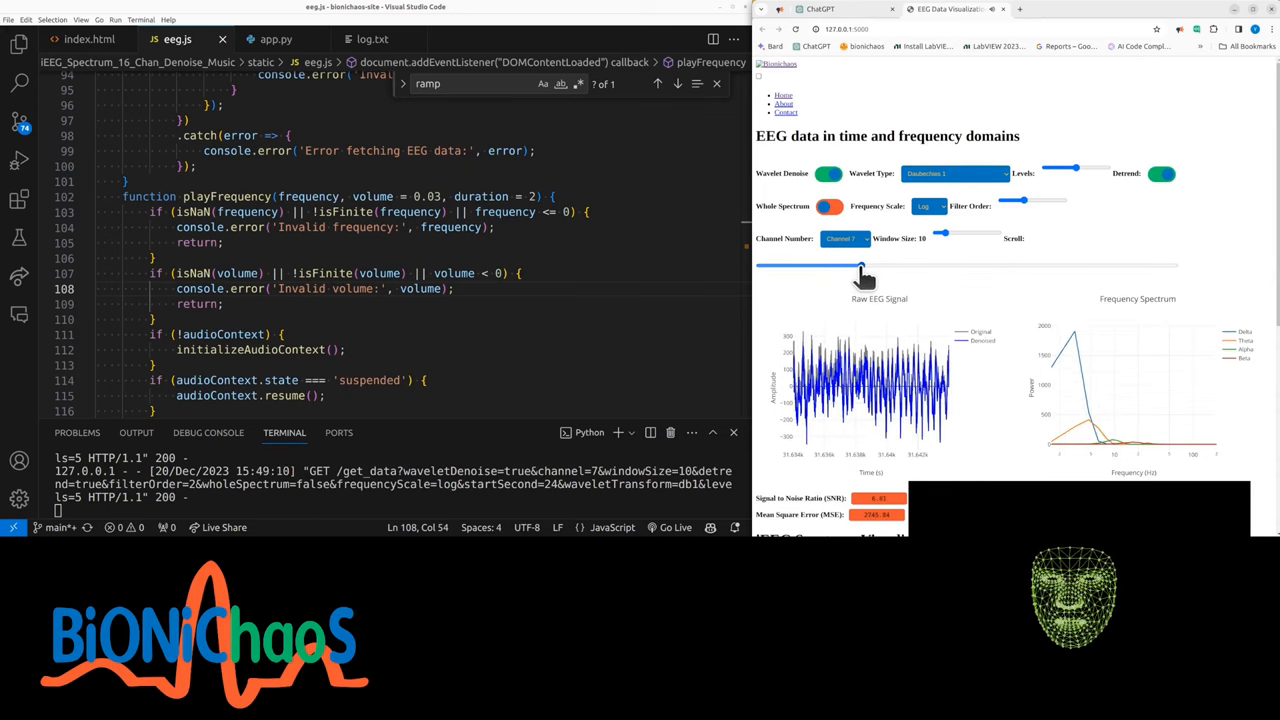
left_click_drag(861, 271, 876, 271)
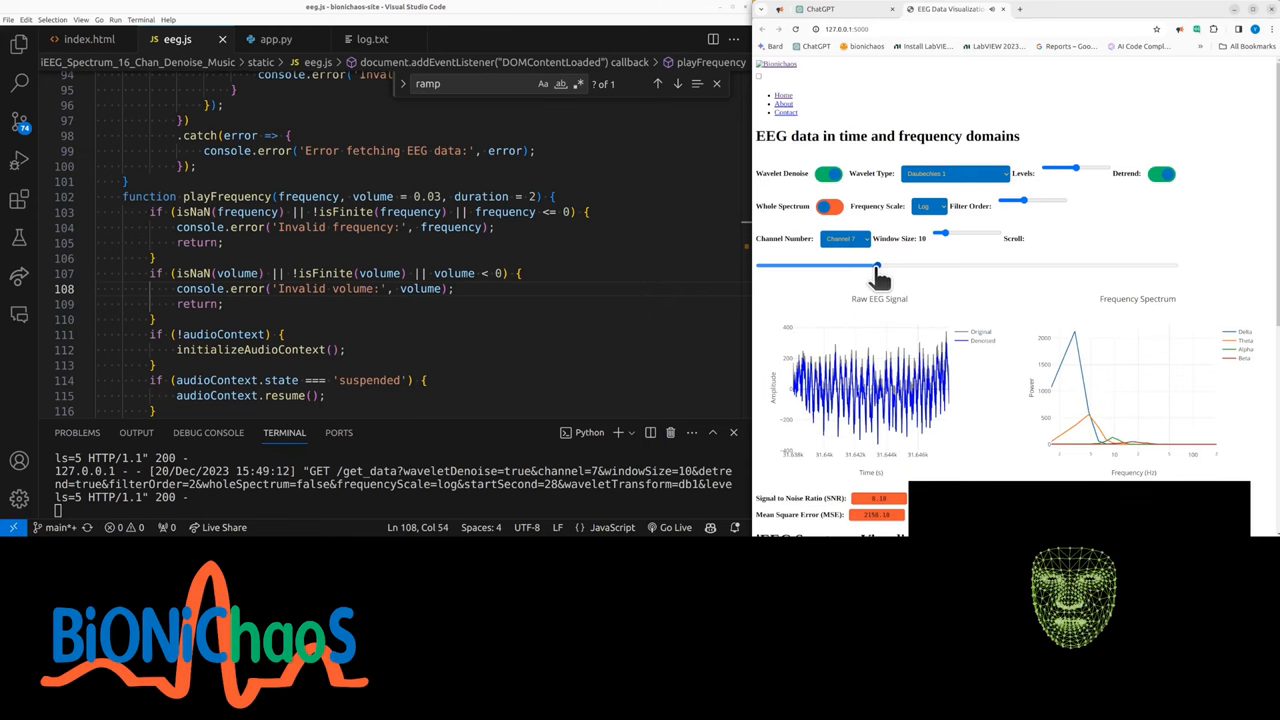
left_click_drag(878, 267, 940, 267)
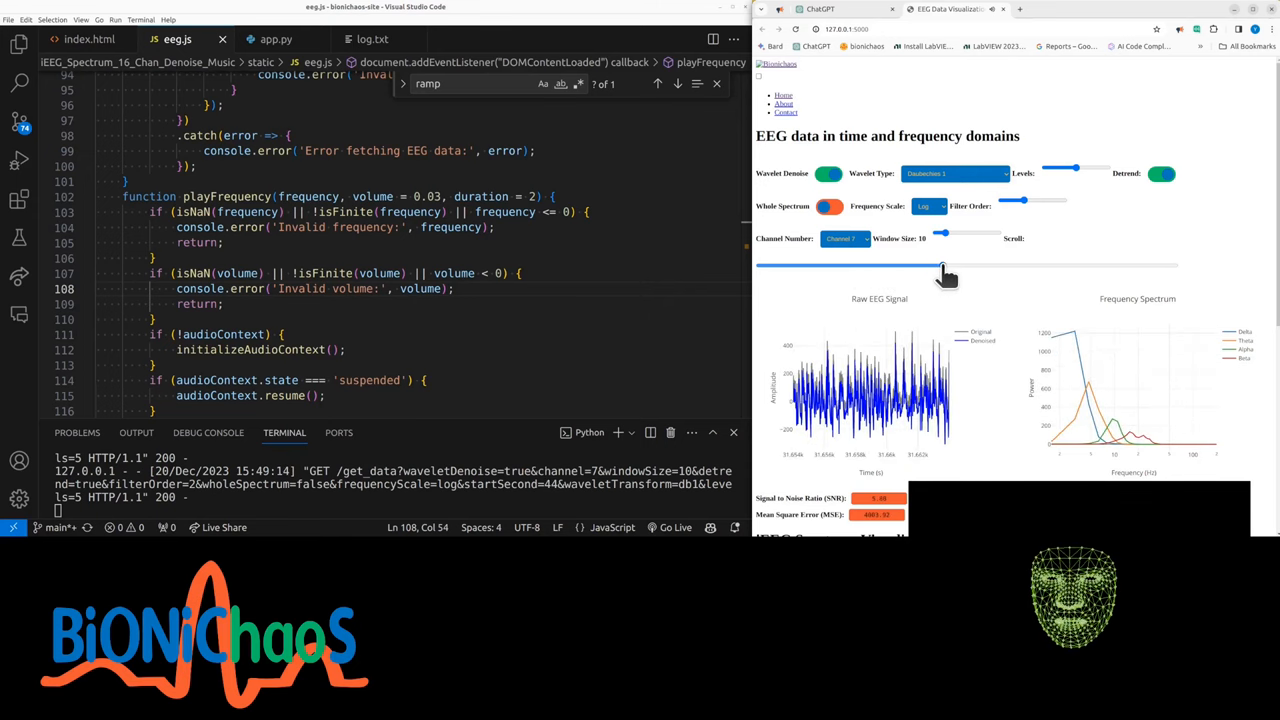
- Switch to Channel 14 and scrub to about 70 and 92 s, then revisit ChatGPT's crackling tips
left_click(844, 238)
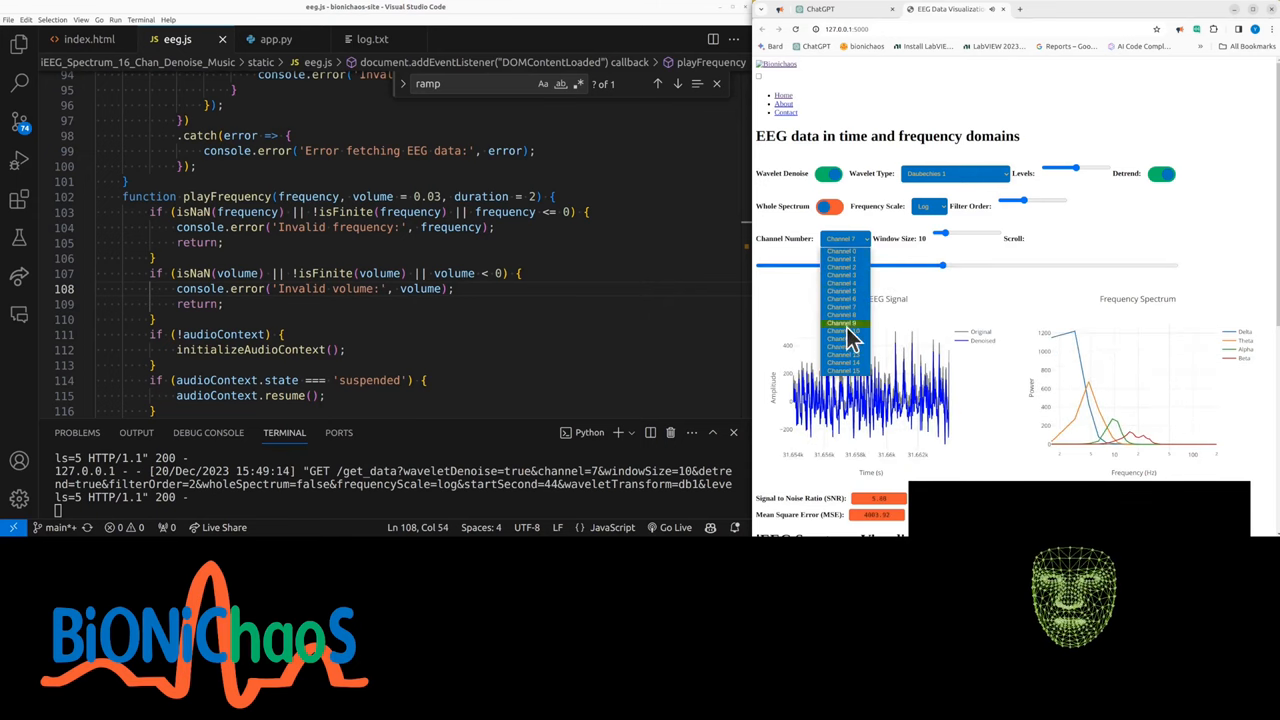
left_click(843, 360)
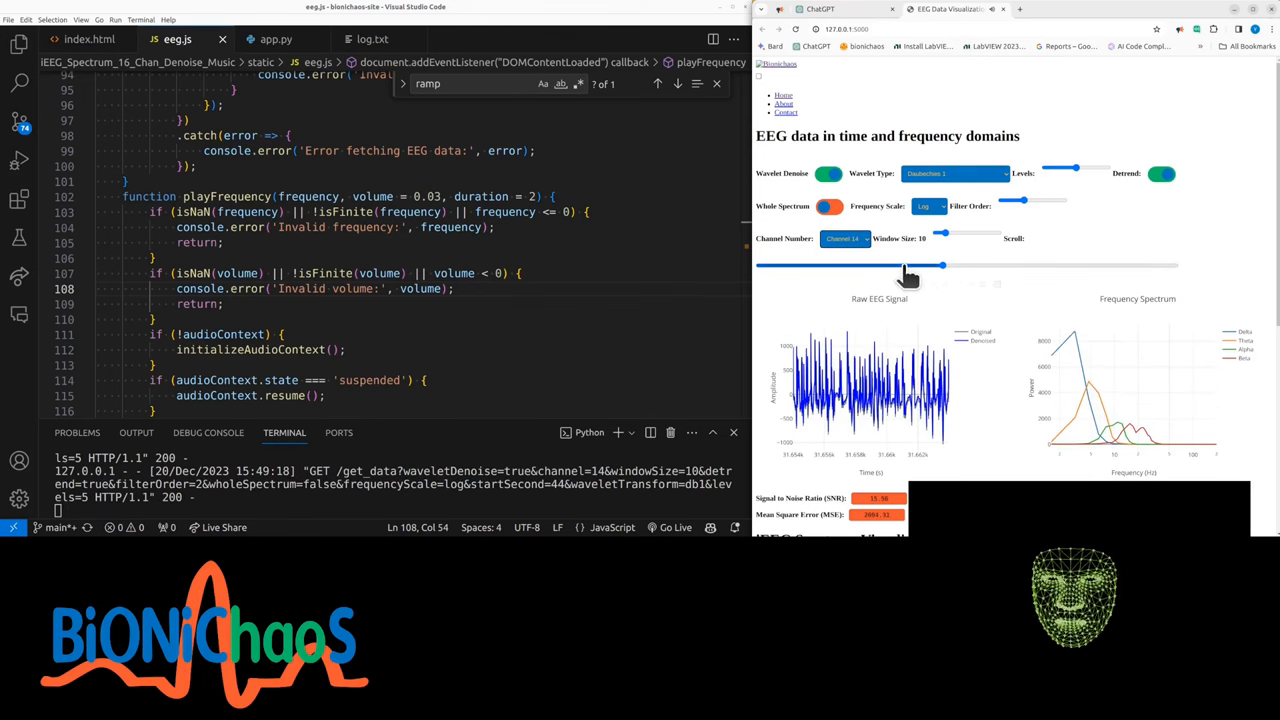
mouse_move(788, 278)
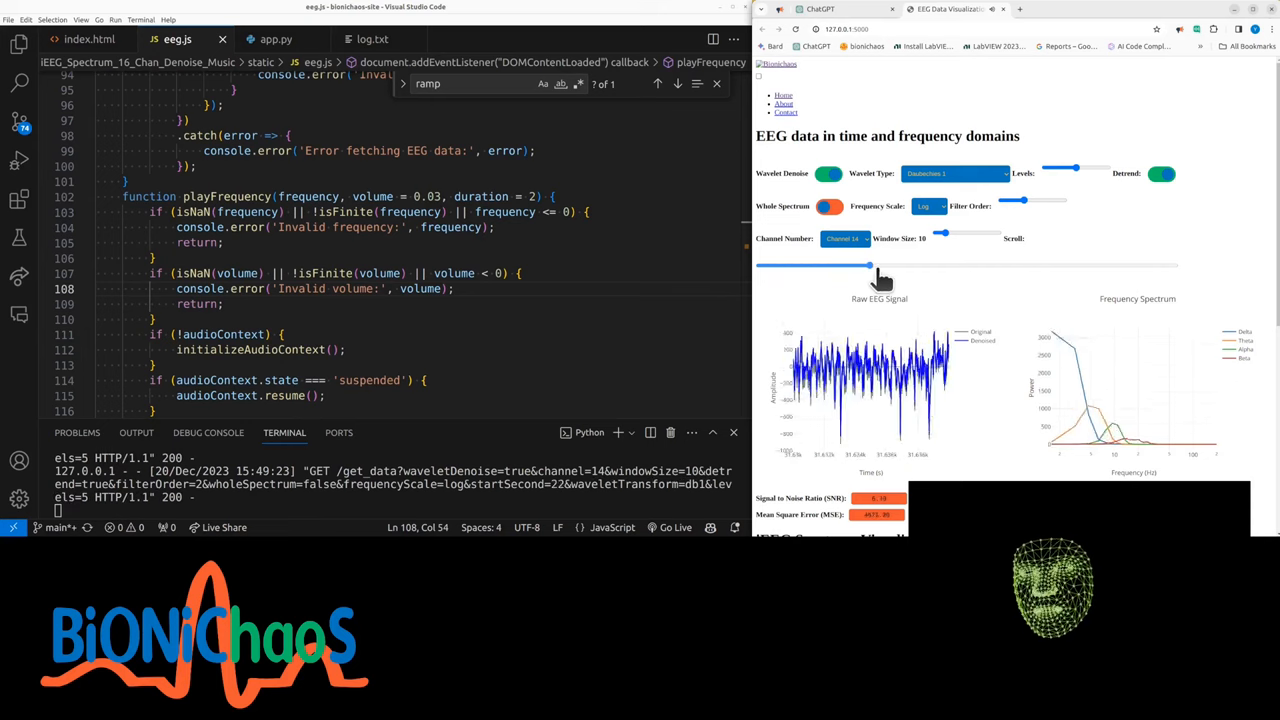
left_click_drag(868, 265, 1048, 265)
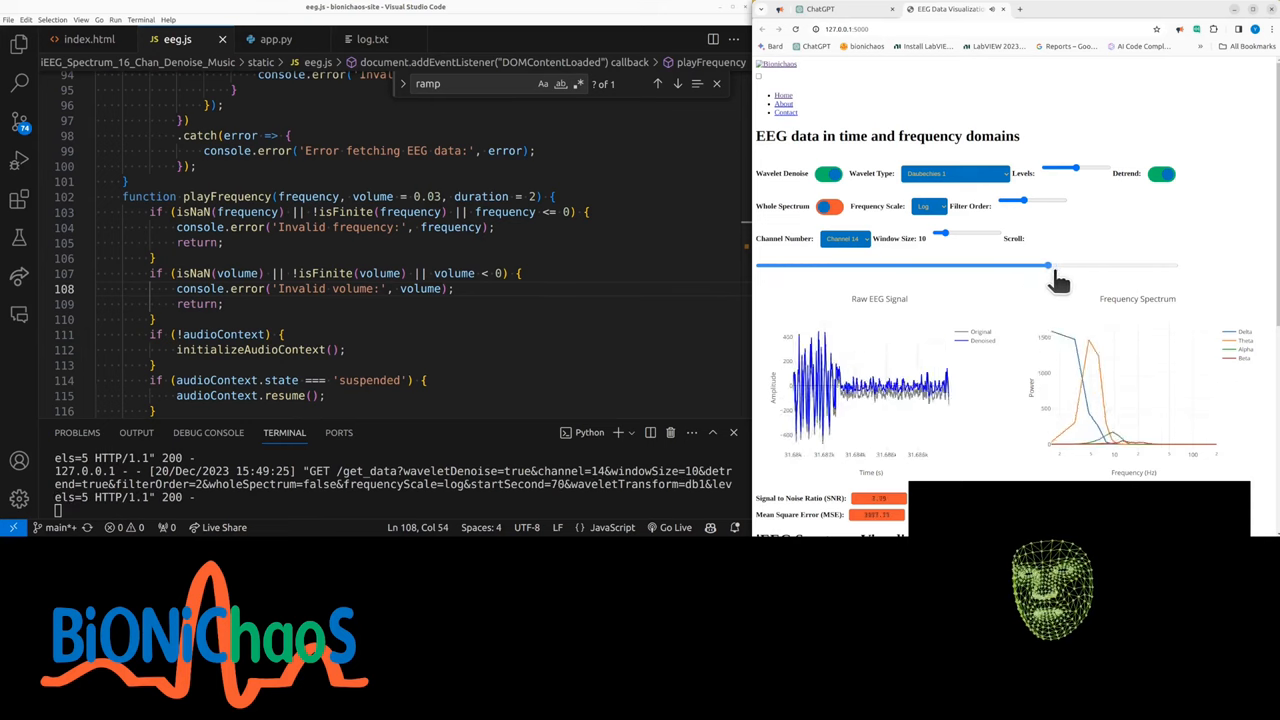
left_click_drag(1047, 265, 1137, 265)
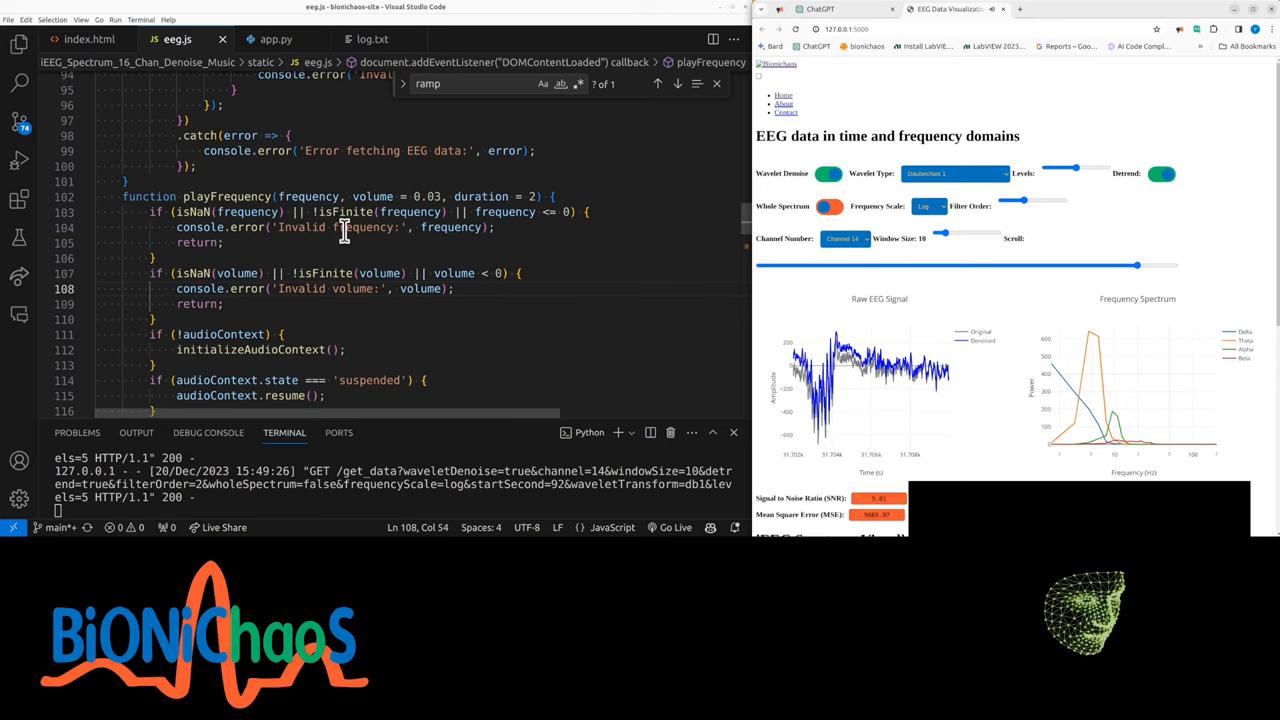
mouse_move(1007, 328)
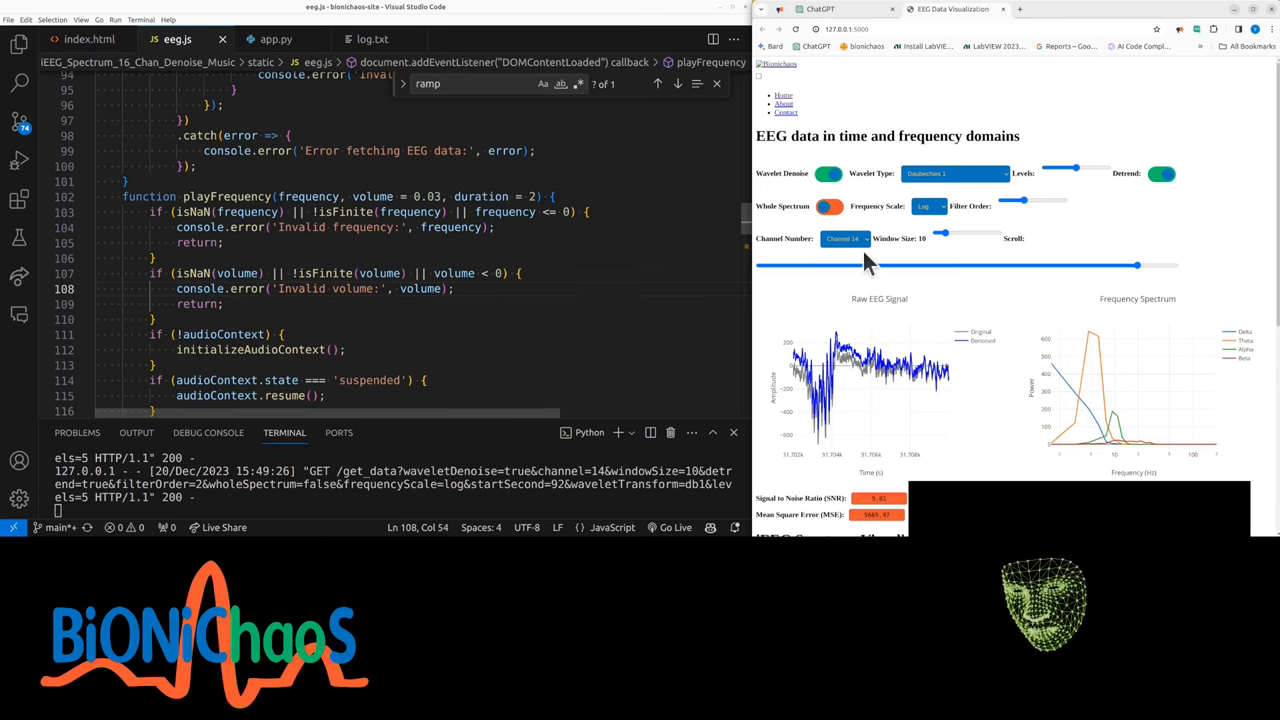
left_click(820, 9)
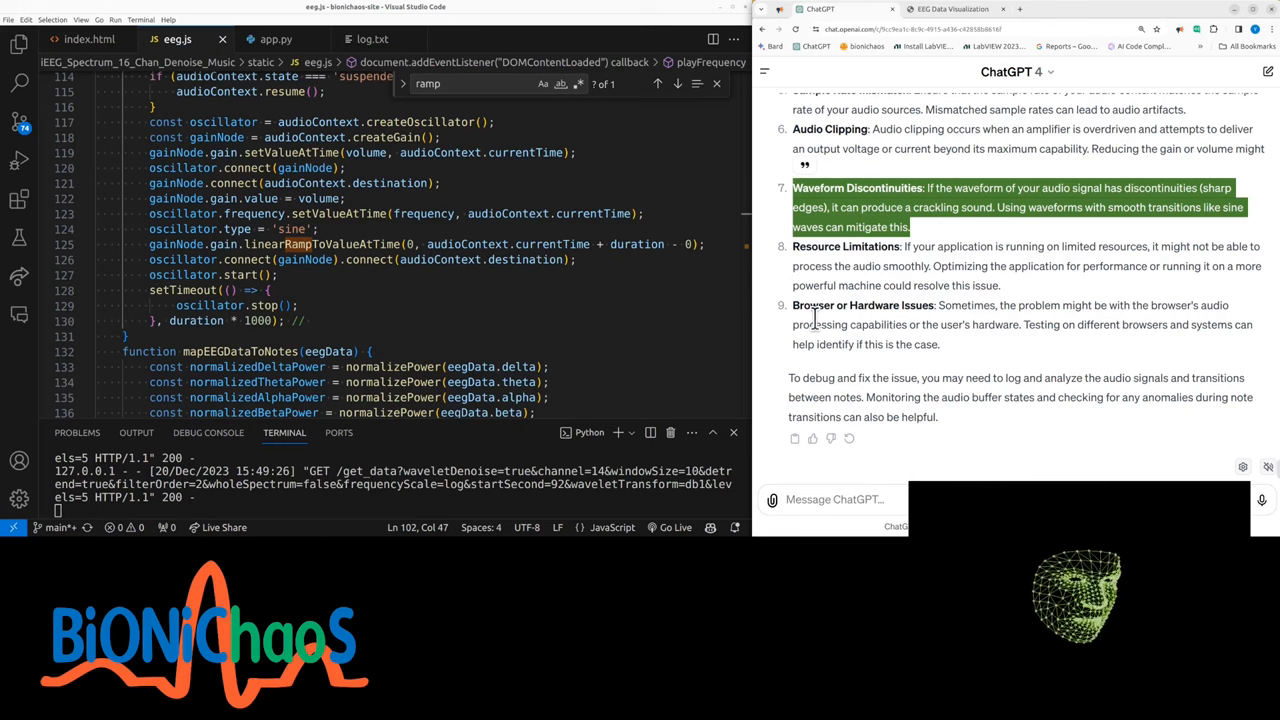
scroll("down", 3)
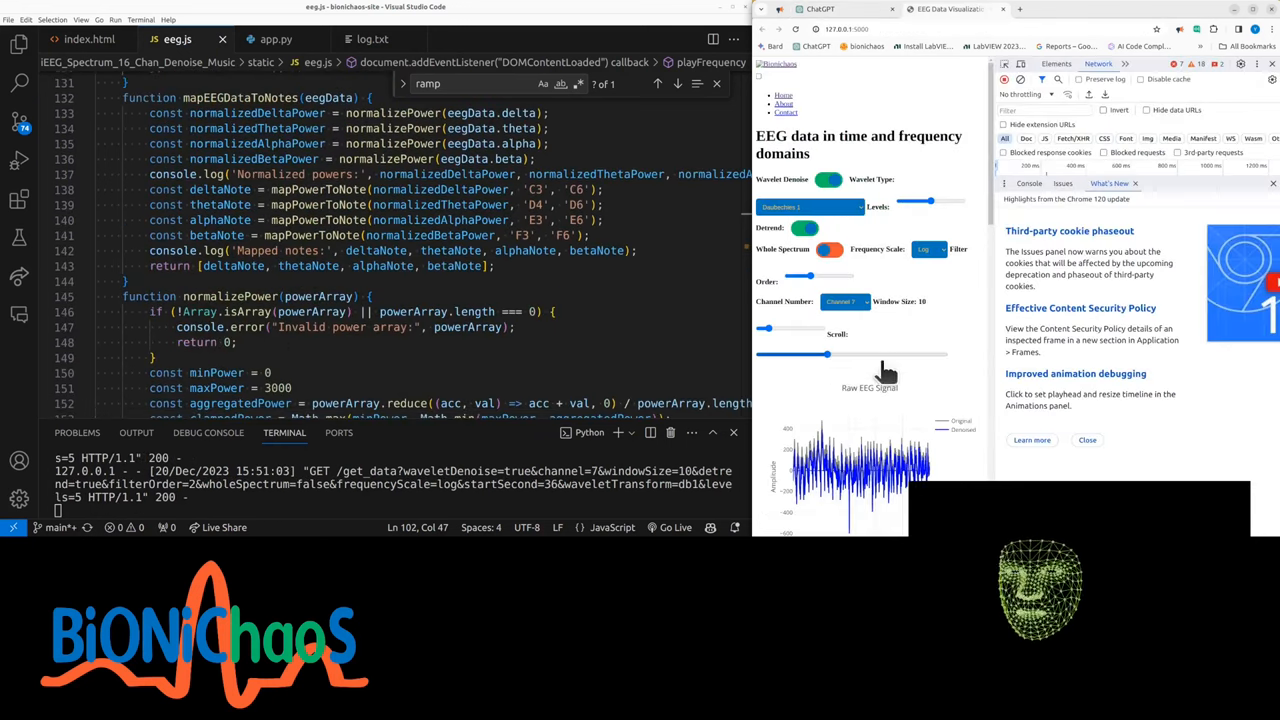
- Select Channel 14 in the channel dropdown, reselecting it after the page reloads
left_click(843, 301)
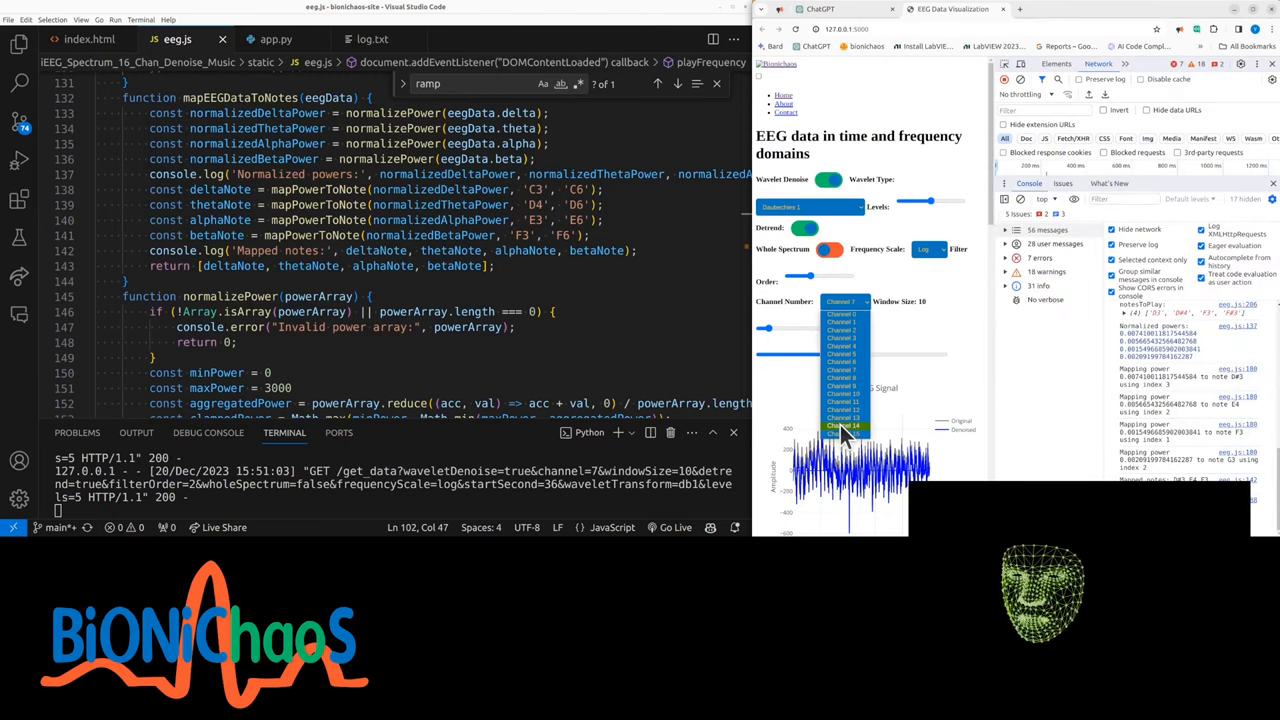
left_click(843, 425)
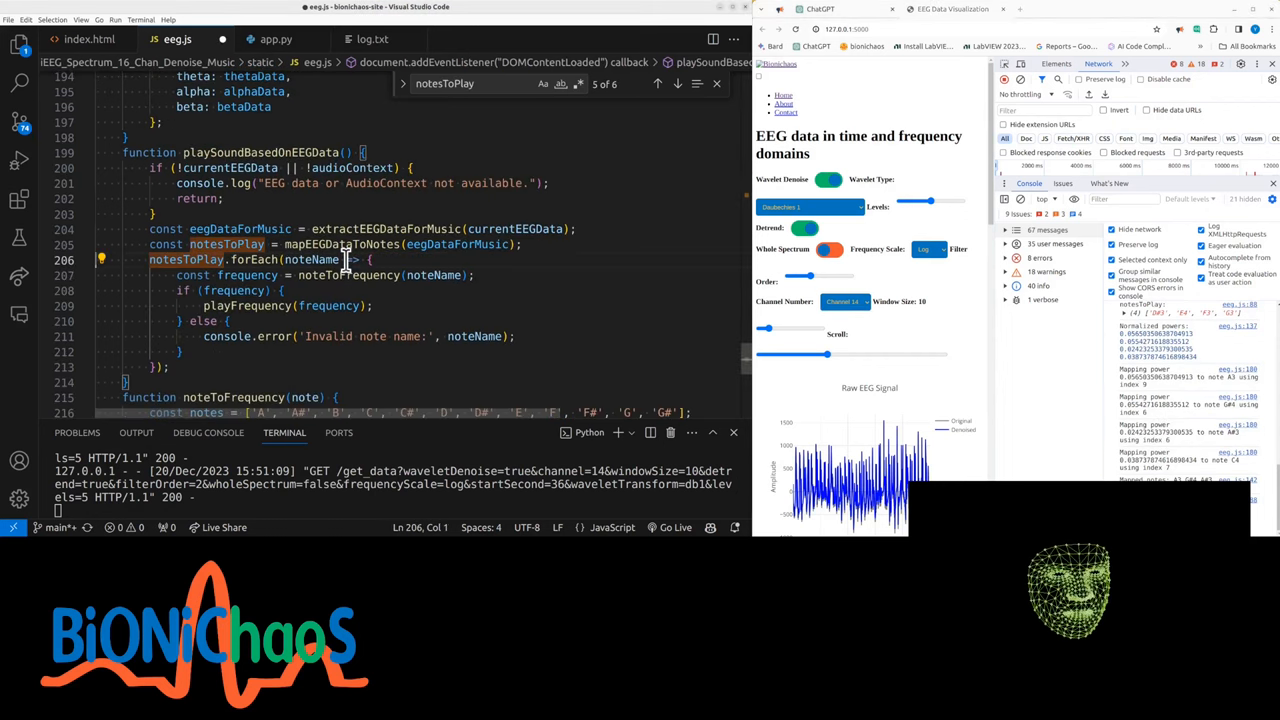
left_click(843, 301)
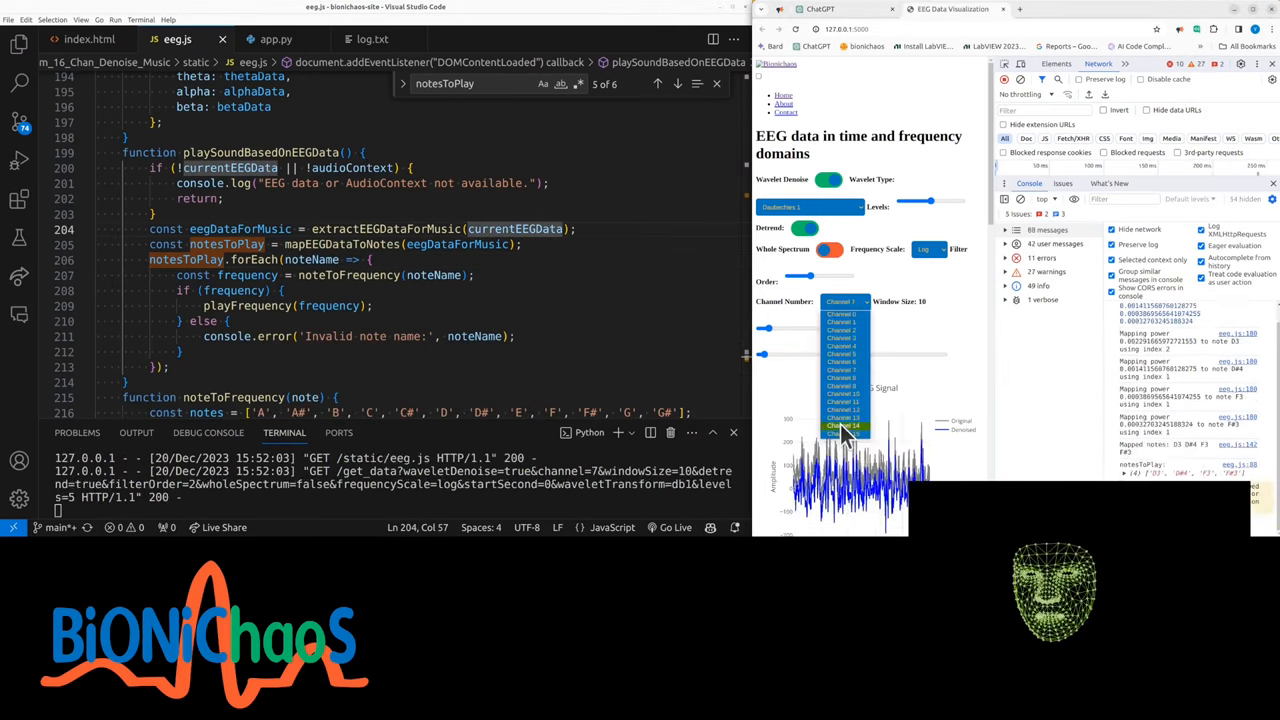
left_click(843, 425)
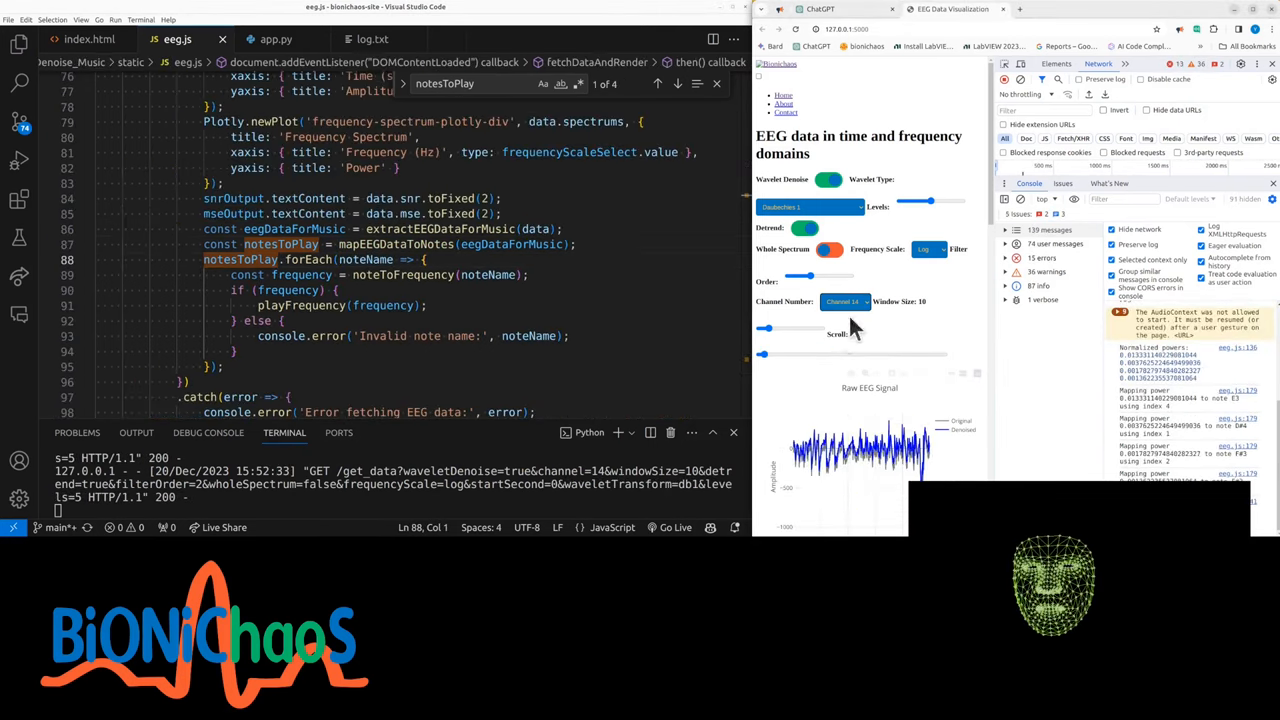
- Scrub Channel 14's time window to about 50, 88, 84 and 10 seconds
left_click_drag(763, 353, 850, 353)
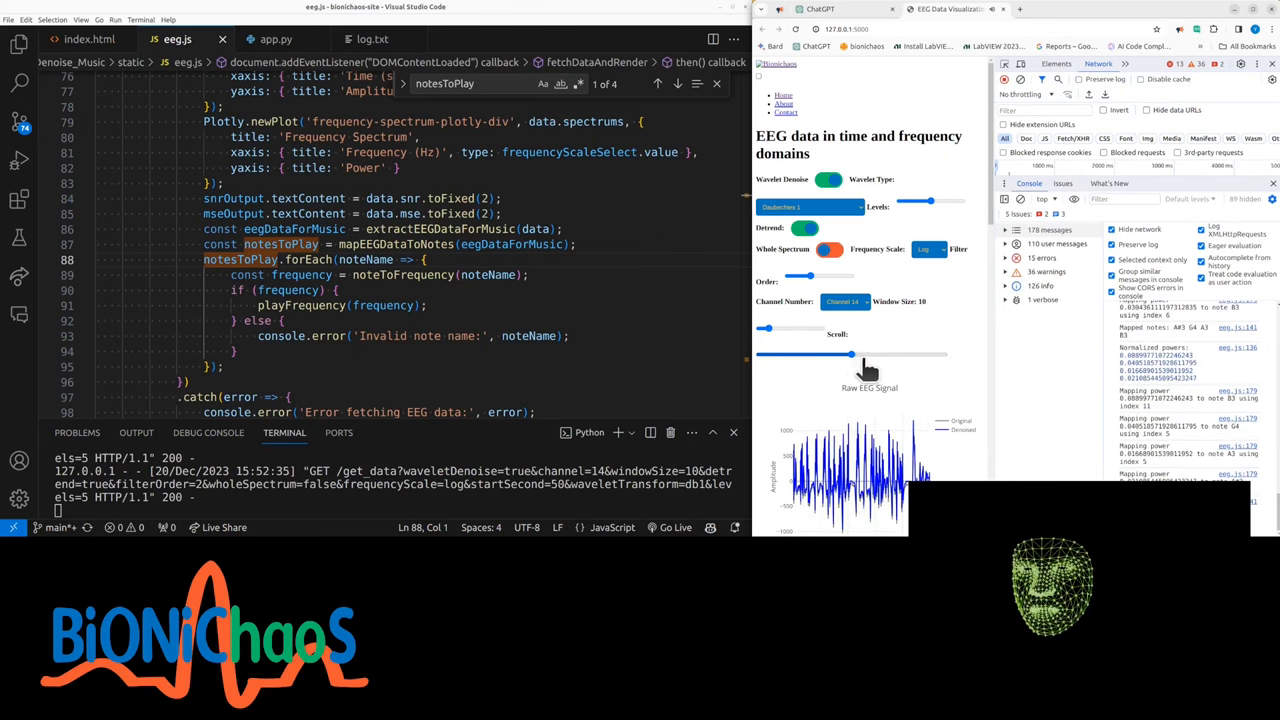
left_click_drag(850, 354, 878, 354)
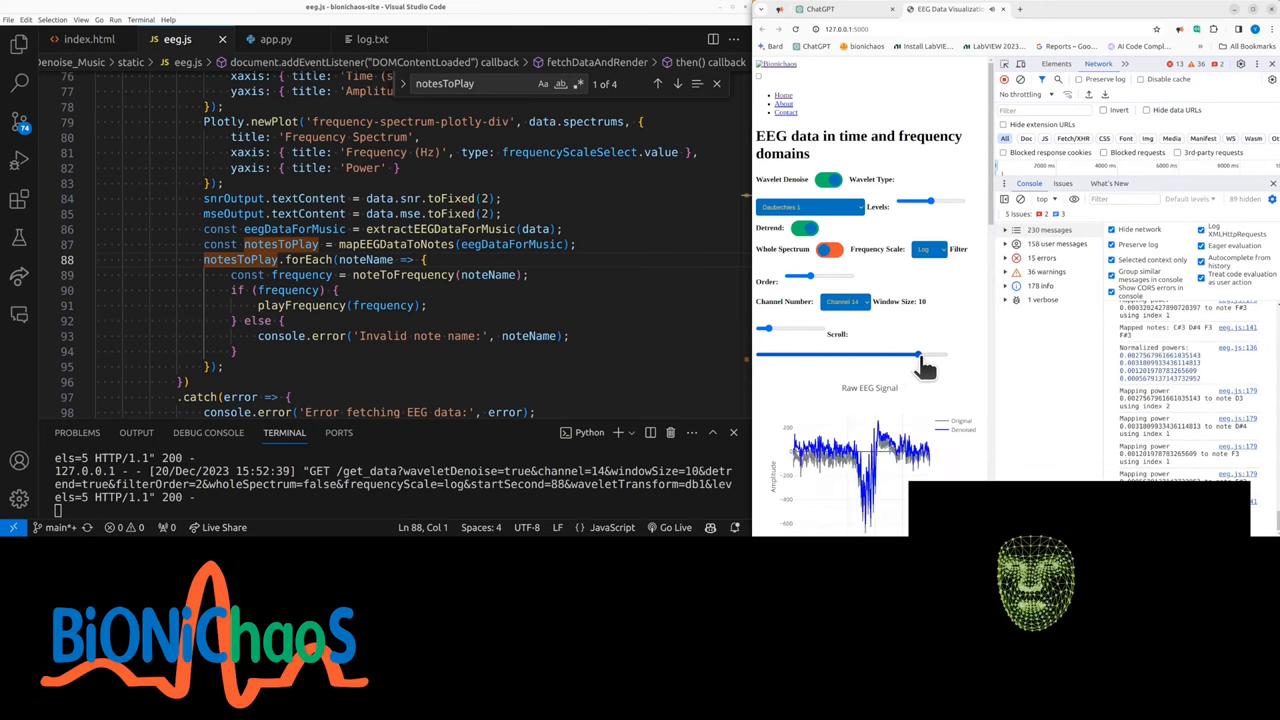
left_click_drag(920, 355, 910, 355)
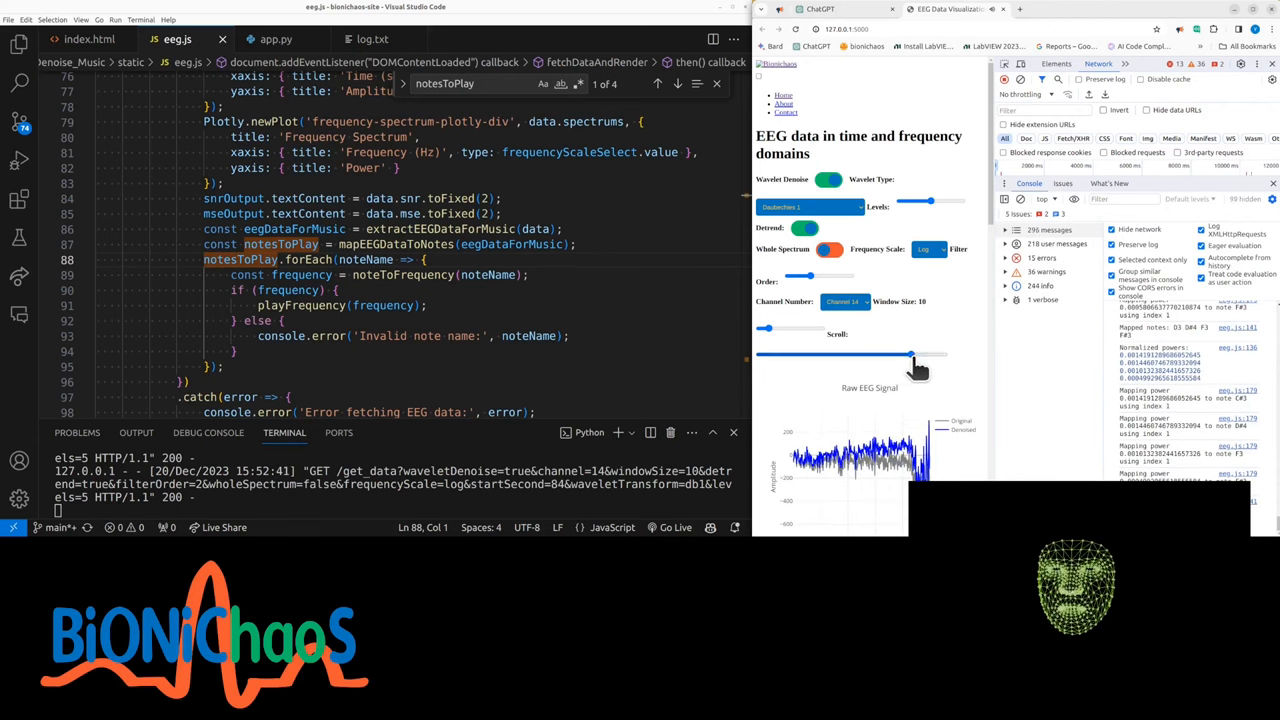
left_click_drag(908, 355, 780, 355)
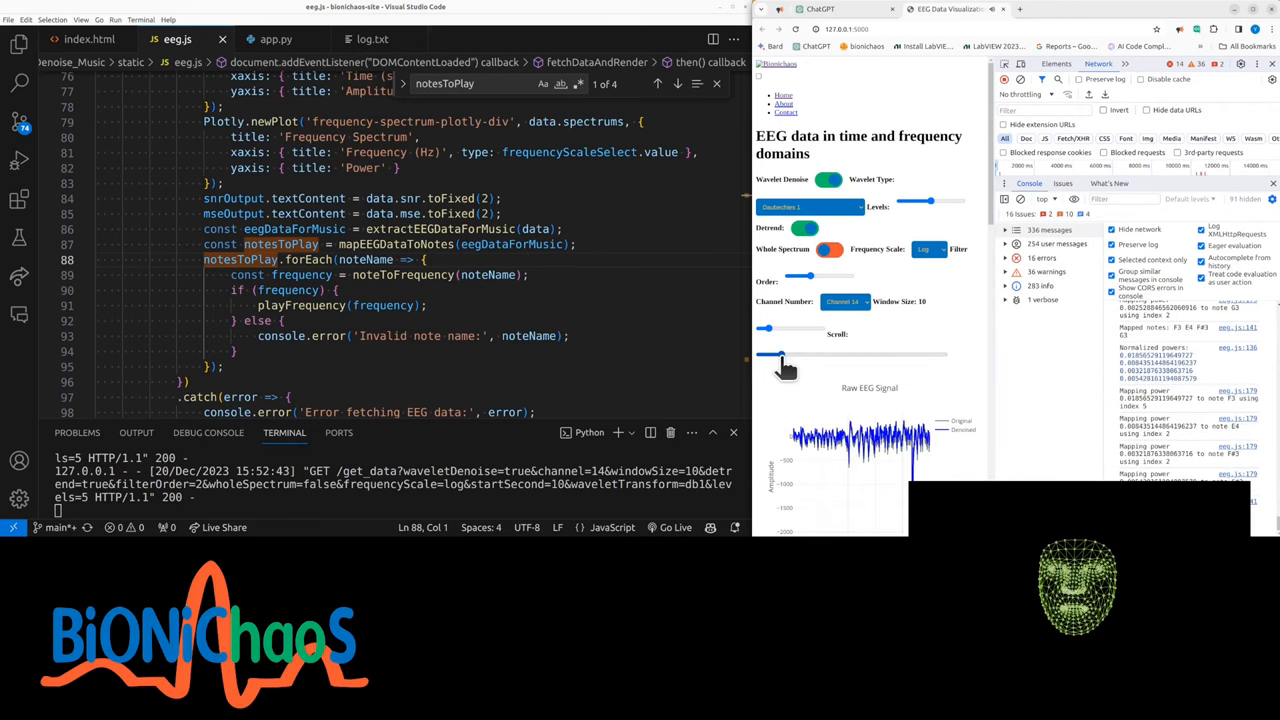
scroll("down", 3)
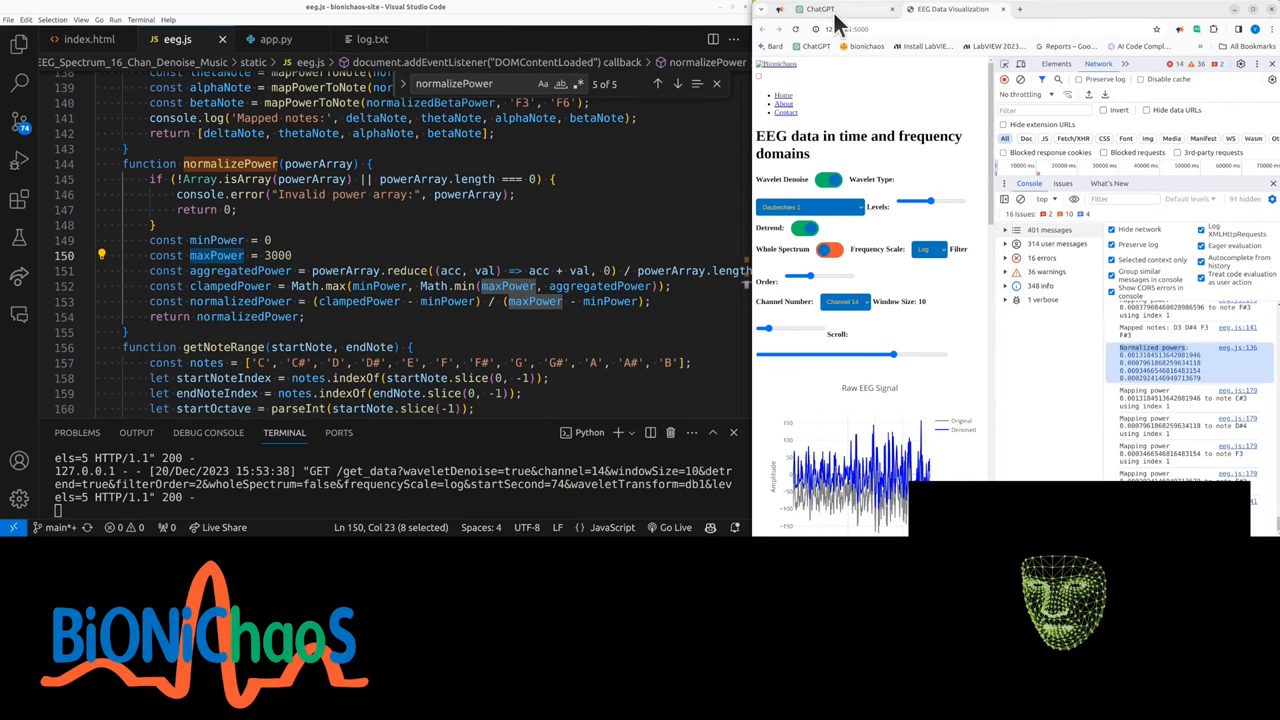
- Switch back to the ChatGPT conversation
left_click(820, 9)
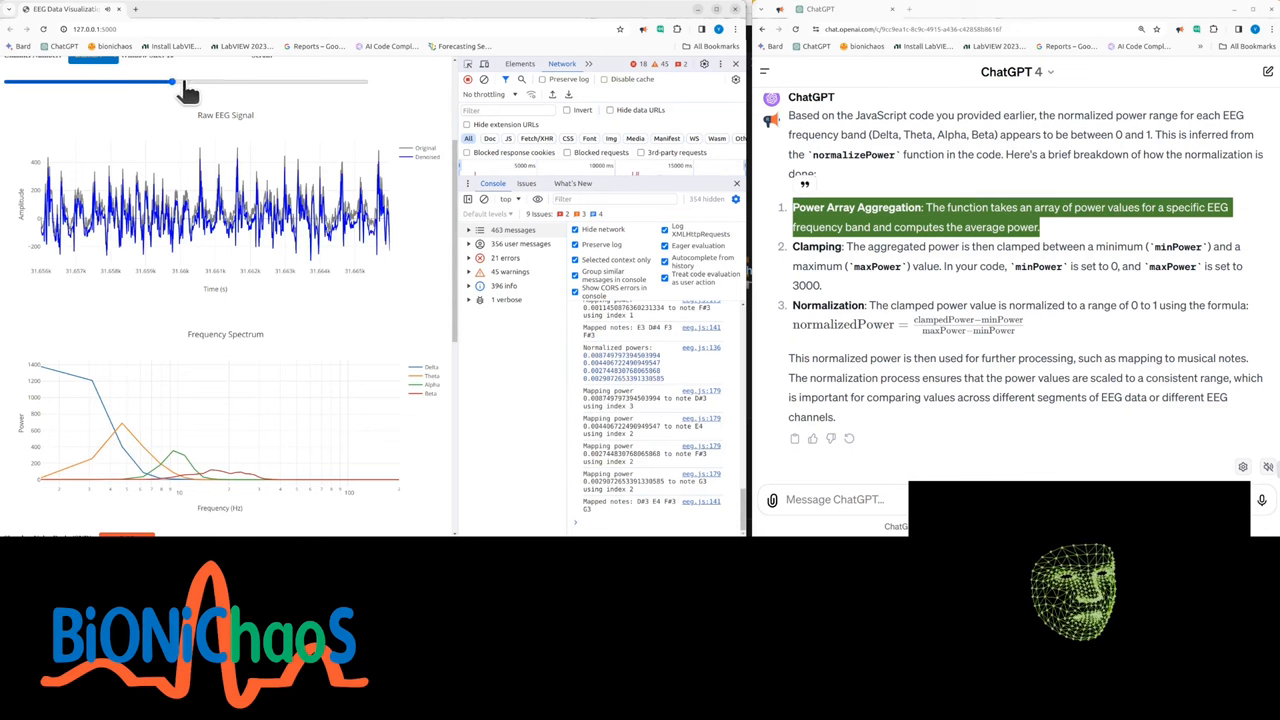
- Move the Scroll slider back and forth through the Channel 12 recording
left_click_drag(170, 82, 285, 82)
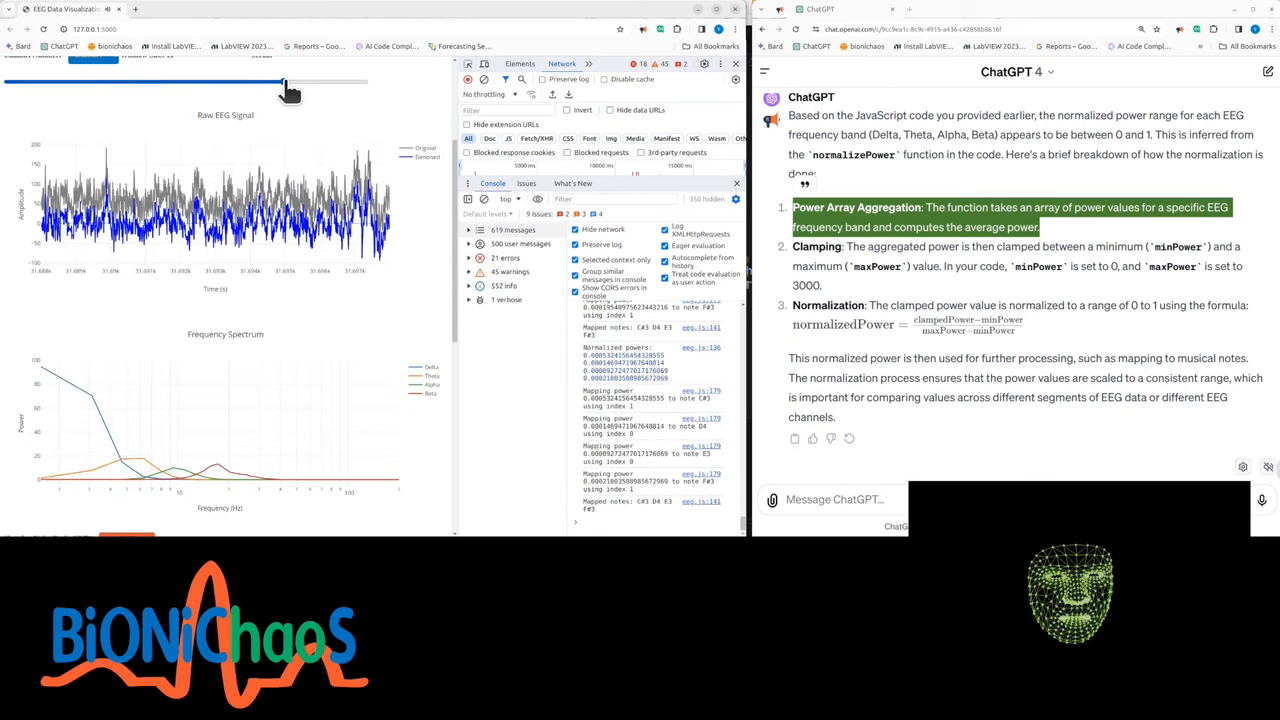
left_click_drag(287, 85, 218, 85)
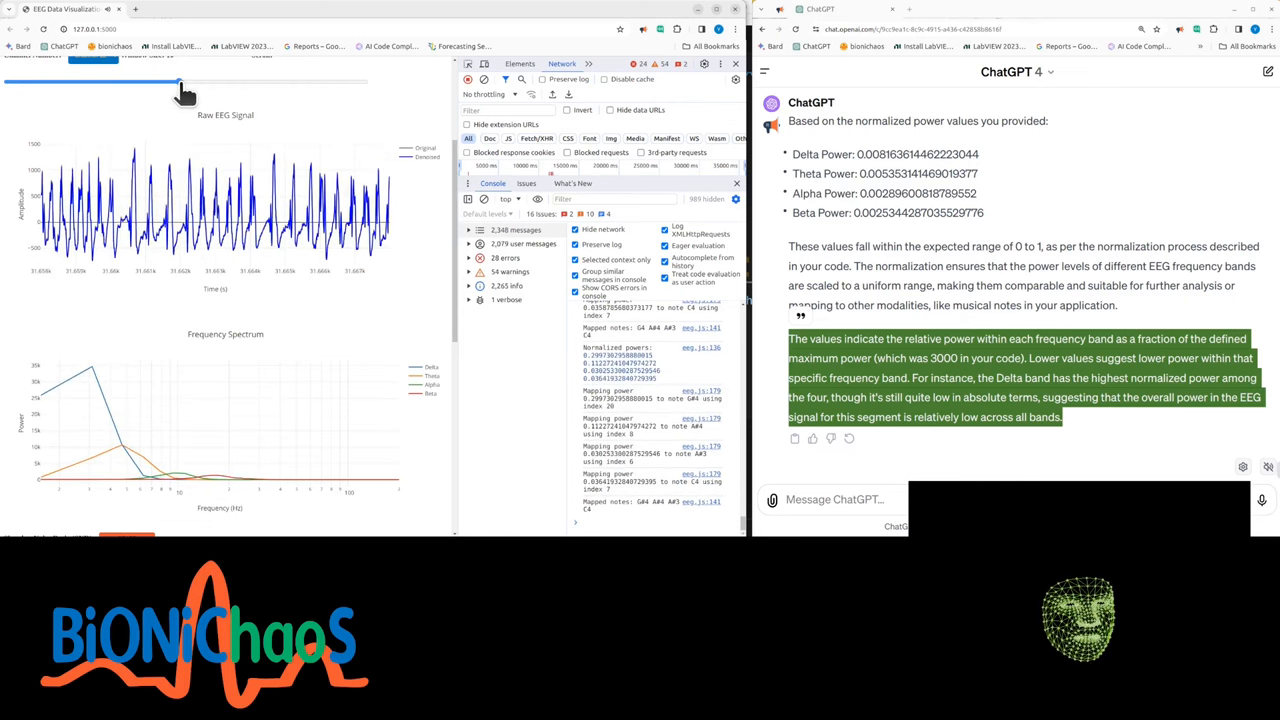
left_click_drag(178, 81, 193, 81)
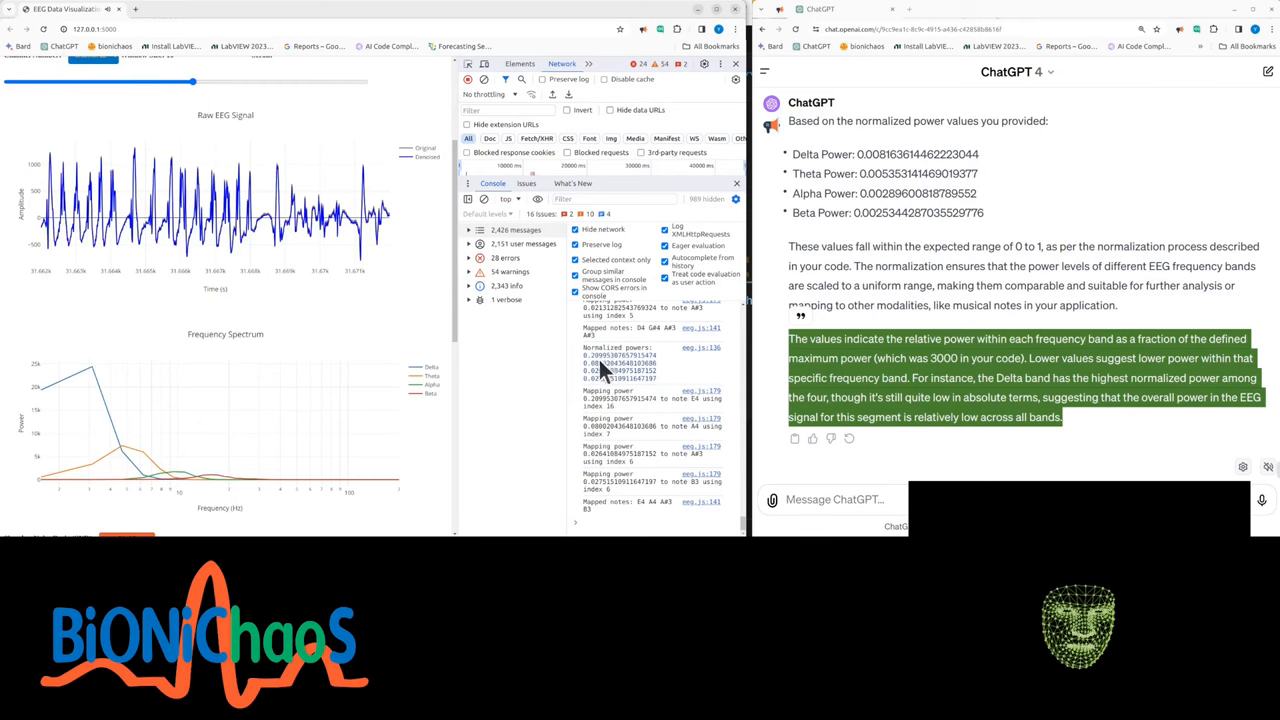
mouse_move(350, 290)
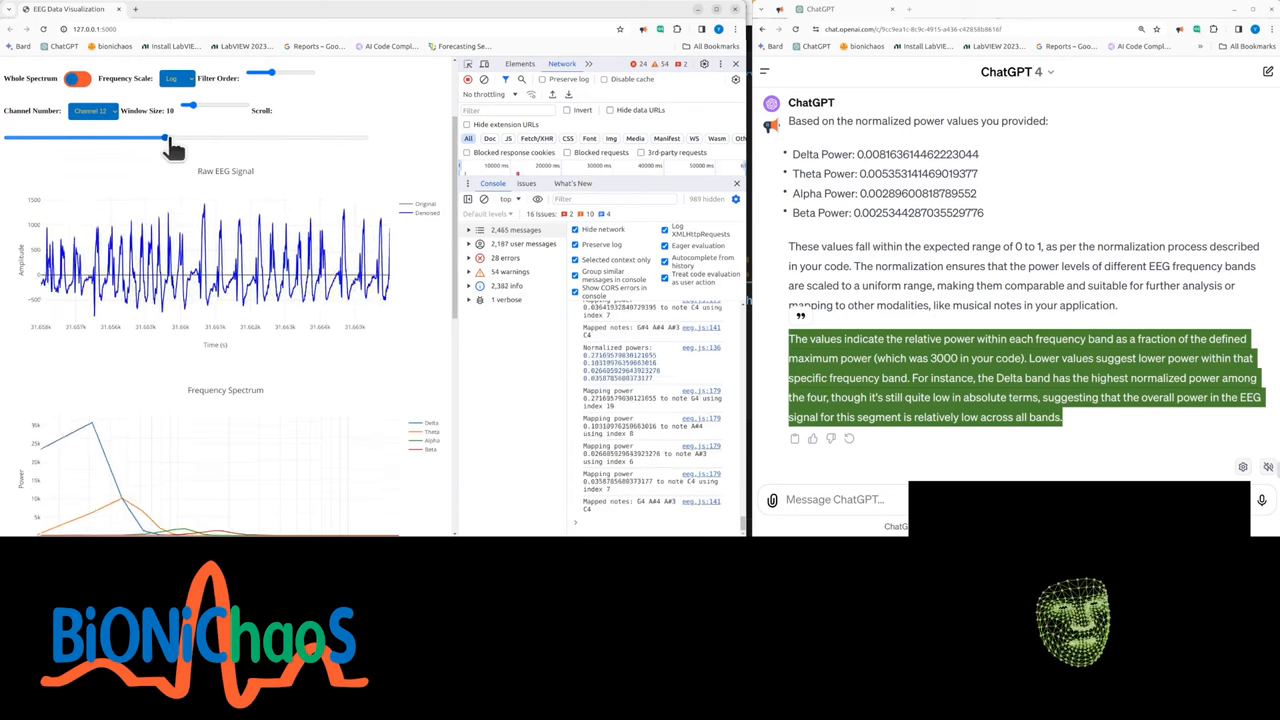
left_click_drag(165, 137, 105, 137)
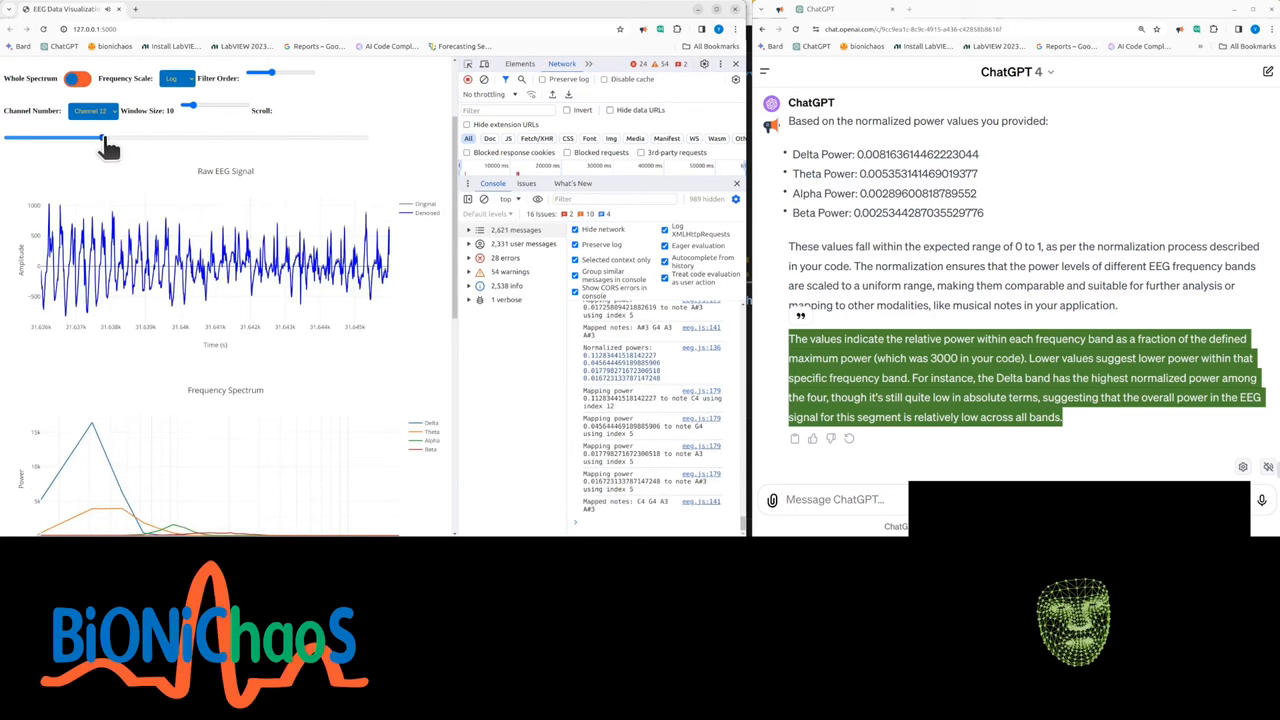
left_click_drag(103, 137, 83, 137)
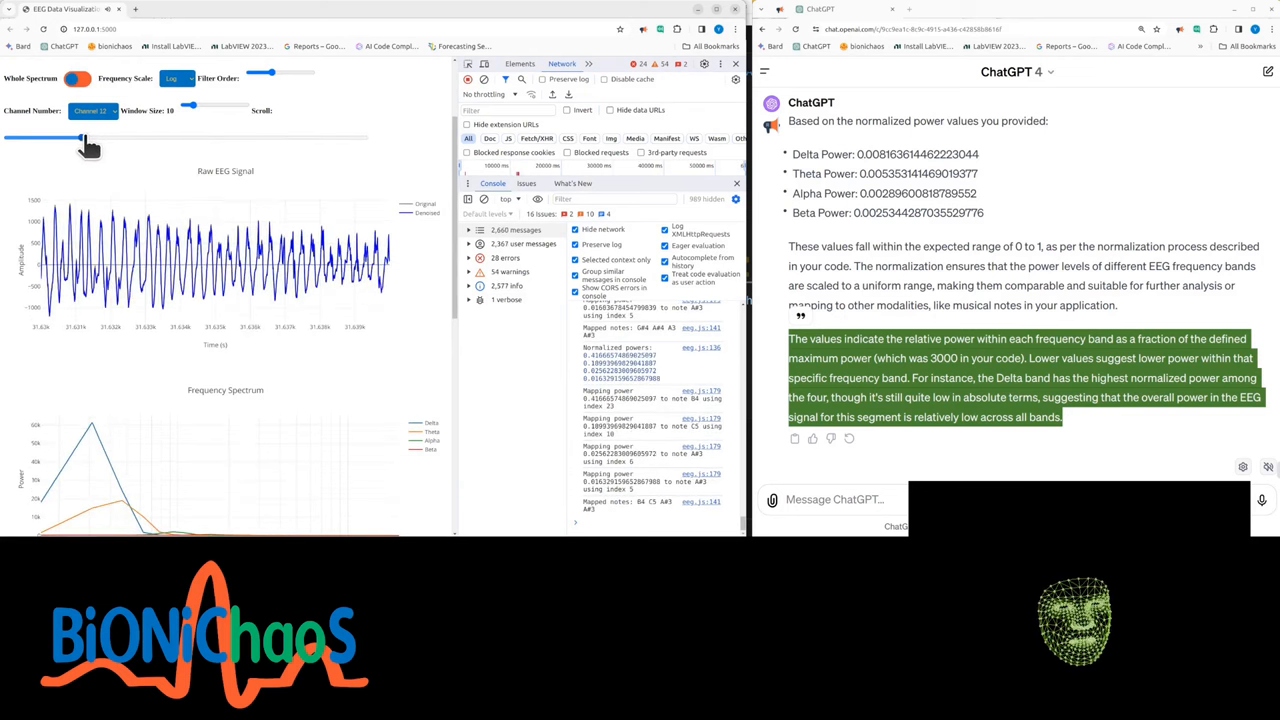
left_click_drag(80, 137, 105, 137)
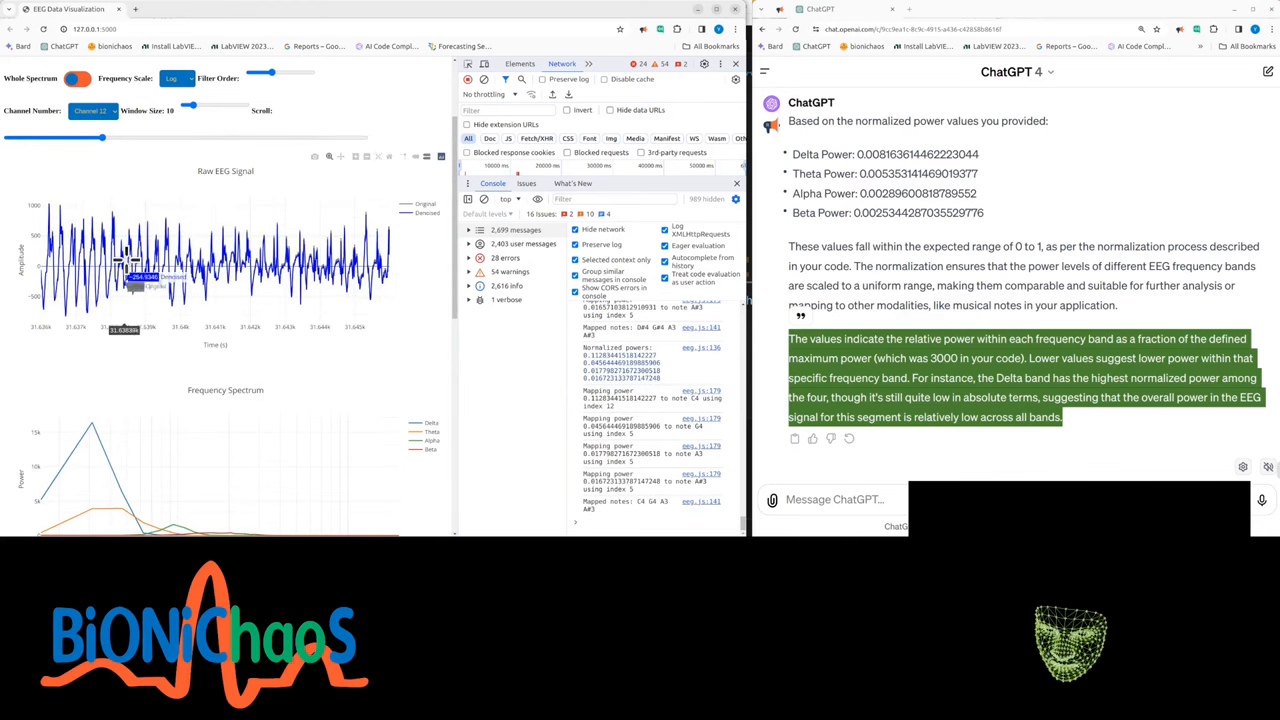
scroll("down", 3)
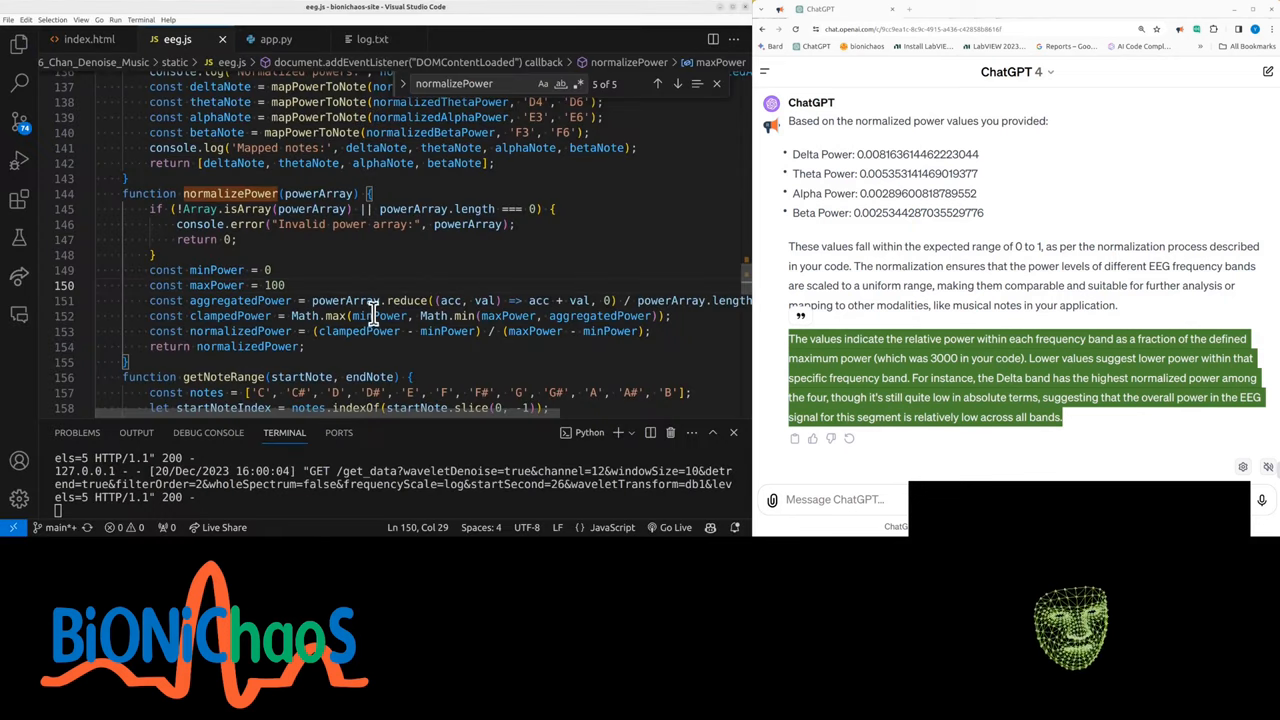
- Return to the EEG page and sweep Channel 12 from early to near the end
left_click(60, 9)
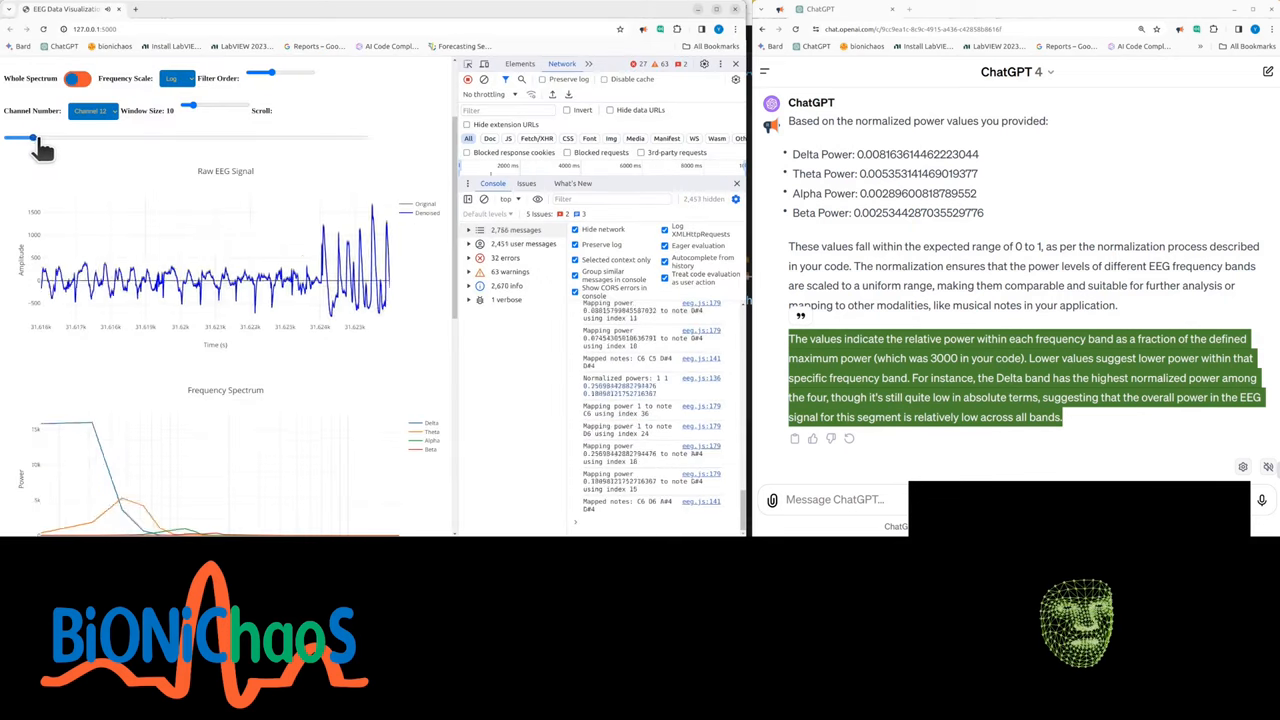
left_click_drag(30, 138, 62, 138)
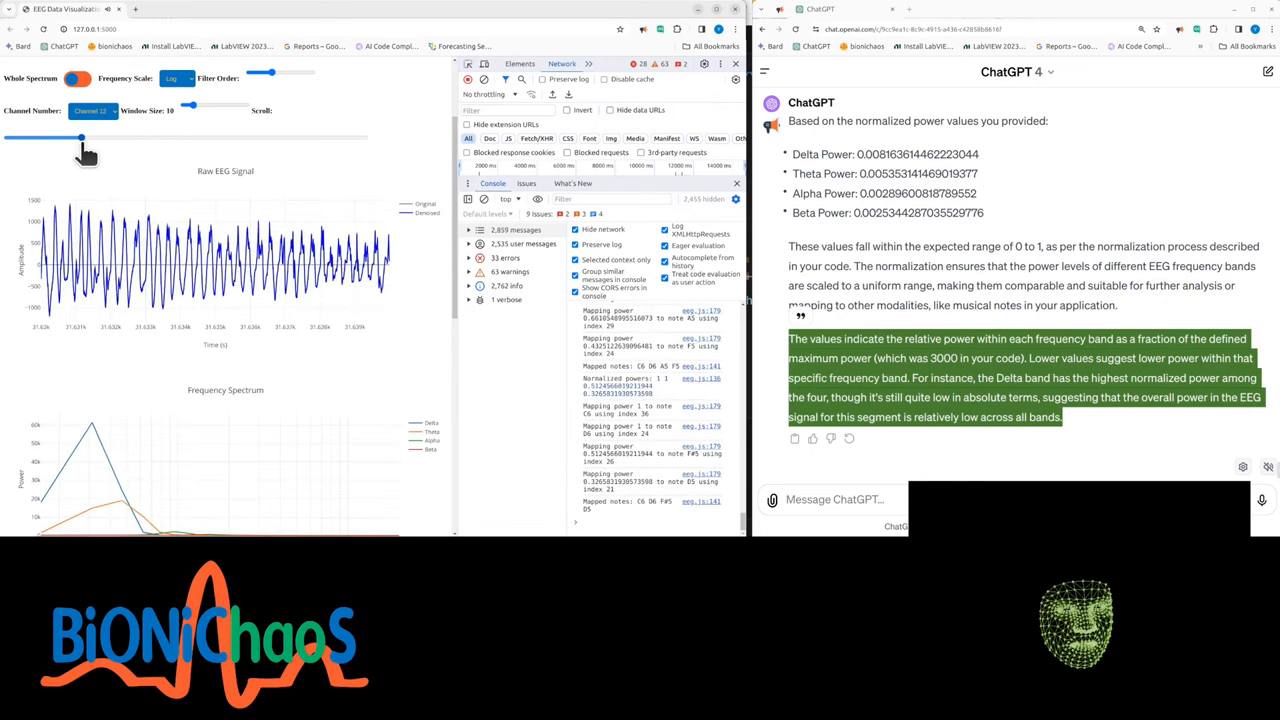
left_click_drag(80, 137, 95, 137)
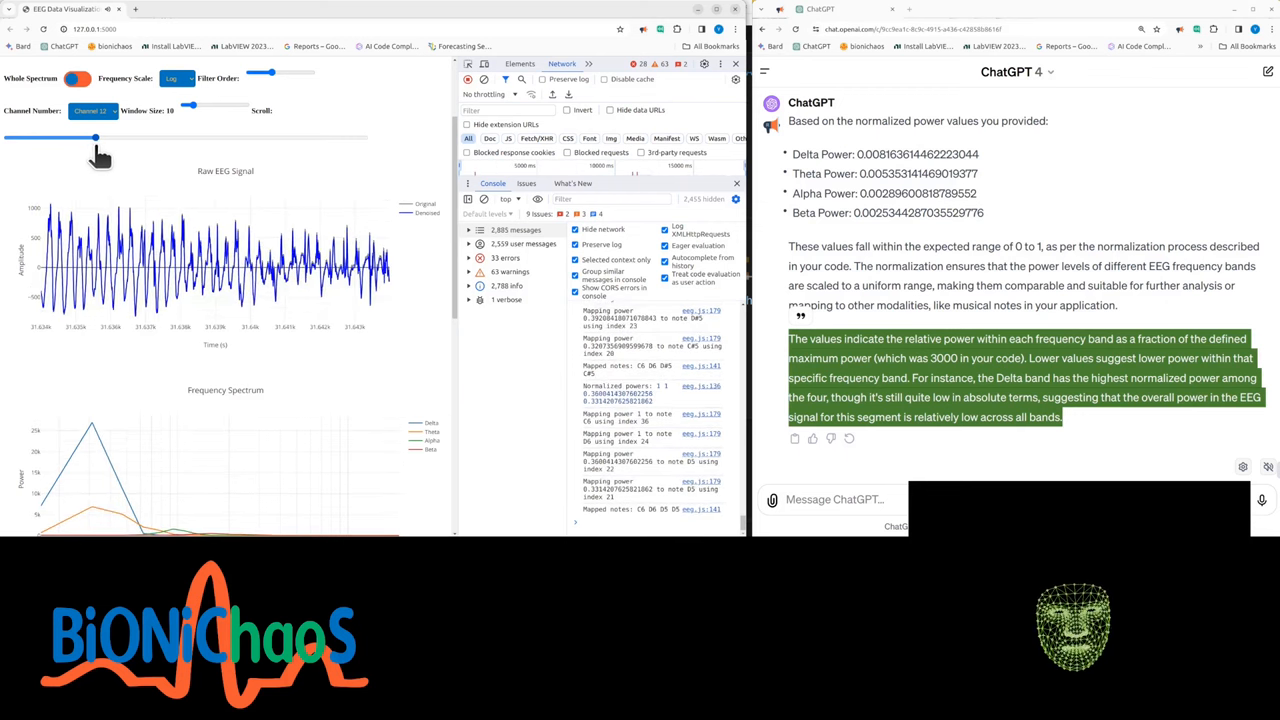
left_click_drag(95, 138, 150, 138)
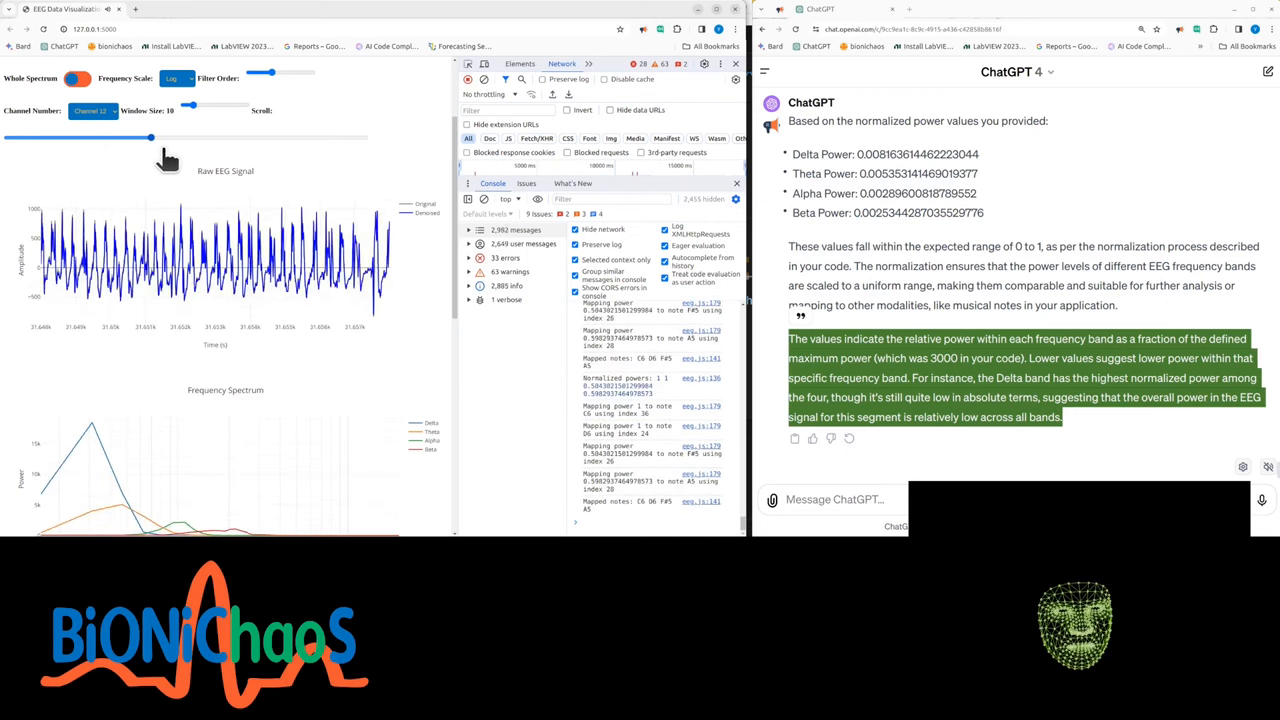
left_click_drag(150, 137, 277, 137)
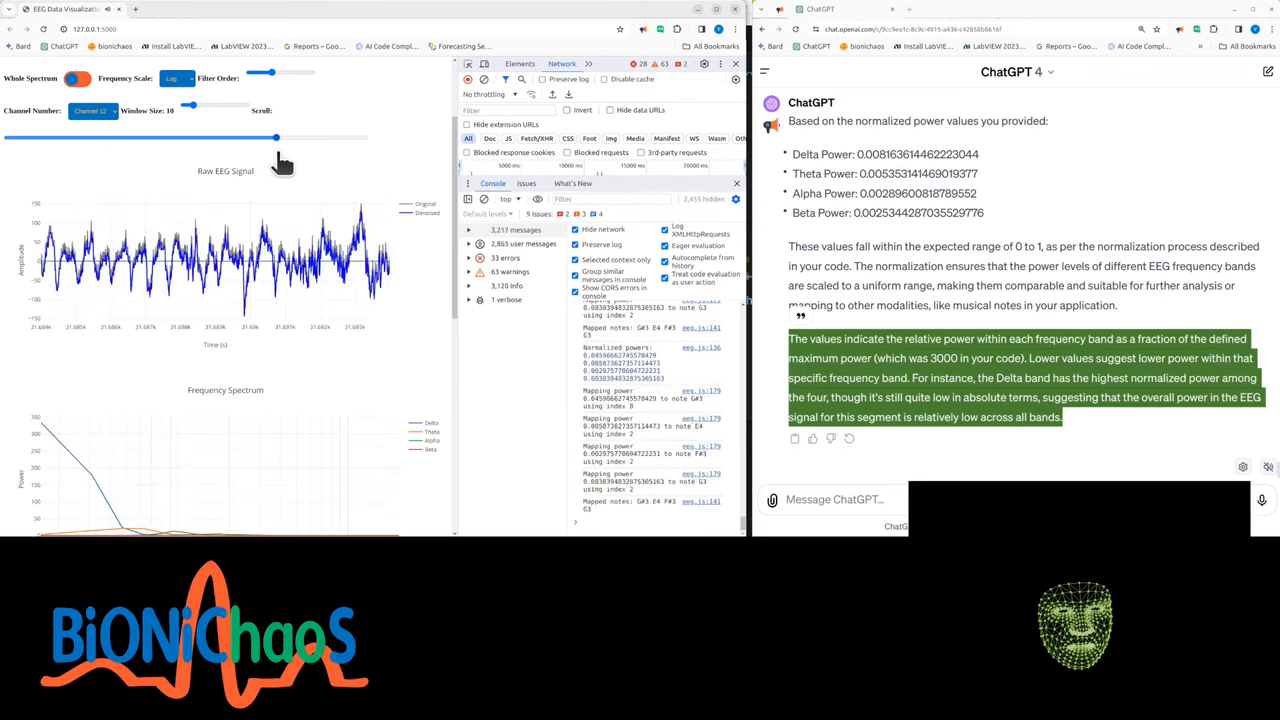
left_click_drag(277, 137, 330, 137)
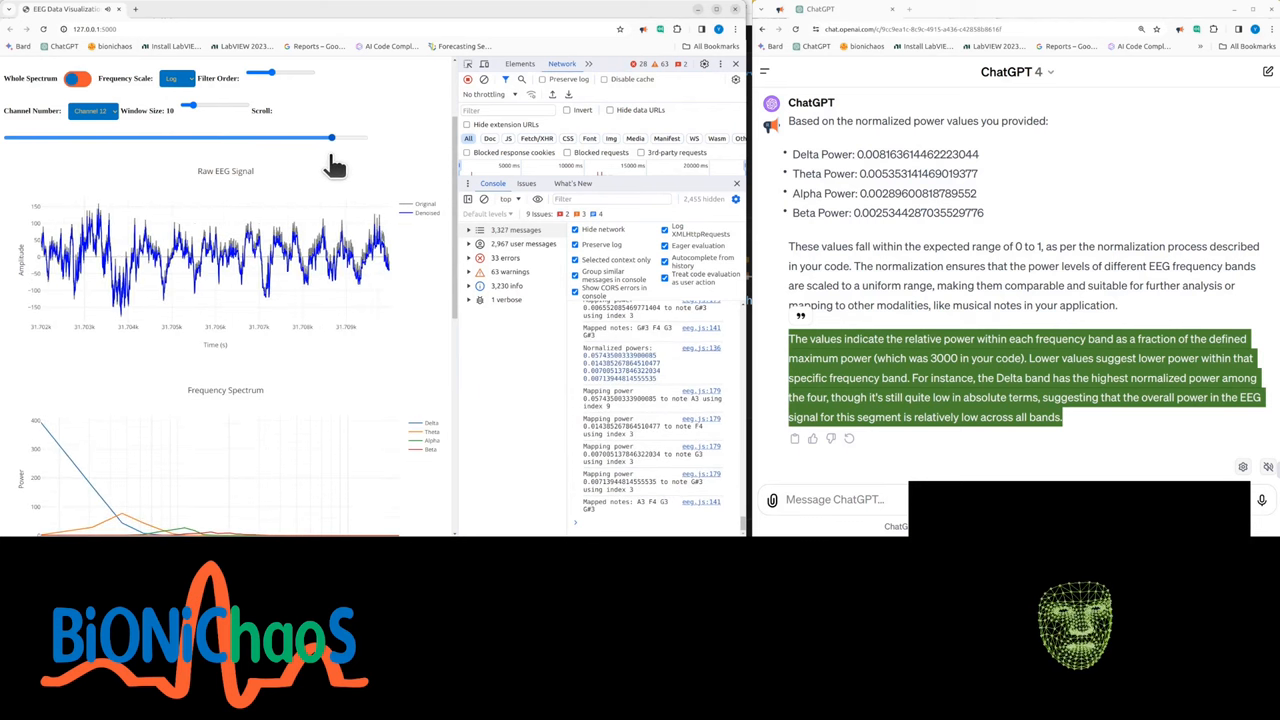
- Switch to Channel 10 and move its time window back to mid-recording
left_click(90, 110)
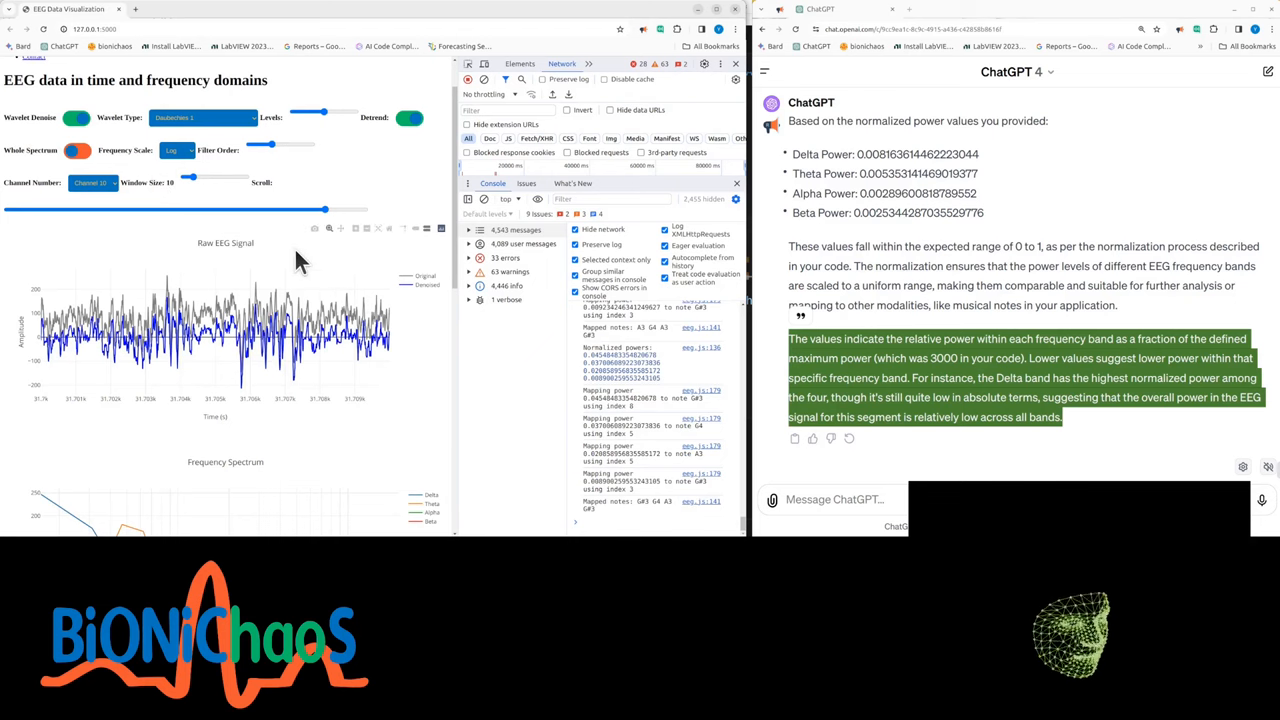
scroll("down", 3)
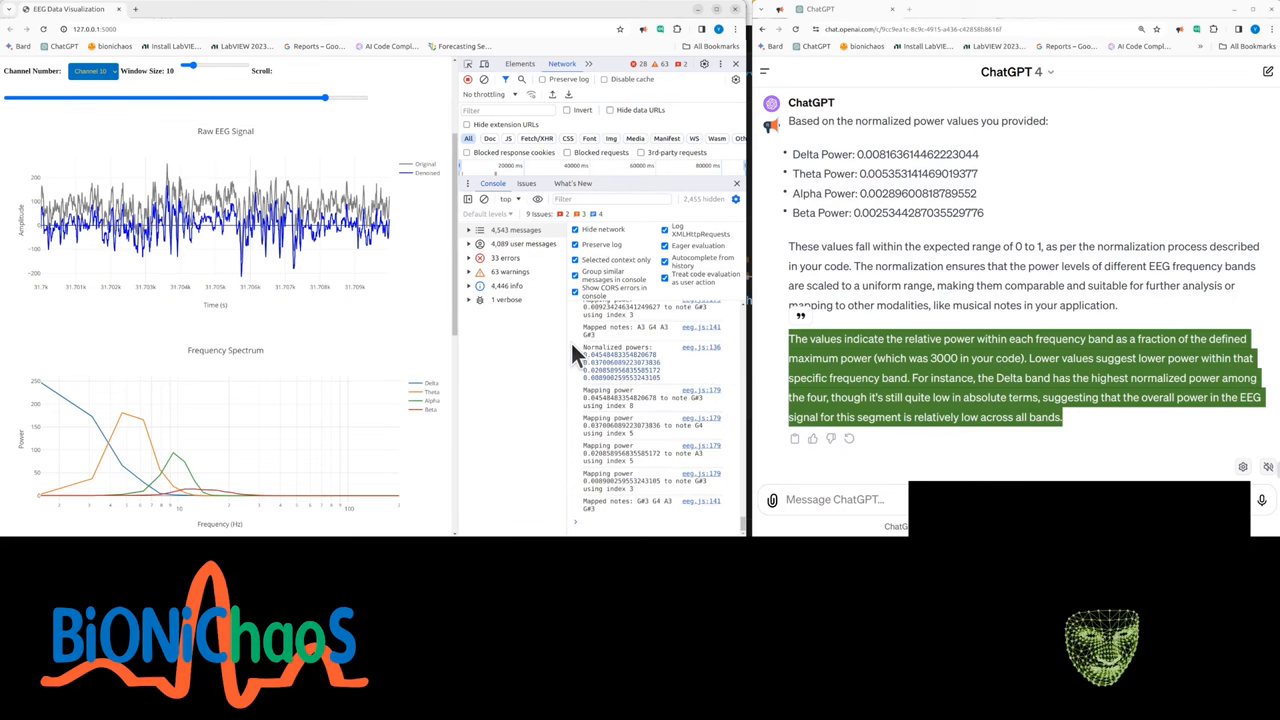
left_click_drag(325, 97, 107, 97)
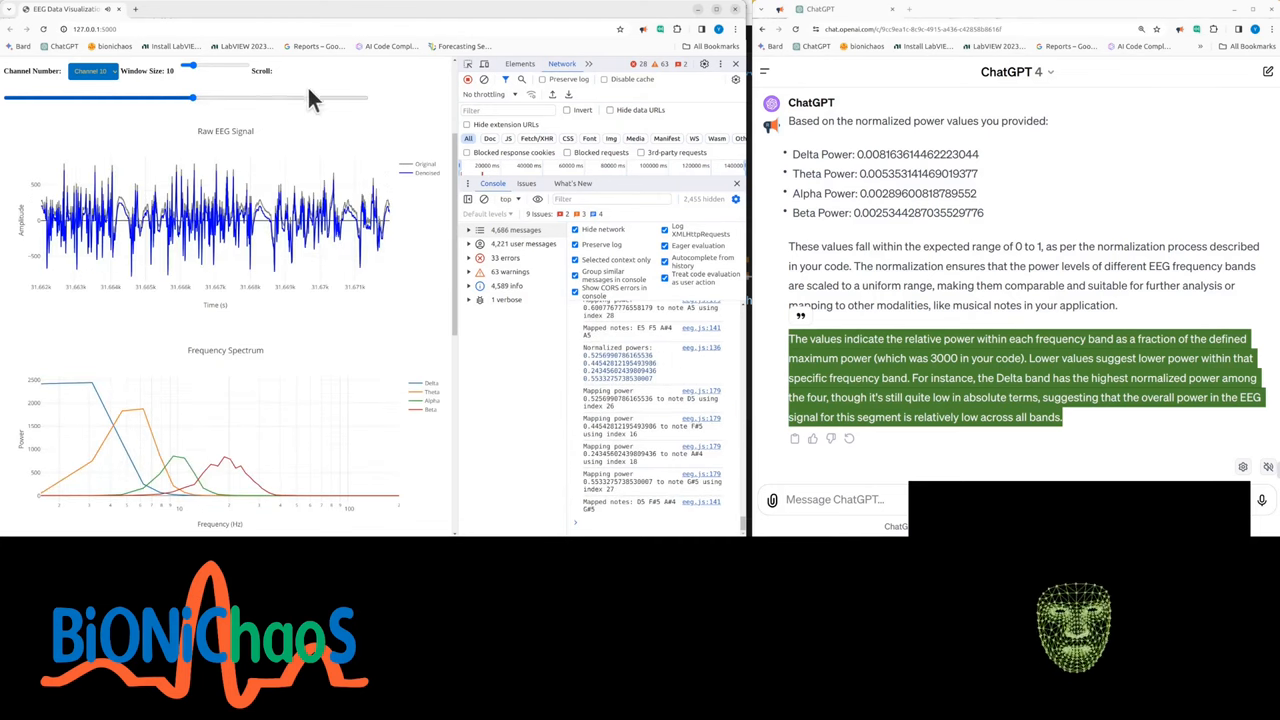
- Ask ChatGPT what reducing maximum power does while sweeping through Channel 15's recording
type("reducing maximum power")
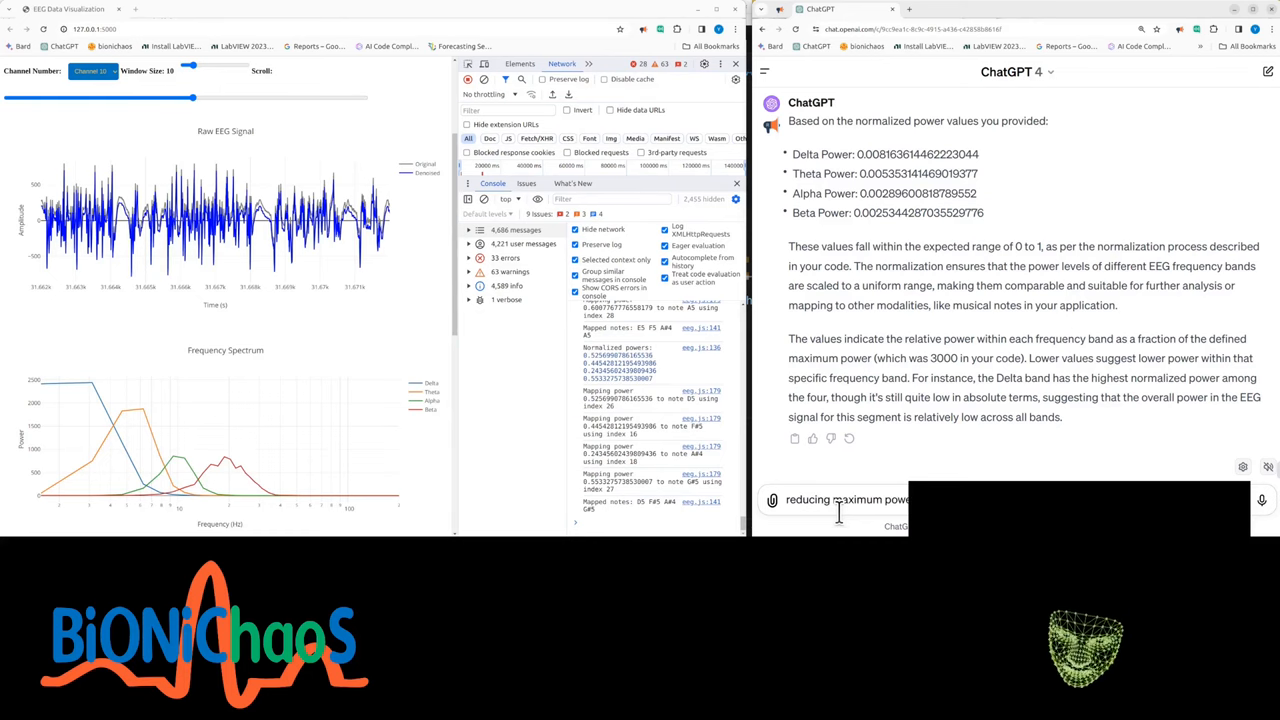
type("What")
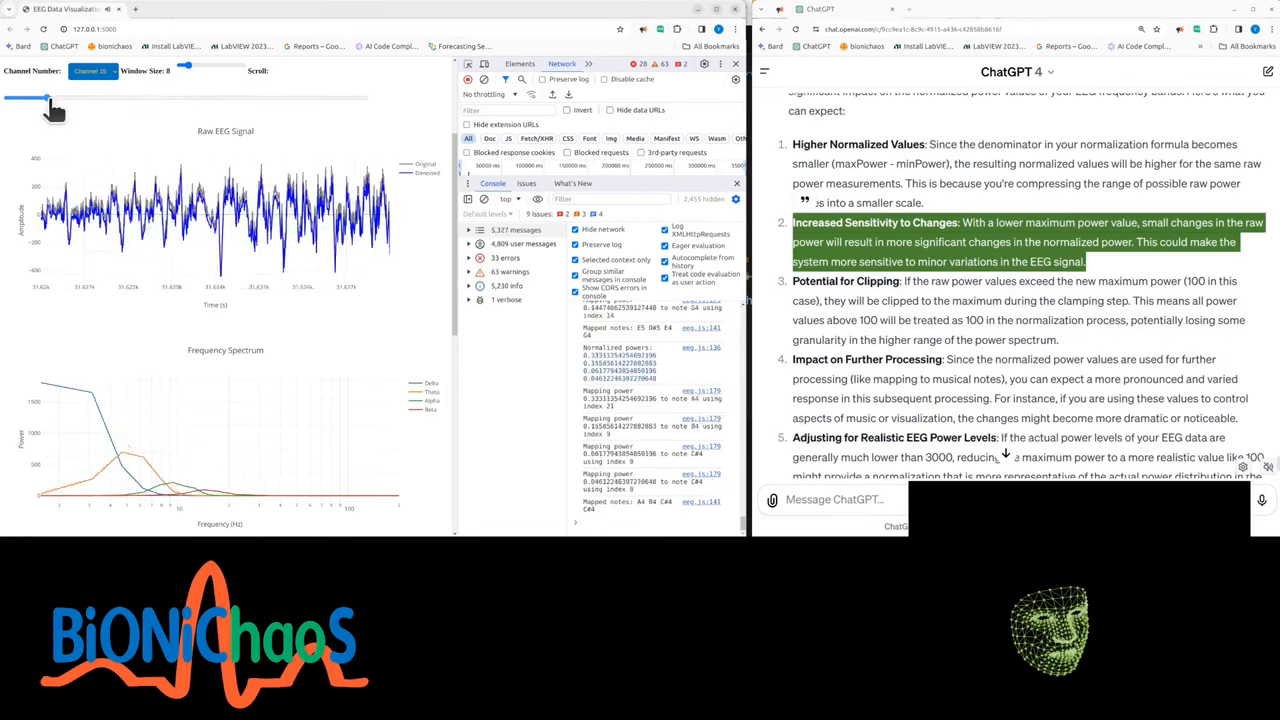
left_click_drag(45, 97, 130, 97)
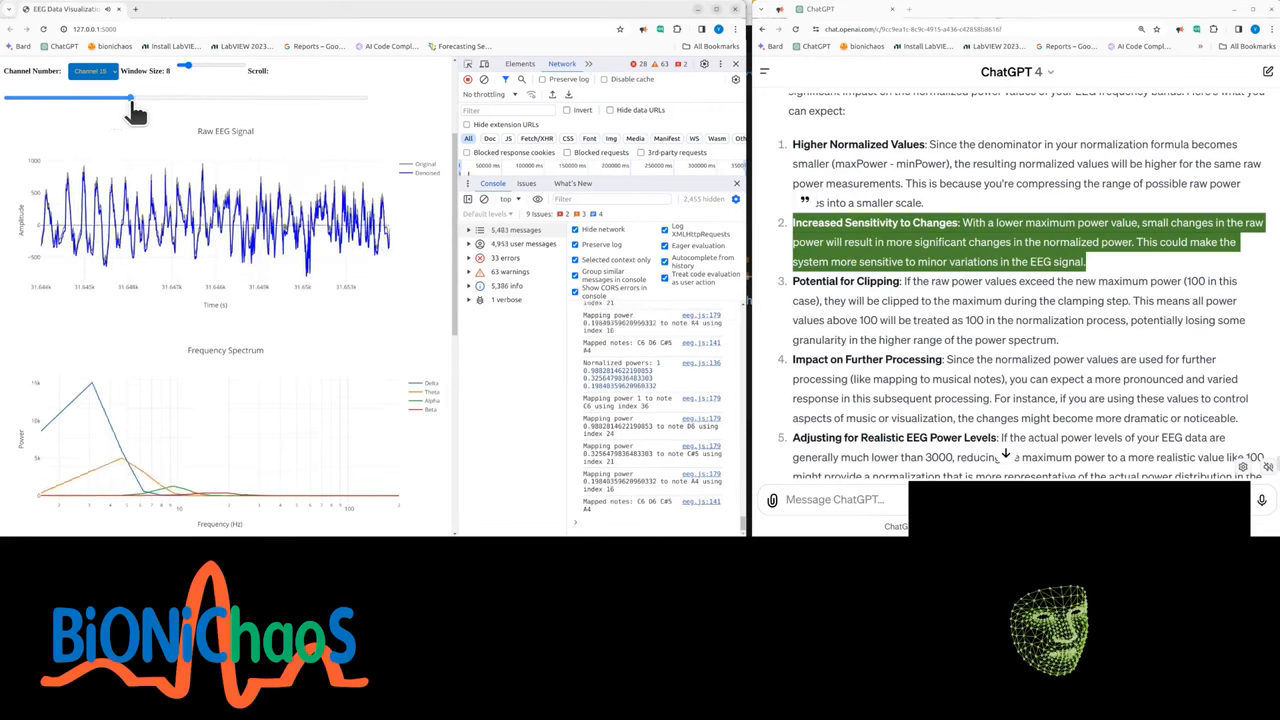
left_click_drag(128, 97, 165, 97)
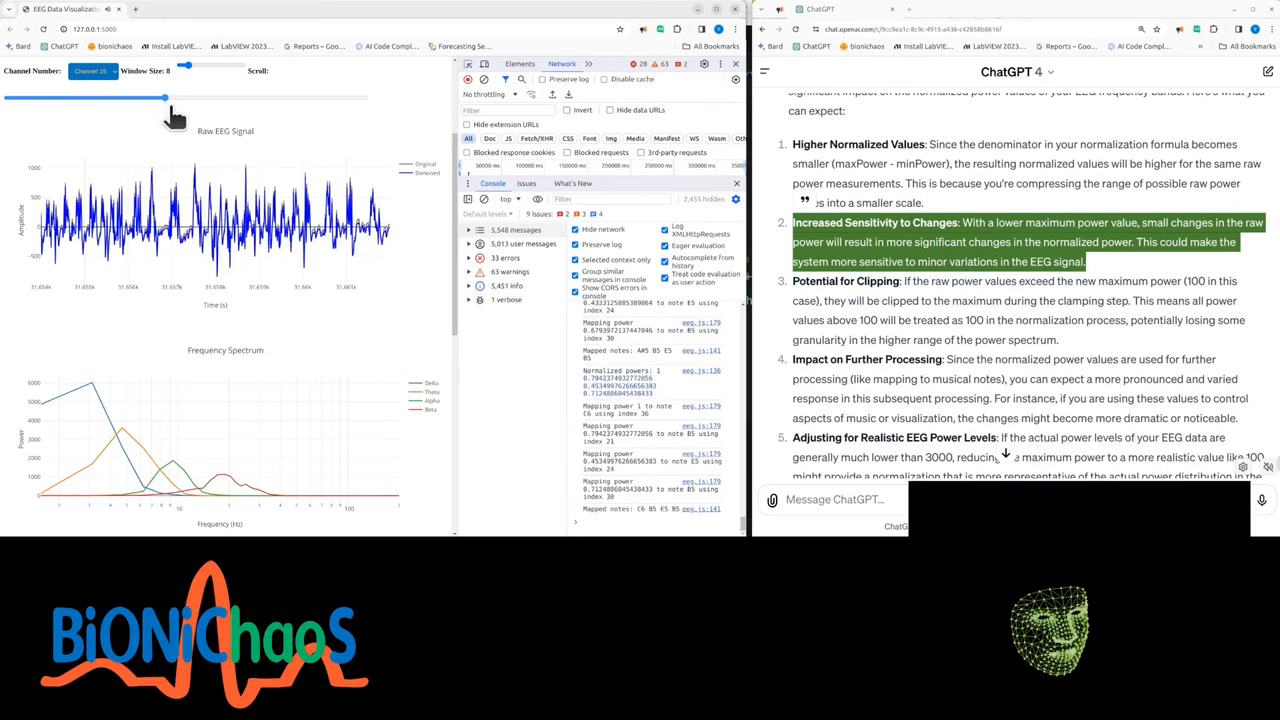
left_click_drag(167, 97, 213, 97)
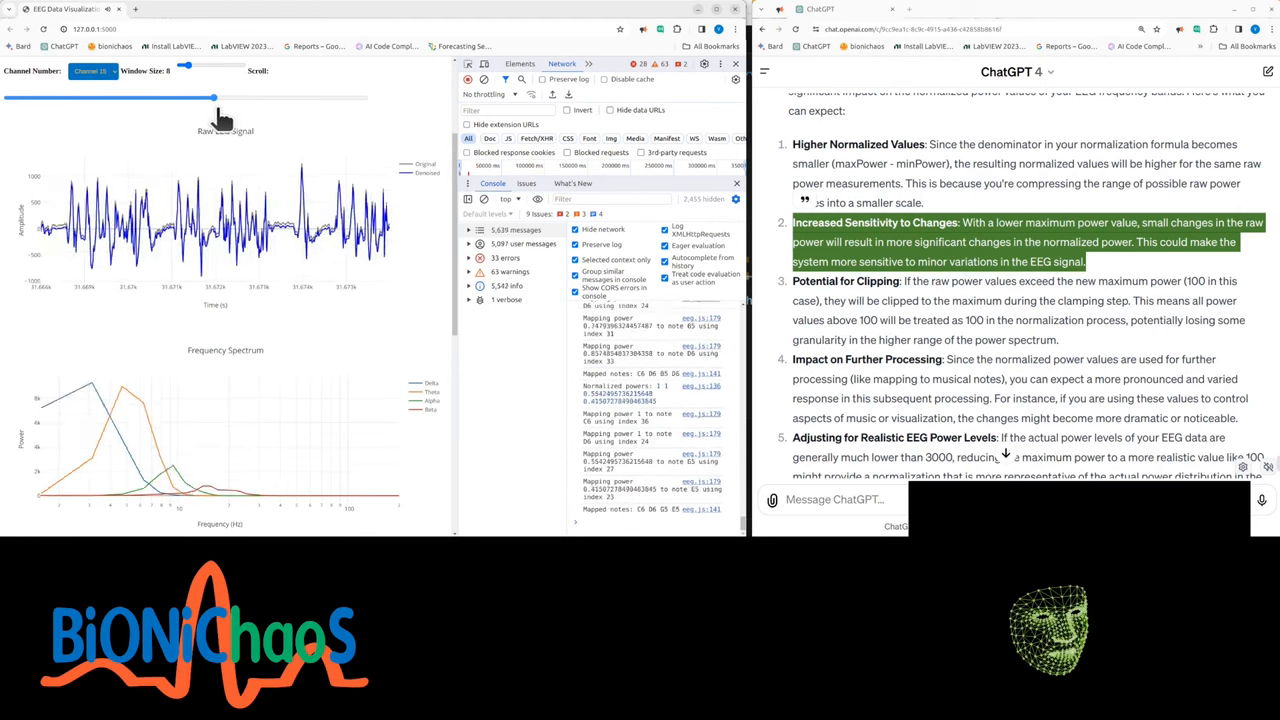
left_click_drag(213, 97, 278, 97)
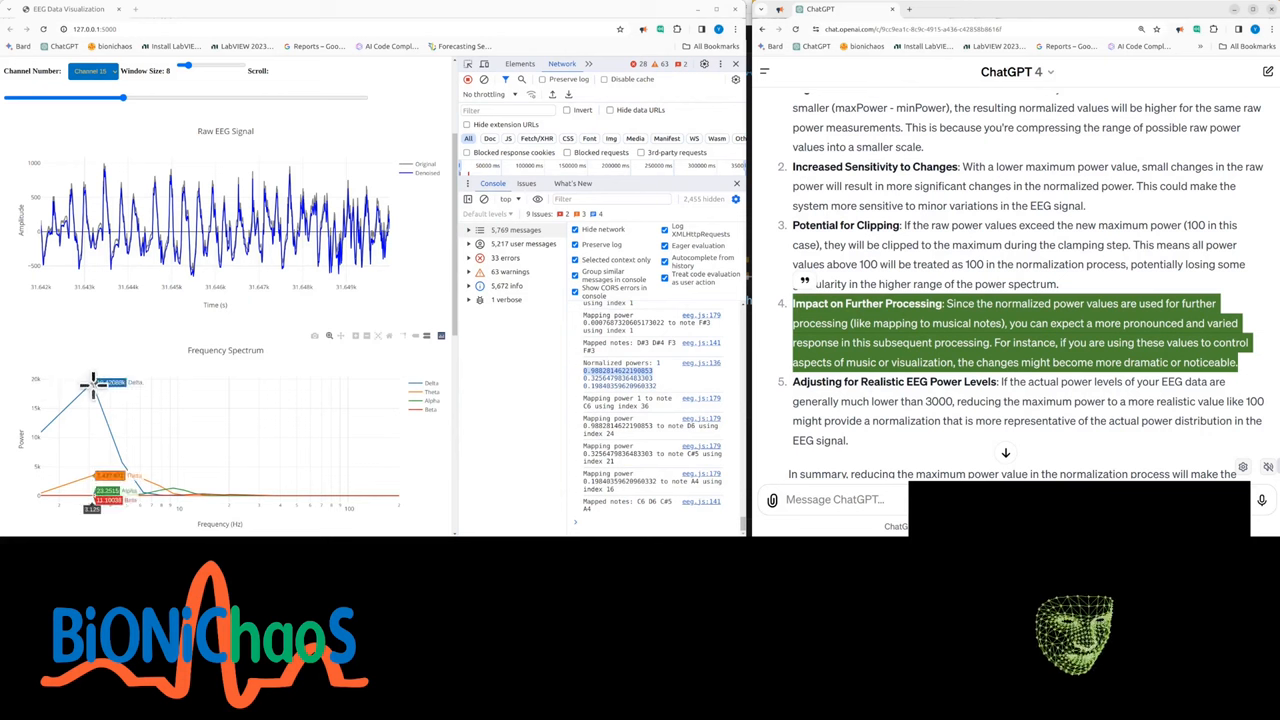
scroll("down", 3)
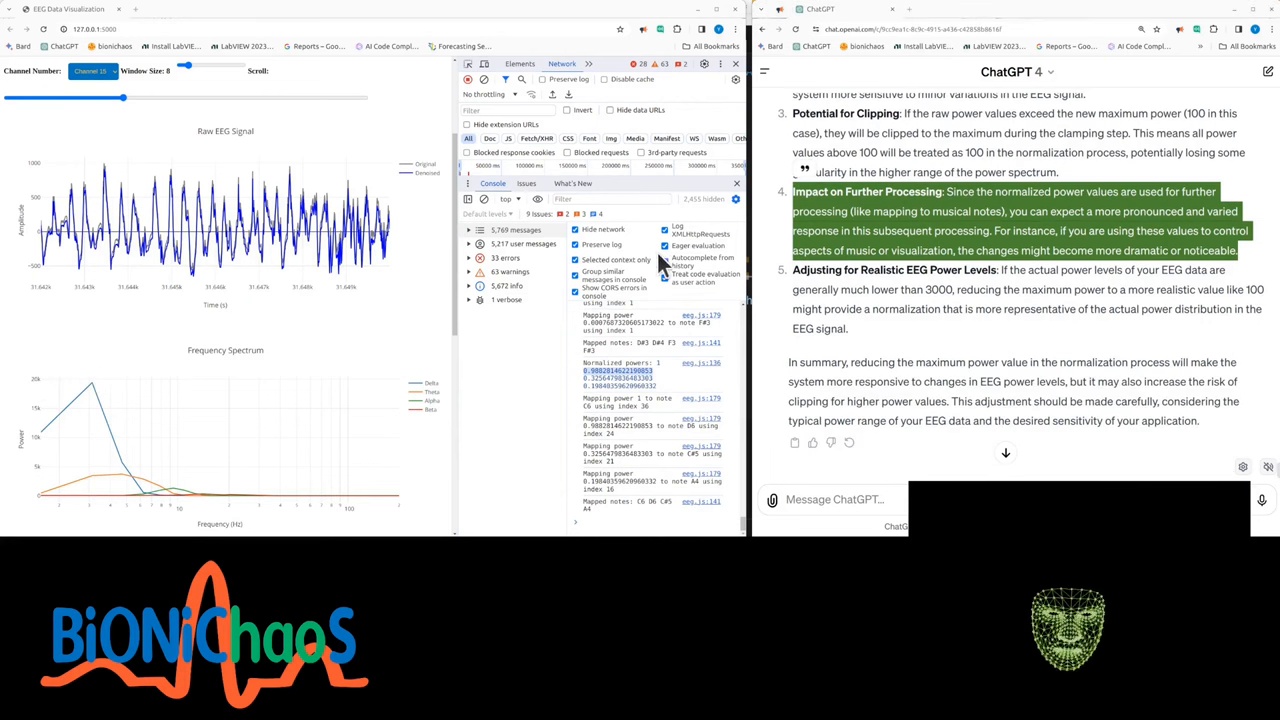
left_click(980, 290)
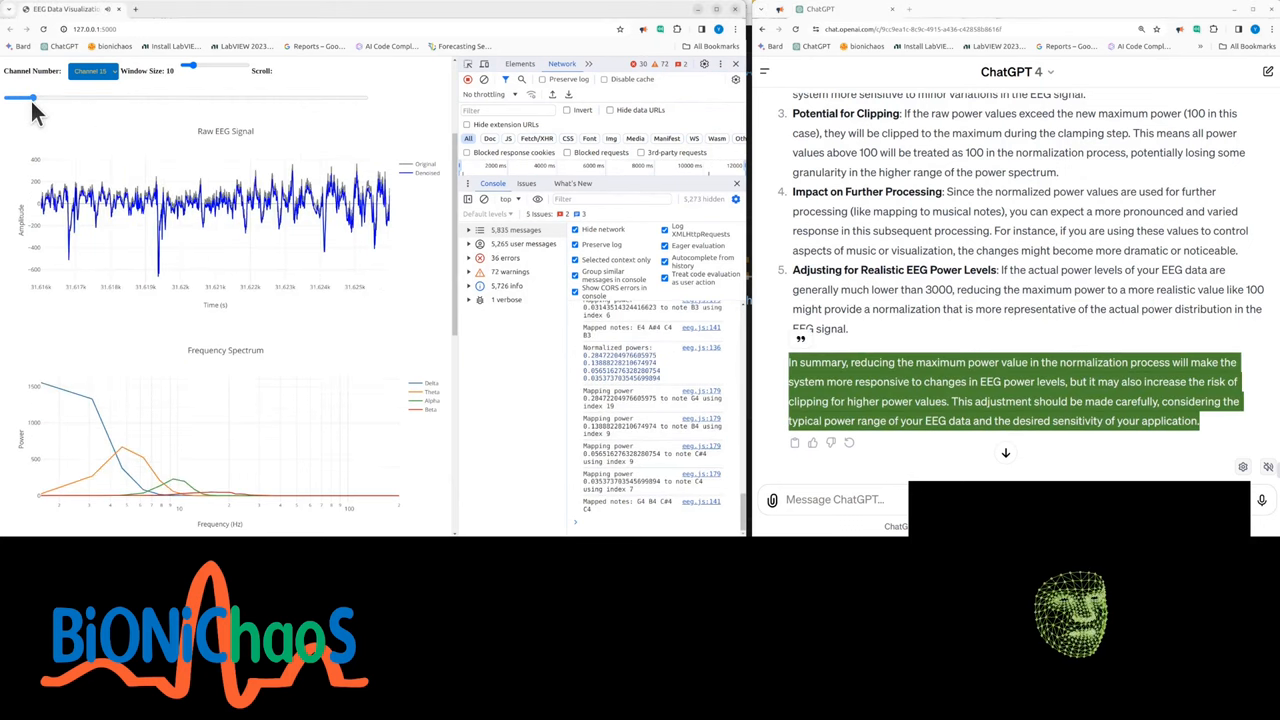
- Step Channel 15's 10-second window across the recording in five drags, then reposition it
left_click_drag(20, 97, 65, 97)
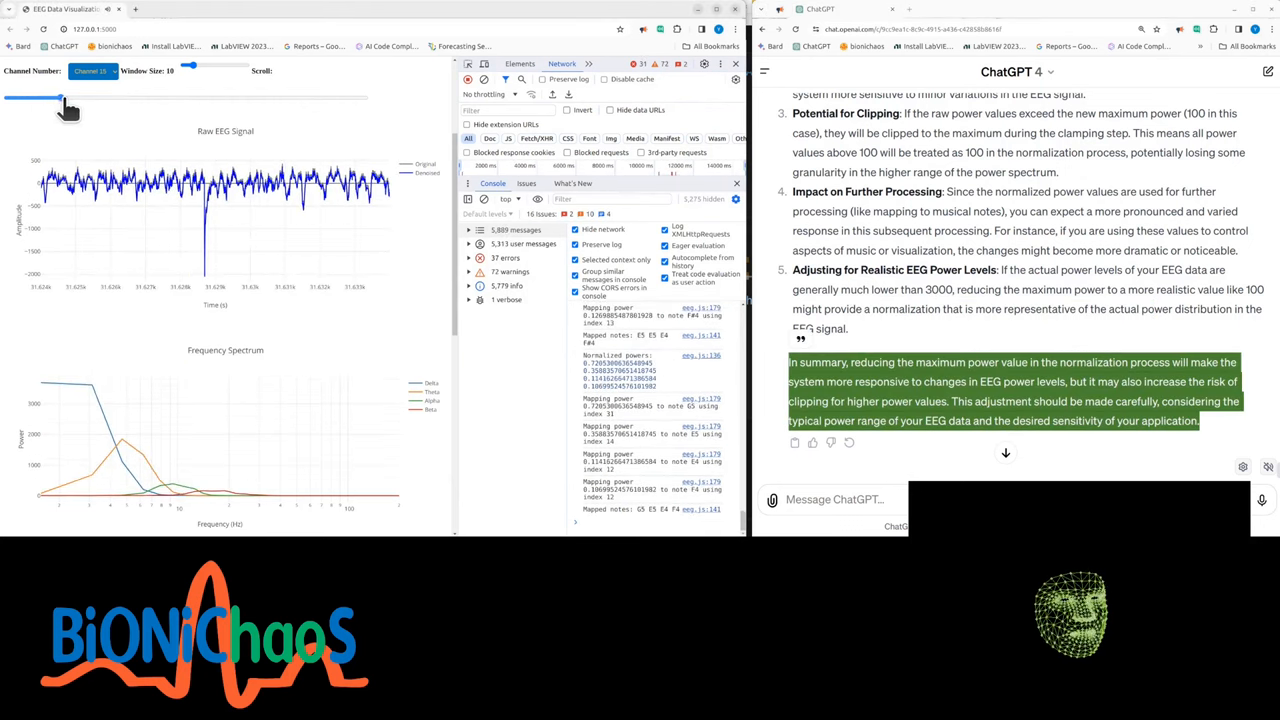
left_click_drag(65, 97, 110, 97)
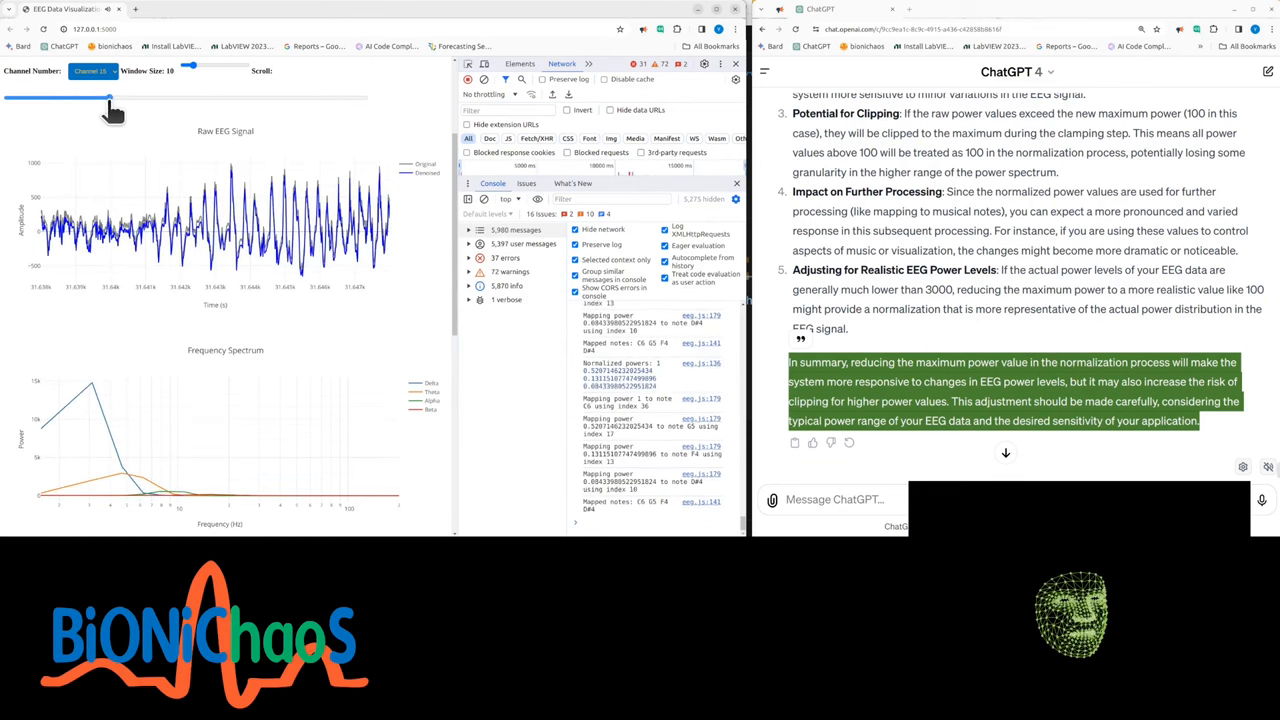
left_click_drag(110, 97, 157, 97)
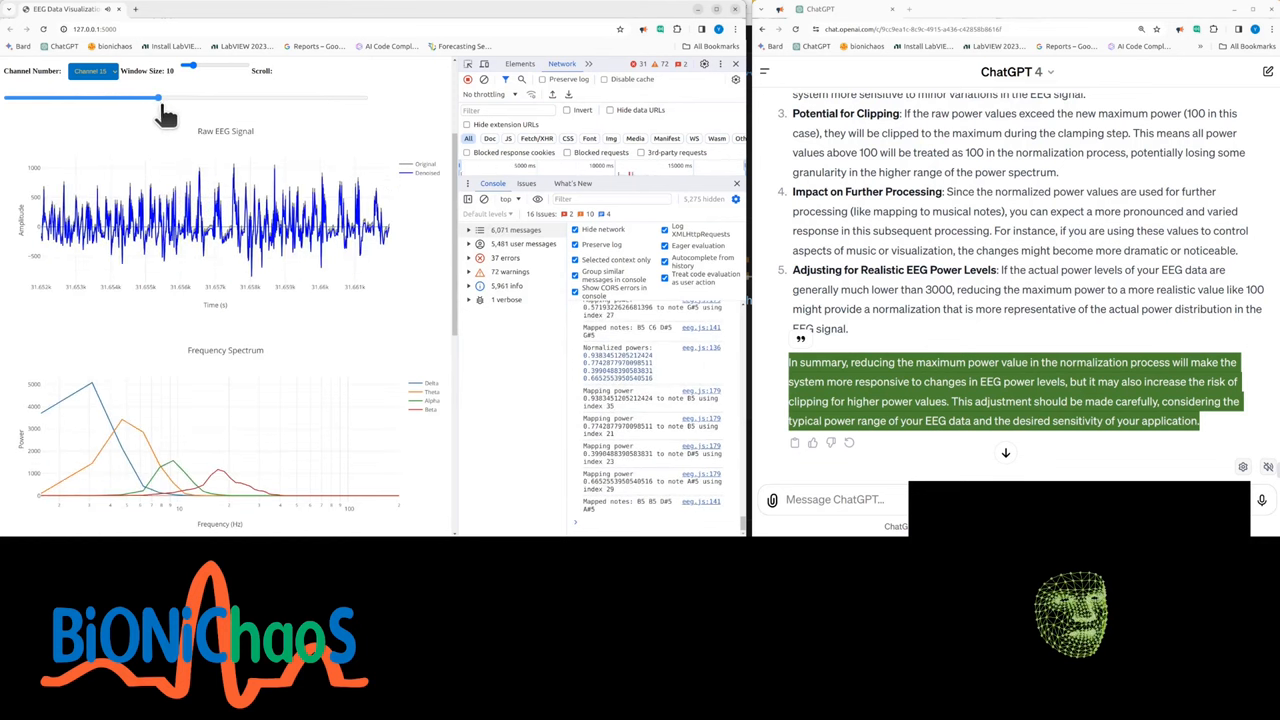
left_click_drag(157, 97, 212, 97)
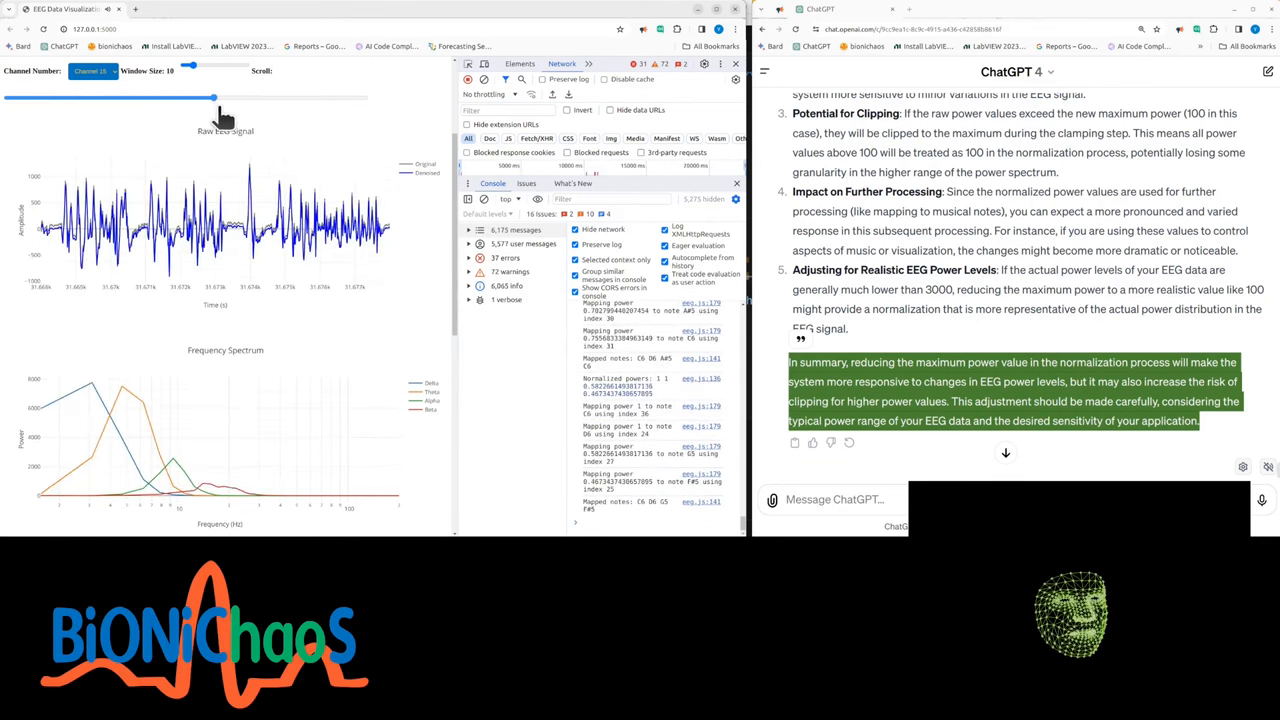
left_click_drag(213, 97, 268, 97)
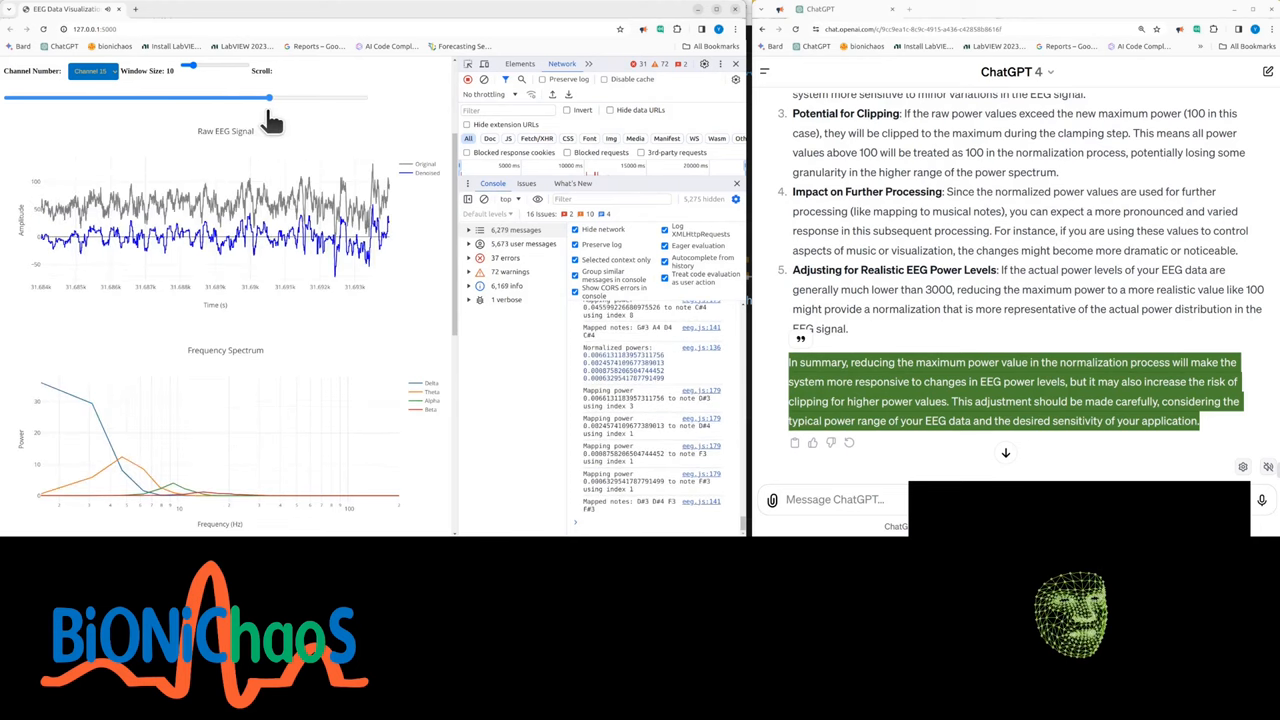
left_click_drag(268, 97, 318, 97)
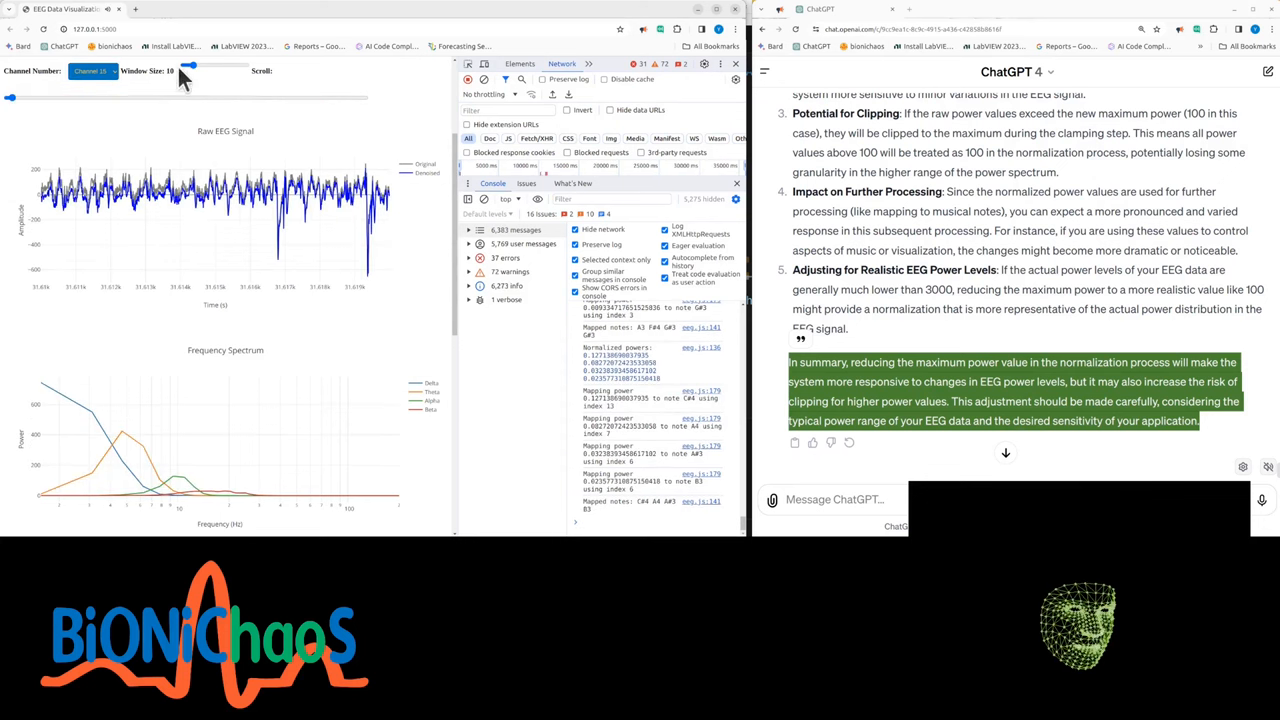
- Switch to Channel 14 and shrink the analysis window size down to 8
left_click(93, 71)
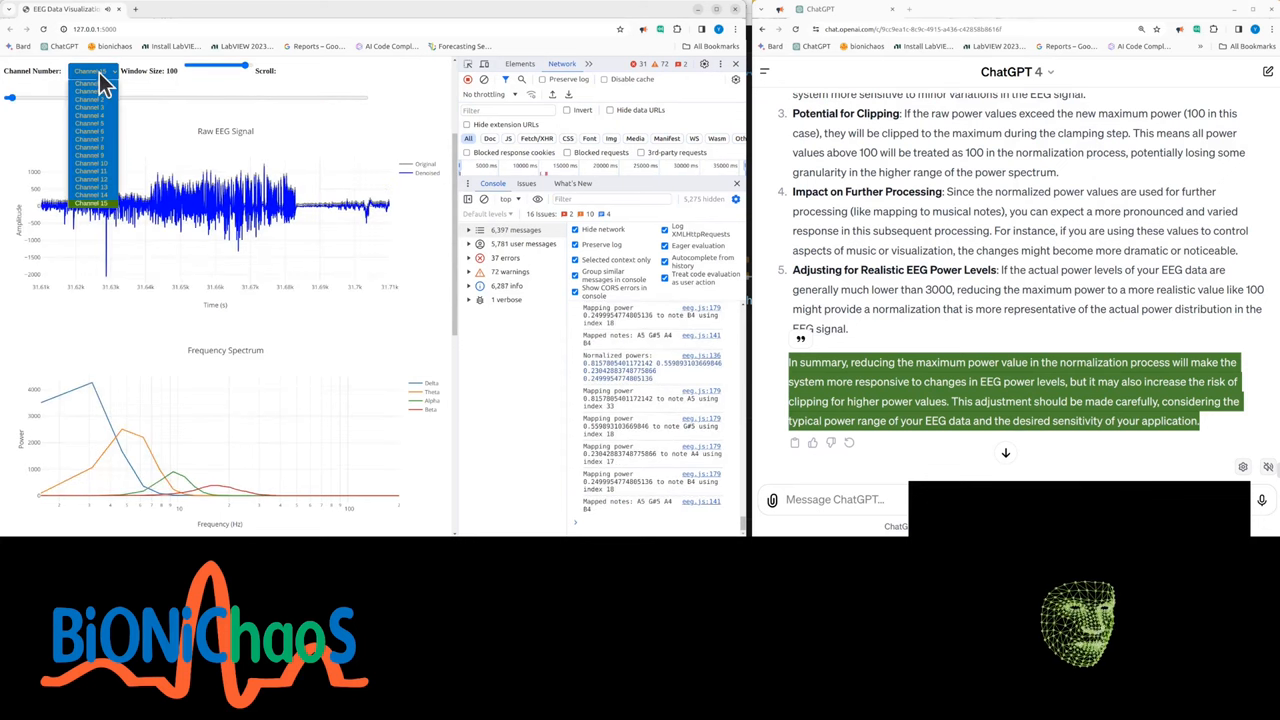
left_click(91, 195)
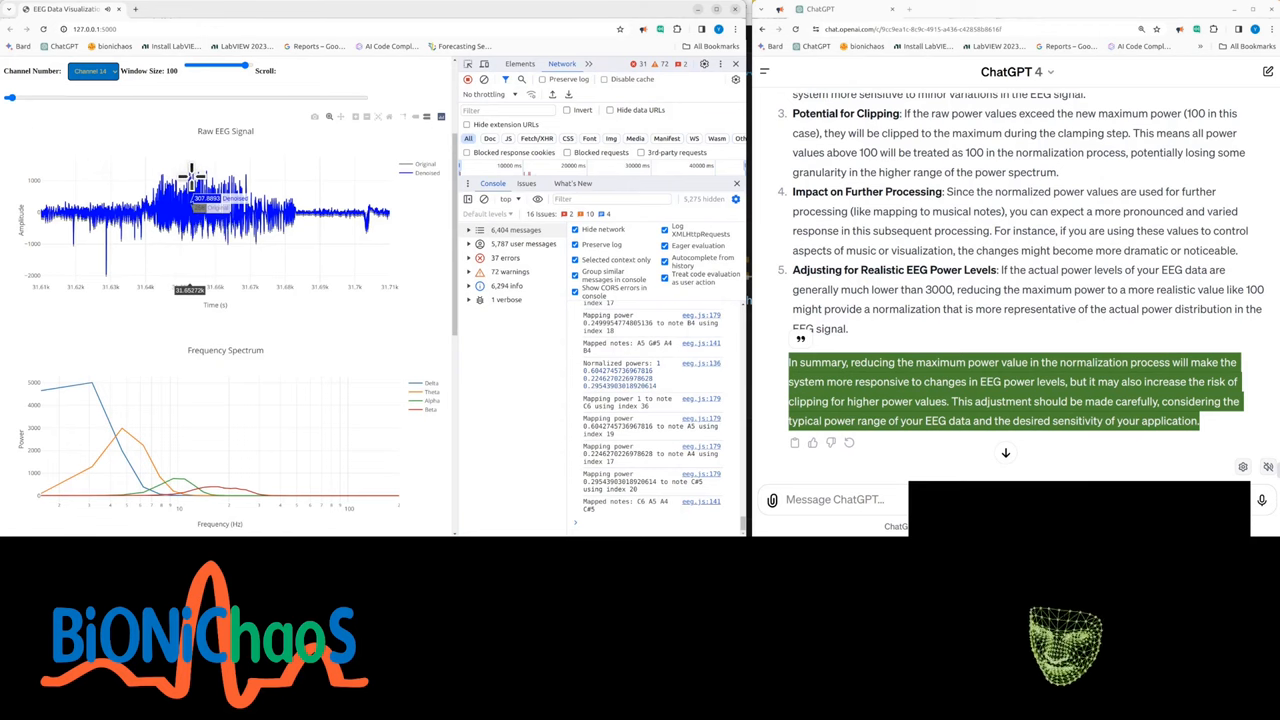
left_click_drag(218, 66, 195, 66)
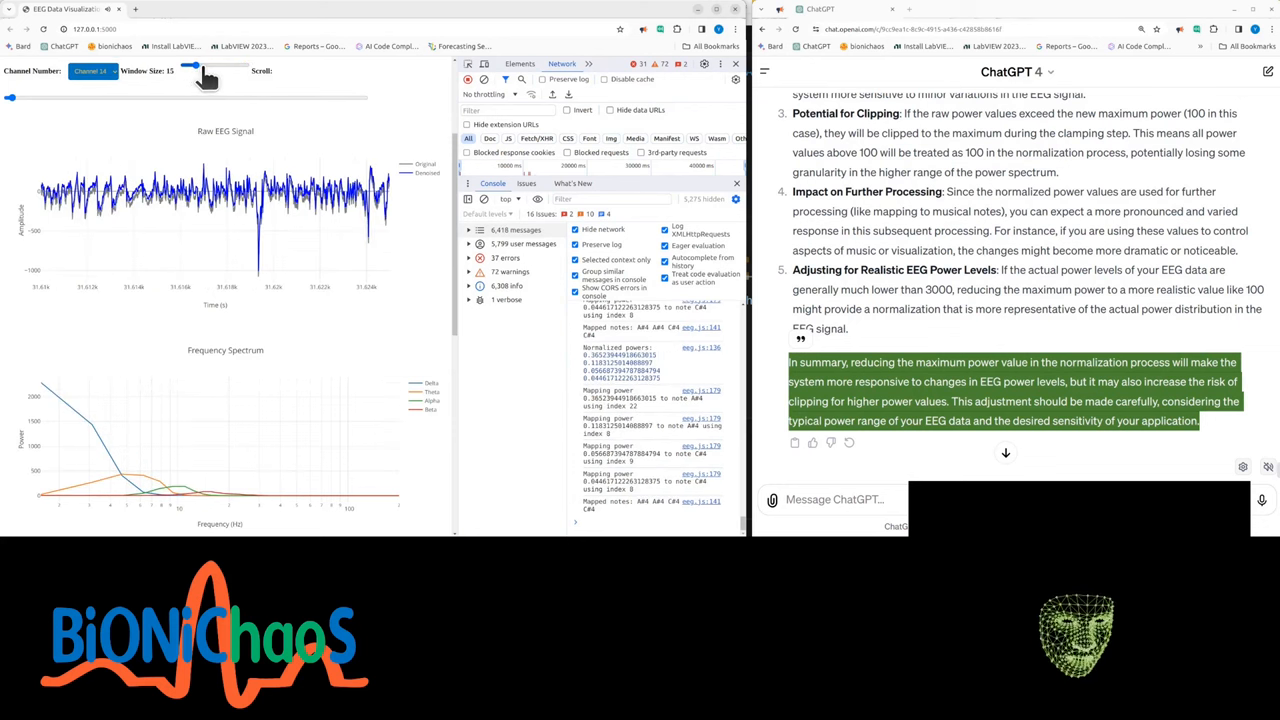
left_click_drag(188, 65, 200, 65)
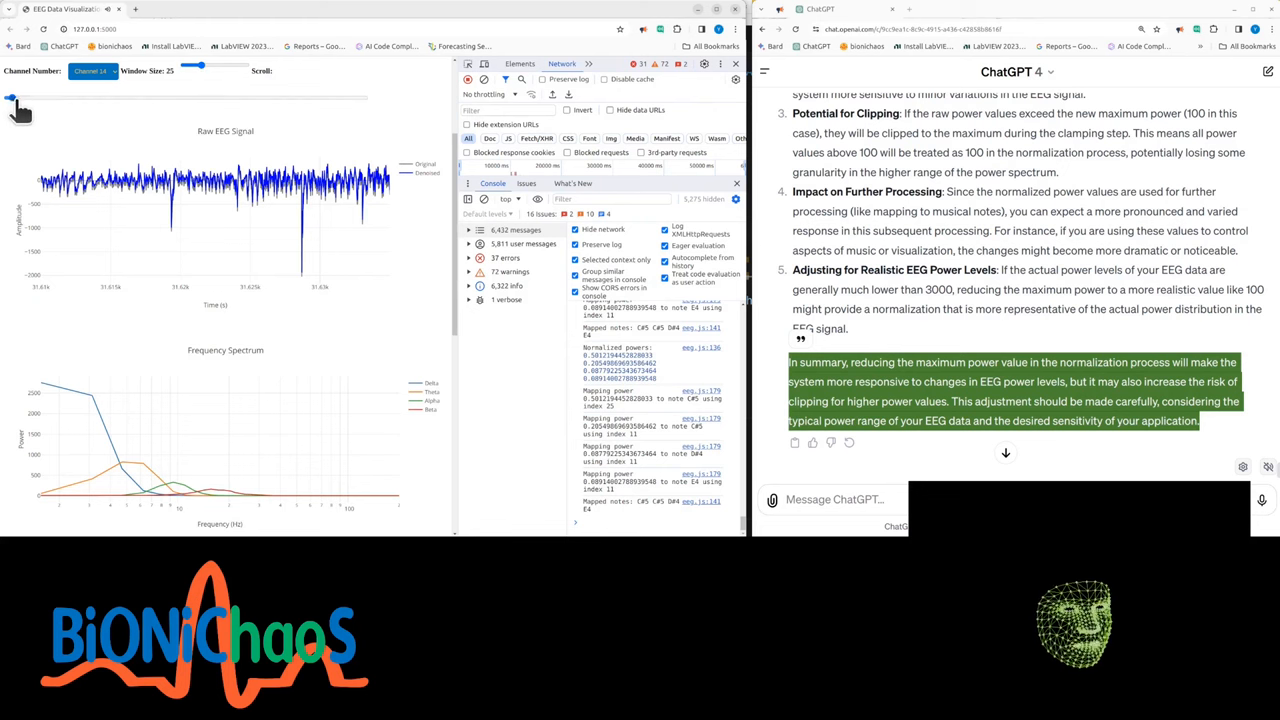
left_click_drag(12, 98, 75, 98)
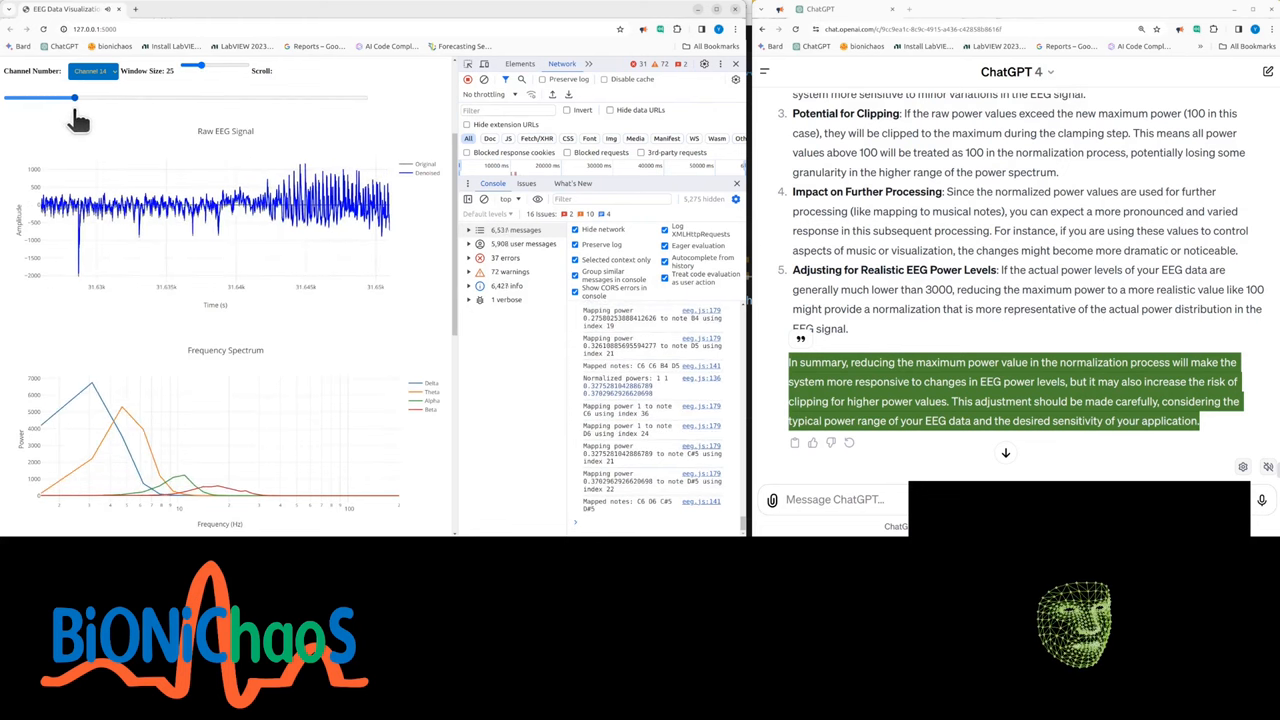
left_click_drag(73, 97, 130, 97)
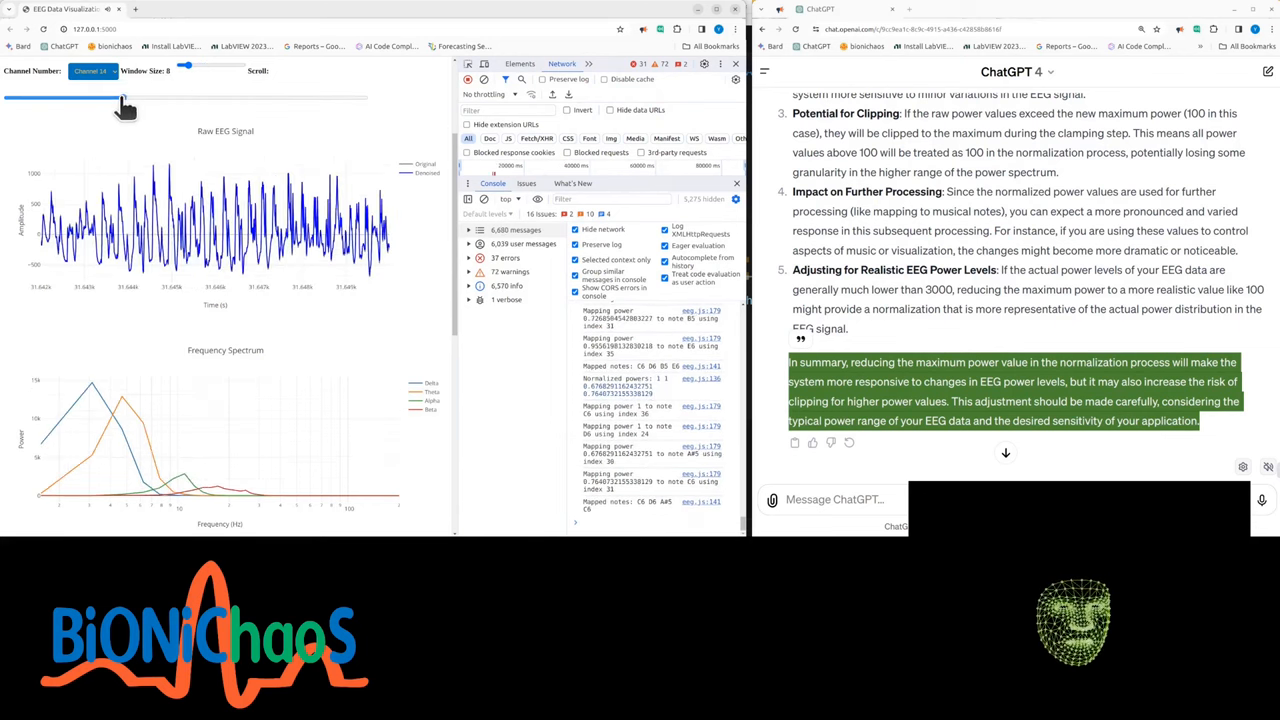
- Advance channel 14's window further, past mid-recording
left_click_drag(120, 98, 150, 98)
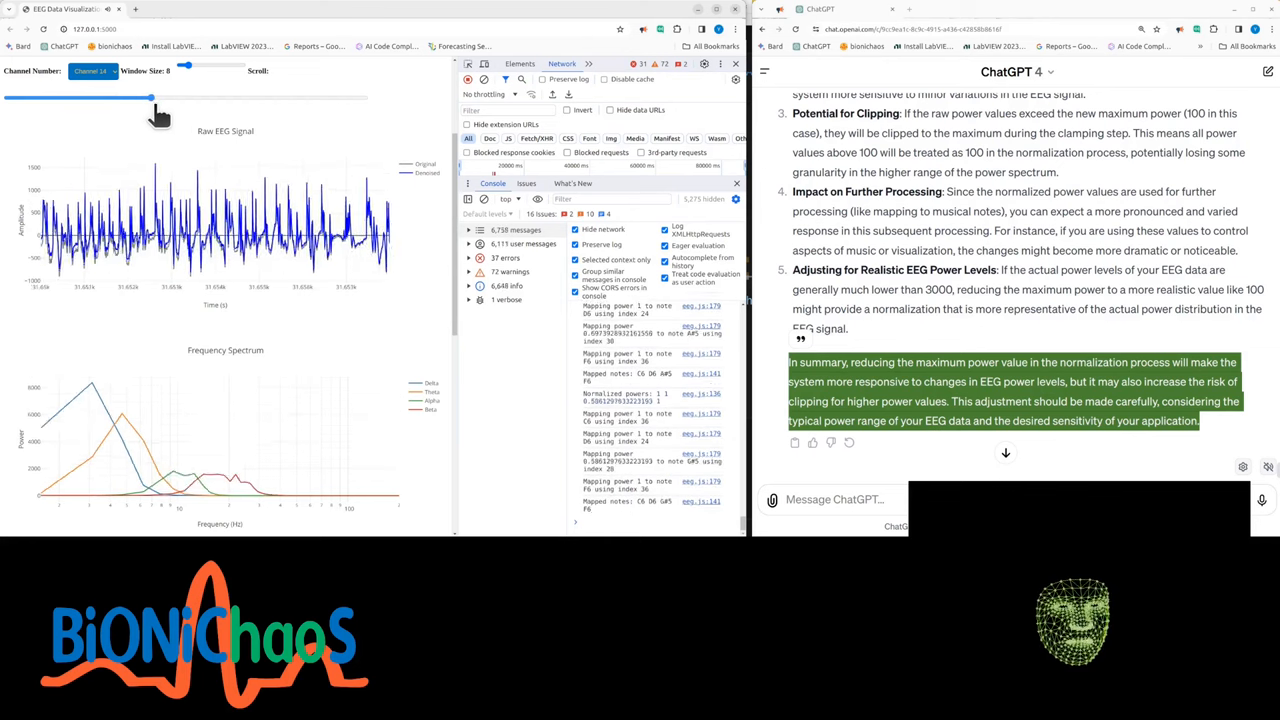
left_click_drag(150, 97, 212, 97)
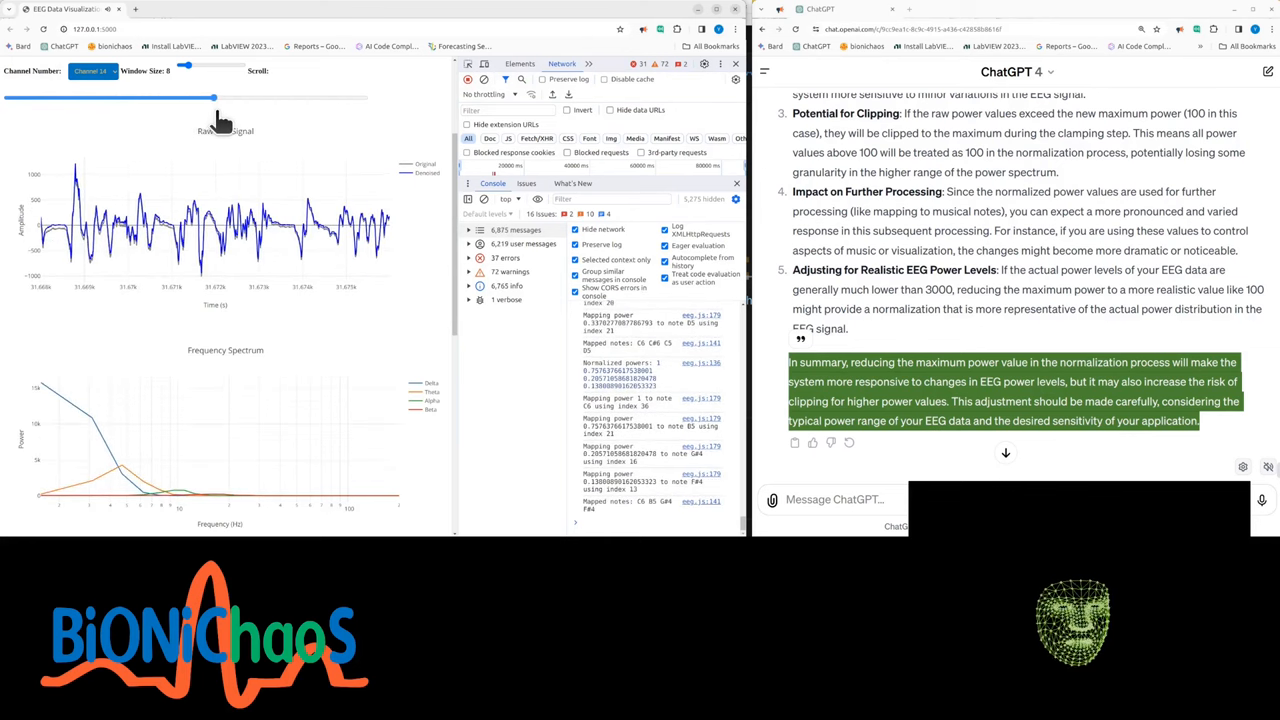
left_click_drag(212, 97, 255, 97)
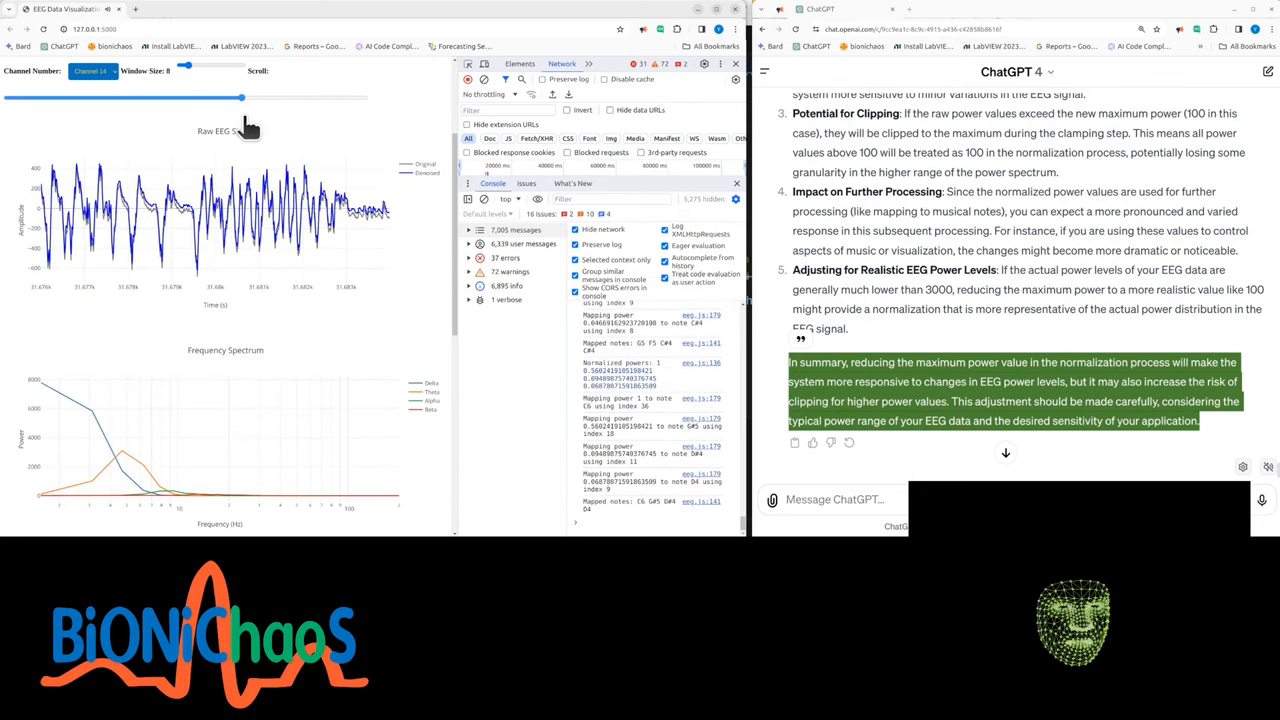
- Scroll Channel 14's window back briefly, then out near the recording's end
left_click_drag(240, 97, 165, 97)
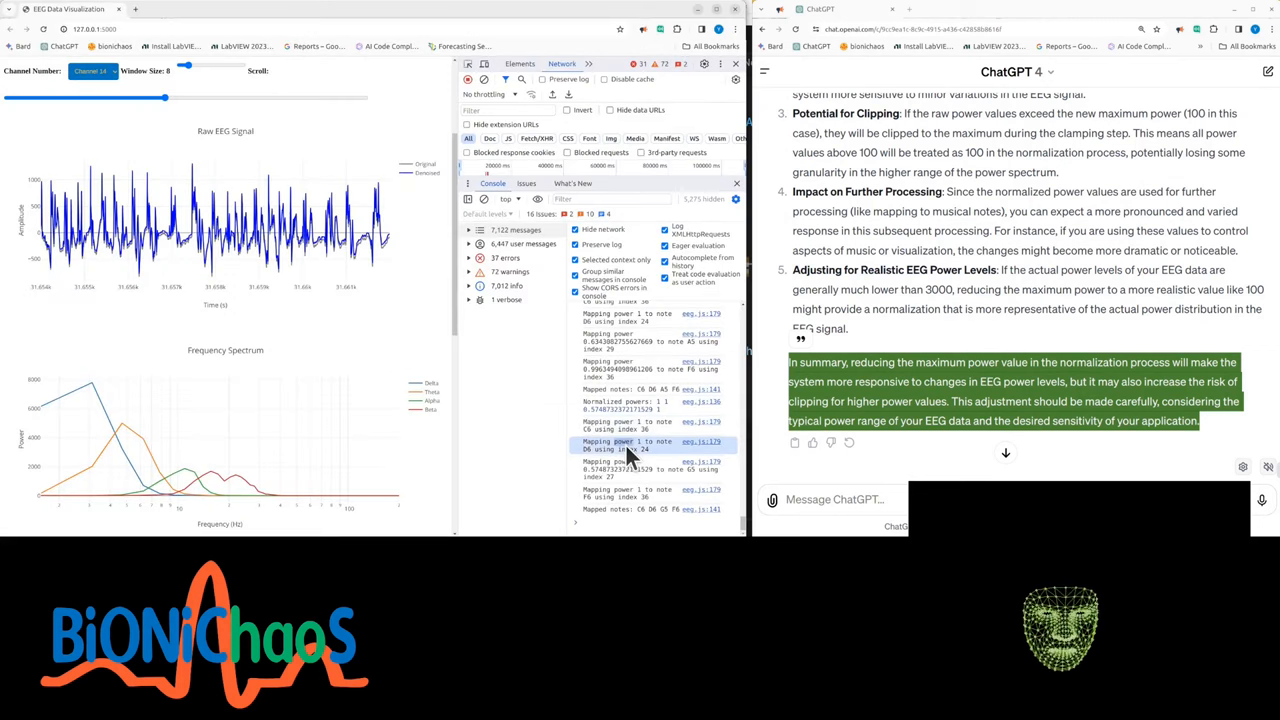
mouse_move(605, 462)
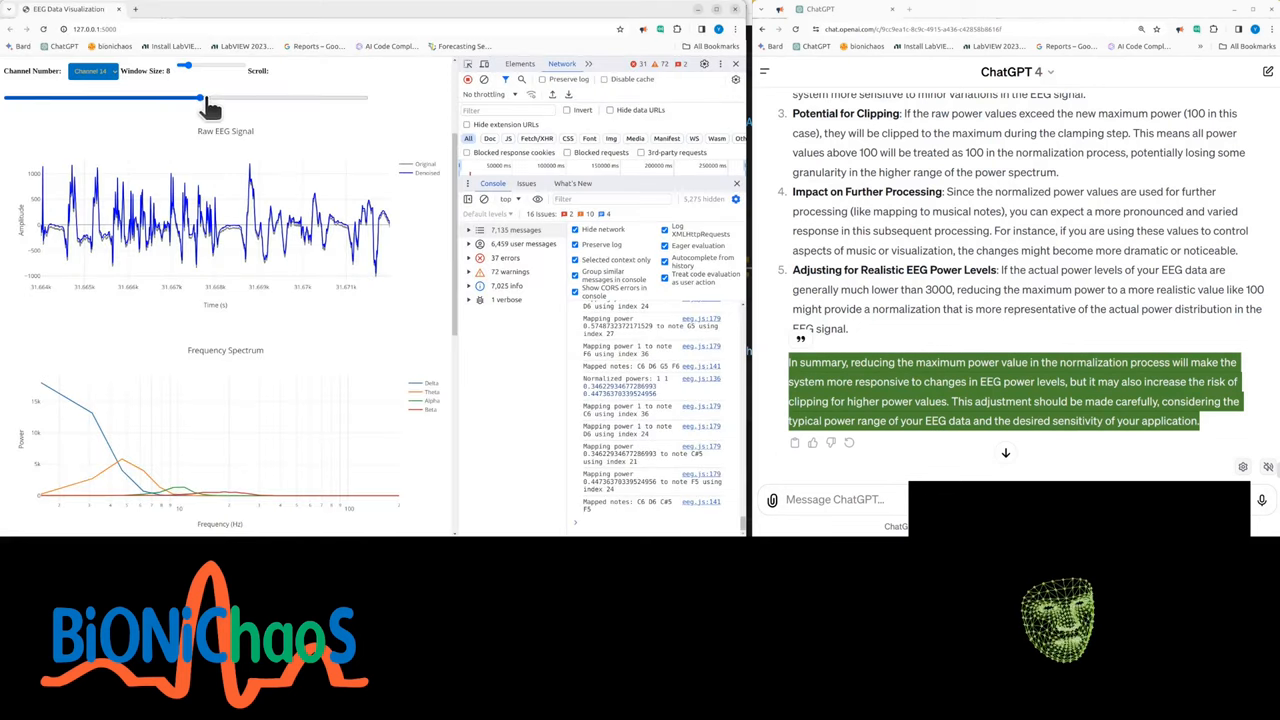
left_click_drag(200, 97, 335, 97)
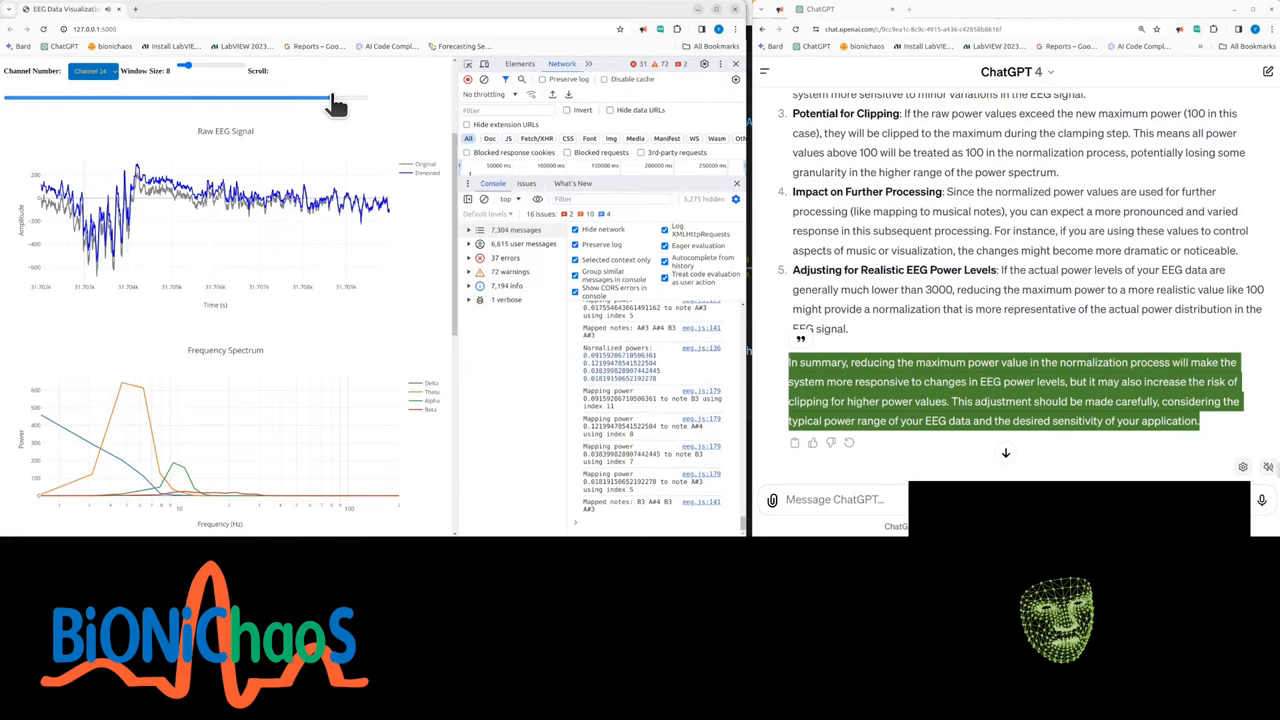
left_click_drag(335, 98, 310, 98)
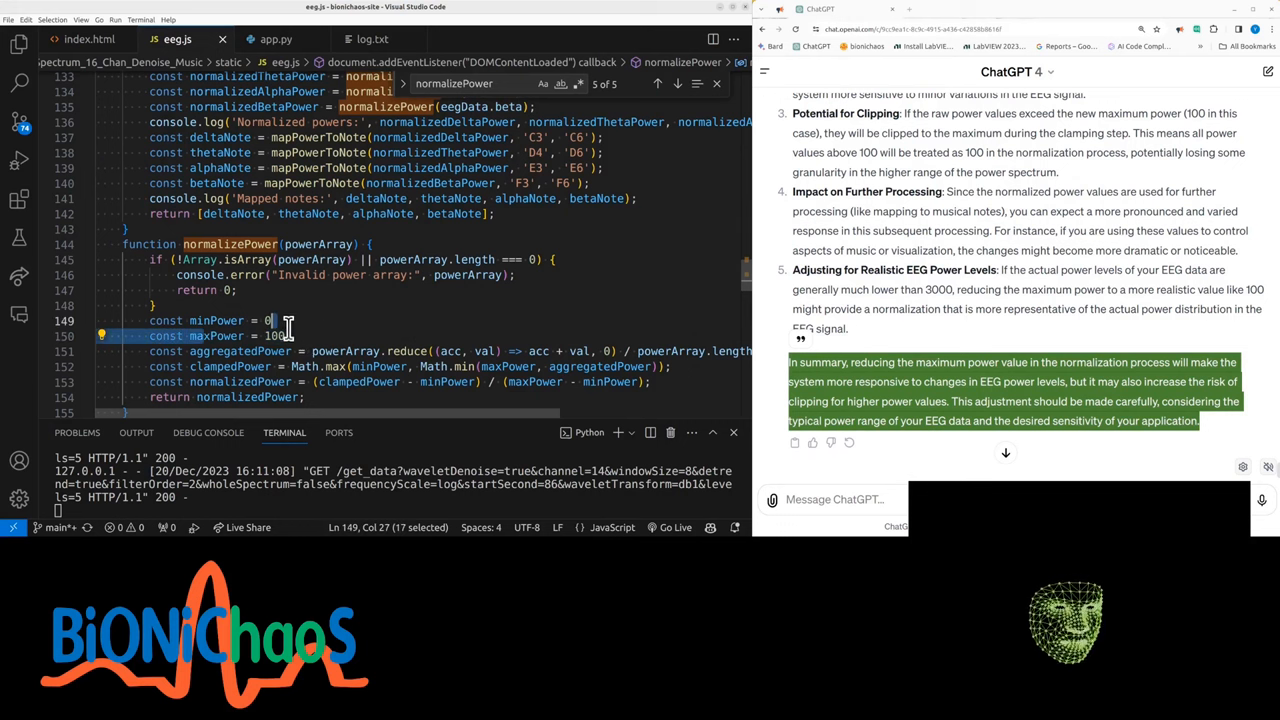
- Select the minPower and maxPower lines to inspect the 0 and 100 limits
left_click(210, 335)
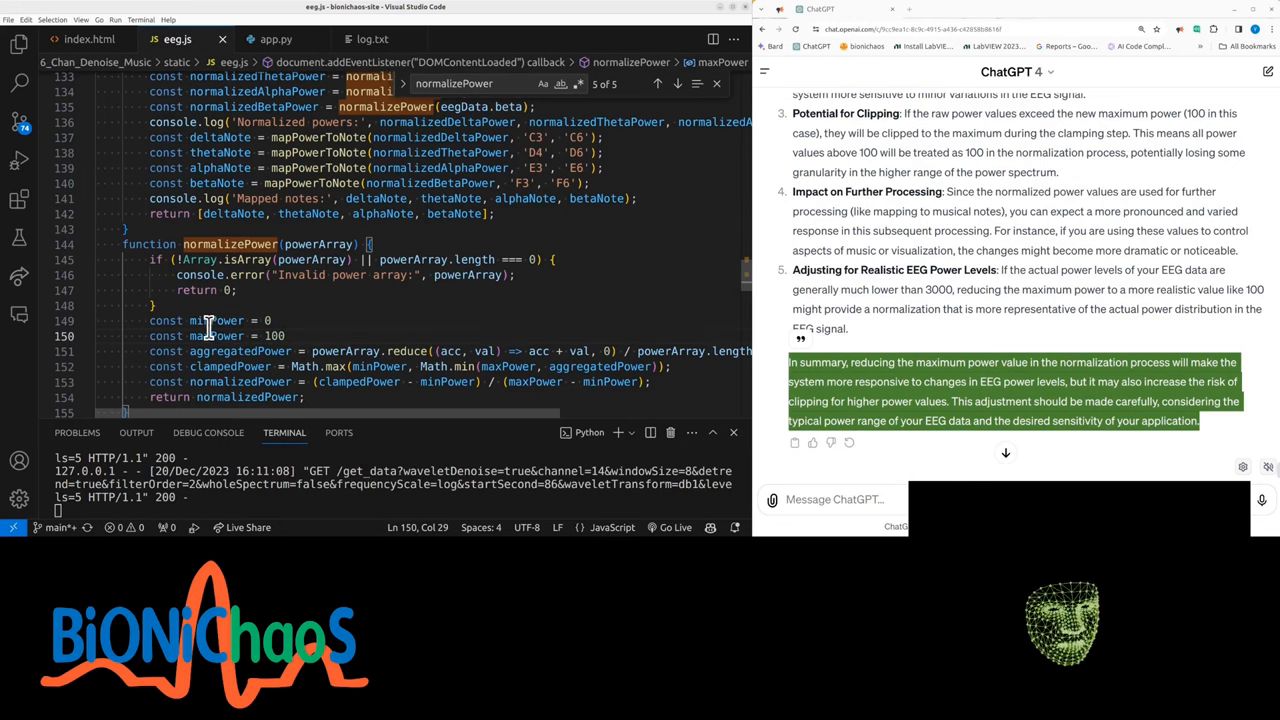
double_click(215, 336)
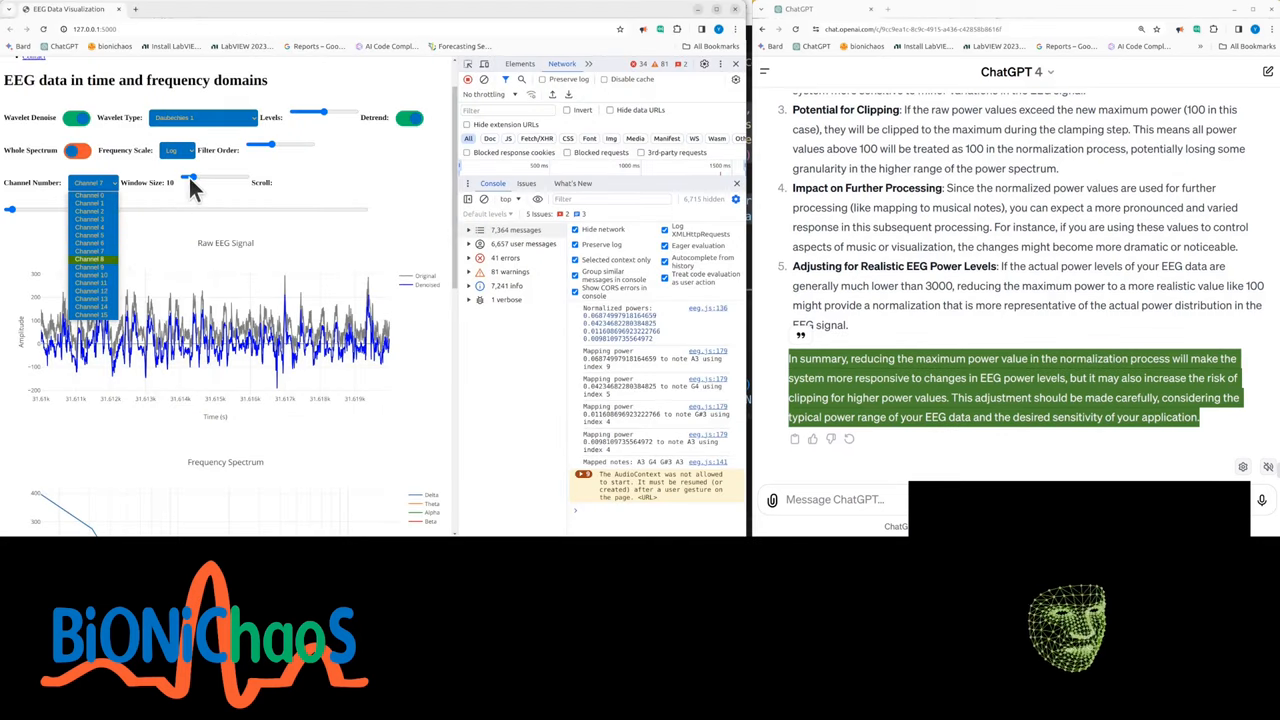
- Switch the channel dropdown to Channel 13
left_click_drag(190, 177, 218, 177)
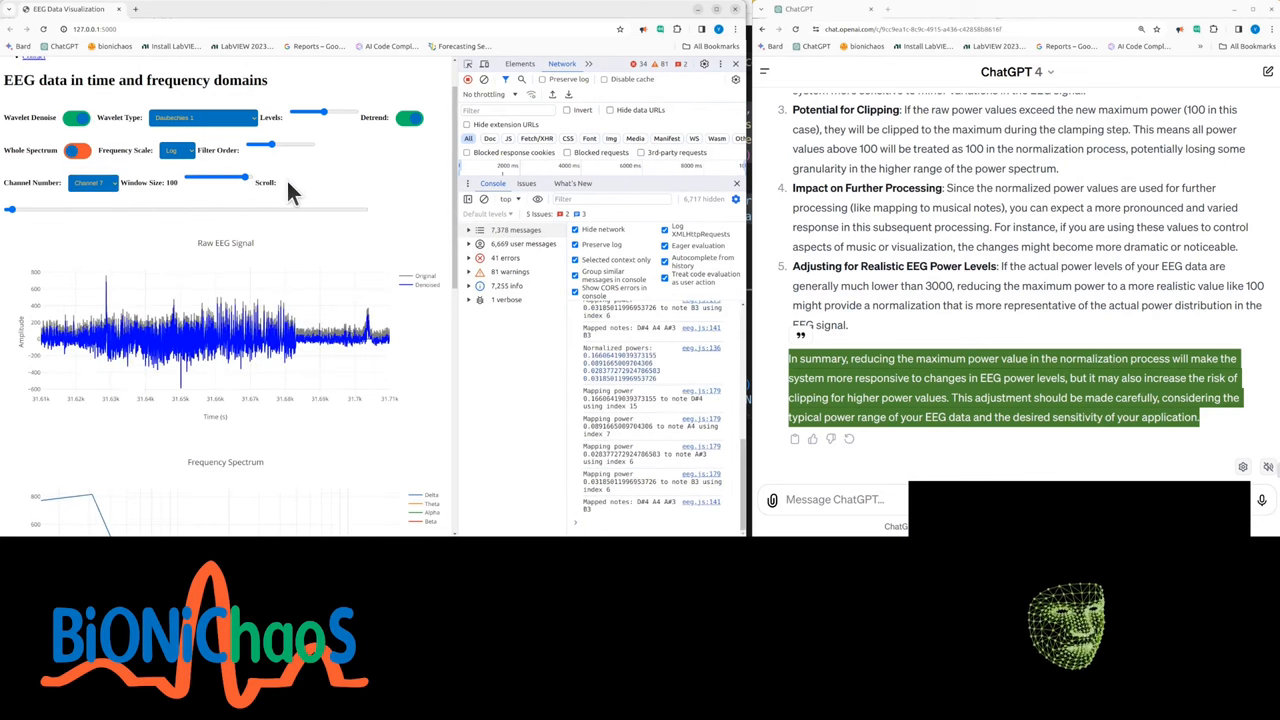
left_click(93, 182)
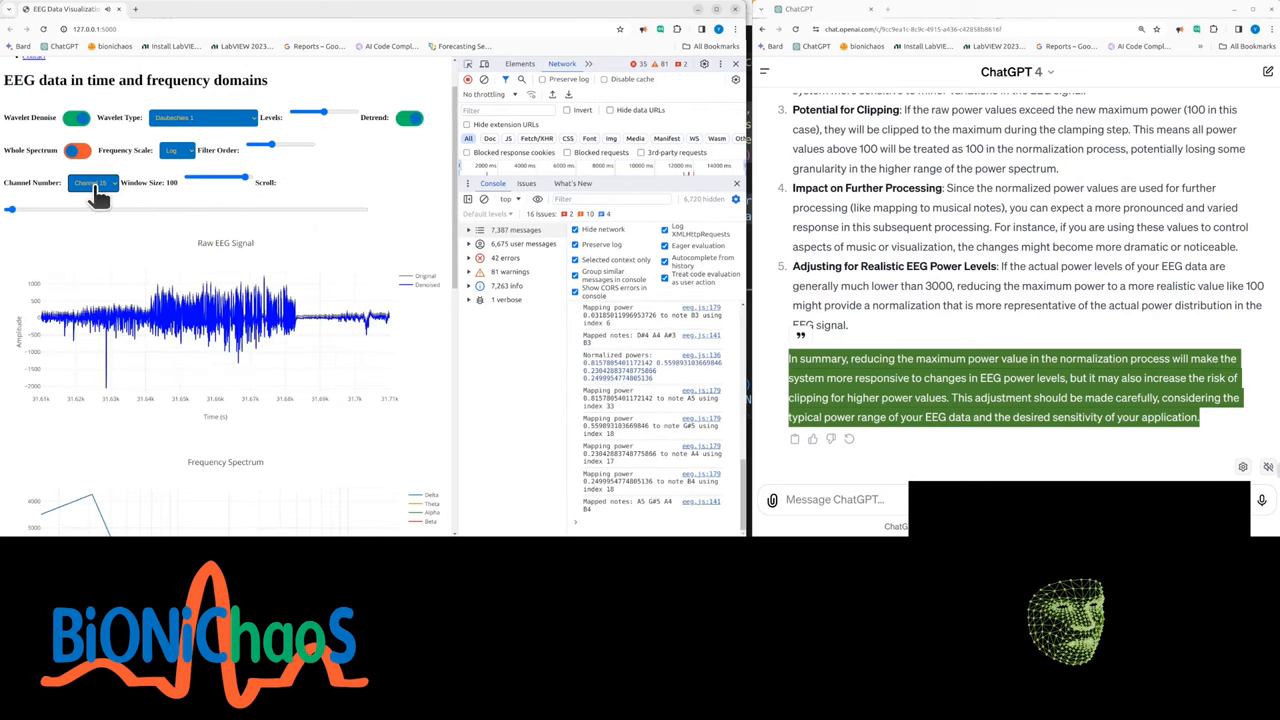
left_click(92, 182)
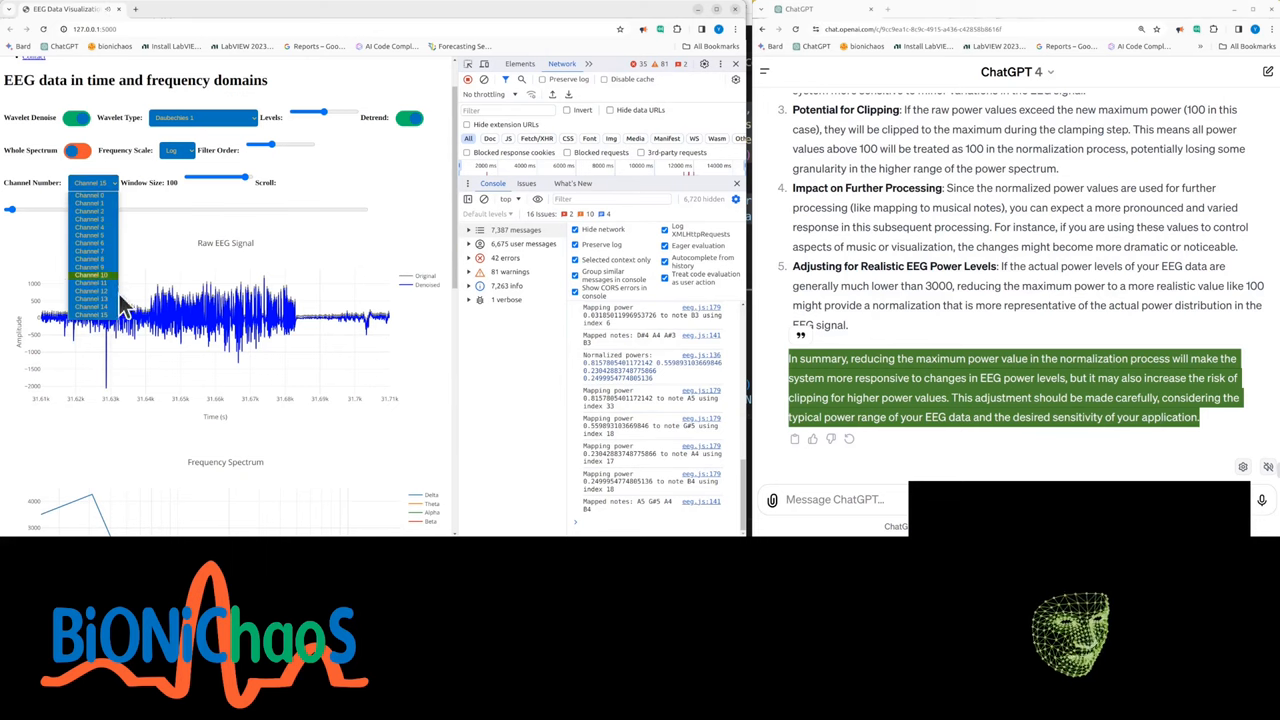
left_click(91, 291)
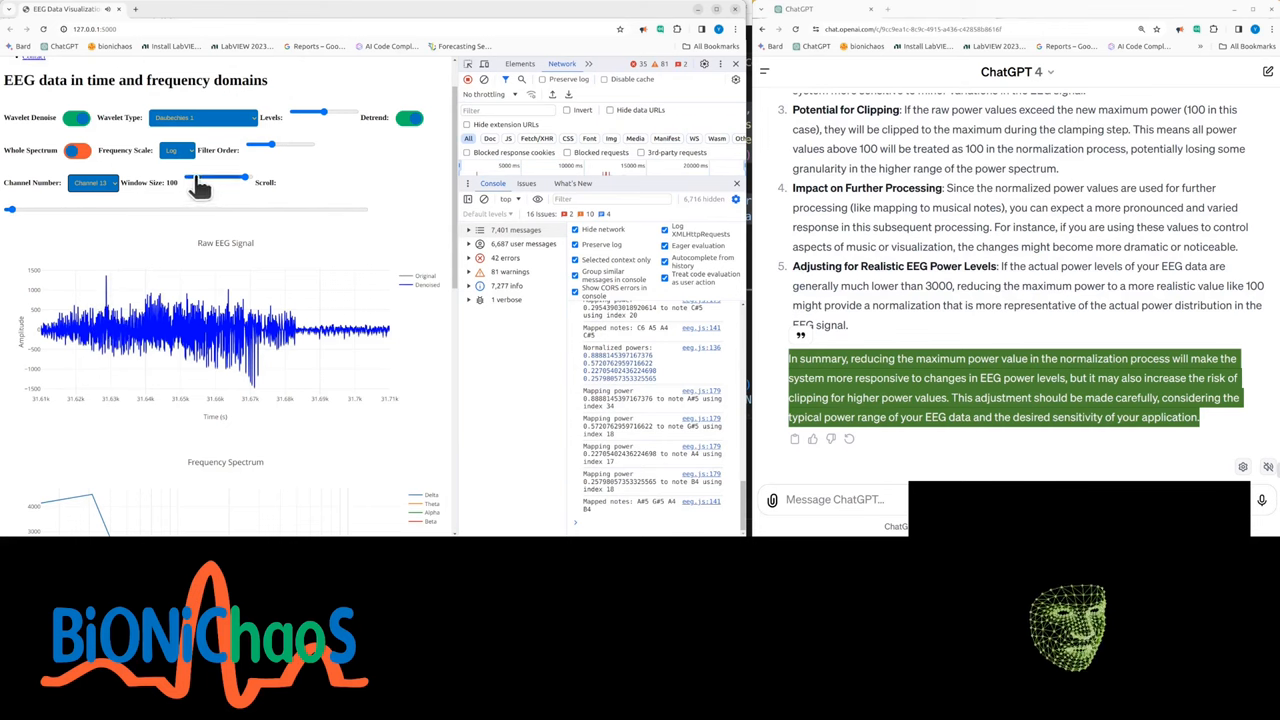
- Adjust the analysis window size, trying values between 3 and 55
left_click_drag(245, 177, 192, 177)
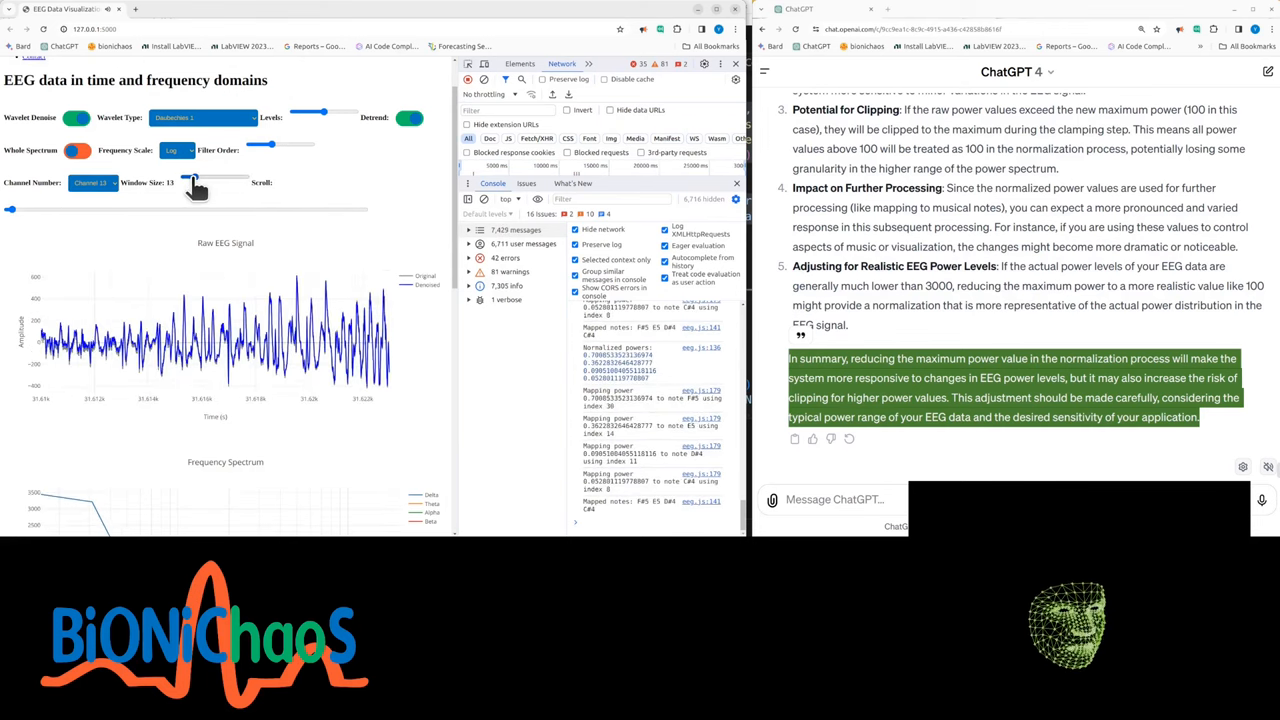
left_click_drag(213, 178, 183, 178)
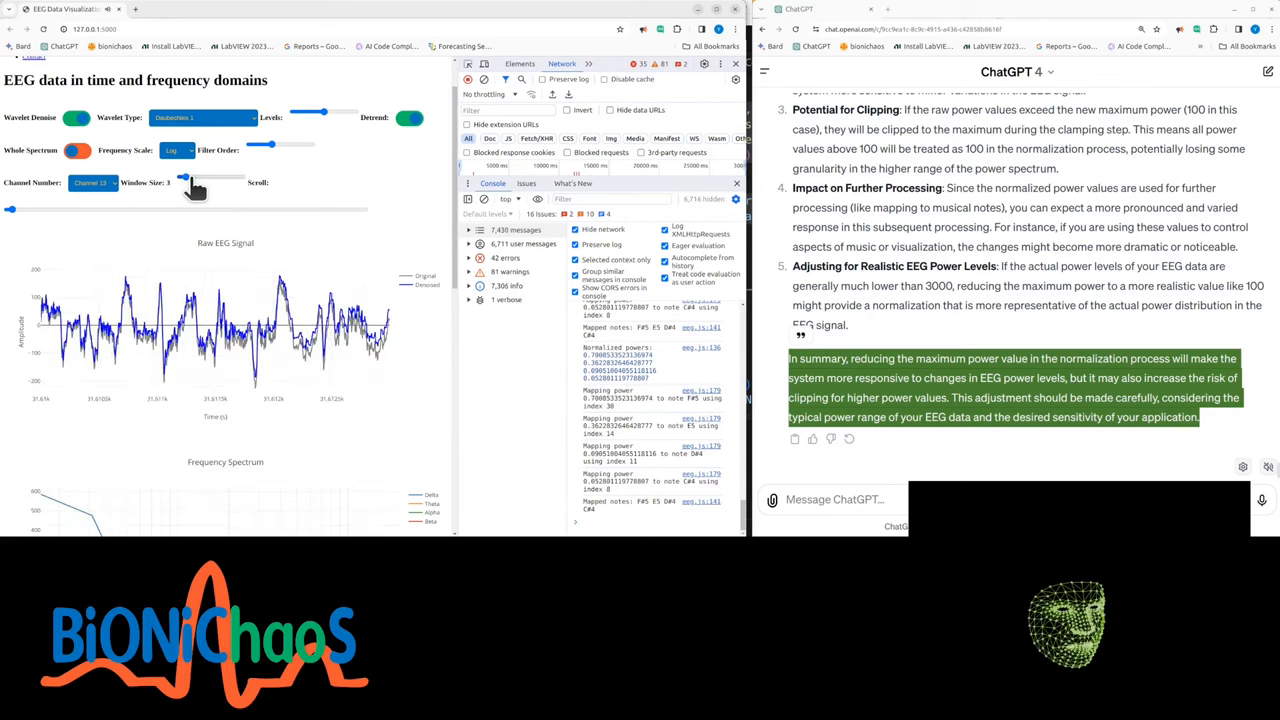
left_click_drag(183, 177, 205, 177)
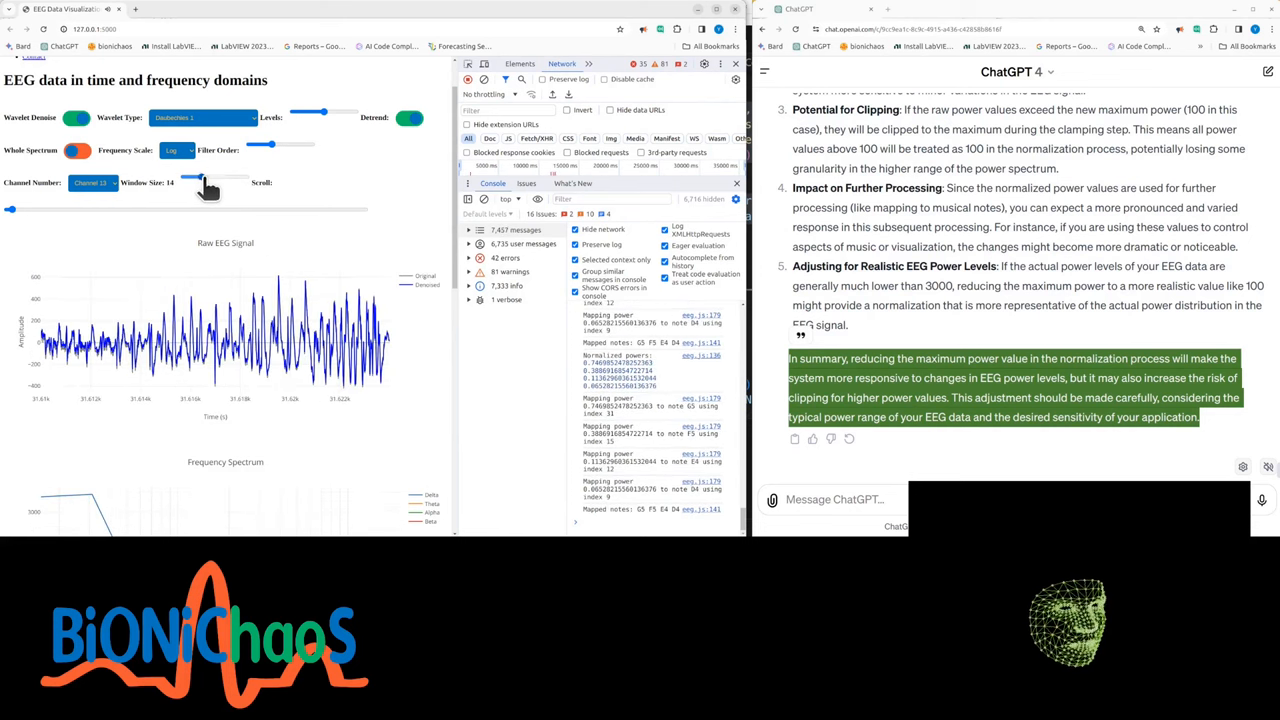
left_click_drag(195, 182, 213, 182)
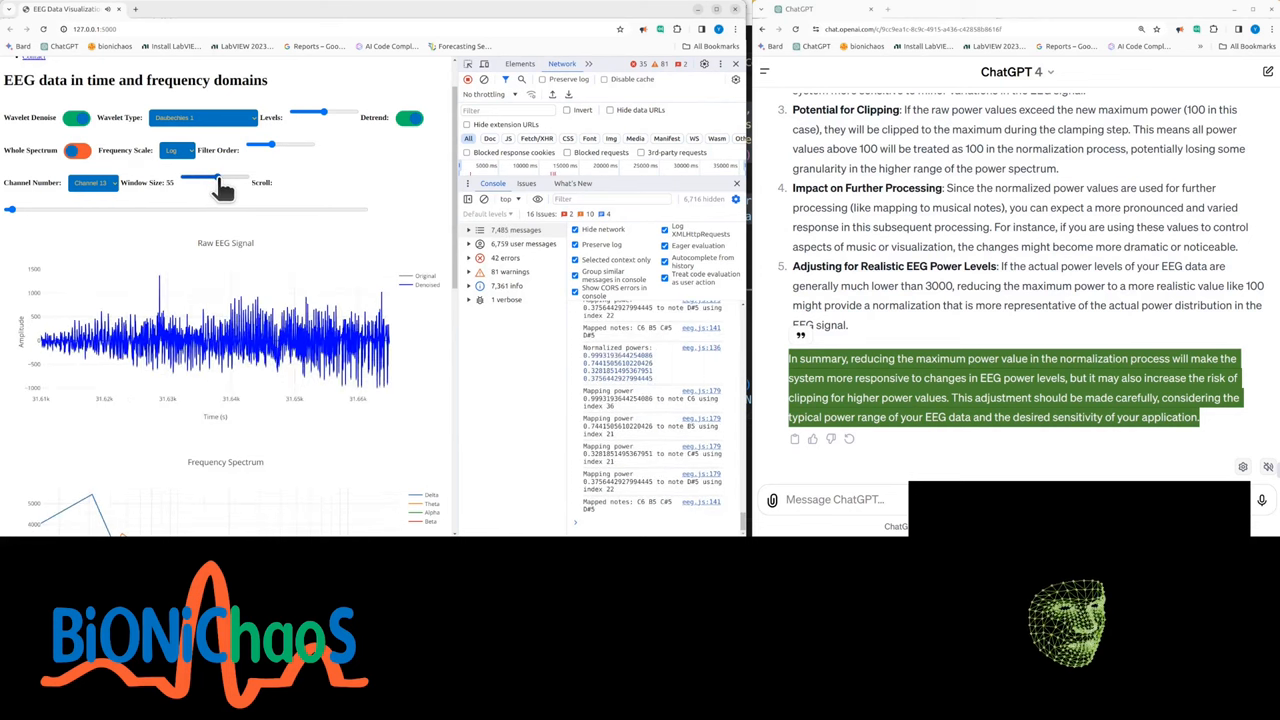
left_click_drag(213, 182, 183, 182)
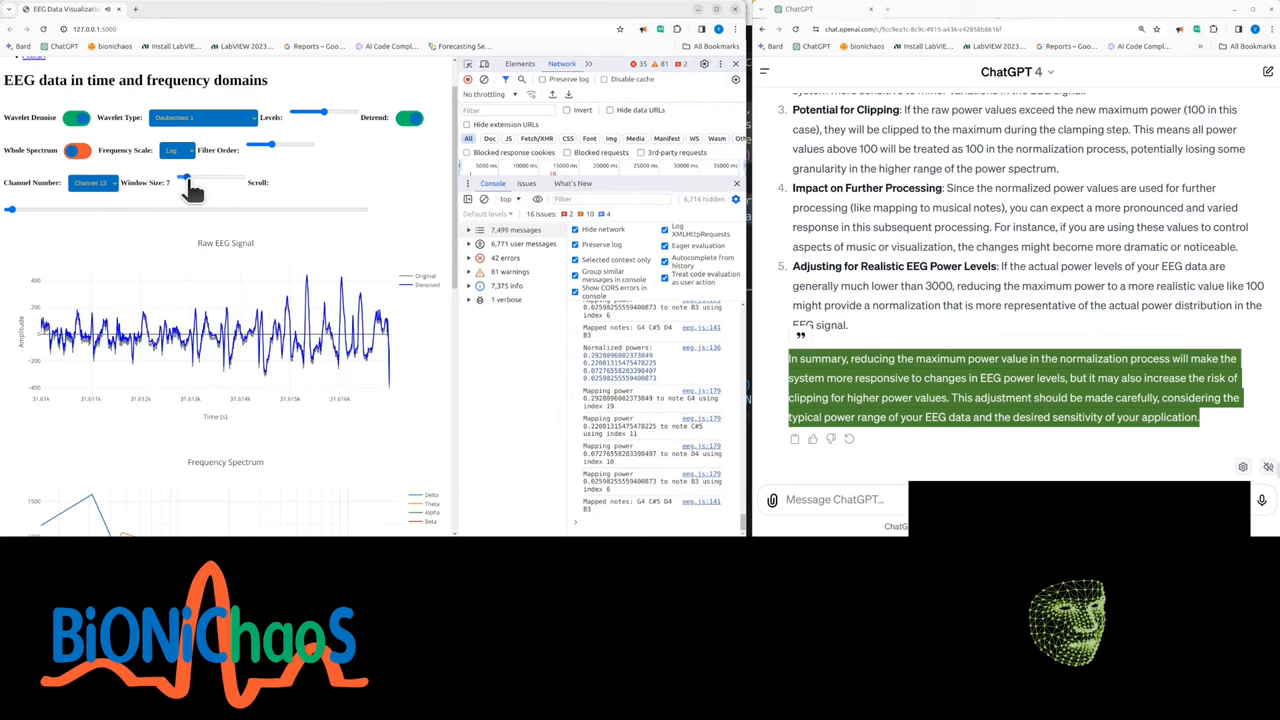
left_click_drag(190, 177, 175, 177)
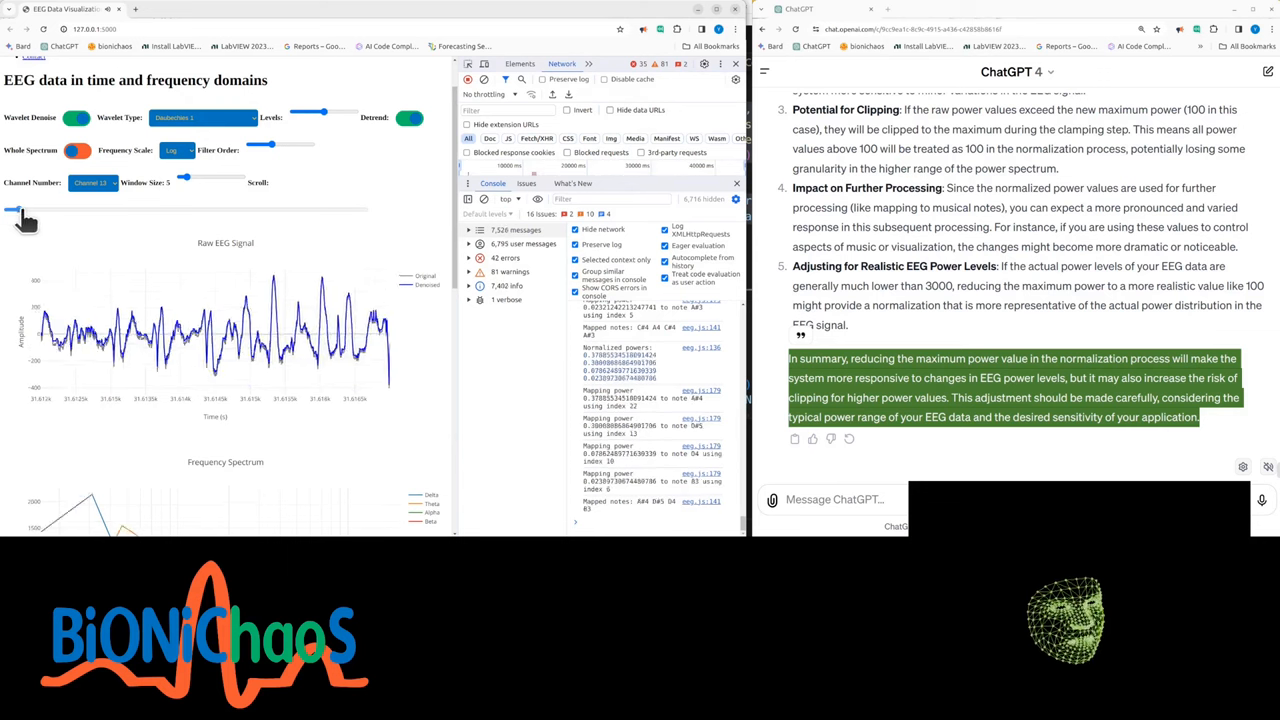
- Scroll through channel 13's recording, briefly resizing the window, ending past mid-recording
left_click_drag(12, 209, 270, 209)
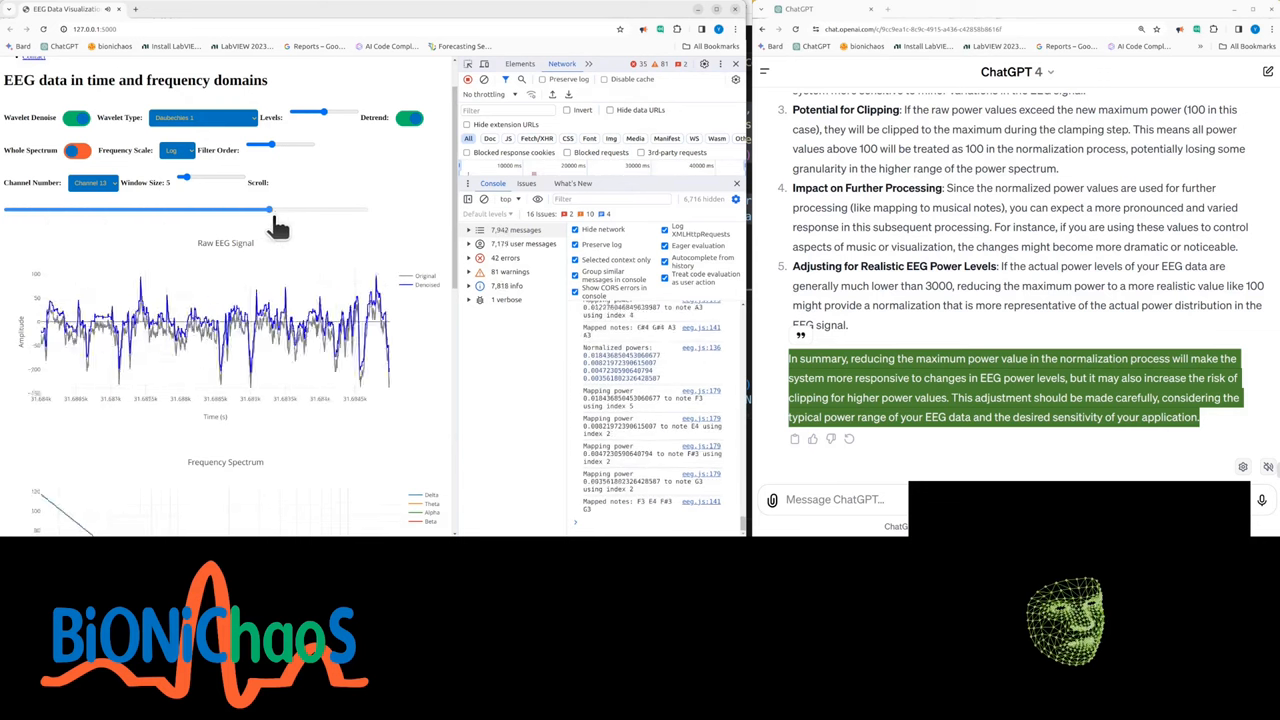
left_click_drag(270, 210, 345, 210)
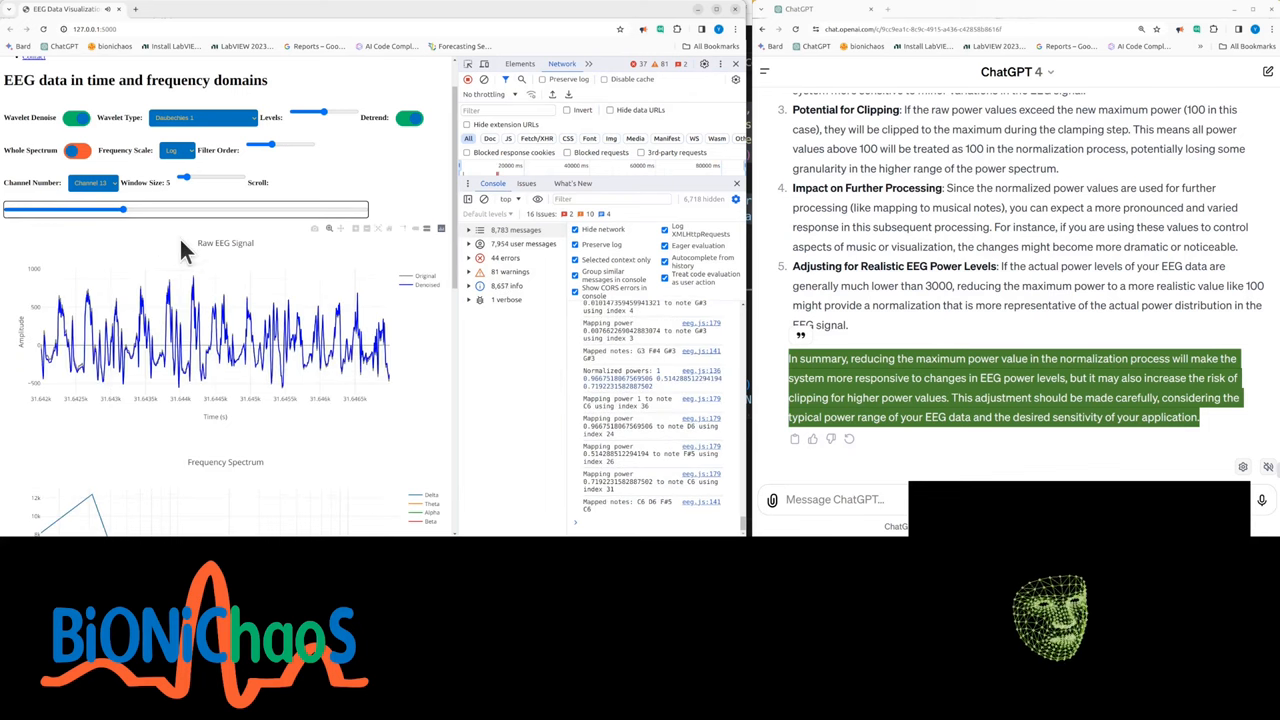
left_click_drag(180, 178, 192, 178)
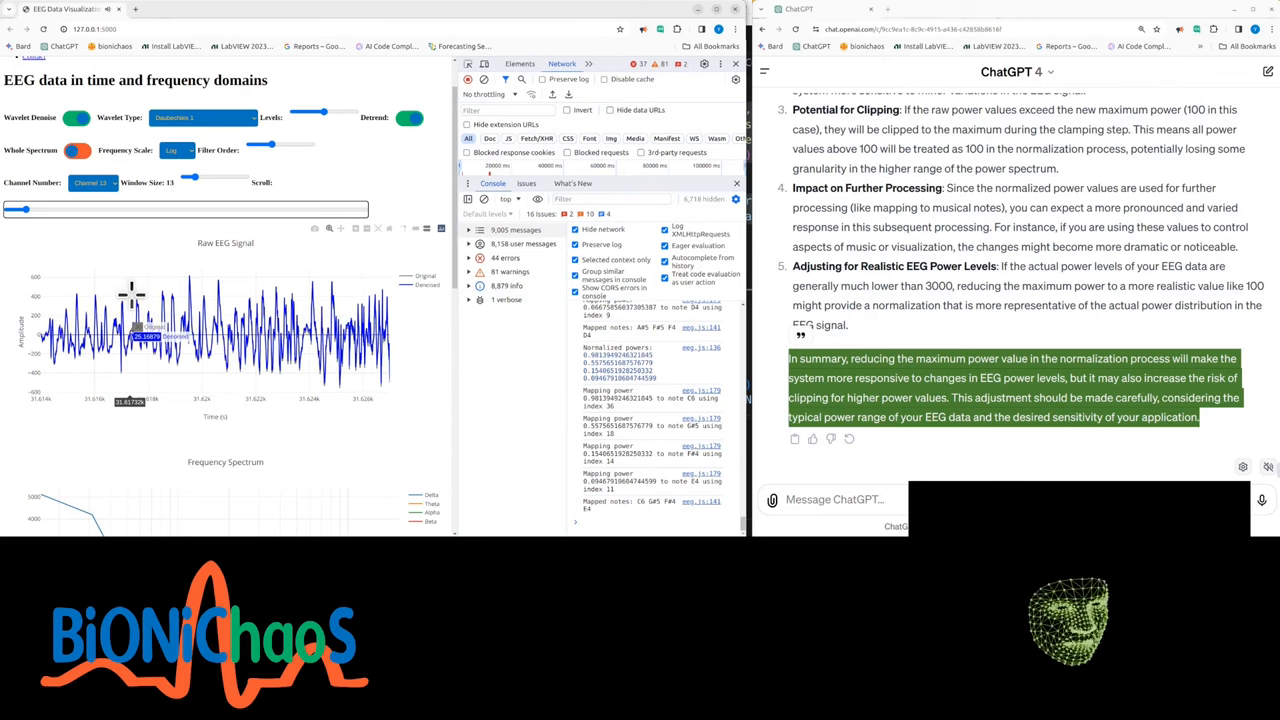
left_click_drag(20, 209, 55, 209)
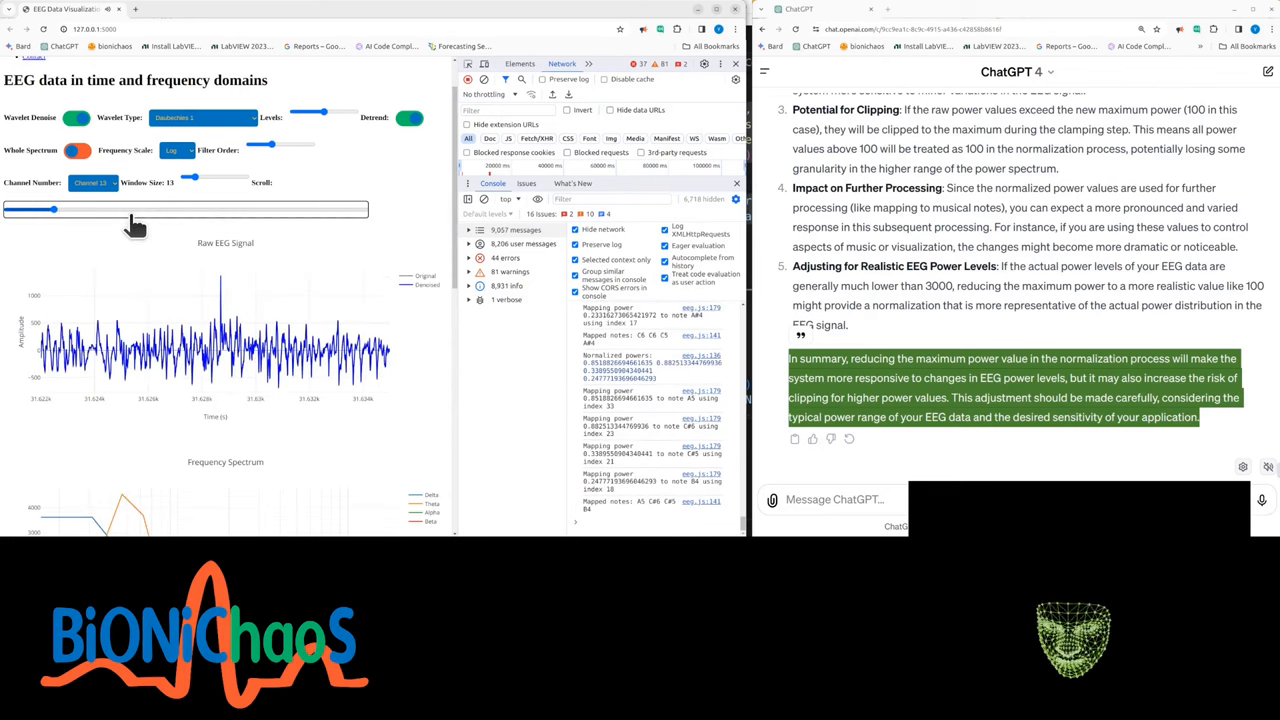
left_click_drag(130, 209, 55, 209)
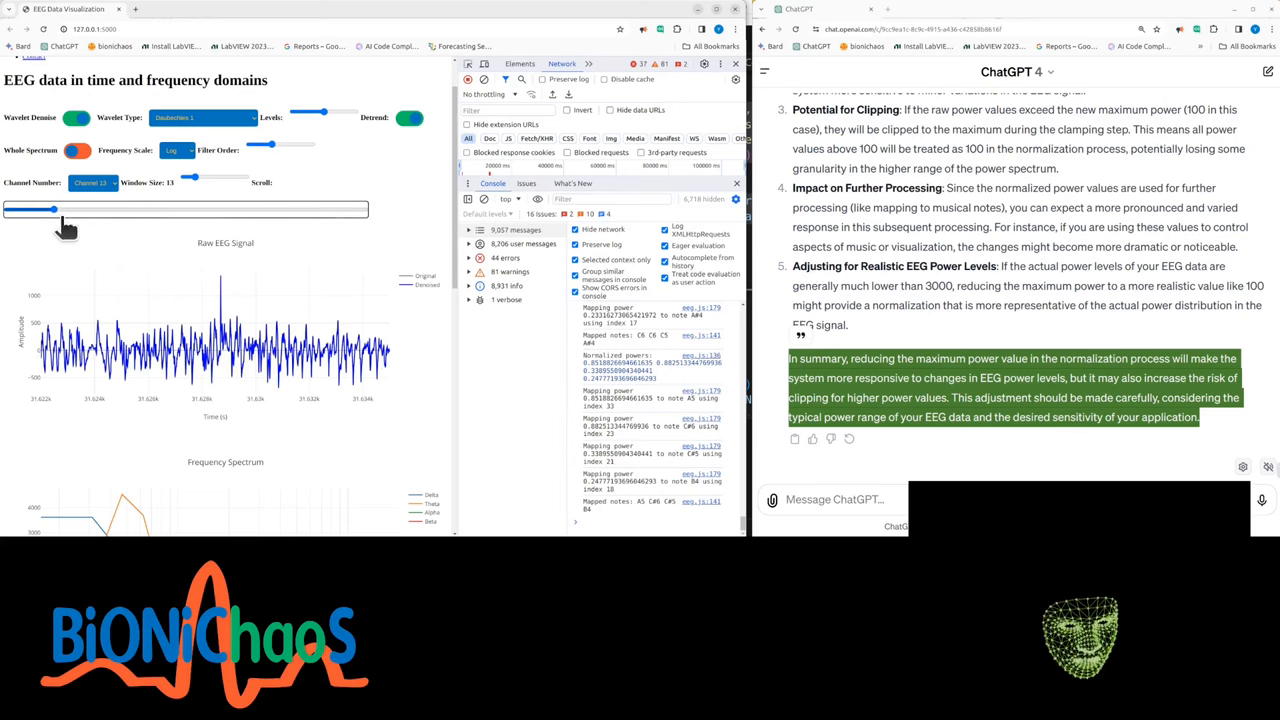
mouse_move(200, 197)
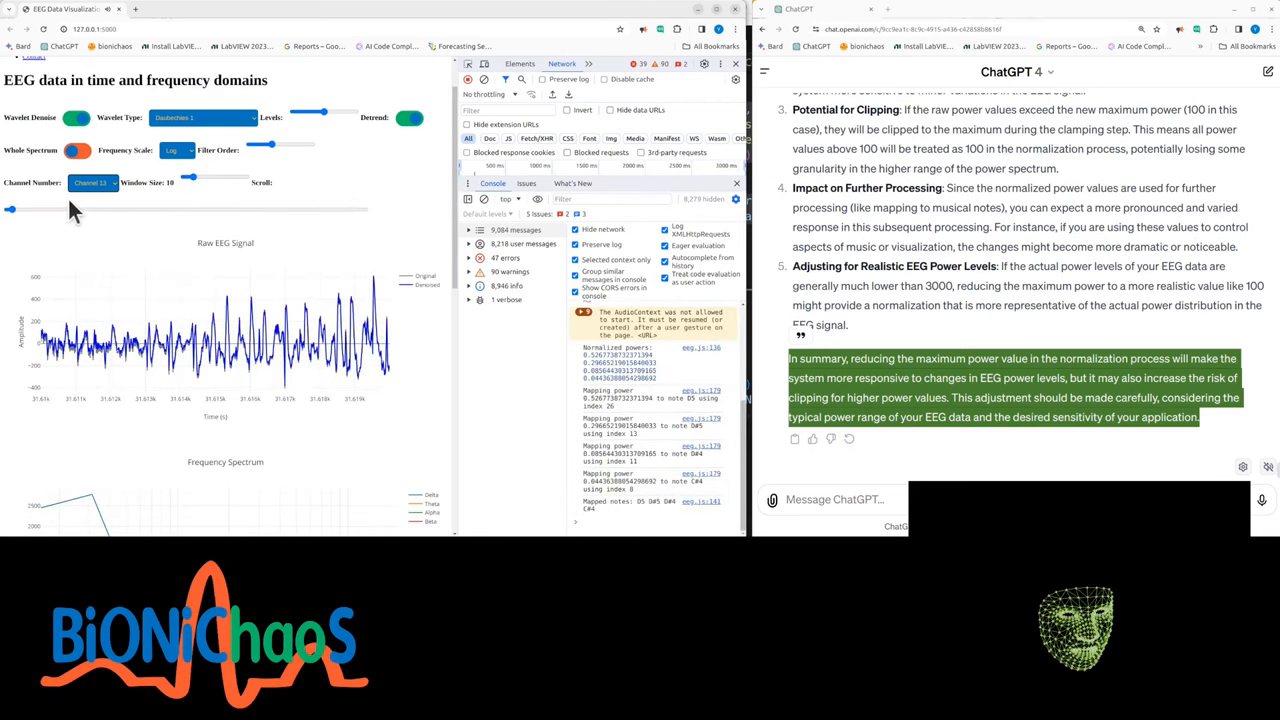
left_click_drag(10, 210, 345, 210)
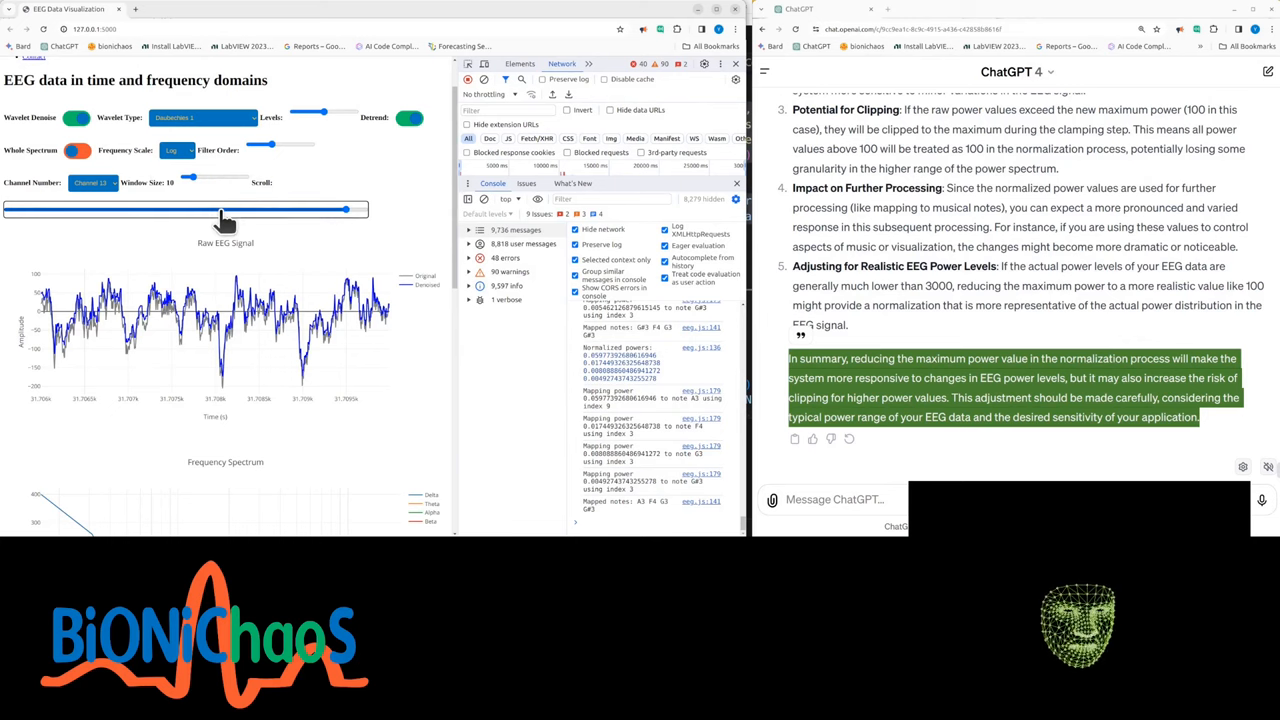
mouse_move(163, 197)
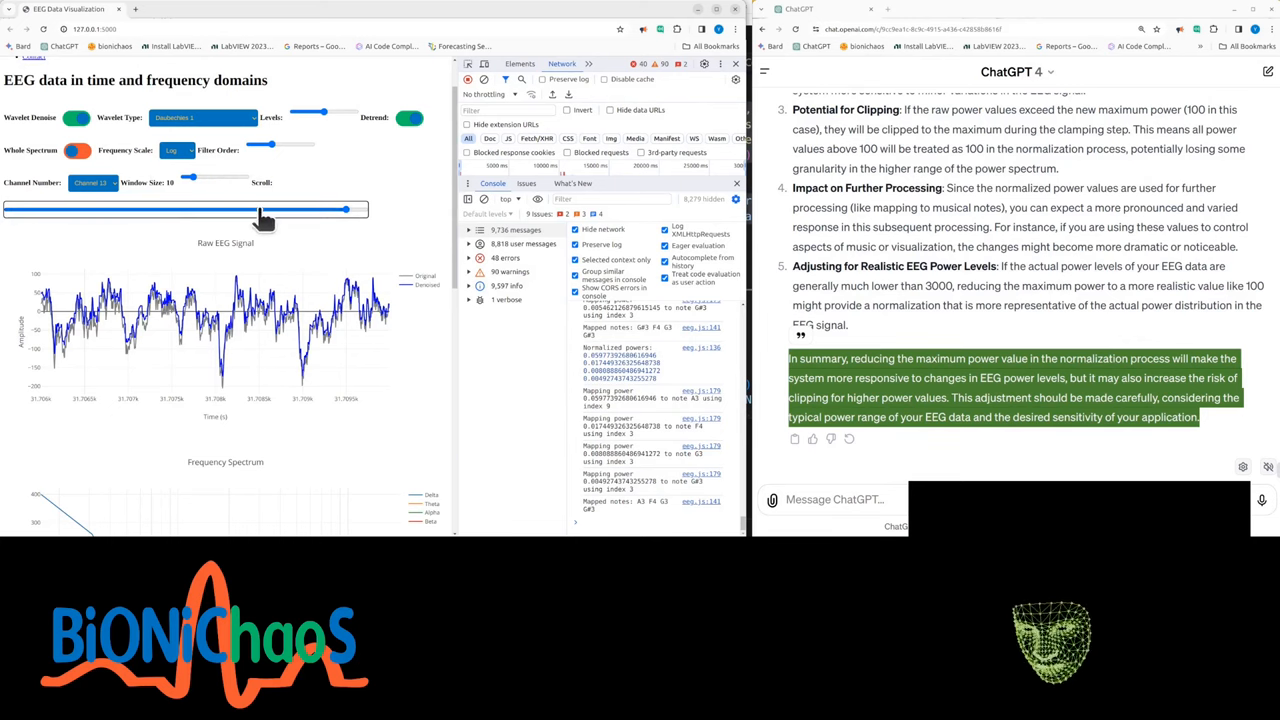
mouse_move(325, 165)
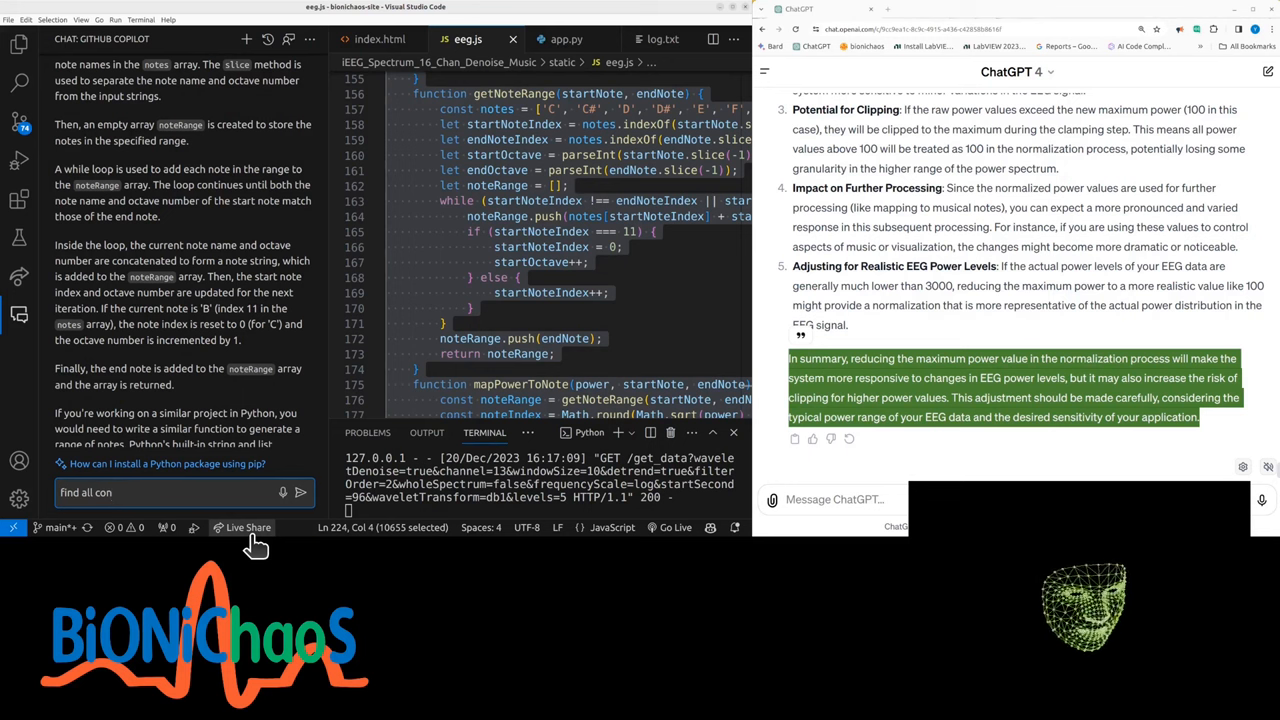
- Ask Copilot to find all magic numbers and read its list (0.03, 1000, 11, 49)
type("magic nu")
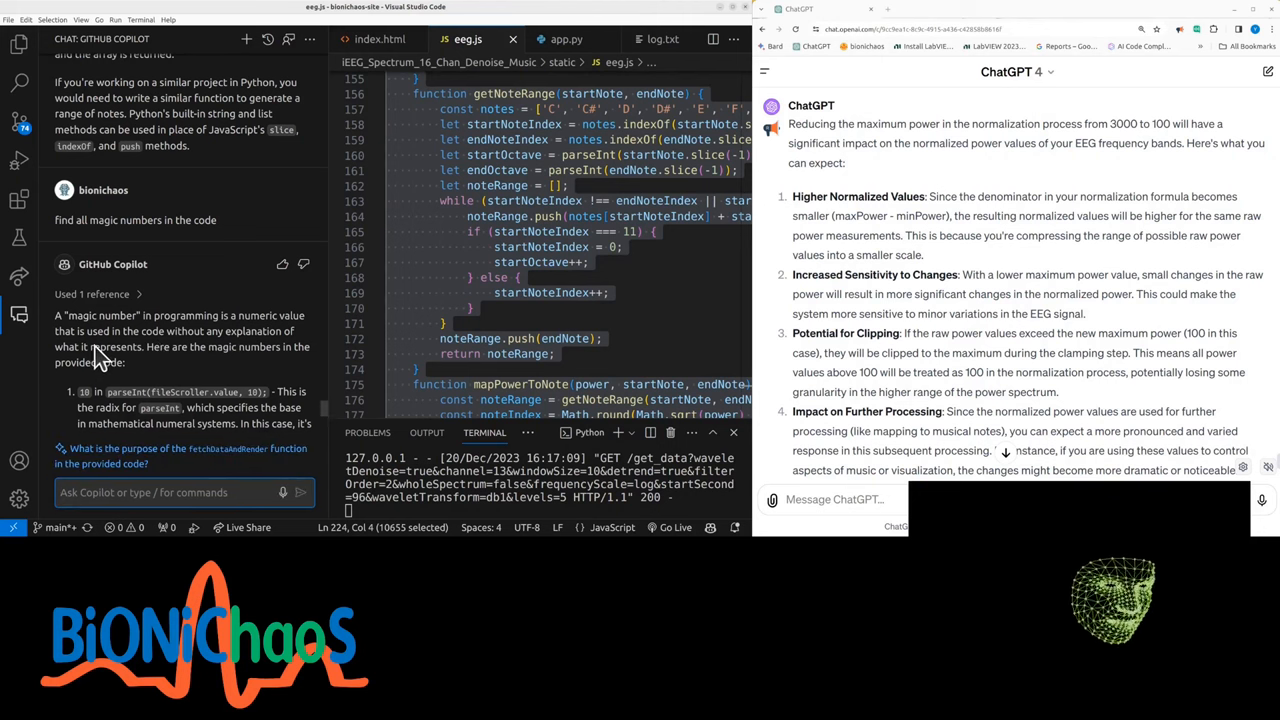
scroll("down", 3)
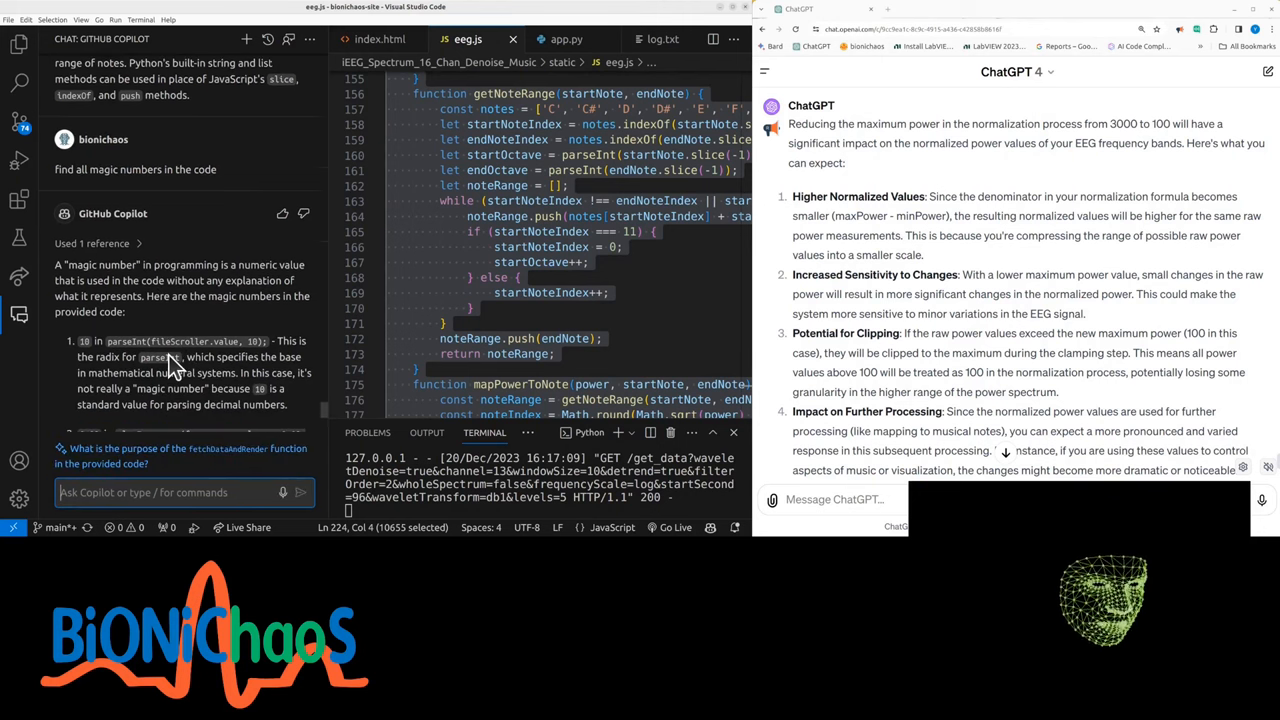
mouse_move(212, 355)
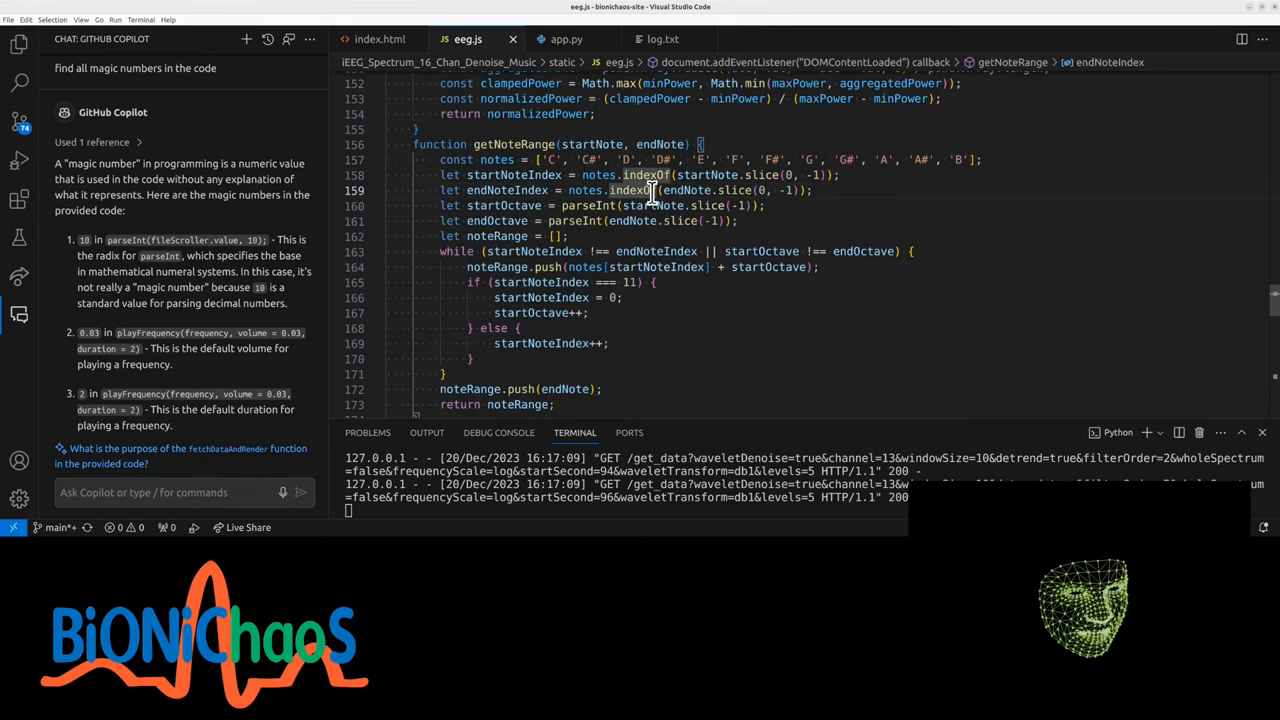
mouse_move(650, 190)
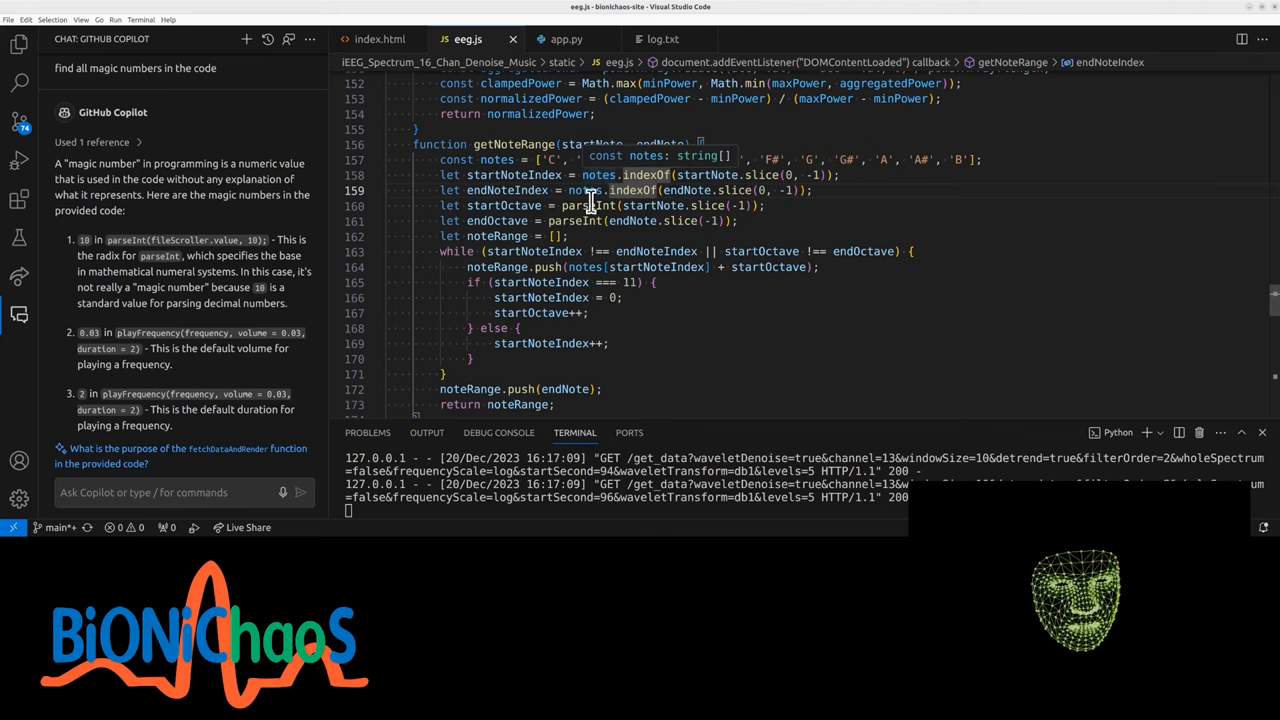
mouse_move(580, 220)
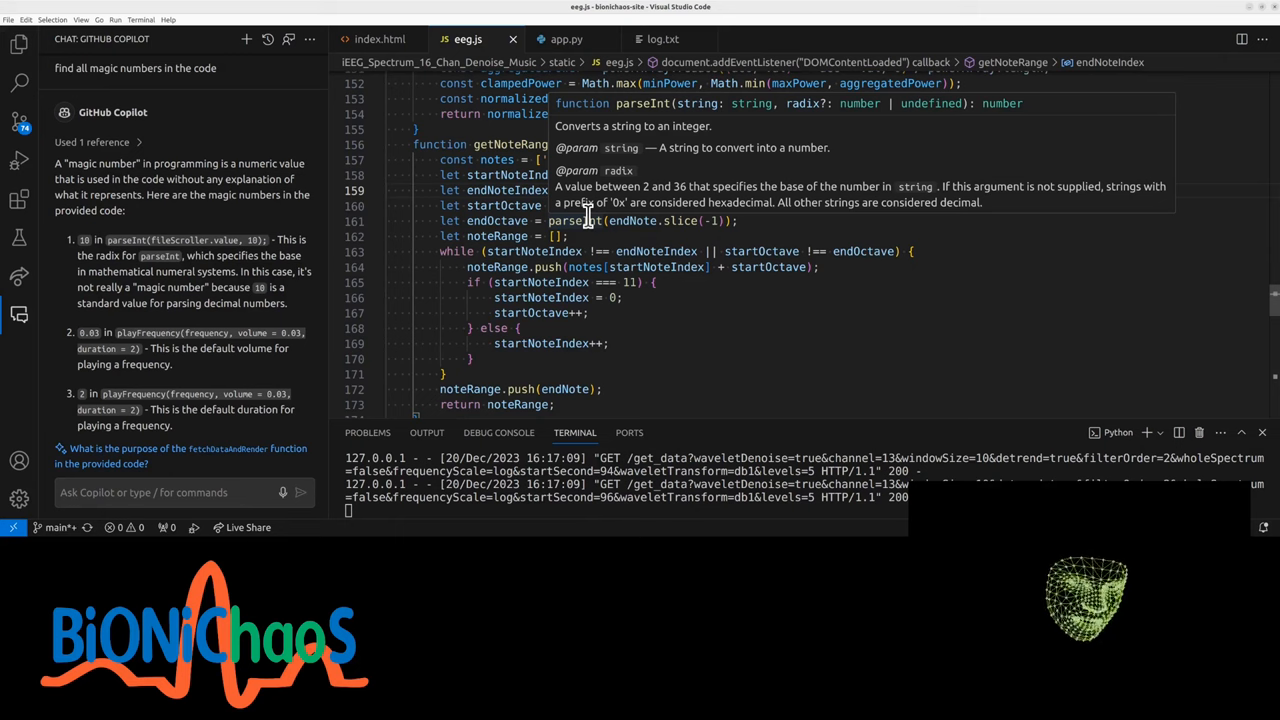
mouse_move(497, 252)
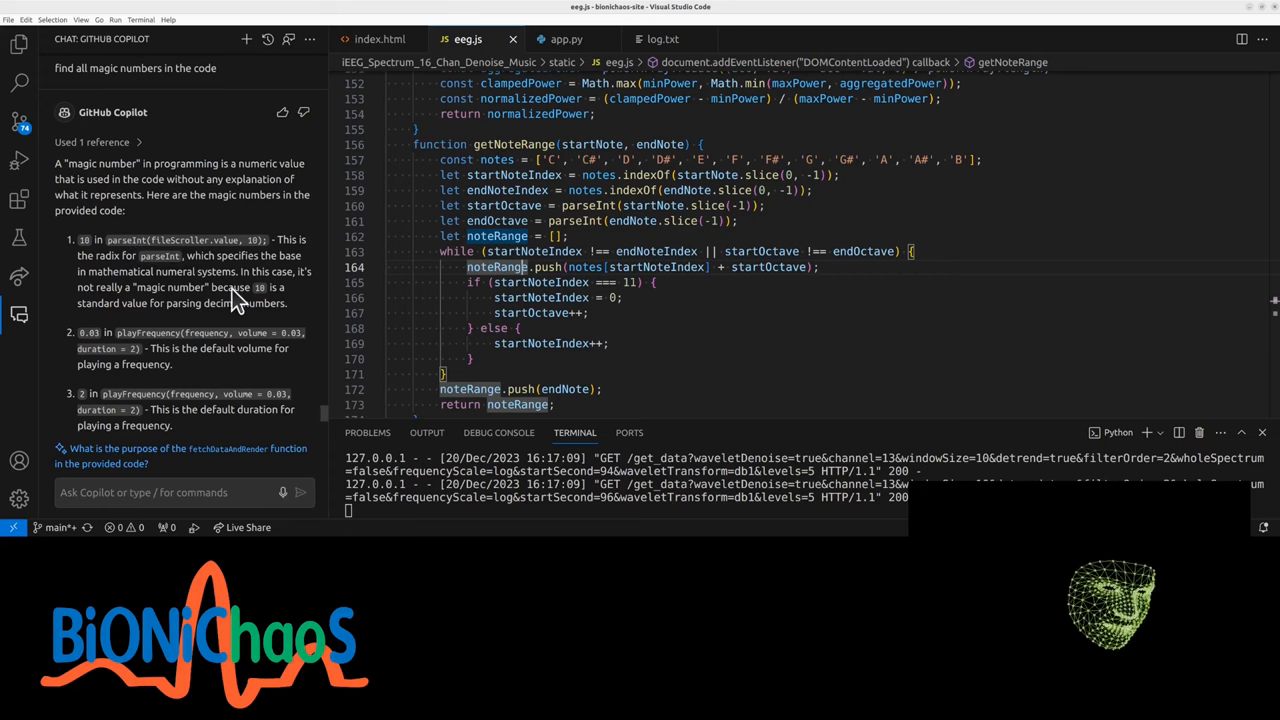
mouse_move(210, 240)
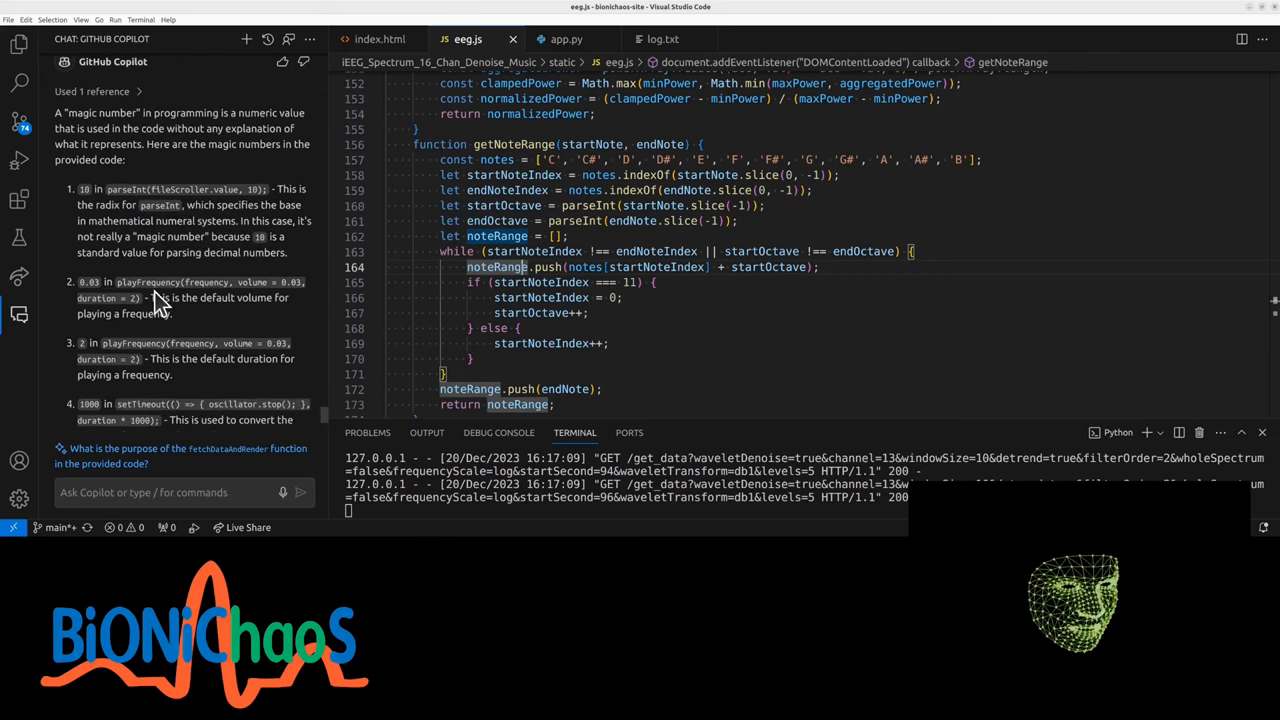
scroll("down", 3)
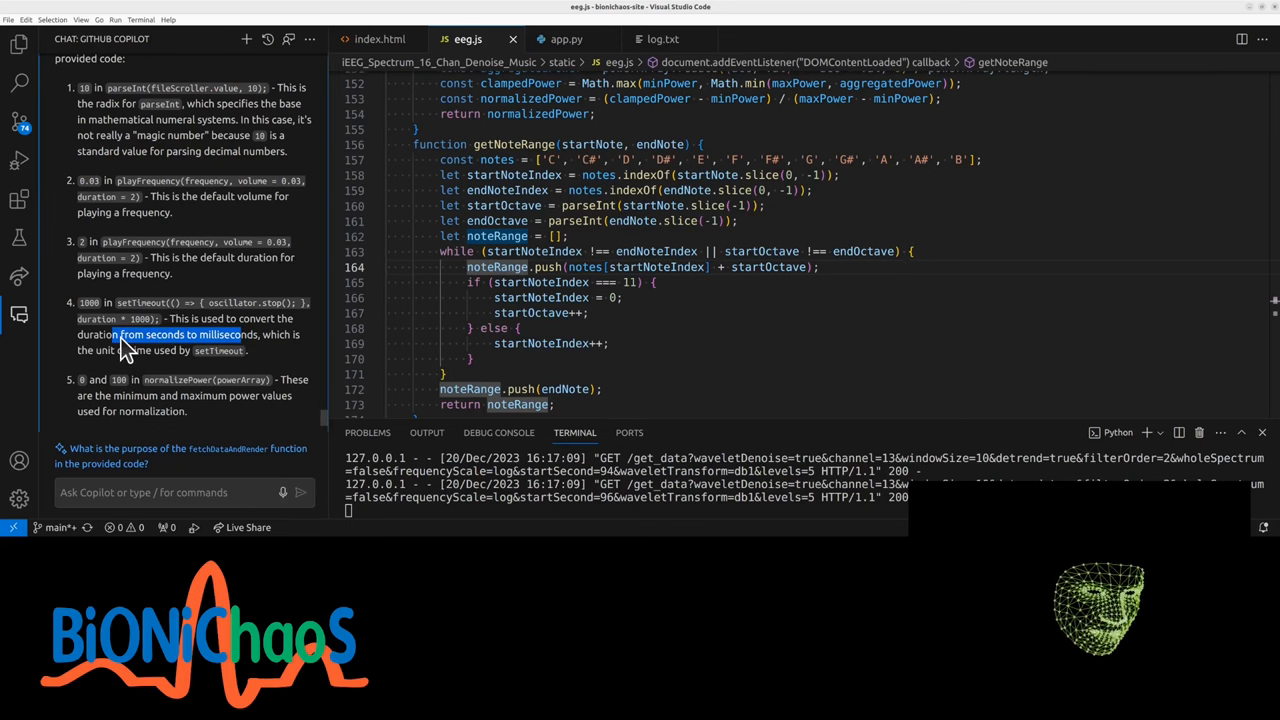
scroll("down", 3)
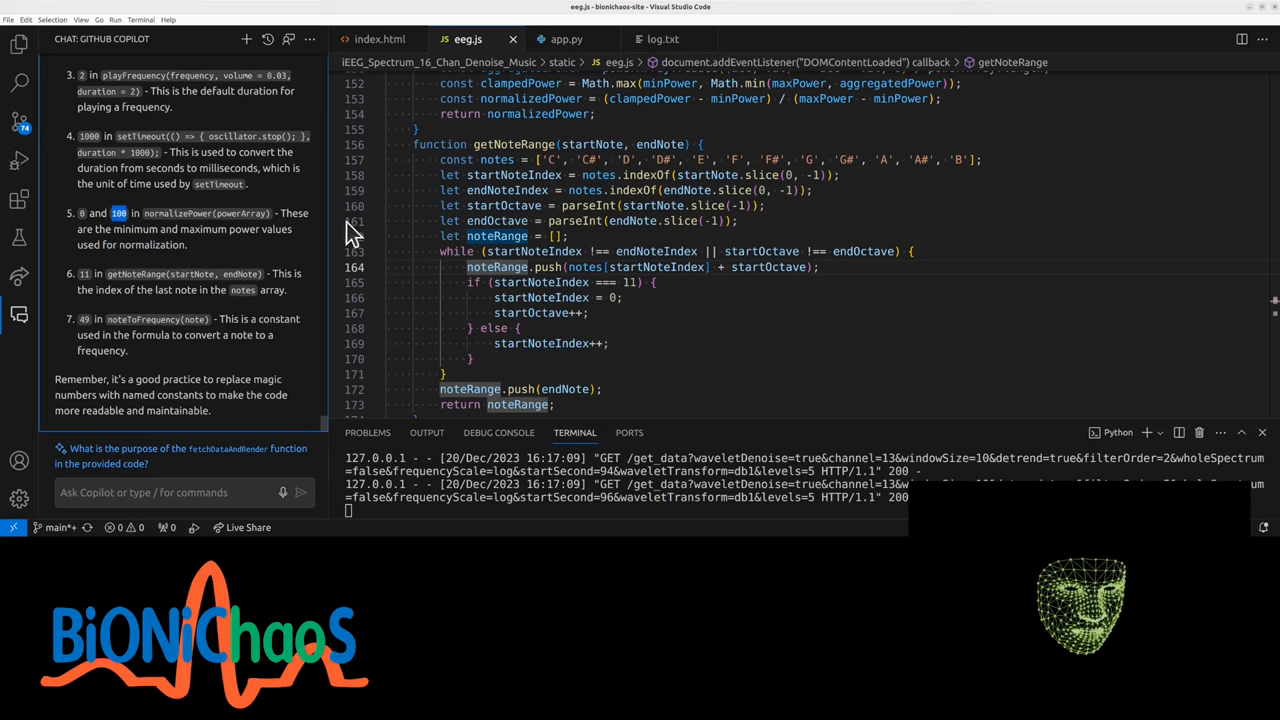
mouse_move(415, 205)
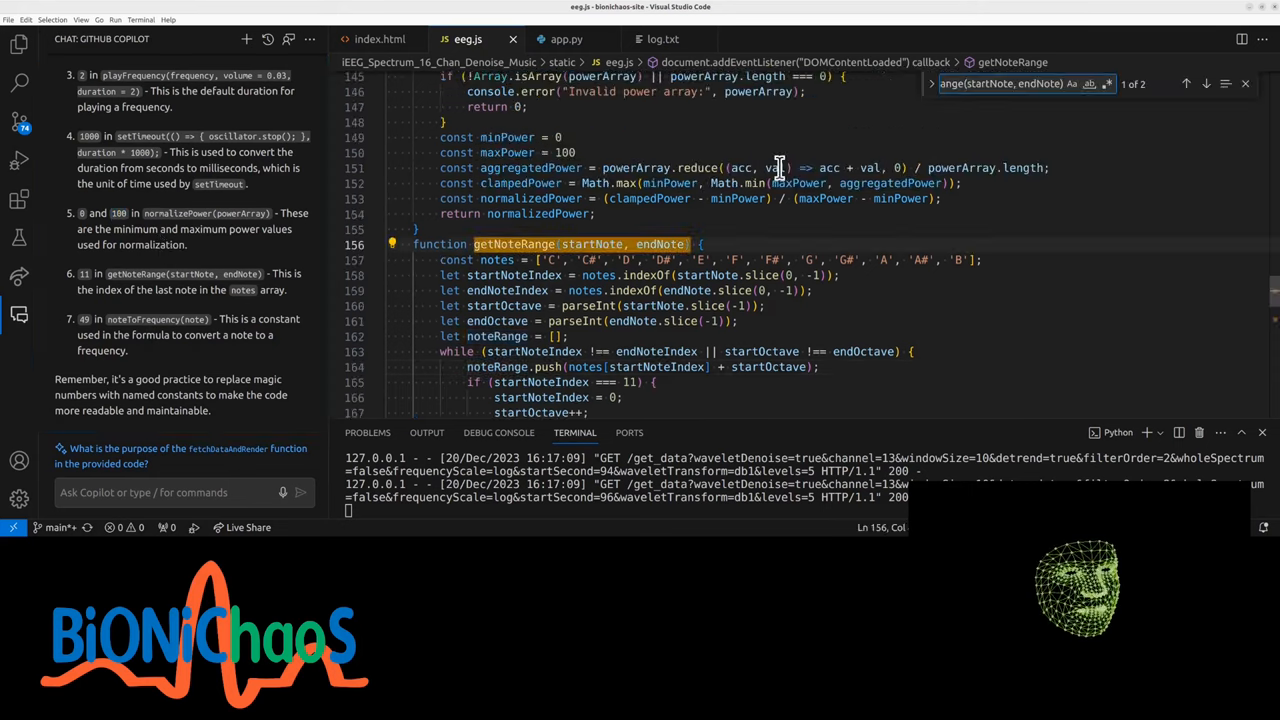
- Search eeg.js for 11 and then 49, ending at the noteToFrequency formula
type("11")
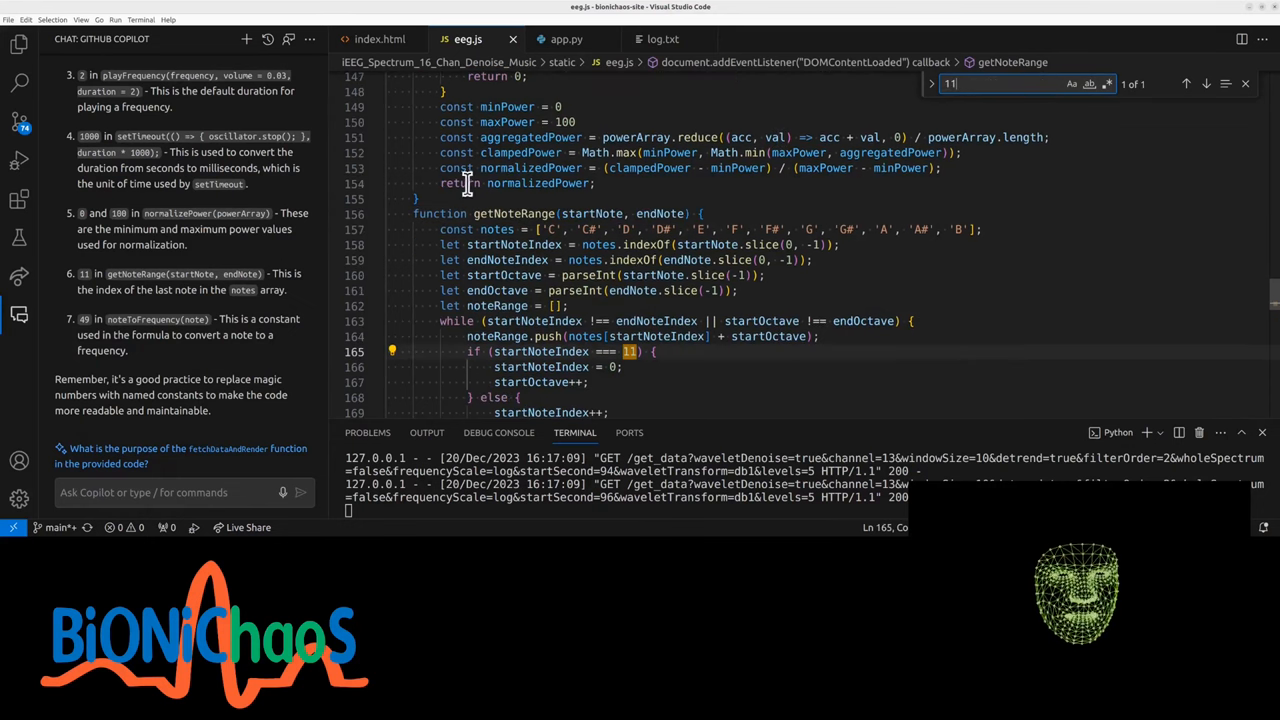
scroll("down", 3)
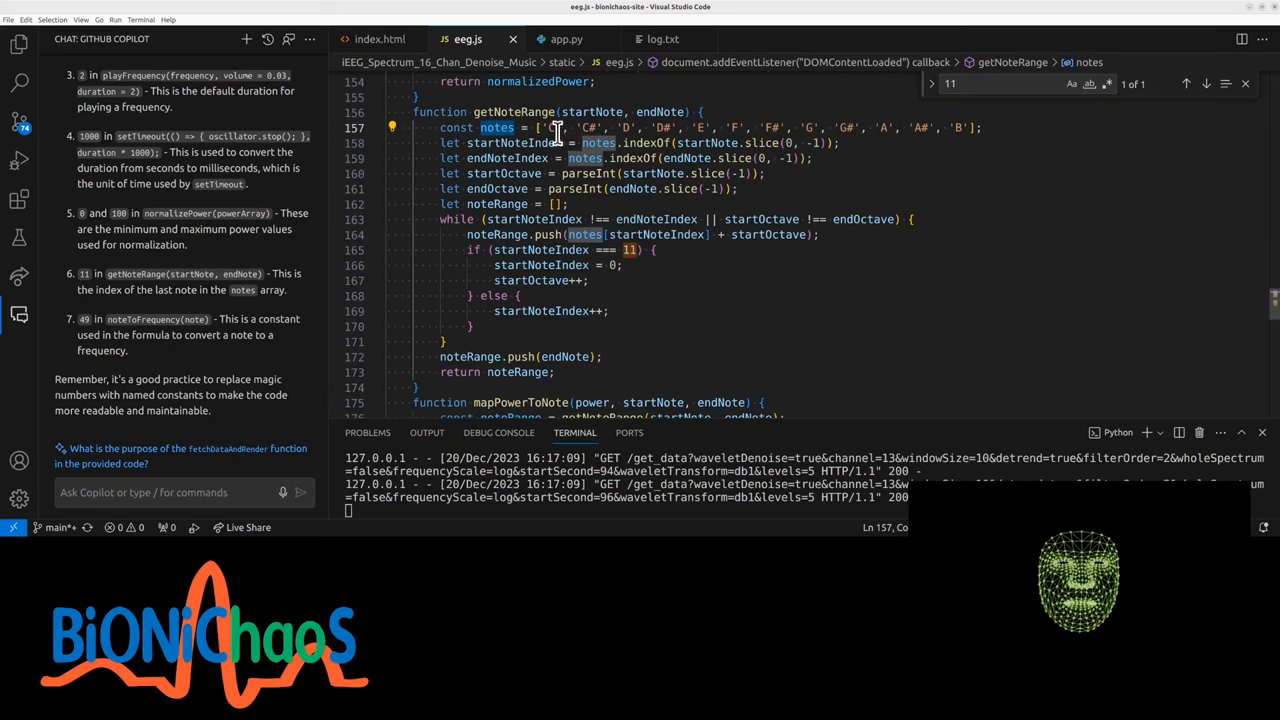
mouse_move(838, 130)
type("49")
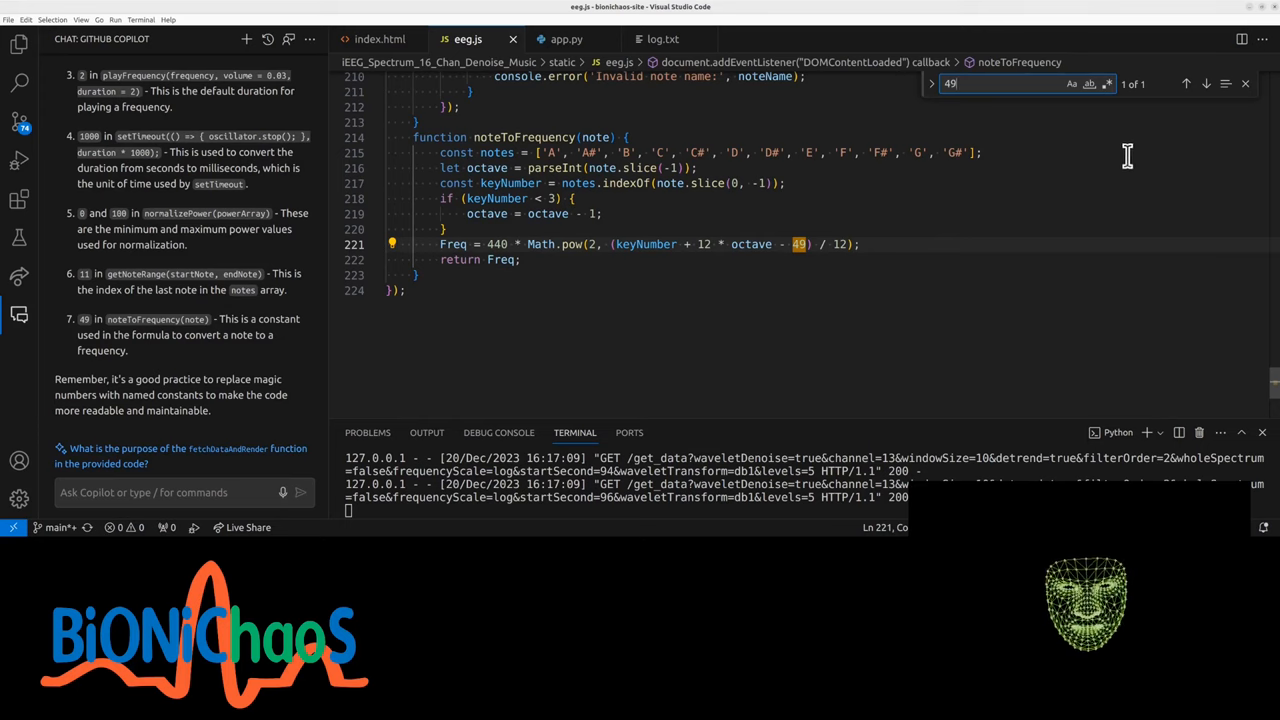
mouse_move(773, 293)
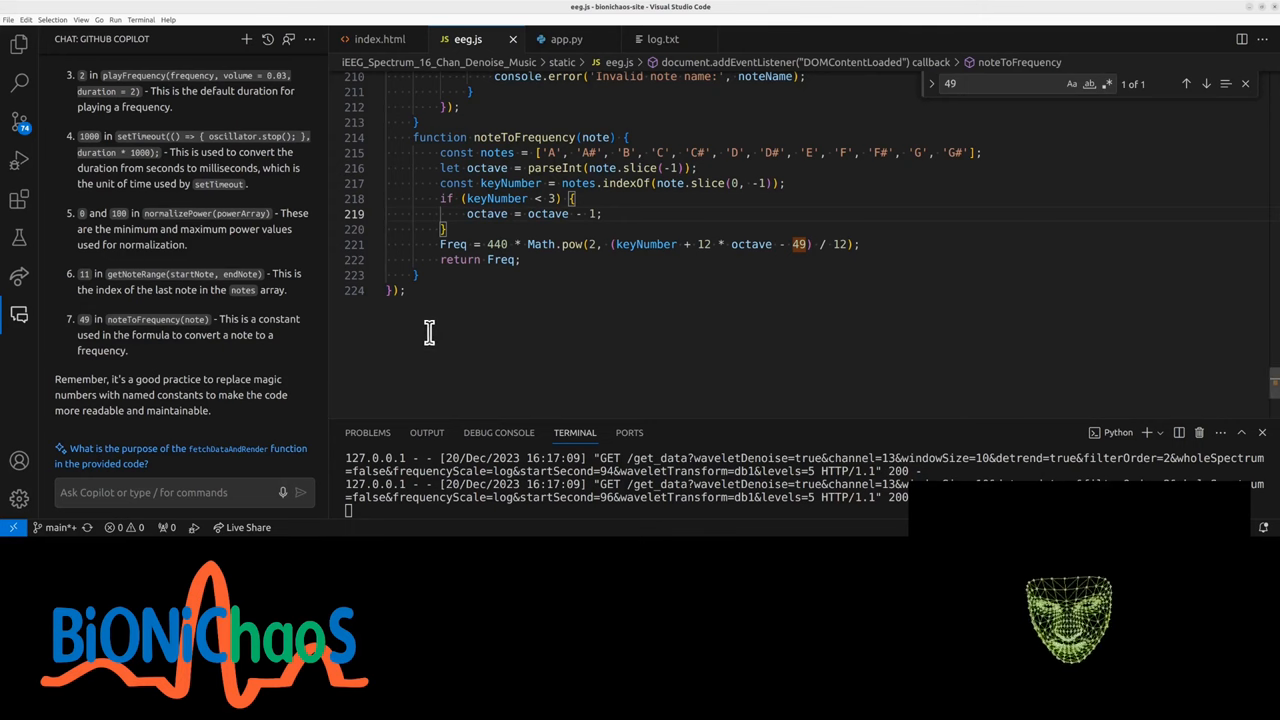
scroll("up", 3)
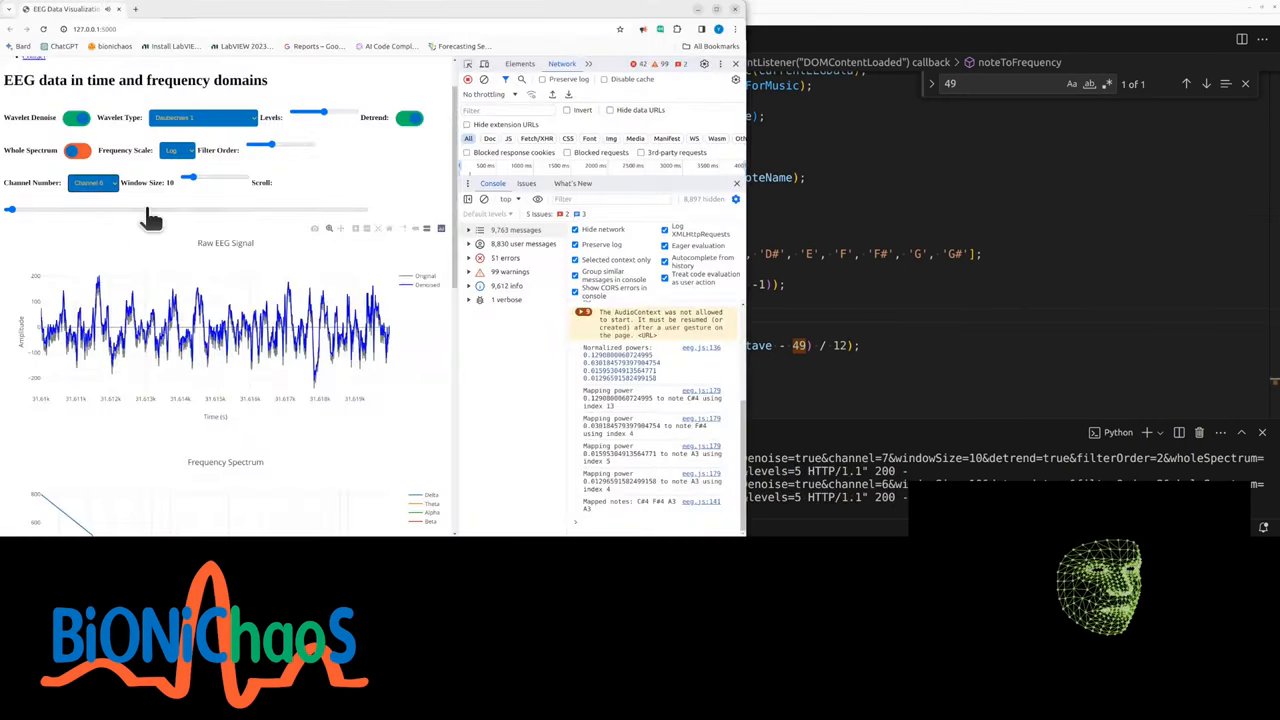
- Set window size 12 and Channel 1, then scrub forward through the recording
left_click_drag(190, 177, 247, 177)
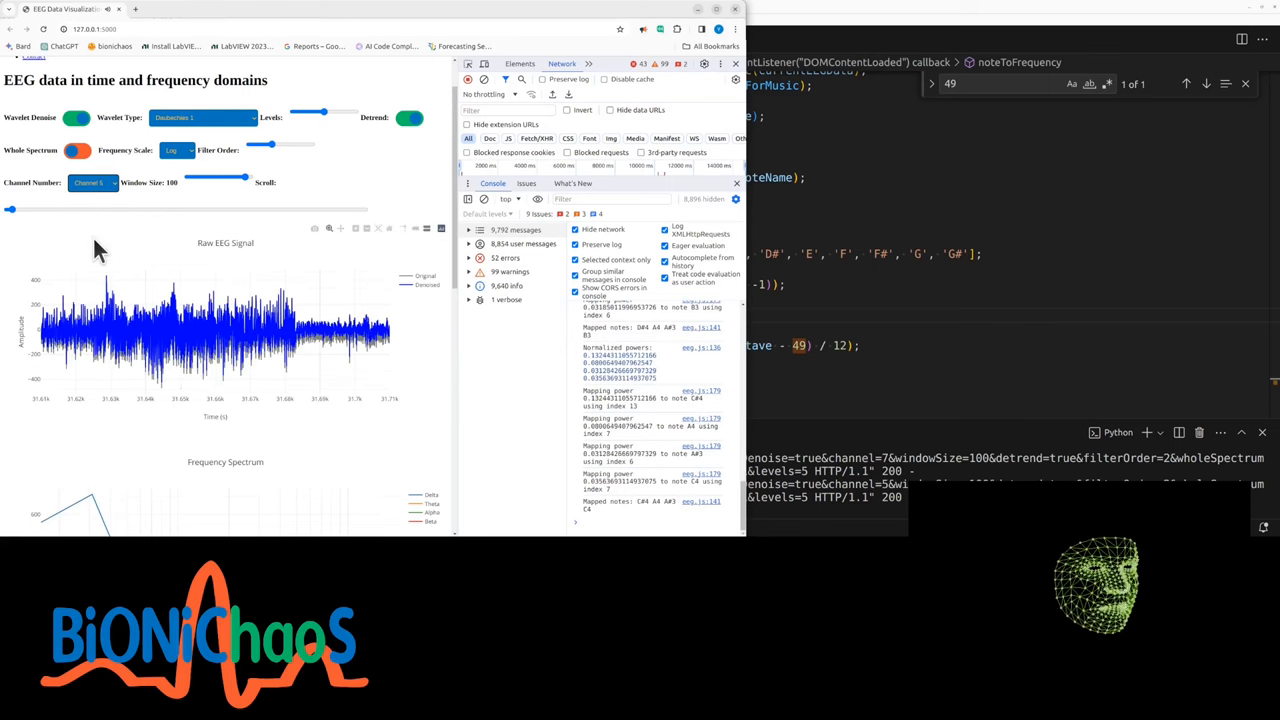
left_click(92, 182)
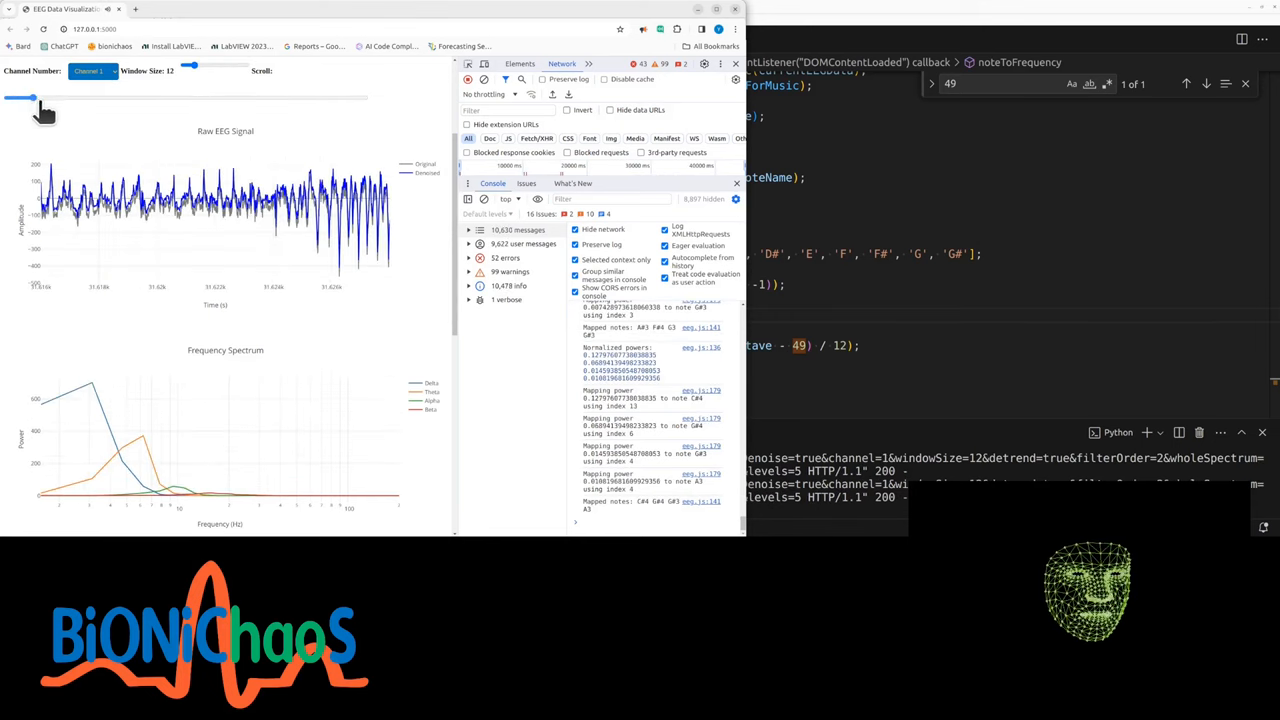
left_click_drag(28, 97, 95, 97)
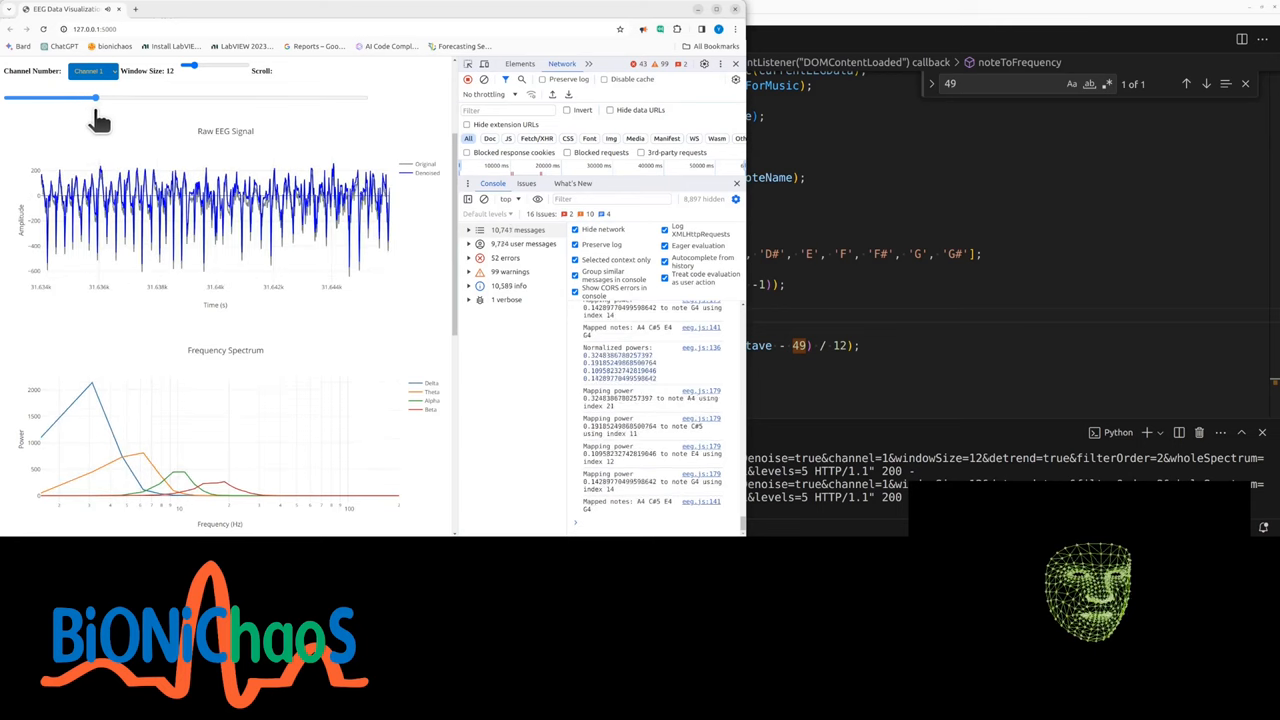
left_click_drag(95, 97, 143, 97)
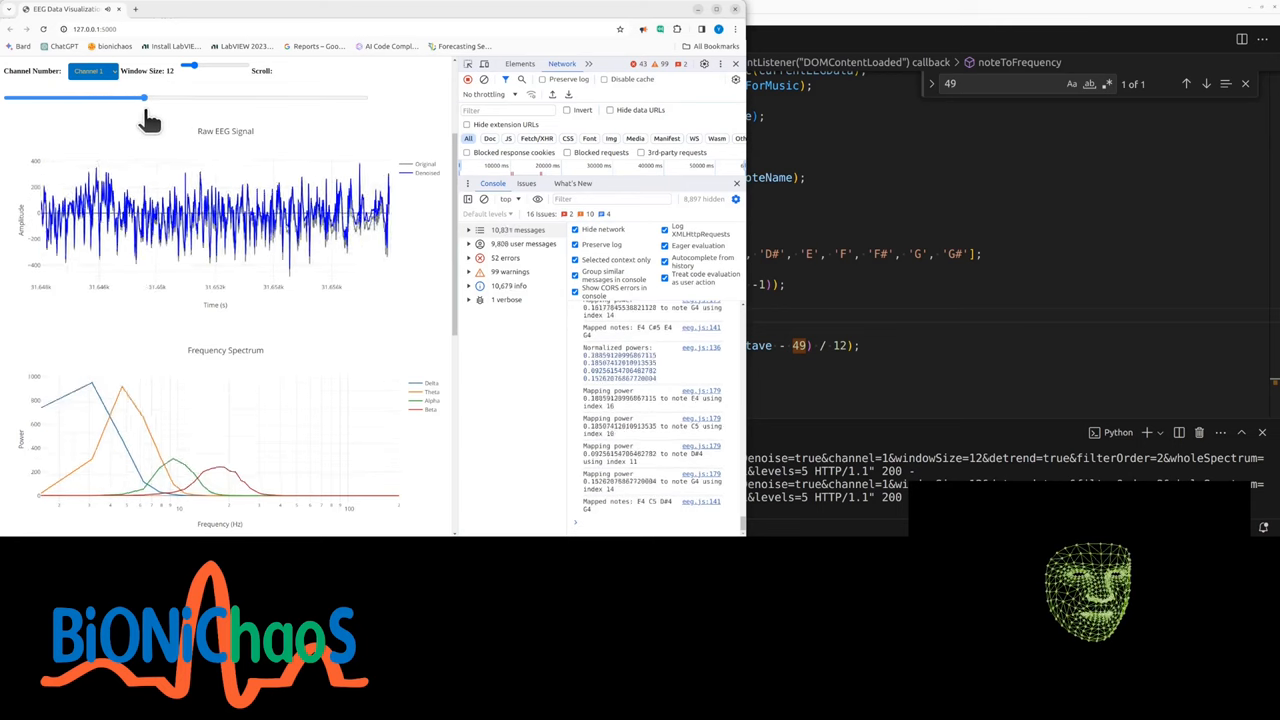
left_click_drag(143, 97, 213, 97)
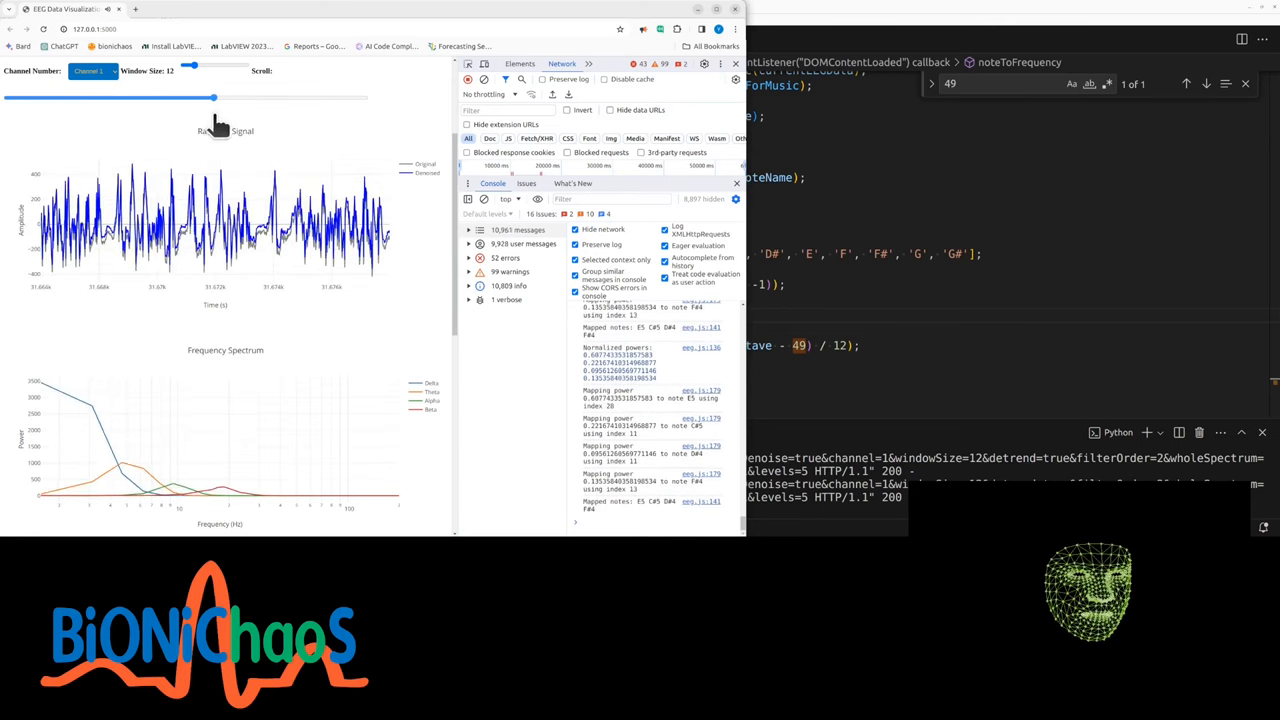
left_click_drag(213, 97, 254, 97)
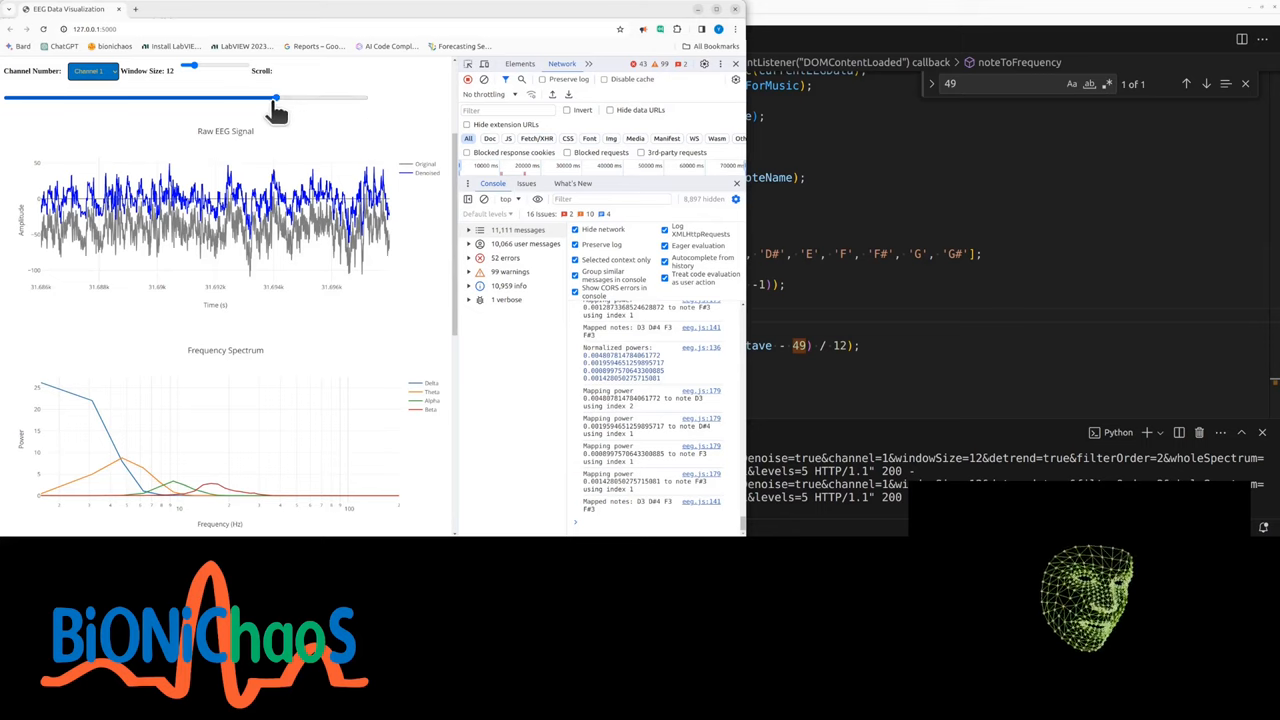
- Push the scroll slider toward the recording's end, then pull it back, watching mapped notes
left_click_drag(278, 97, 318, 97)
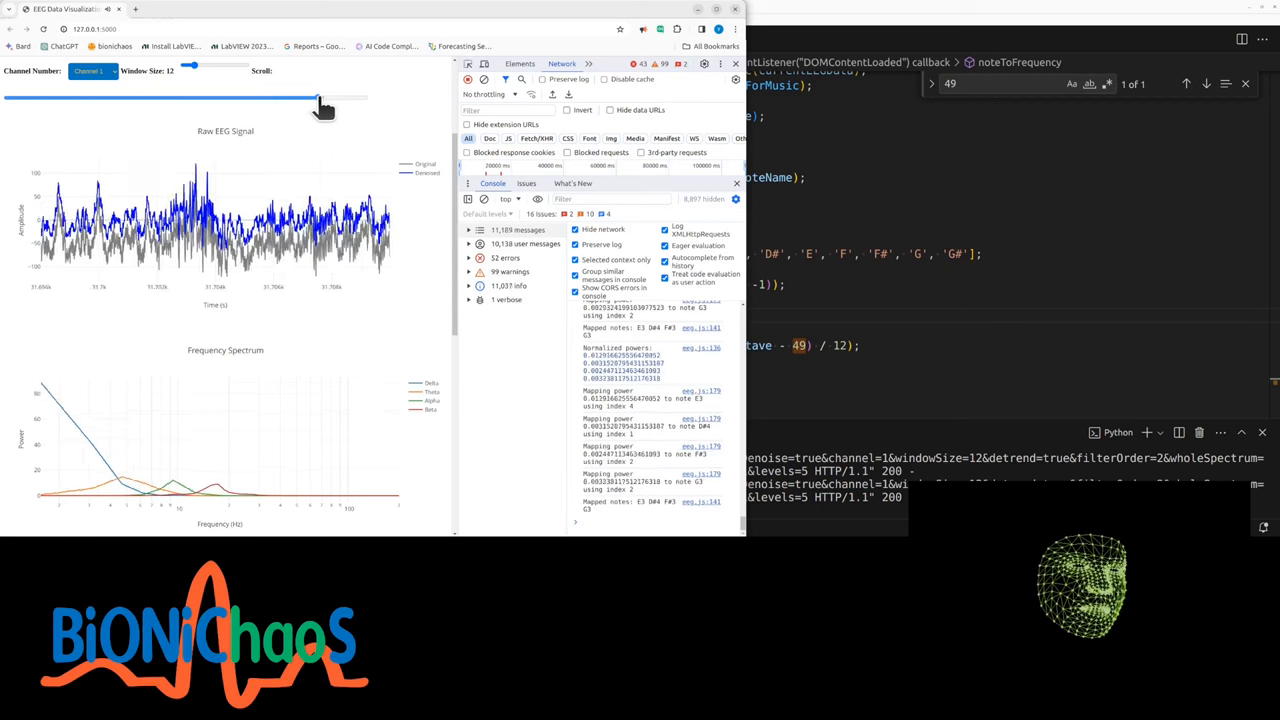
left_click_drag(318, 98, 290, 98)
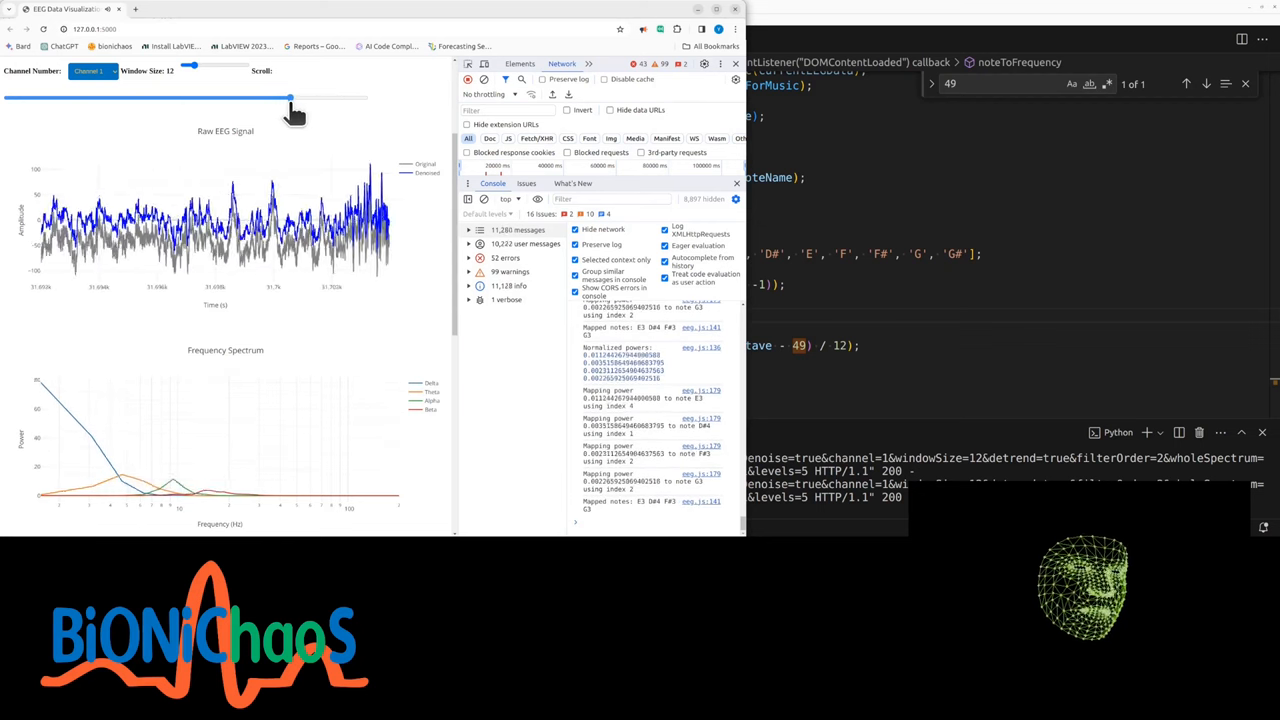
left_click_drag(290, 98, 110, 98)
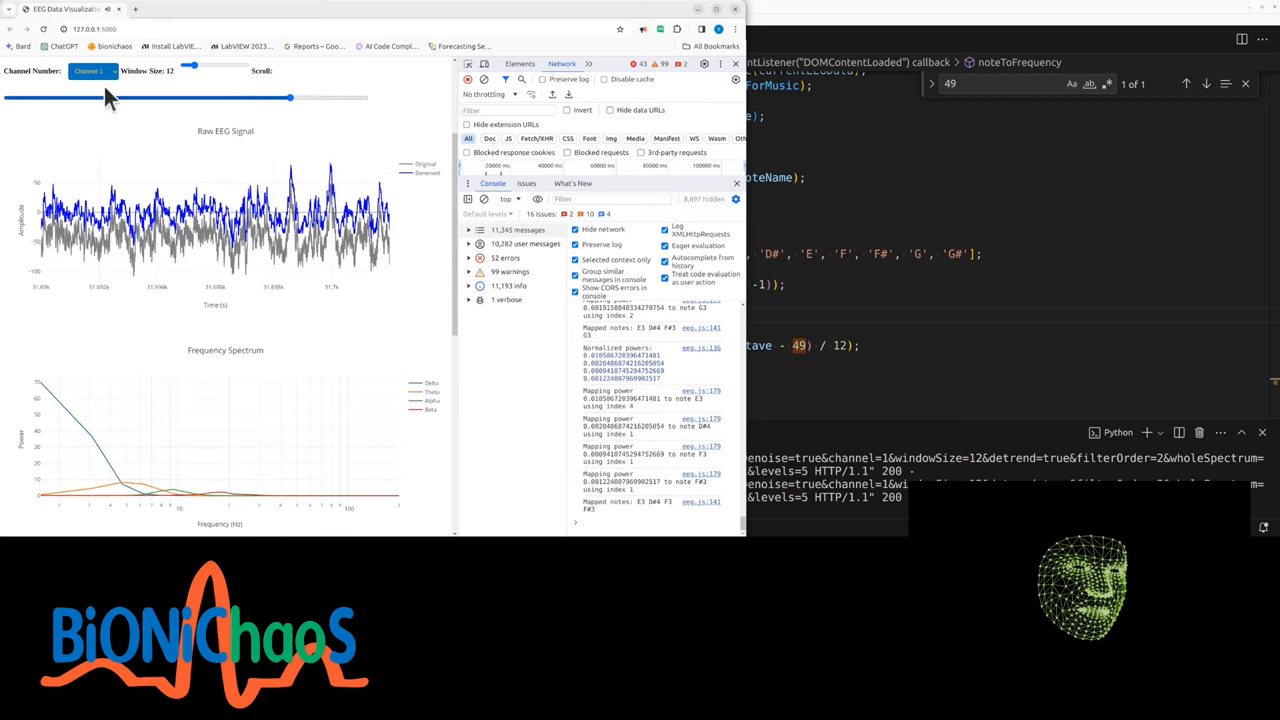